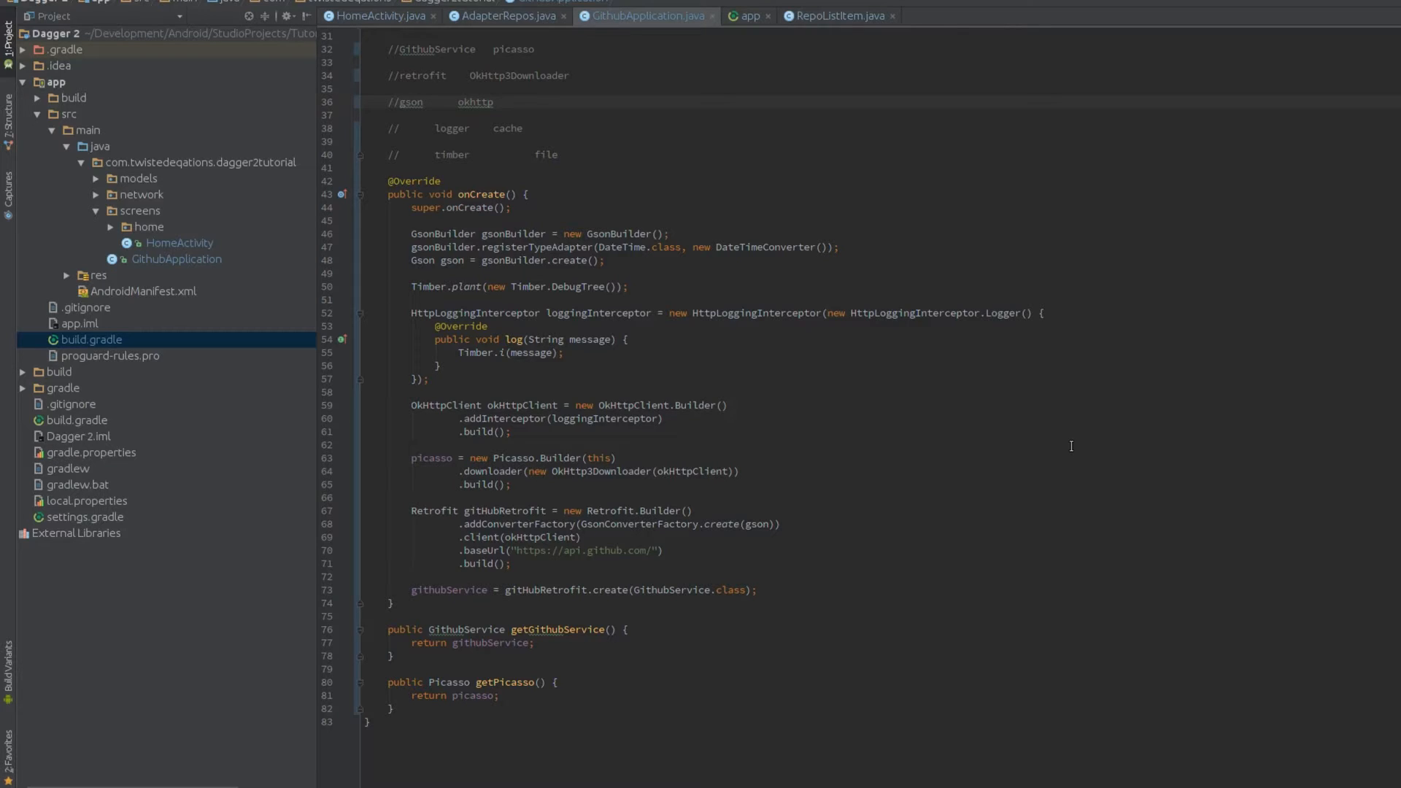
Review the githubService field, Retrofit and OkHttpClient code, then make room above the OkHttpClient builder
{"action": "double_click", "coordinate": [692, 404]}
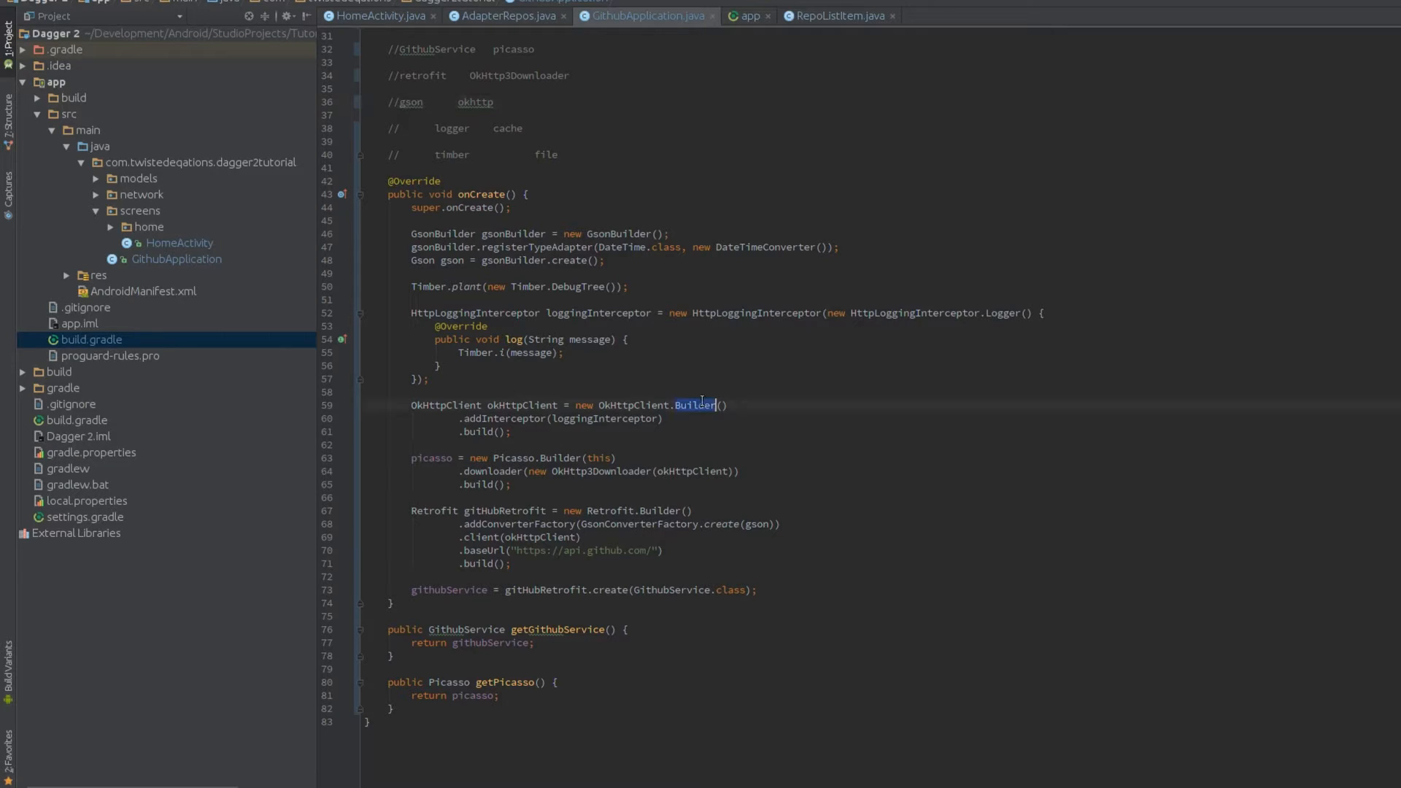
{"action": "left_click", "coordinate": [720, 391]}
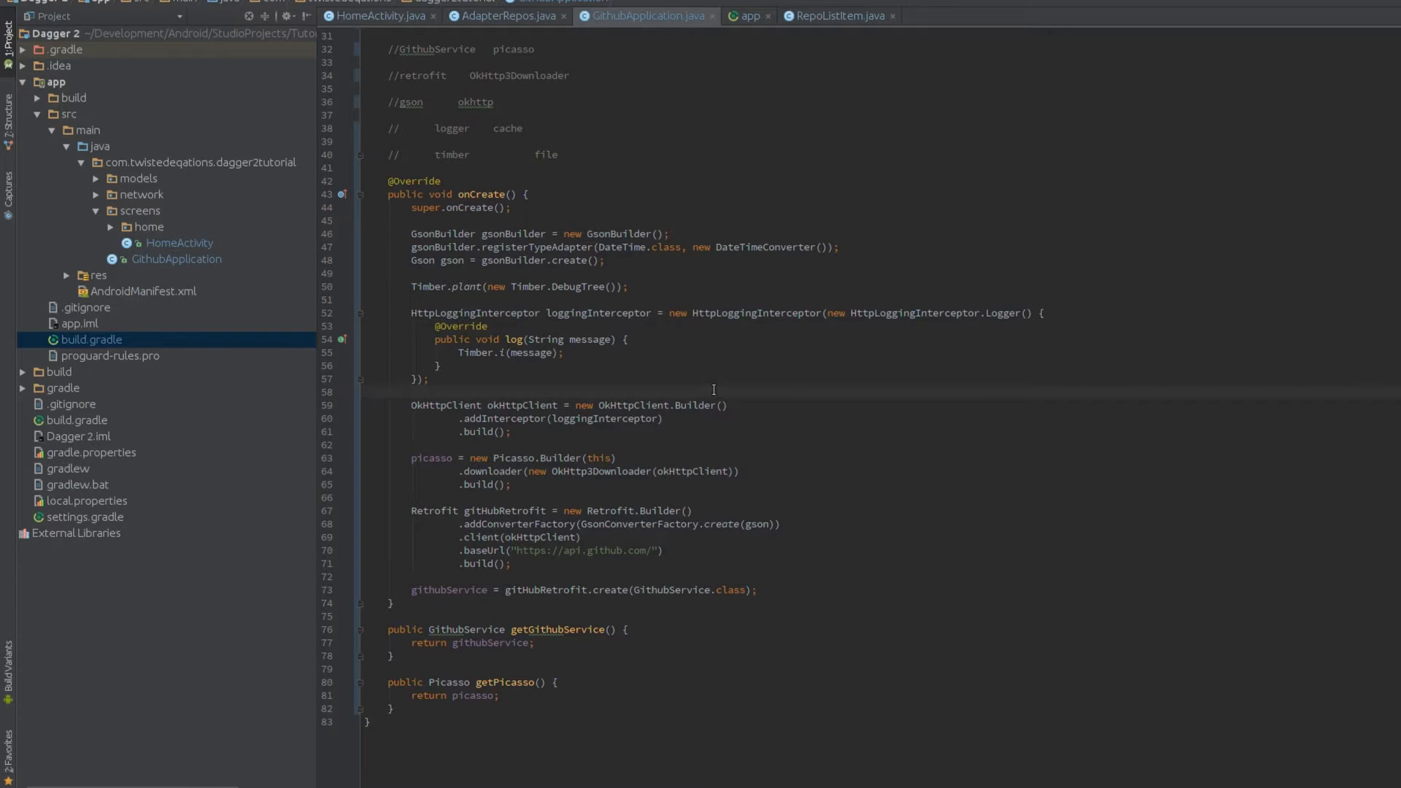
{"action": "scroll", "scroll_direction": "up", "scroll_amount": 3}
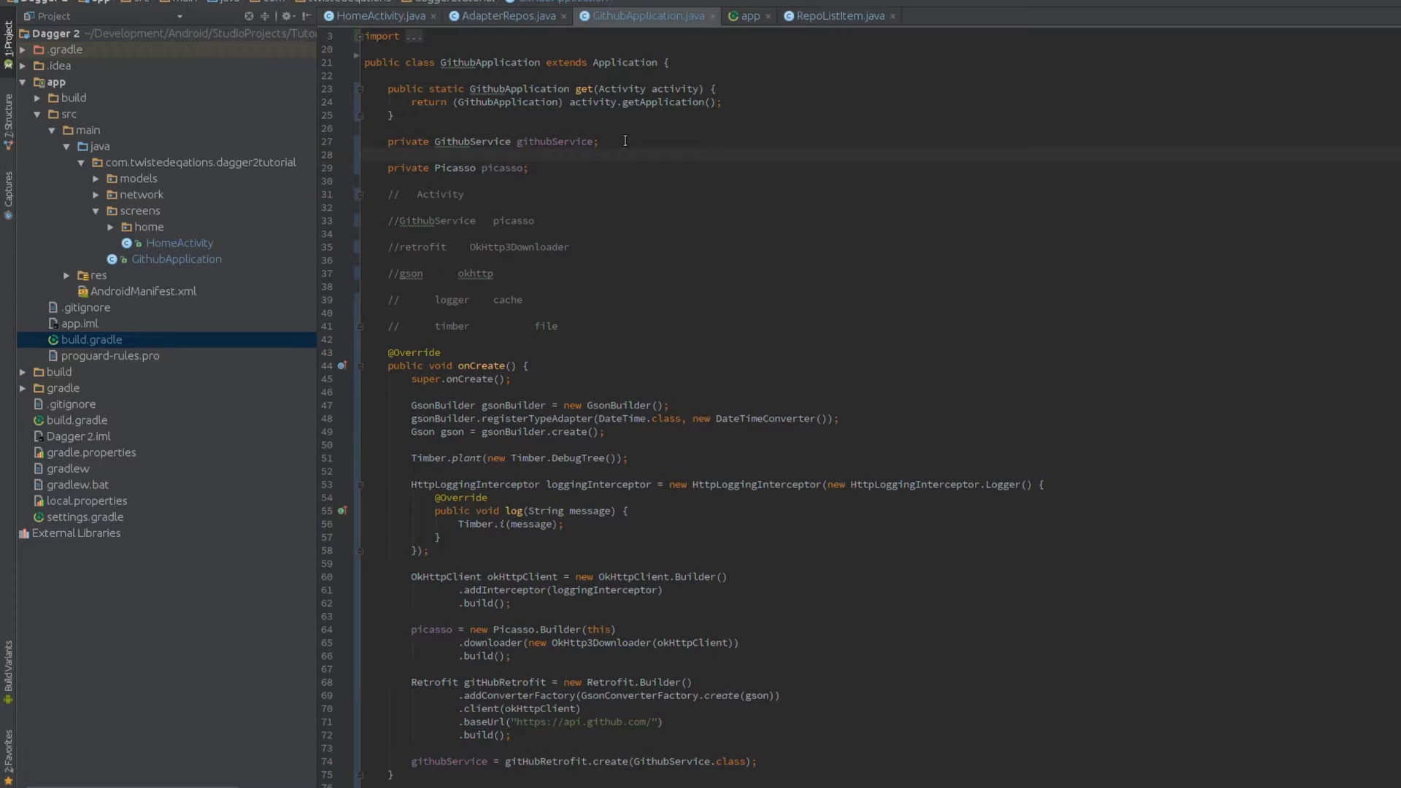
{"action": "left_click", "coordinate": [388, 153]}
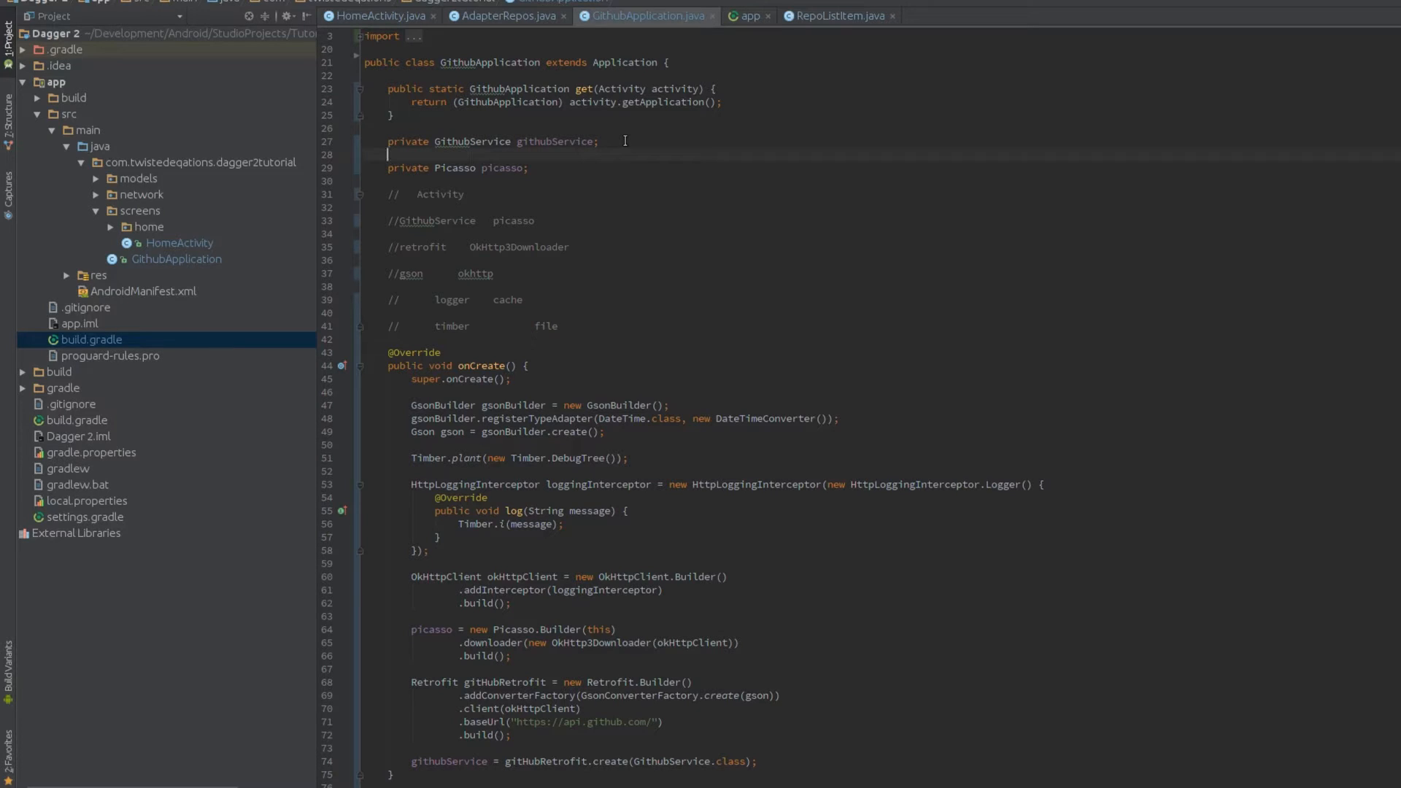
{"action": "double_click", "coordinate": [552, 141]}
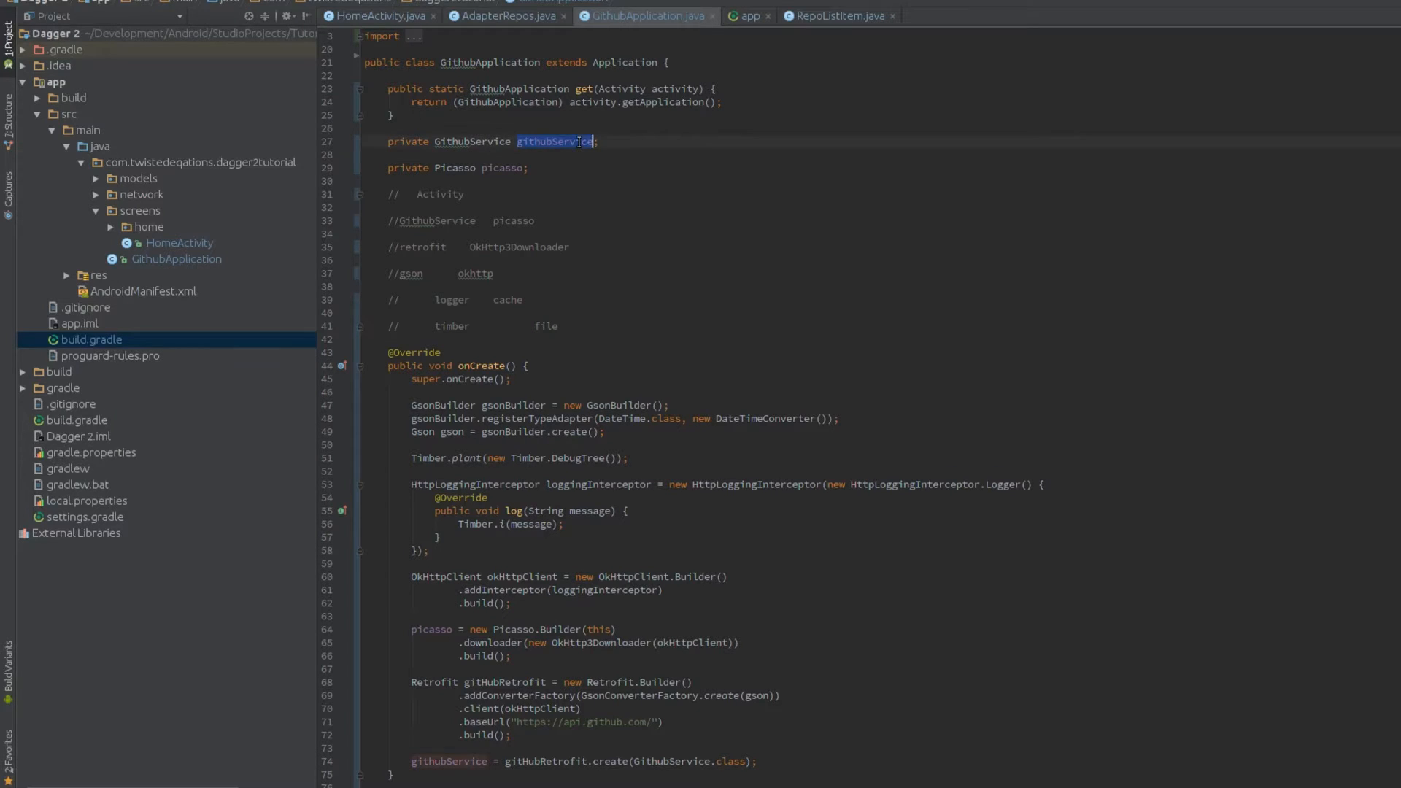
{"action": "left_click", "coordinate": [527, 158]}
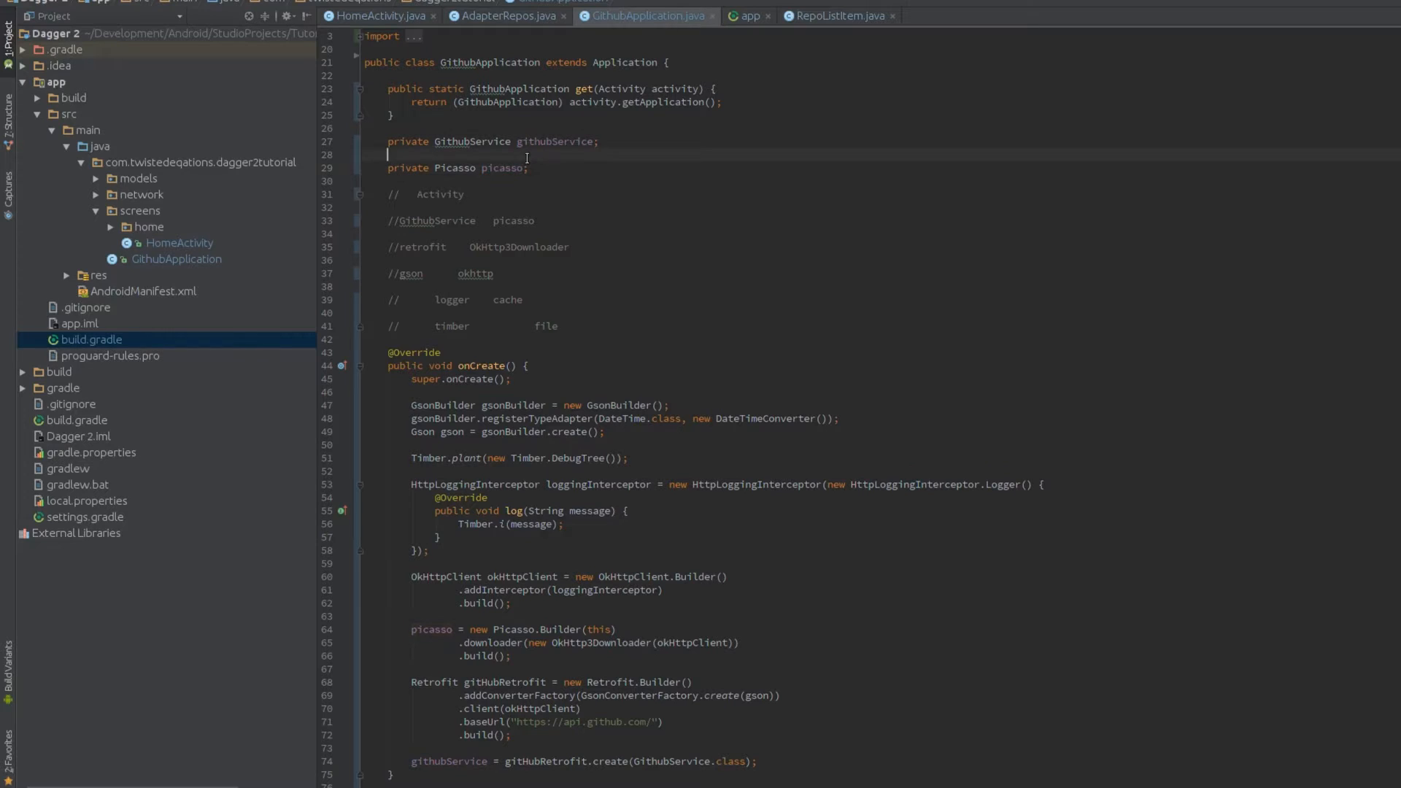
{"action": "scroll", "scroll_direction": "down", "scroll_amount": 3}
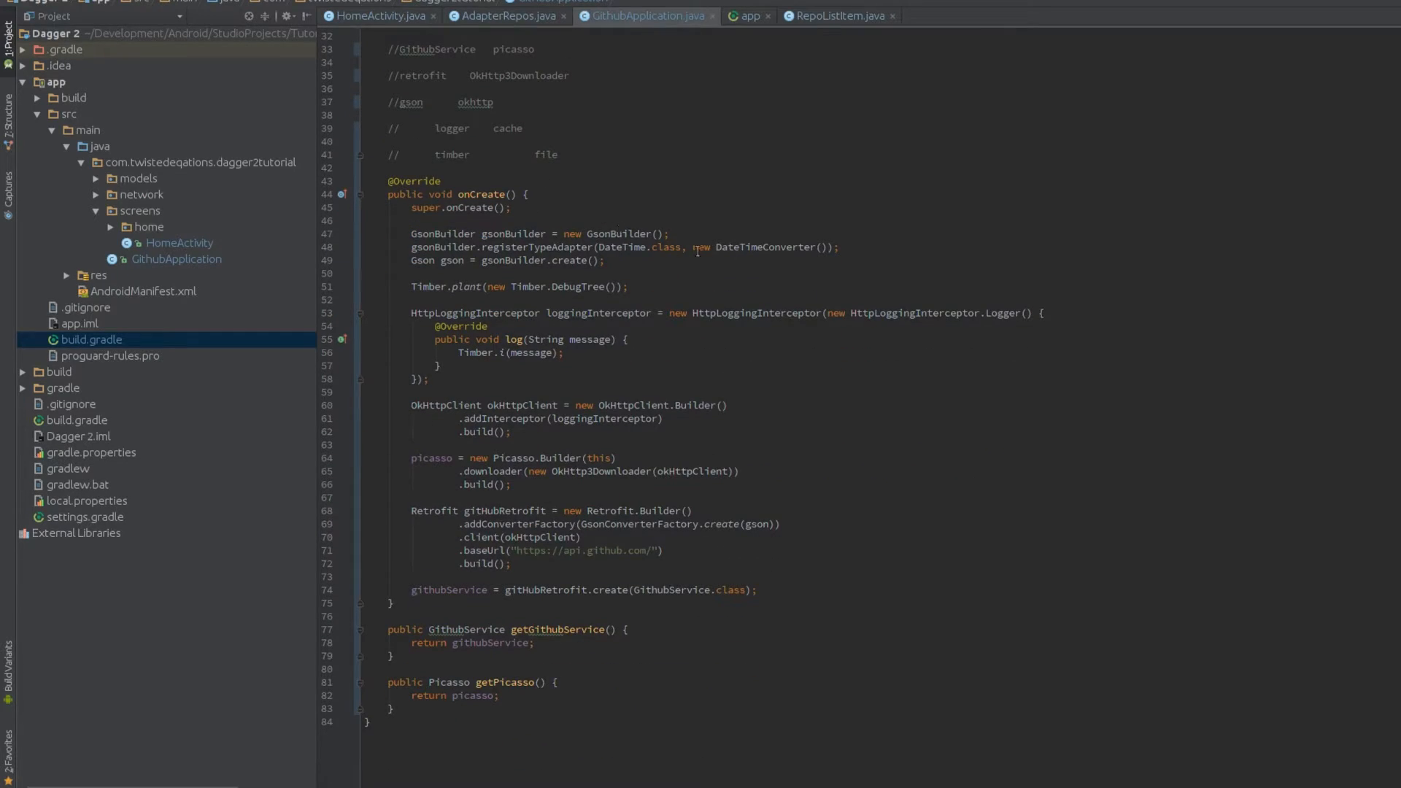
{"action": "double_click", "coordinate": [632, 404]}
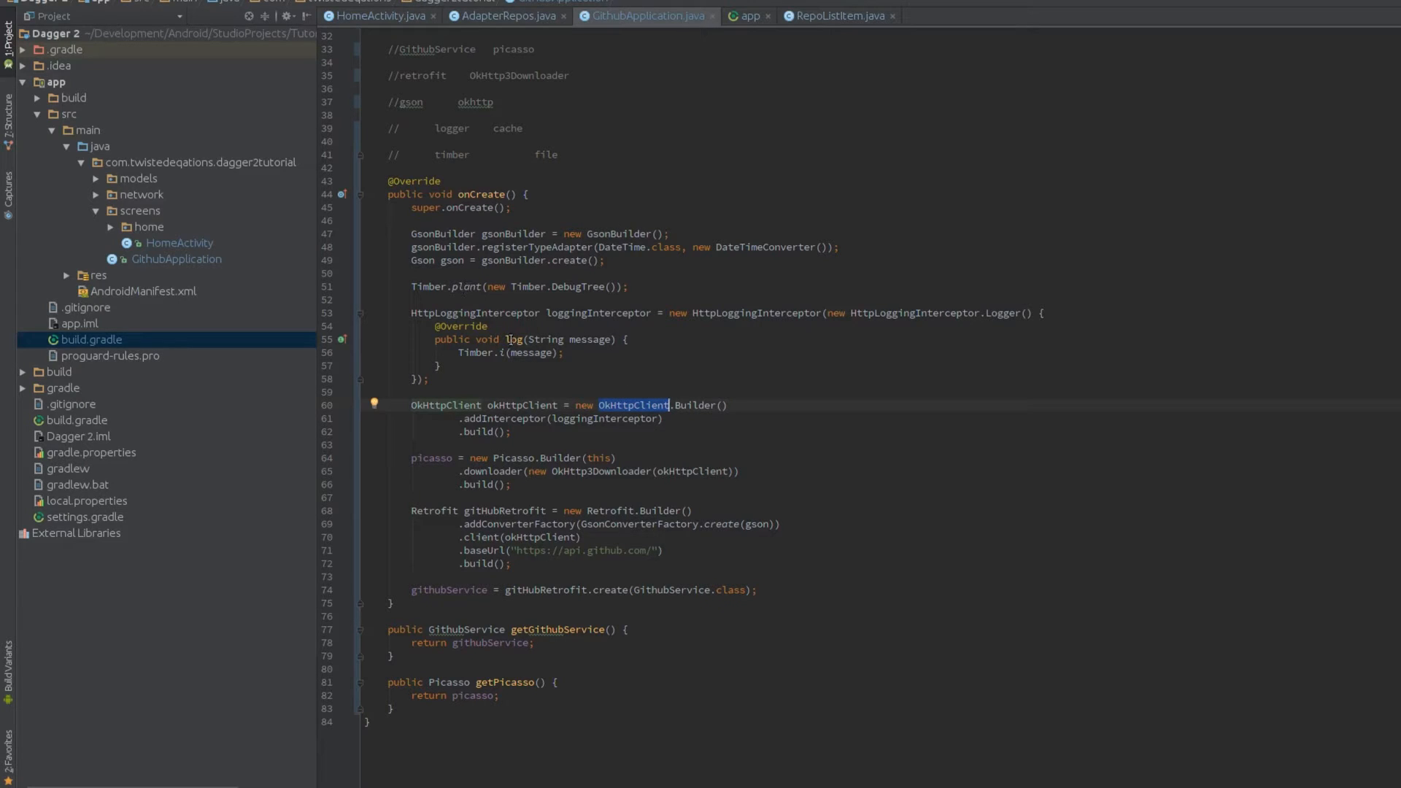
{"action": "left_click", "coordinate": [531, 338]}
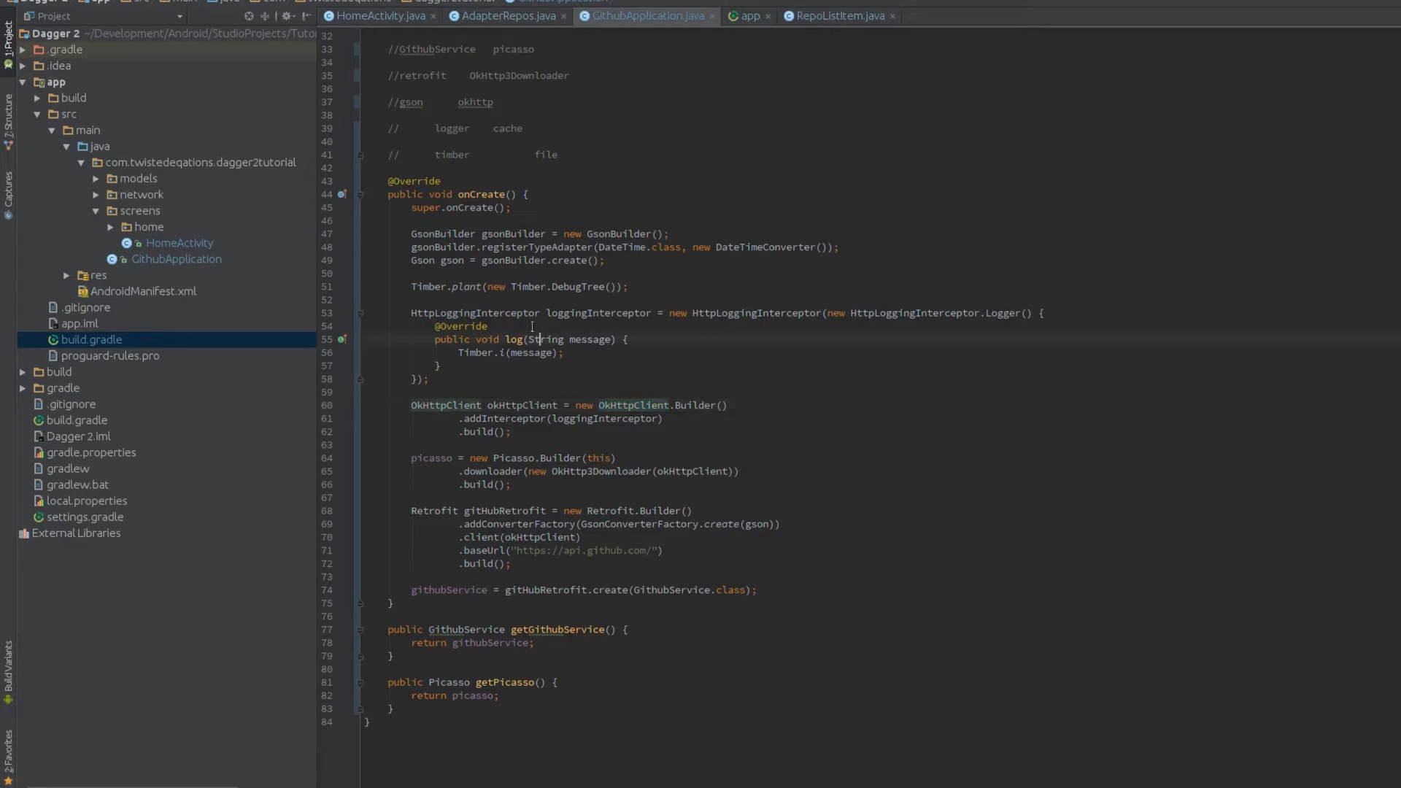
{"action": "double_click", "coordinate": [475, 312]}
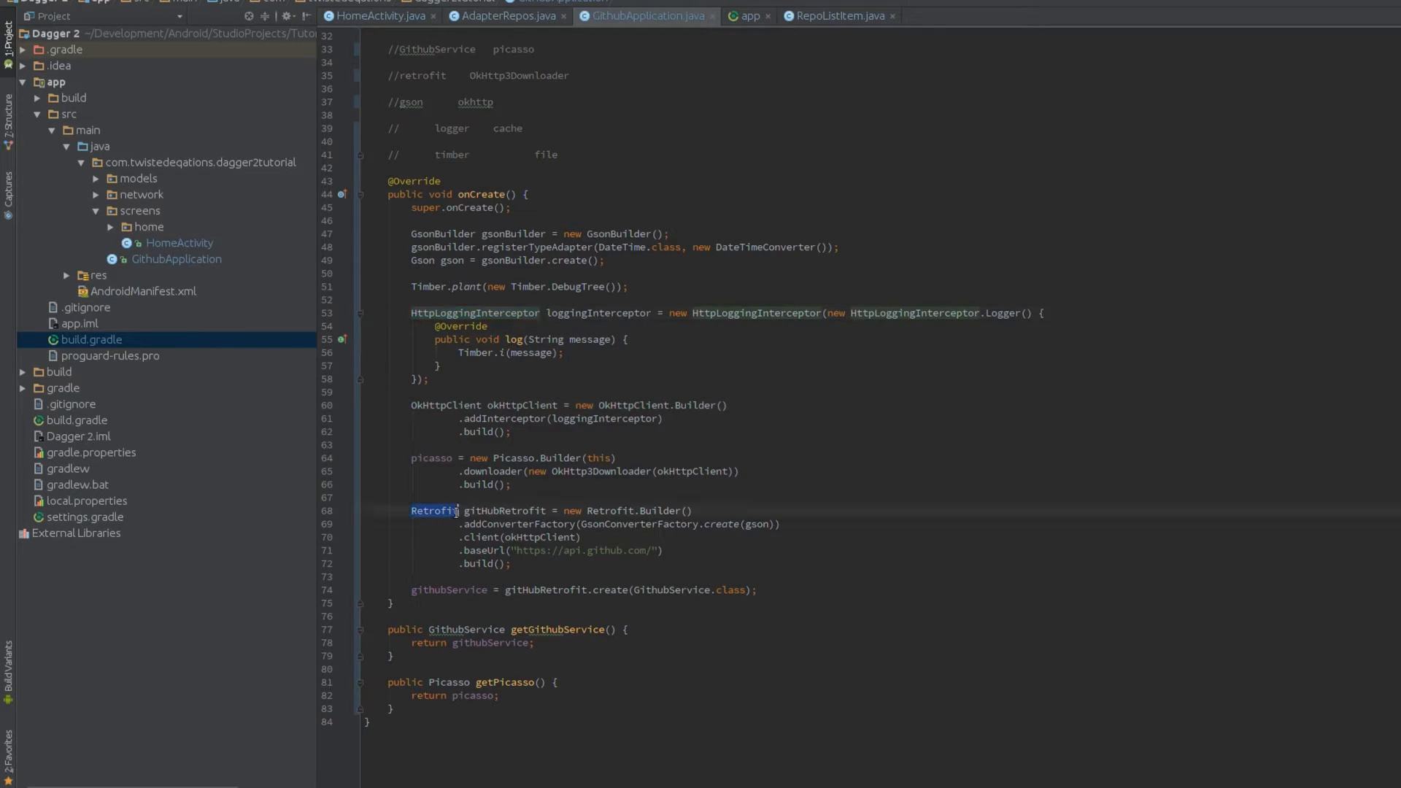
{"action": "left_click", "coordinate": [560, 441]}
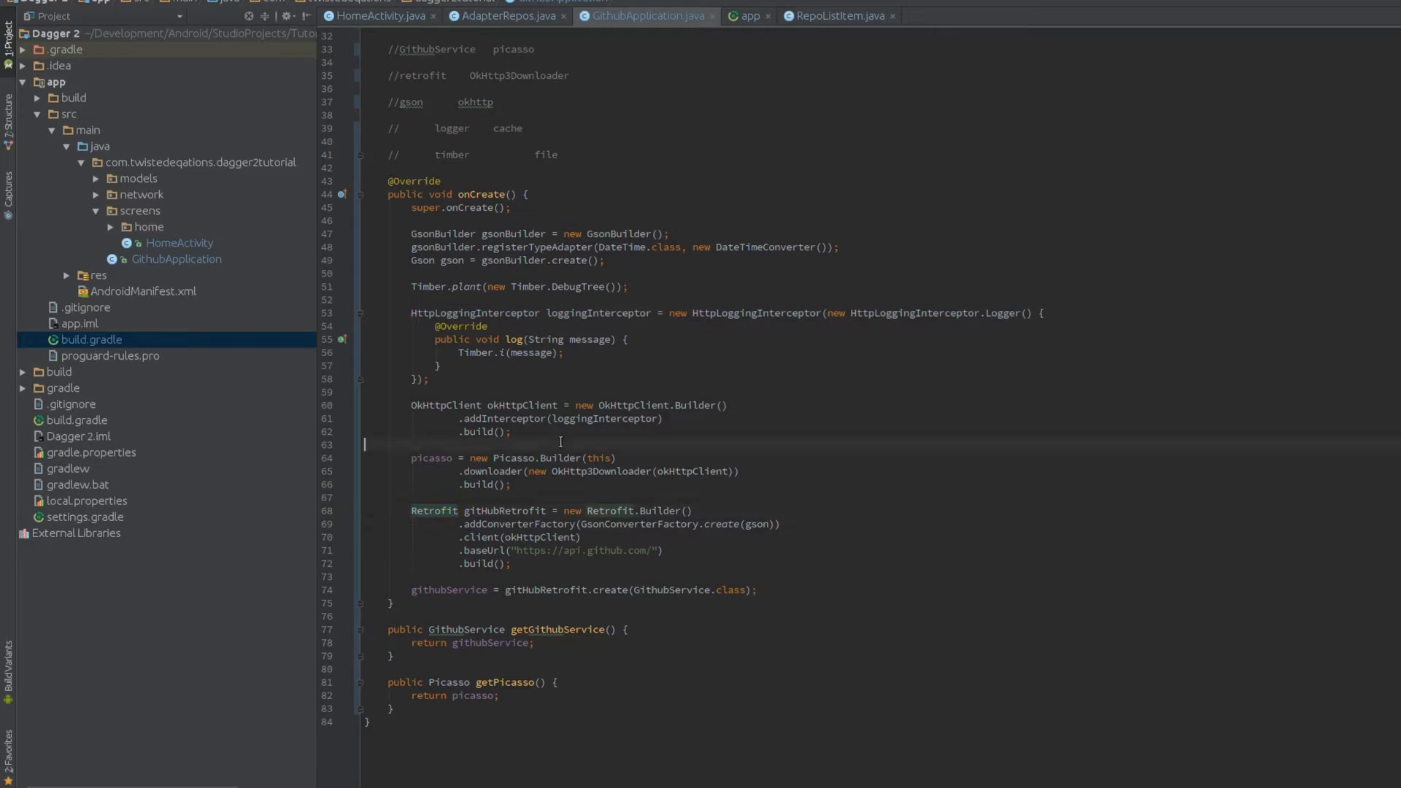
{"action": "key", "text": "enter"}
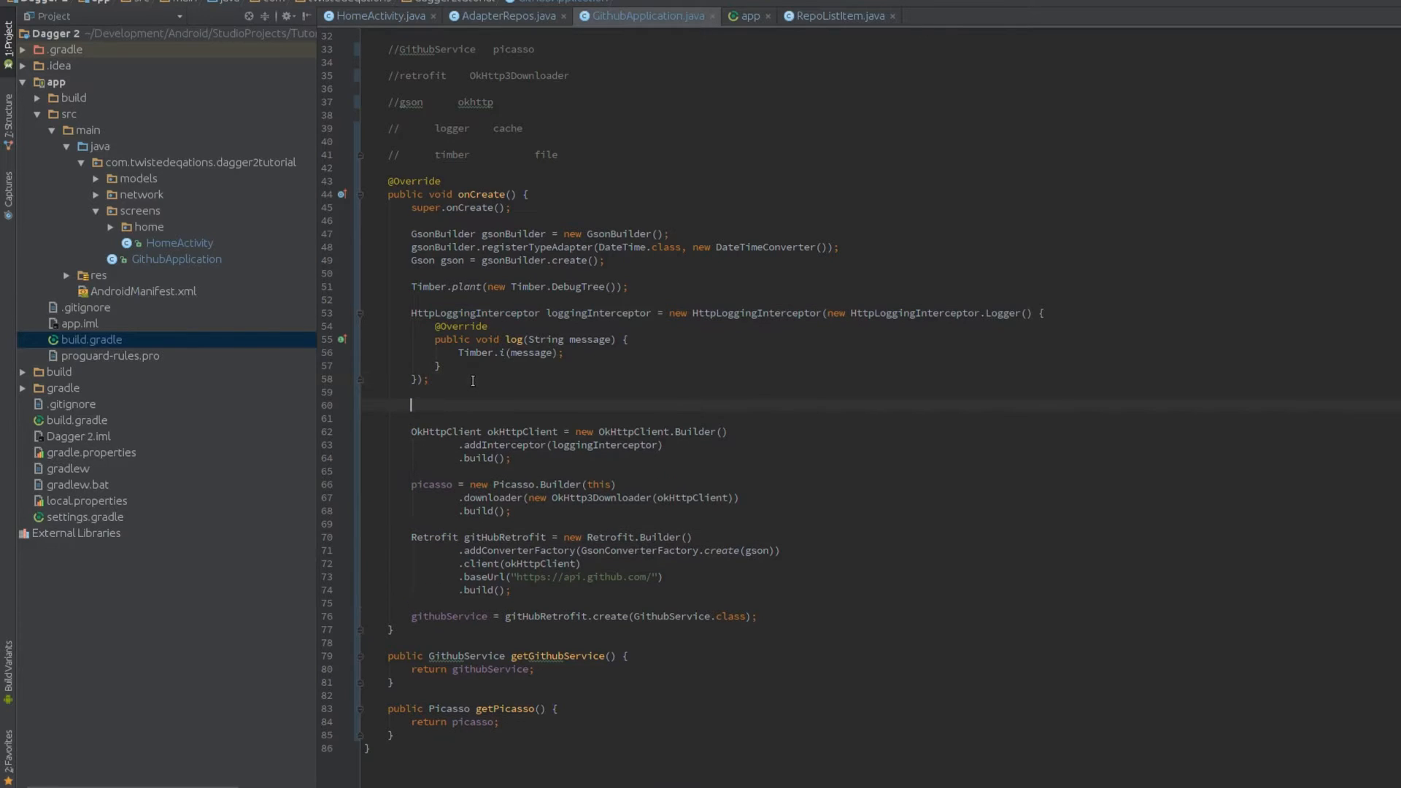
Declare File cache = new File(getCacheDir(), "okhttp_cache") in onCreate
{"action": "type", "text": "File"}
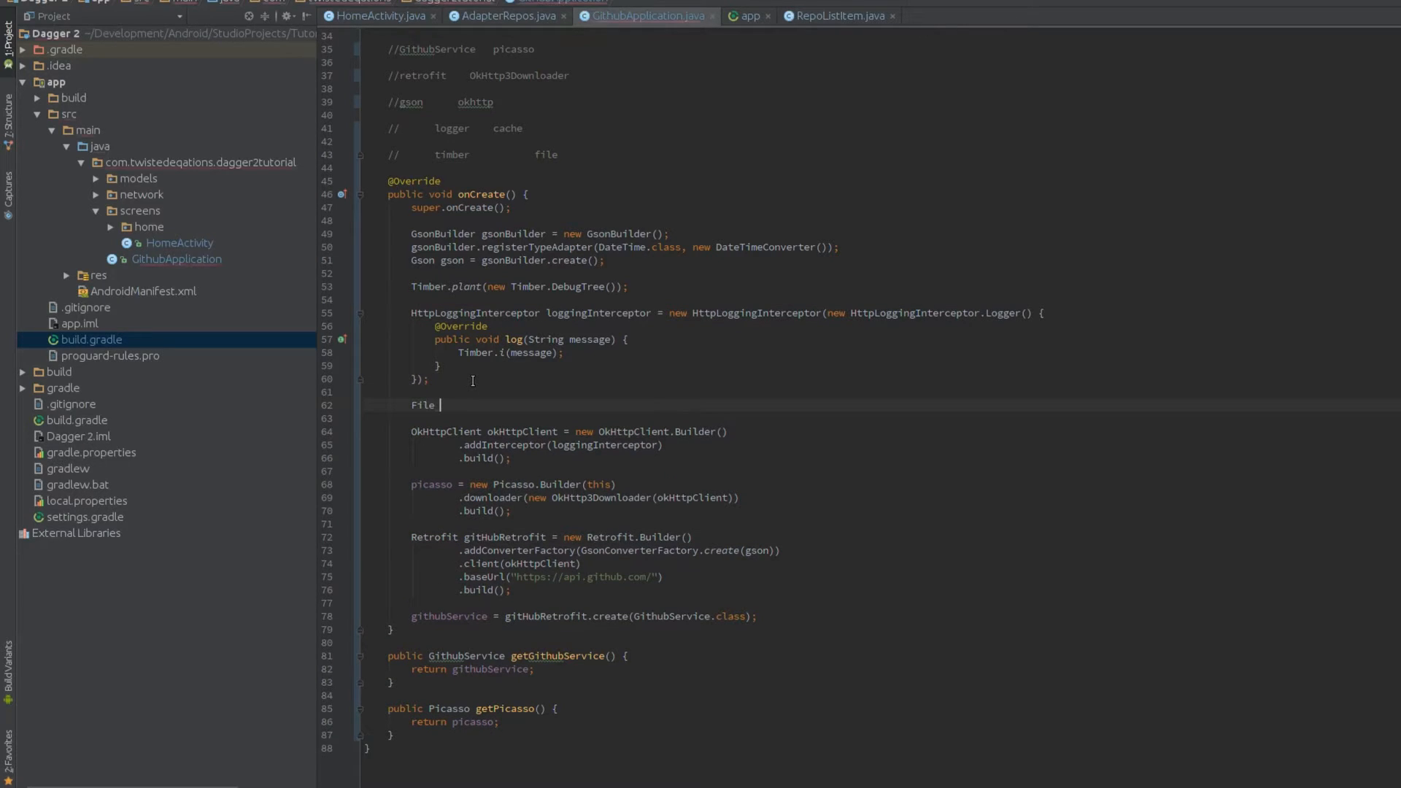
{"action": "type", "text": "cache"}
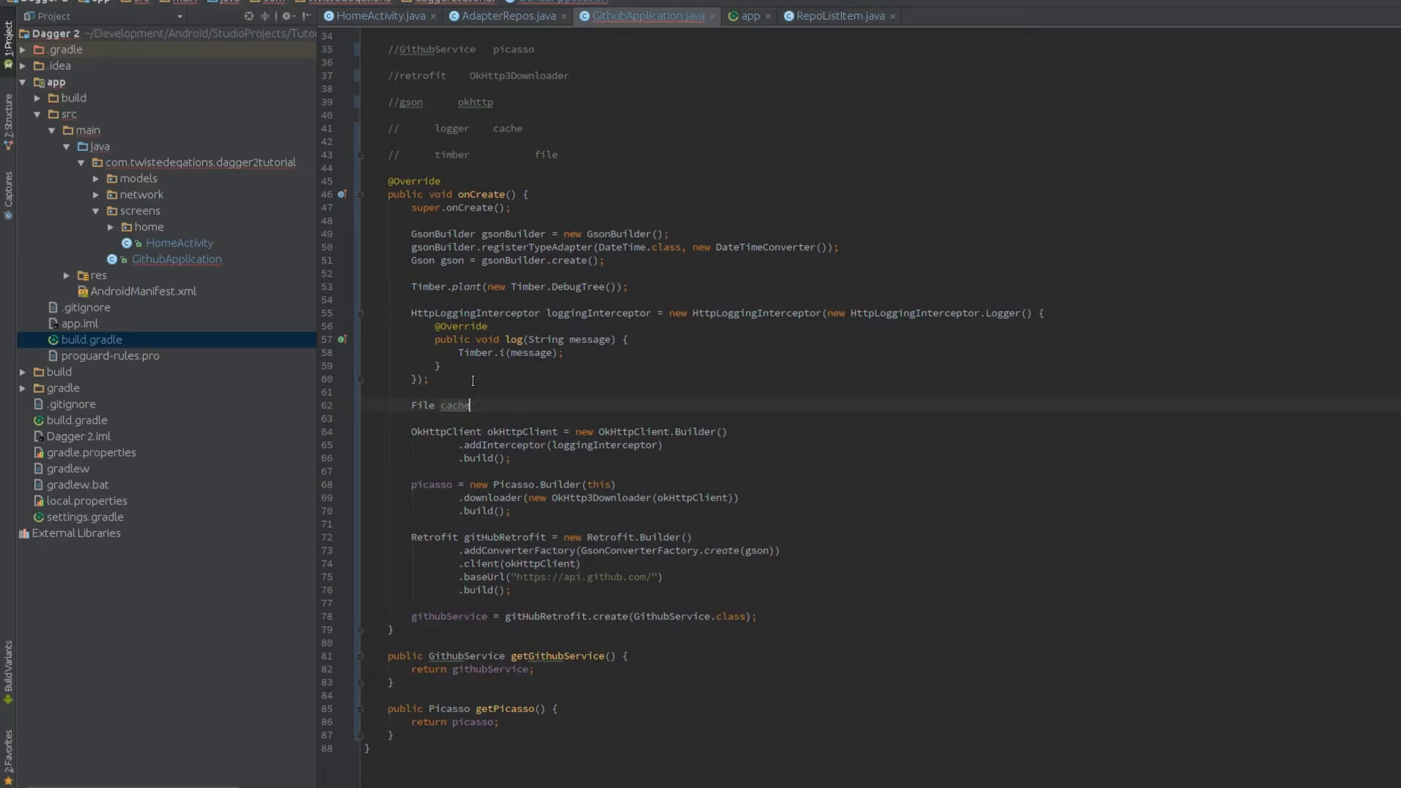
{"action": "type", "text": "= new C"}
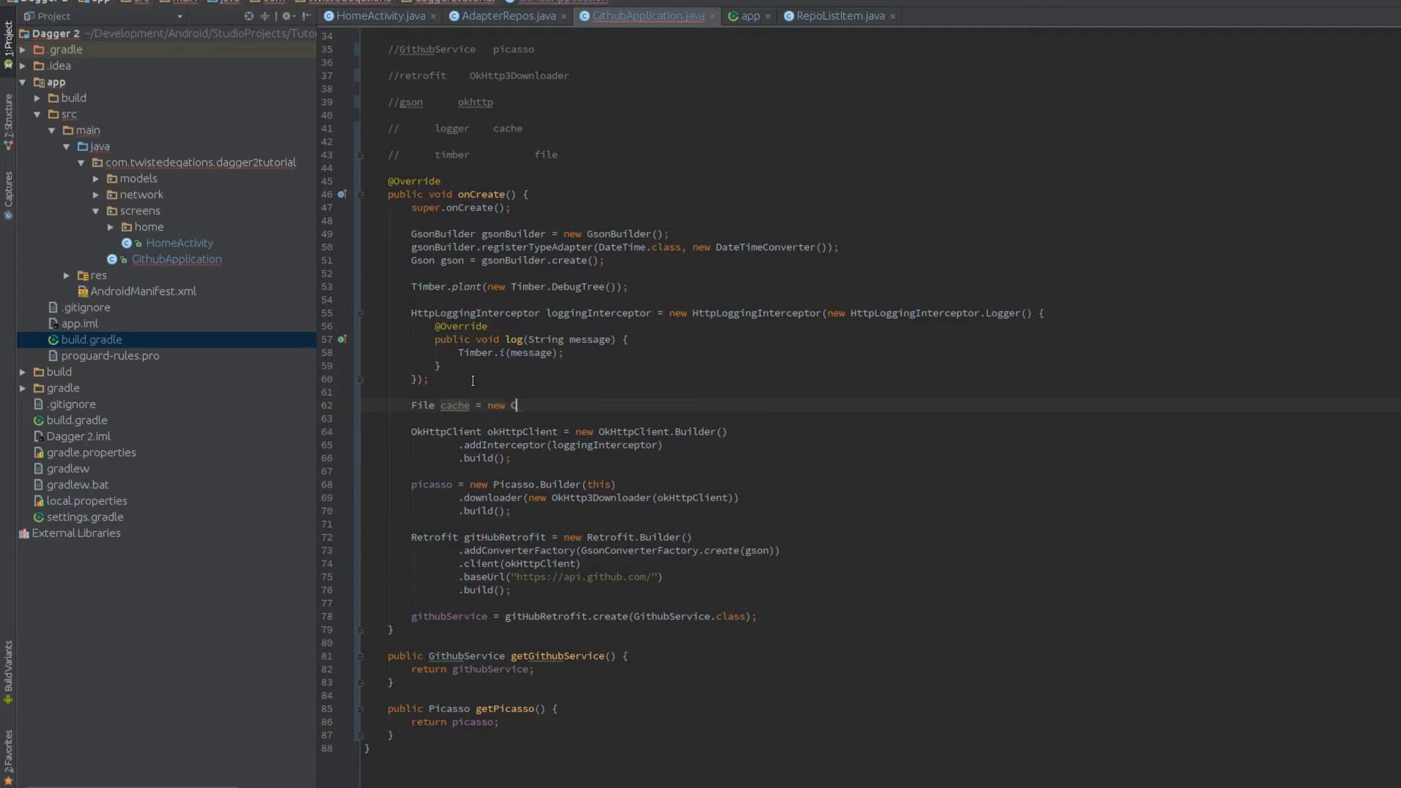
{"action": "type", "text": "File()"}
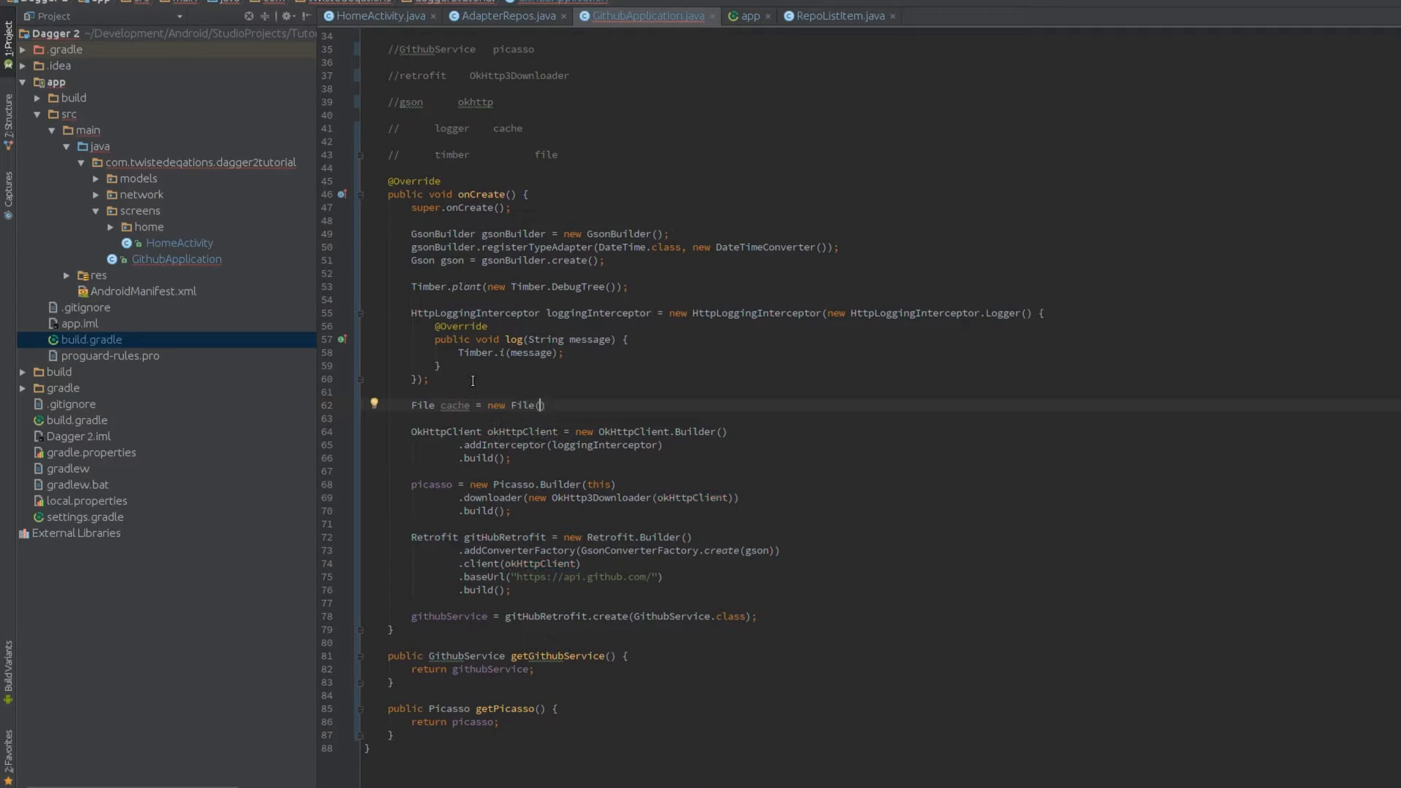
{"action": "type", "text": "getCacheDir("}
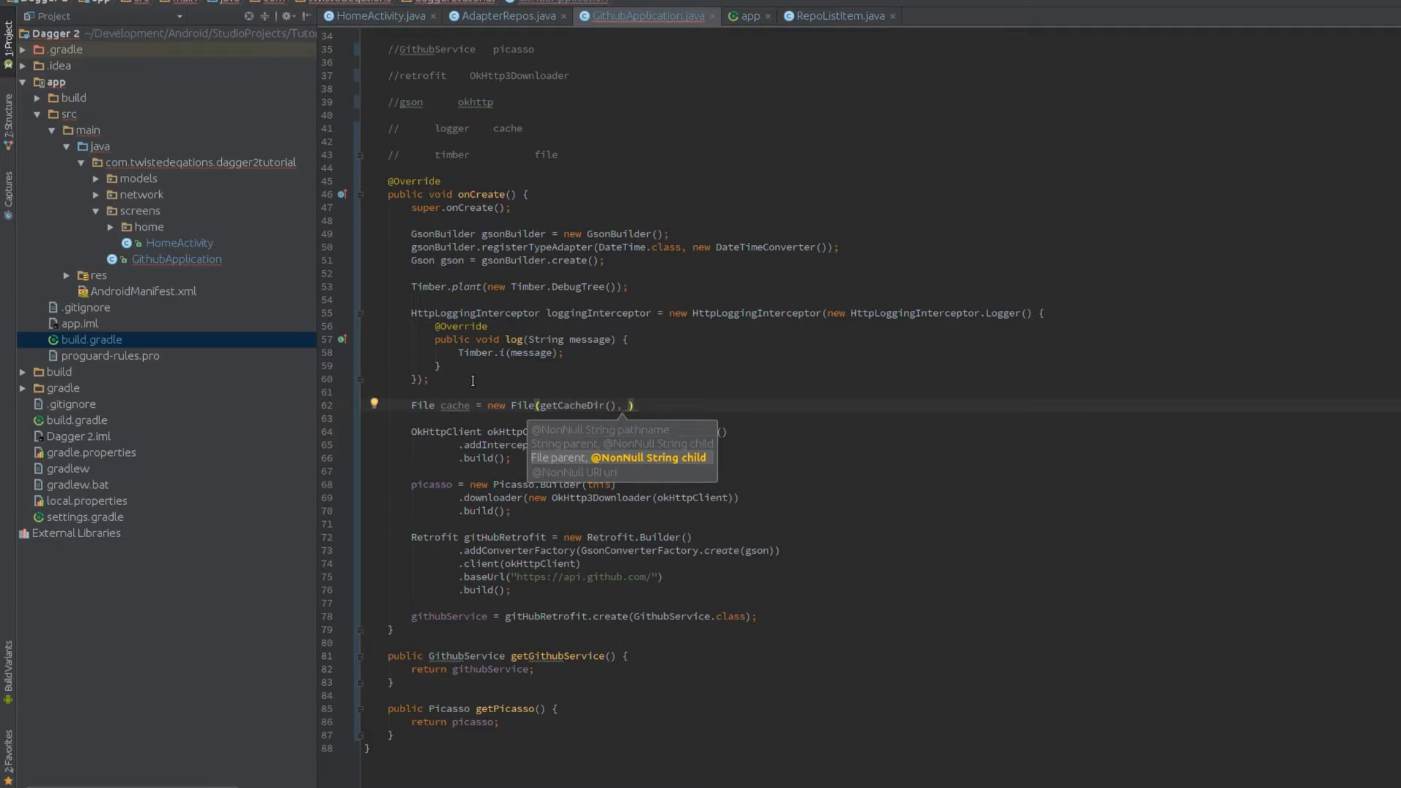
{"action": "type", "text": "\"\""}
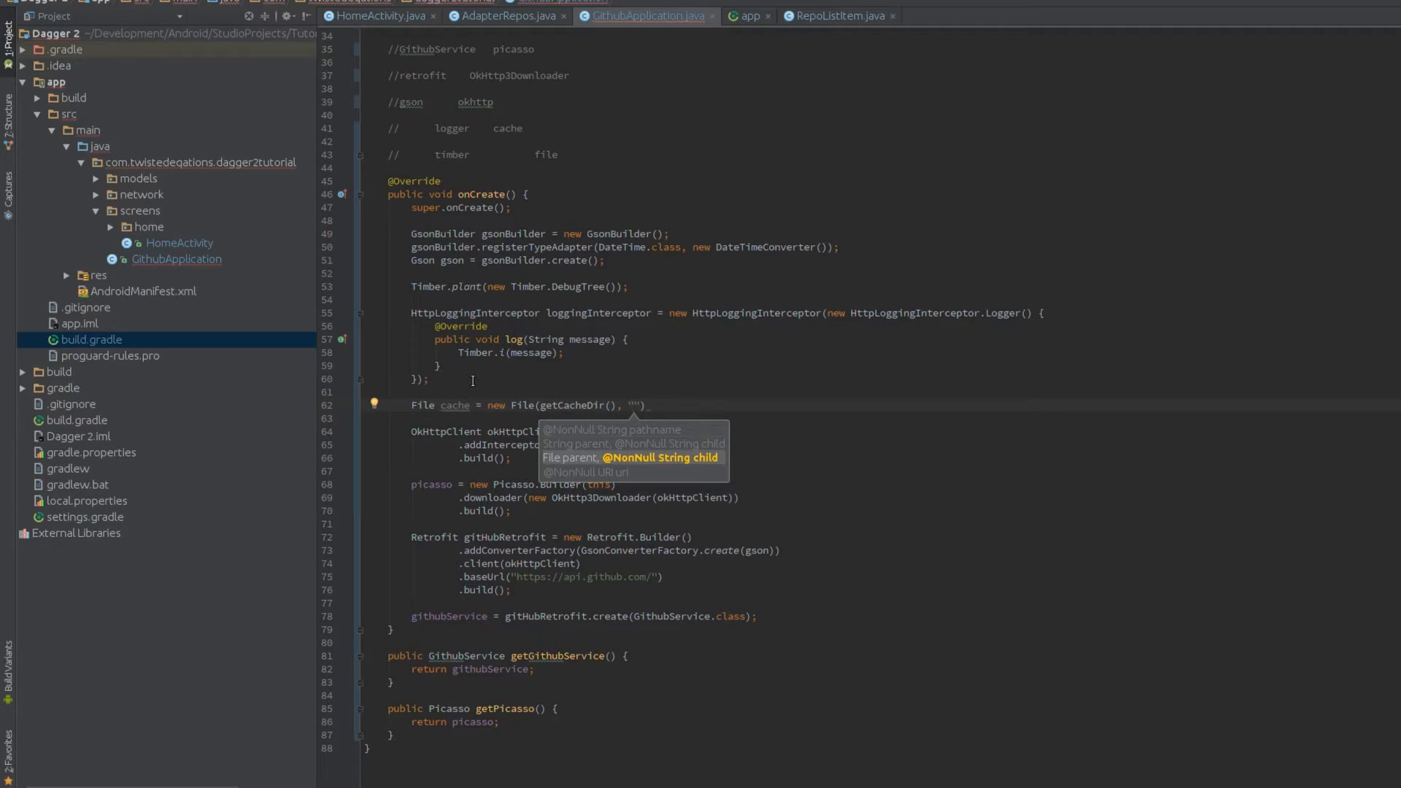
{"action": "type", "text": "okhttp"}
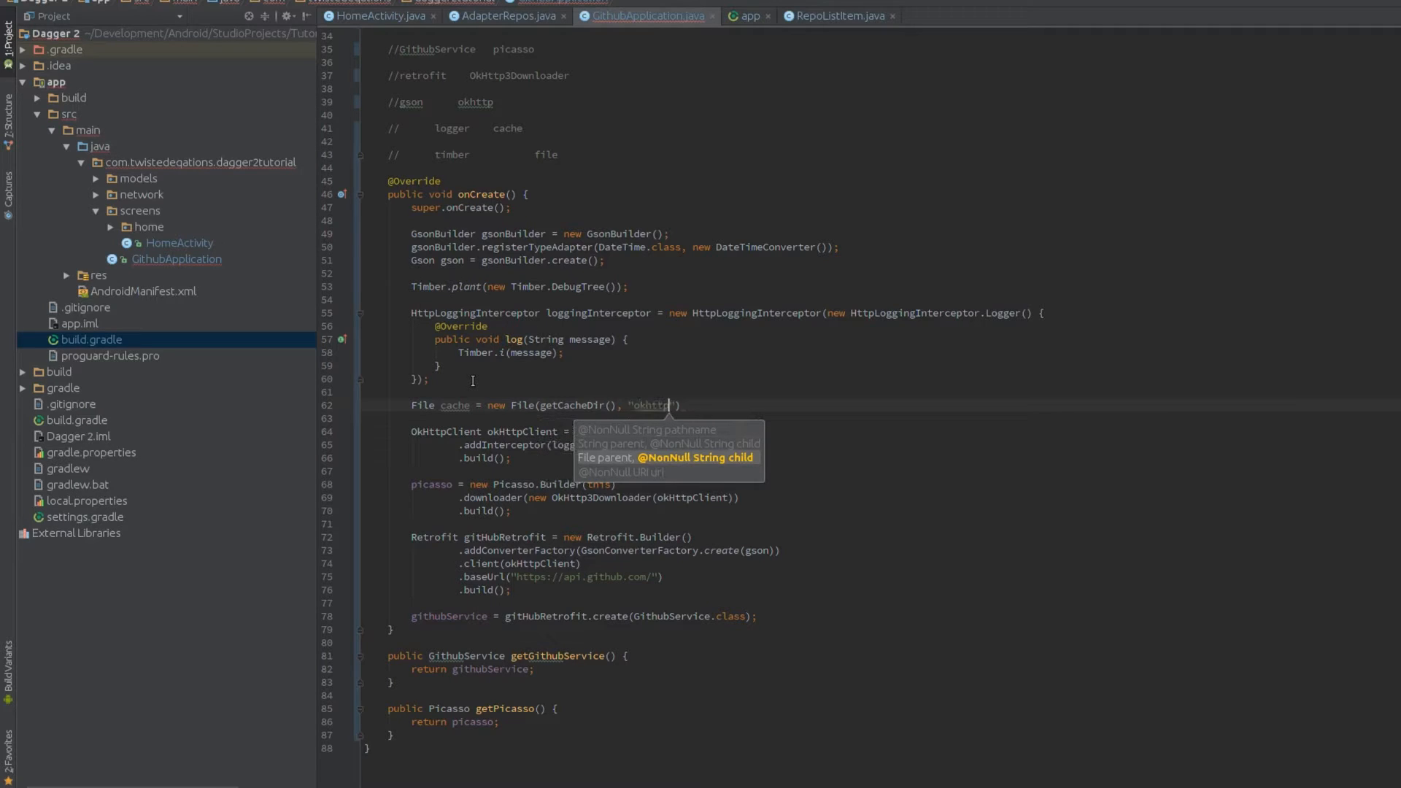
{"action": "type", "text": "_cache"}
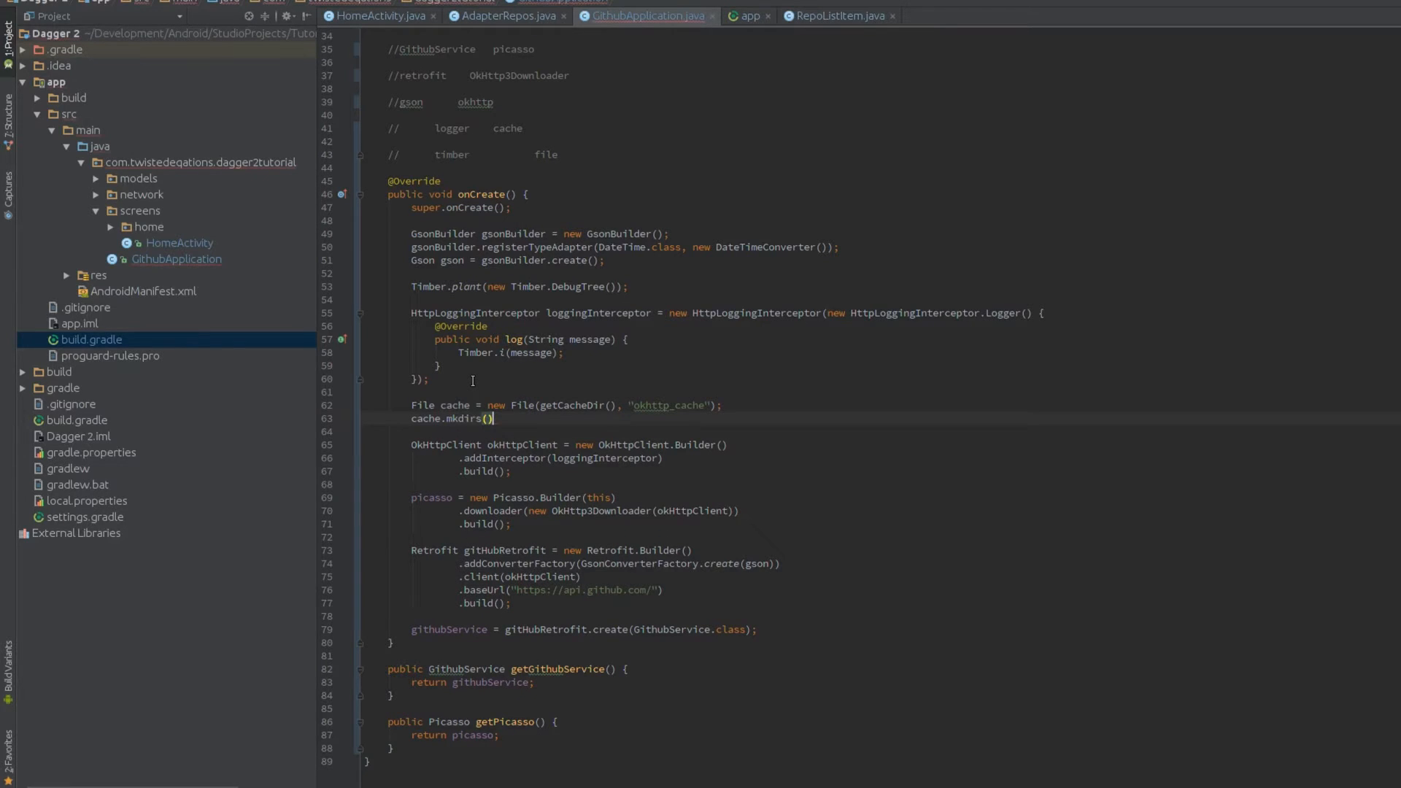
Begin the Cache cache = new C declaration below the file
{"action": "type", "text": "Cache cache"}
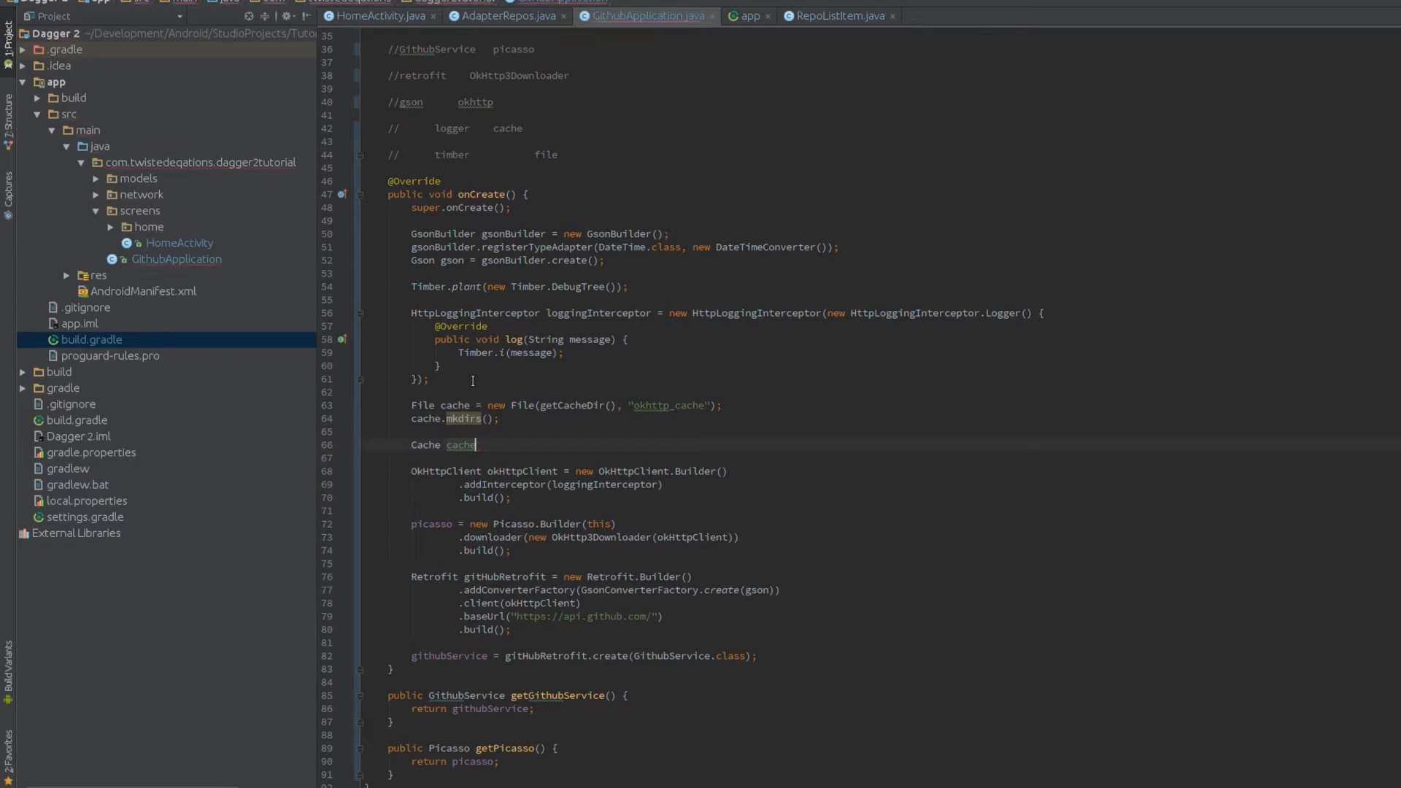
{"action": "type", "text": "= new C"}
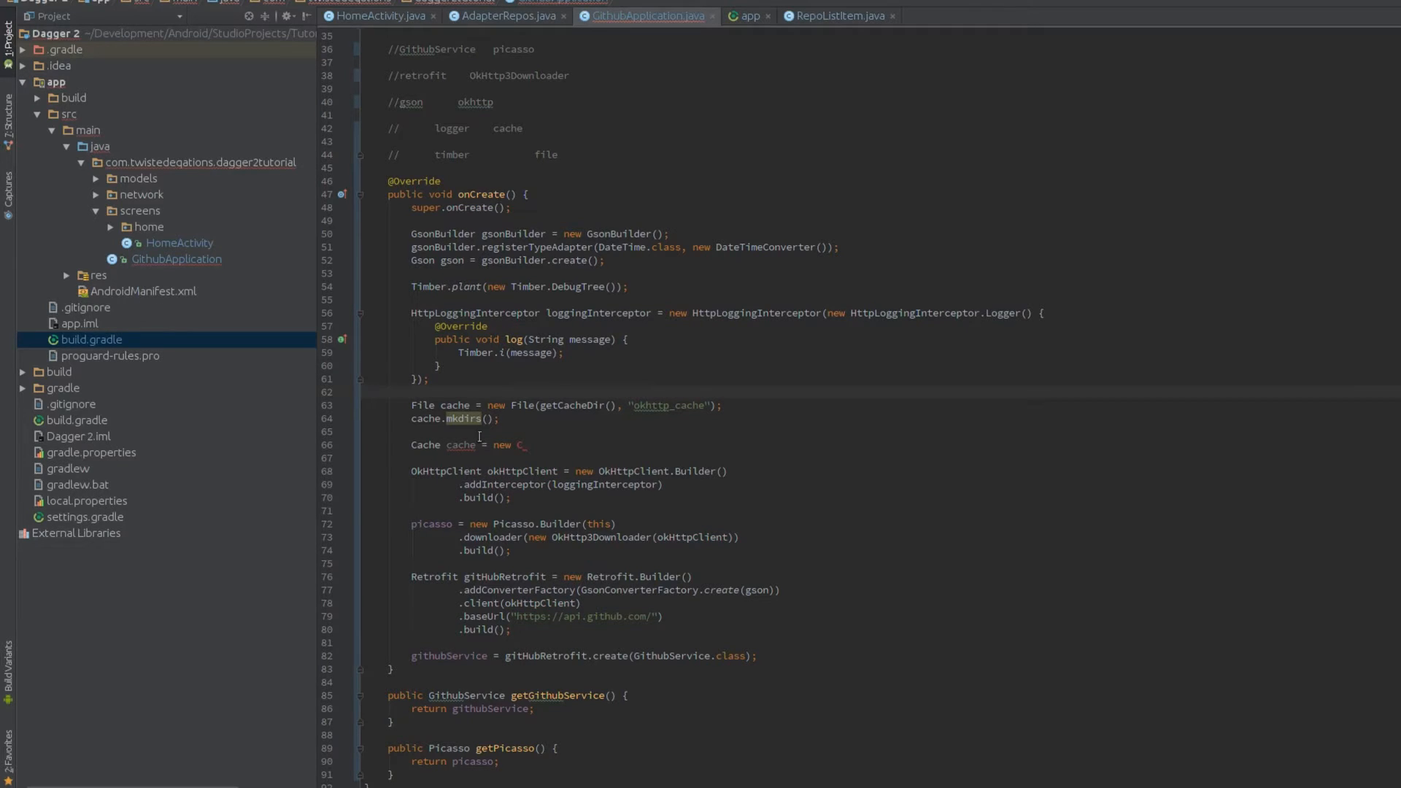
Complete new Cache(cacheFile, 10 * 1000 * 1000); with a trailing //10MB Cache comment
{"action": "scroll", "scroll_direction": "up", "scroll_amount": 3}
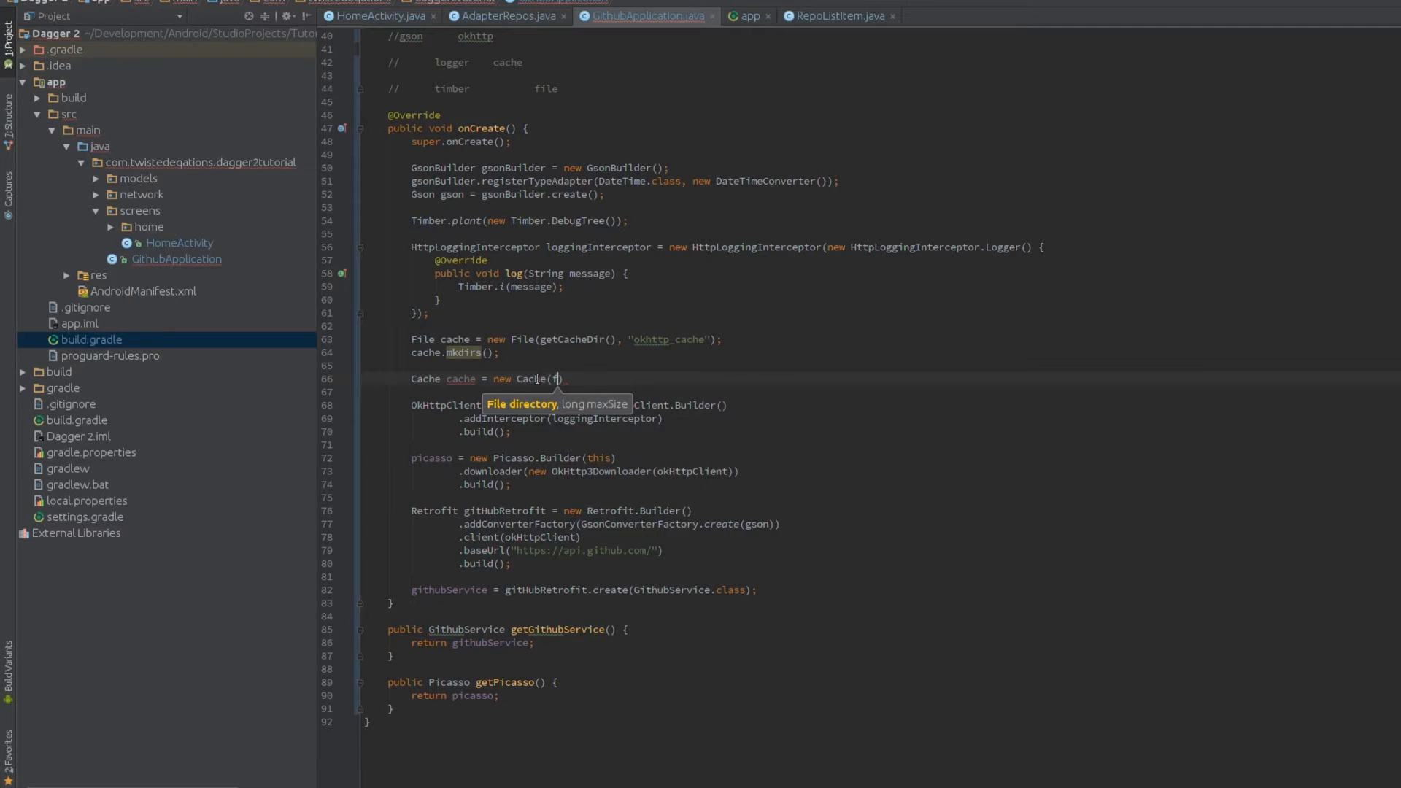
{"action": "type", "text": "ile,"}
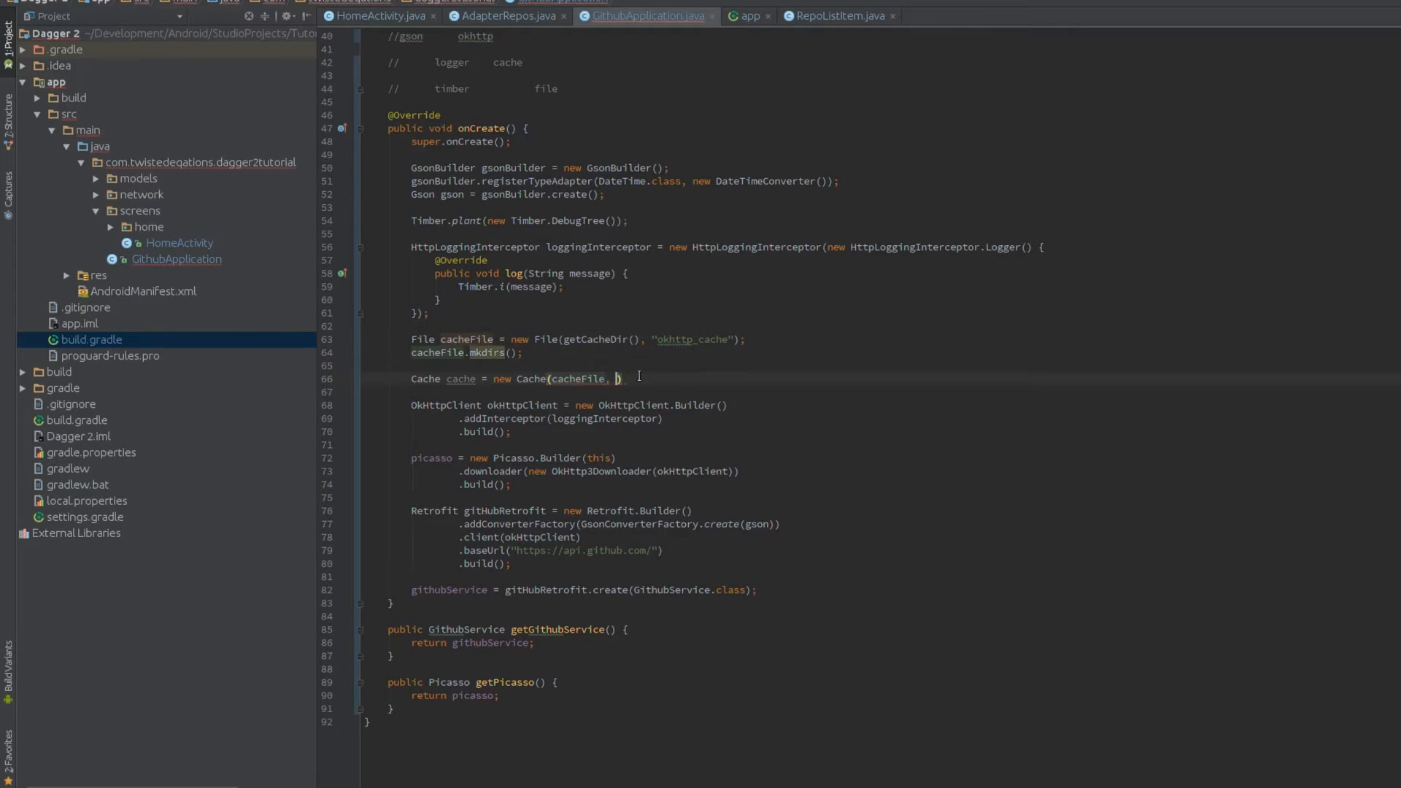
{"action": "type", "text": "10"}
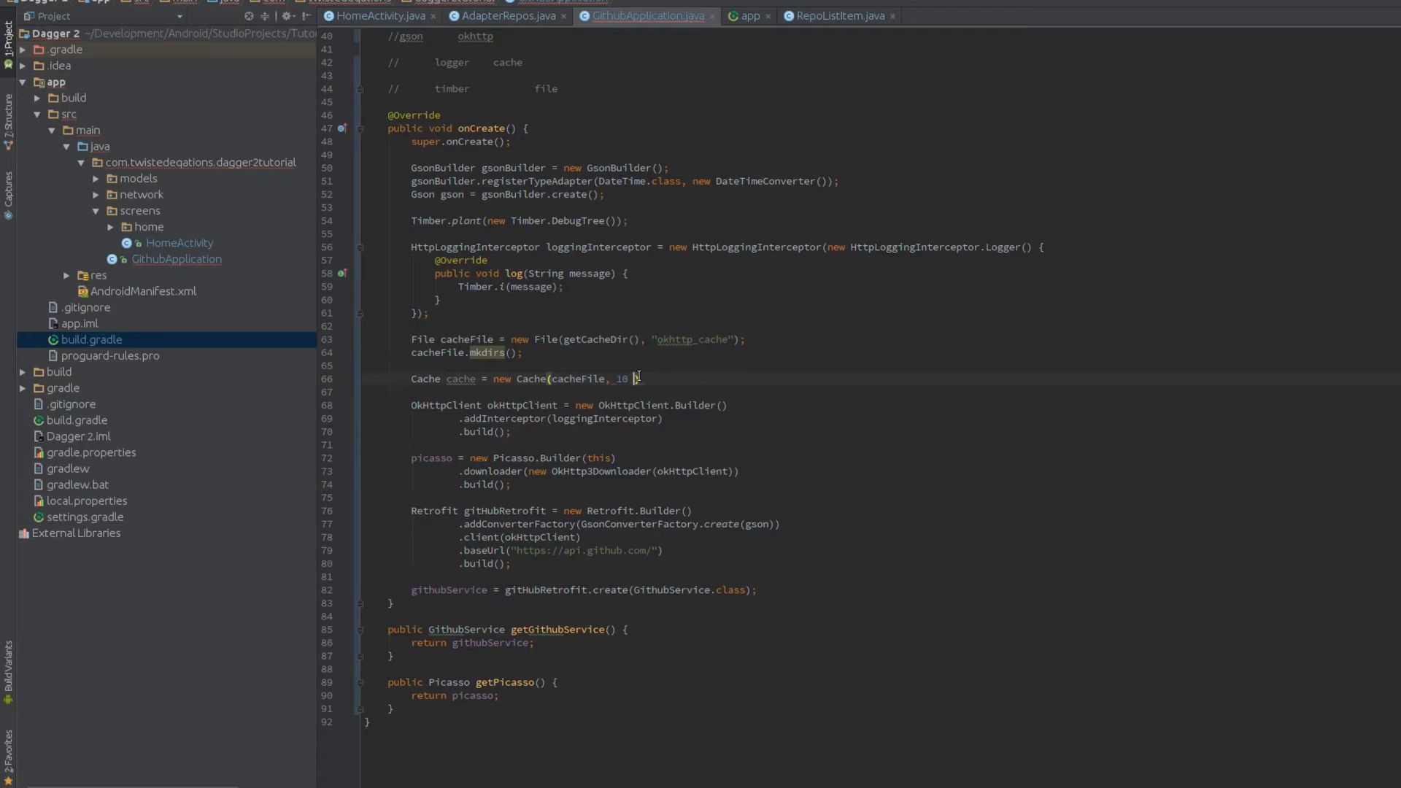
{"action": "type", "text": "* 1000"}
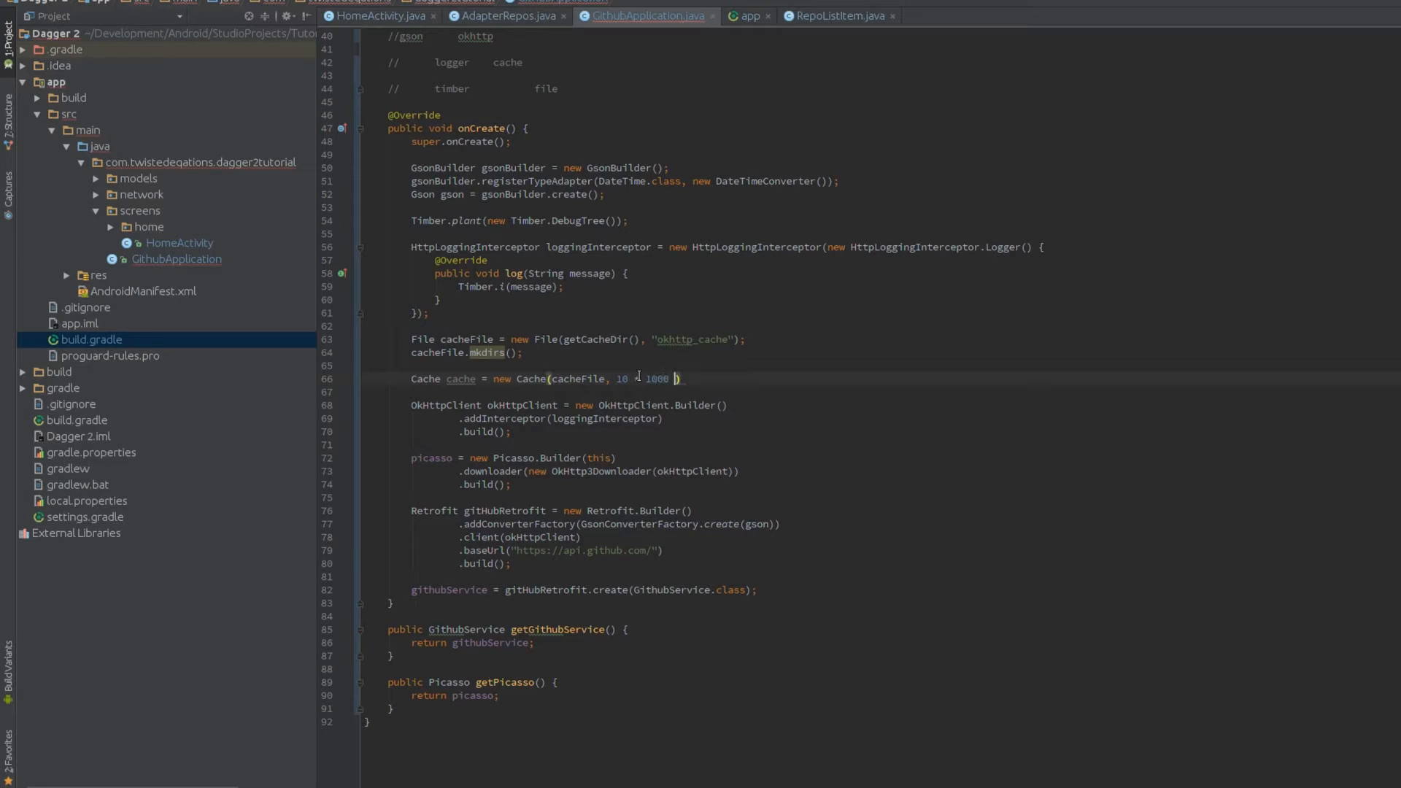
{"action": "type", "text": "*"}
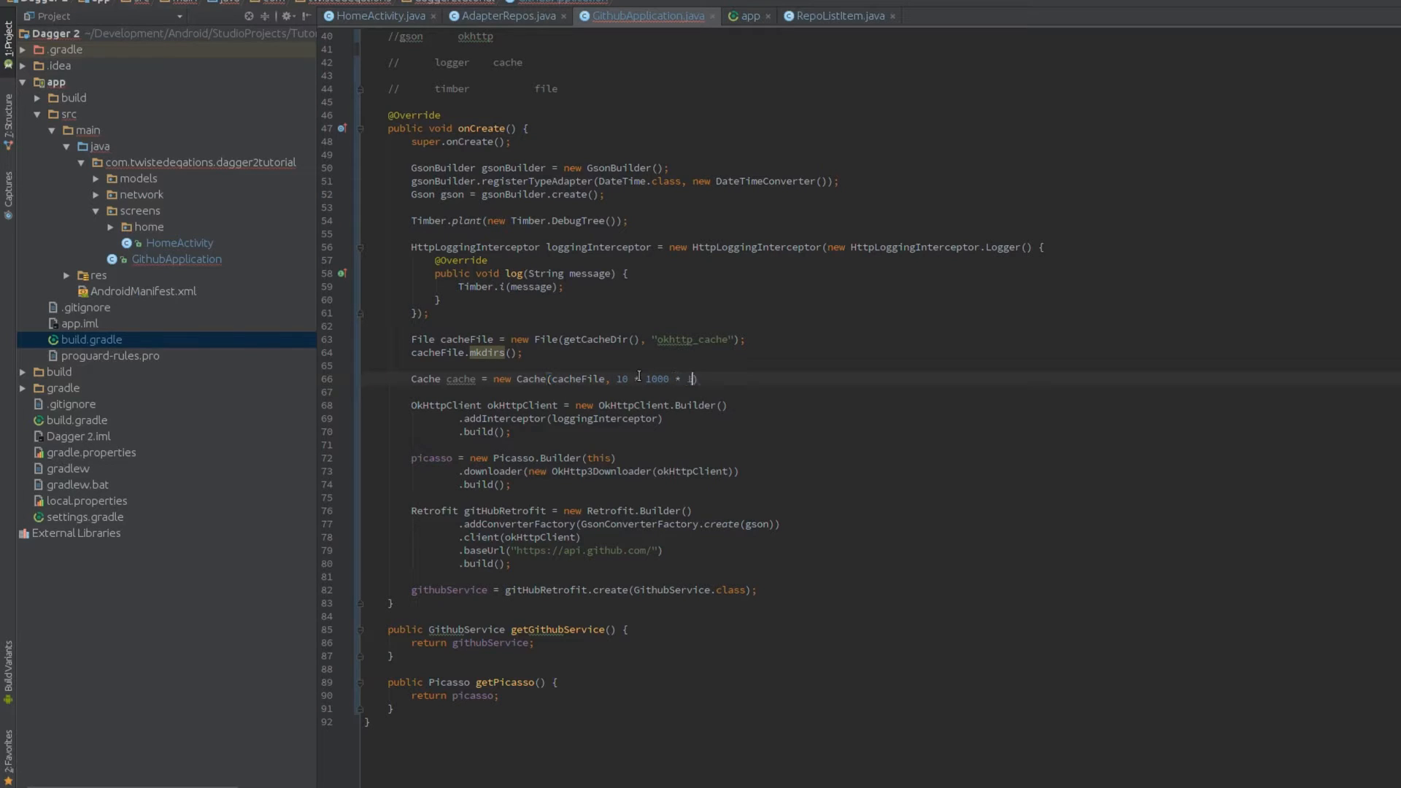
{"action": "type", "text": "1000)"}
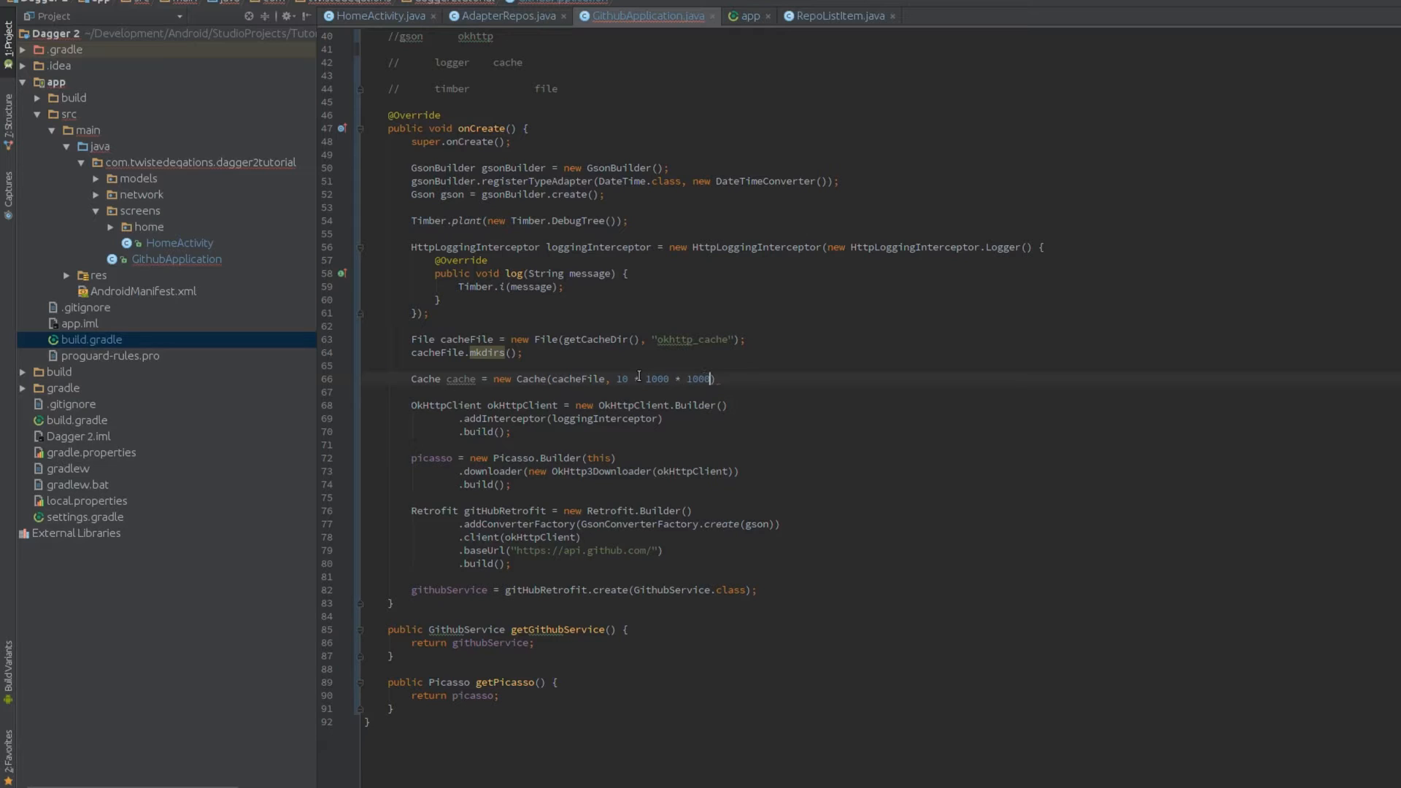
{"action": "type", "text": "); //"}
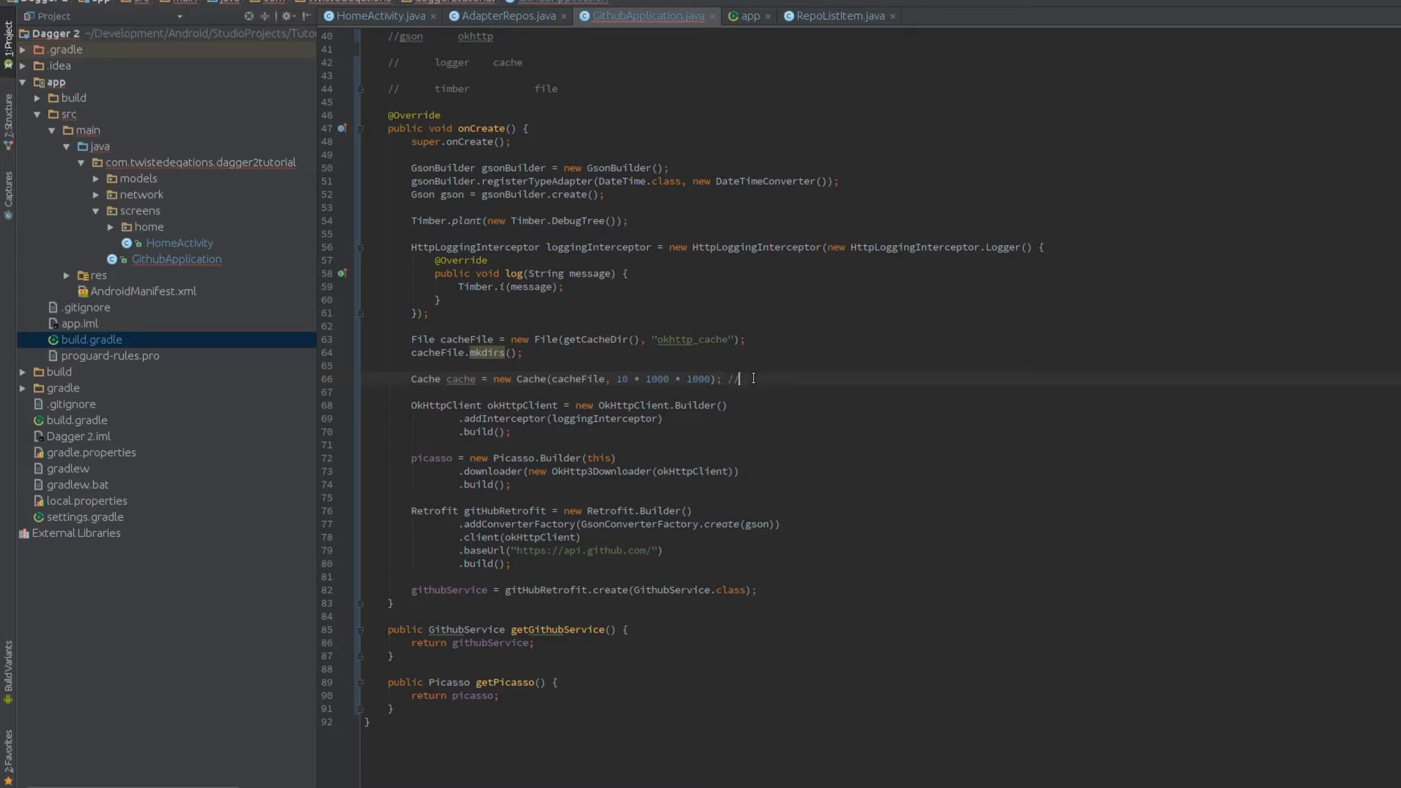
{"action": "type", "text": "10MB"}
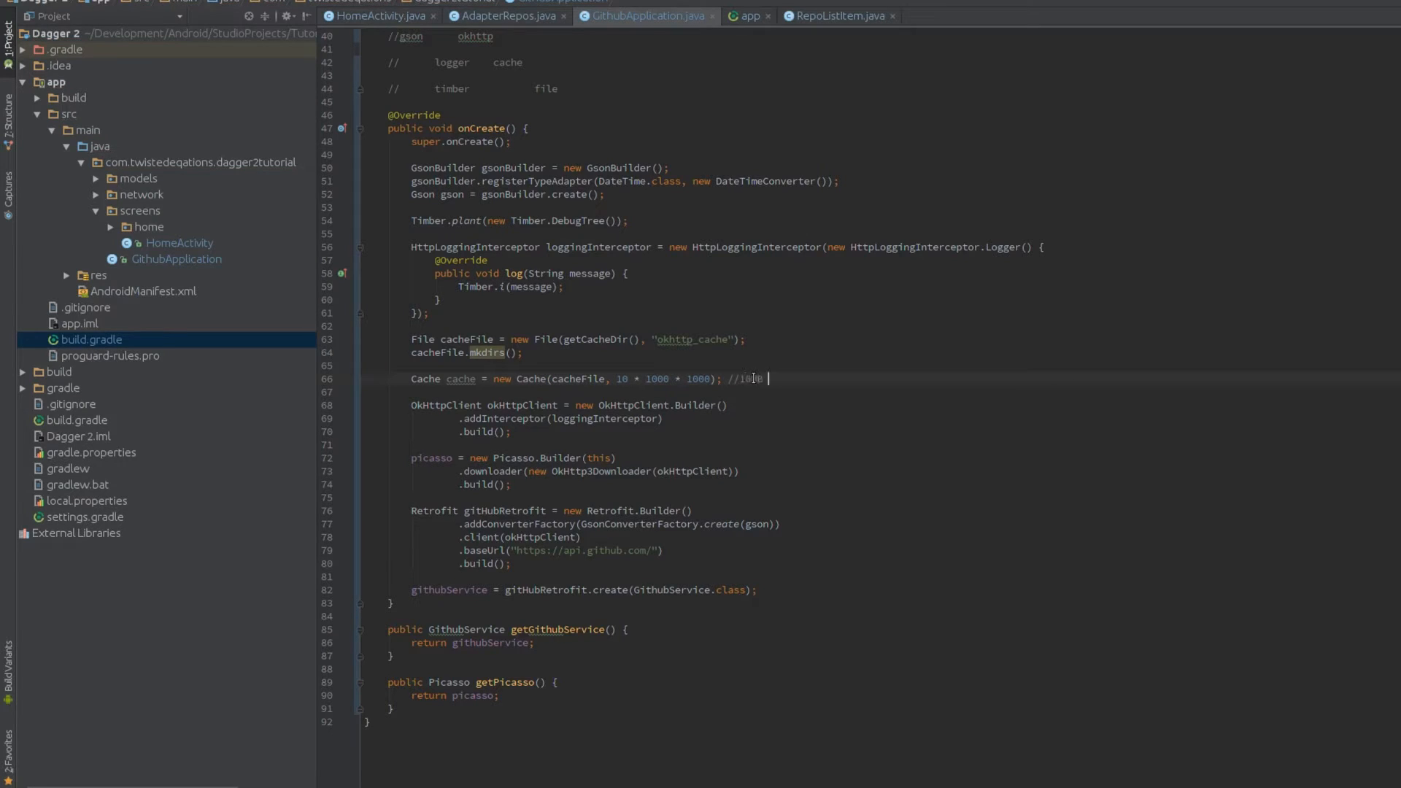
{"action": "type", "text": "Cache"}
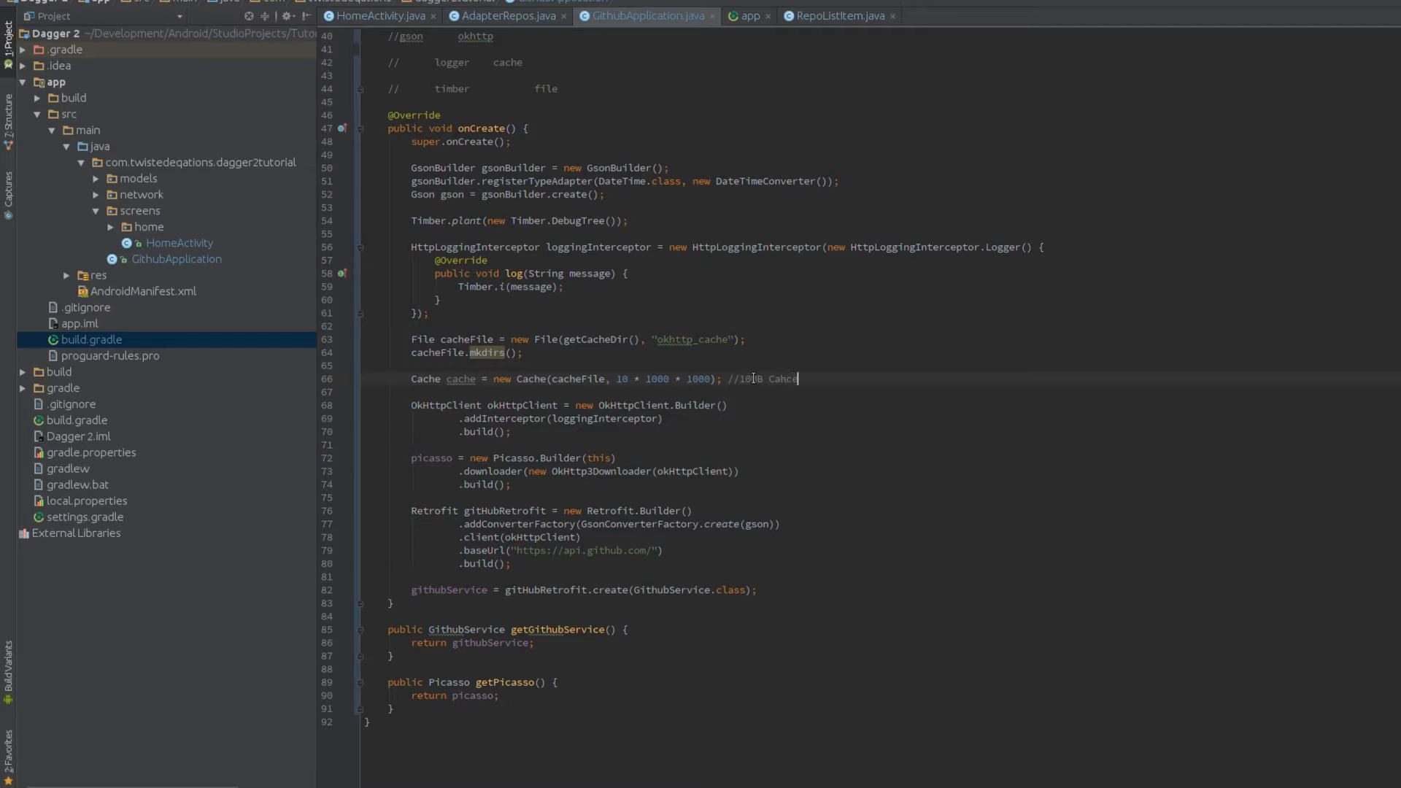
{"action": "key", "text": "BackSpace"}
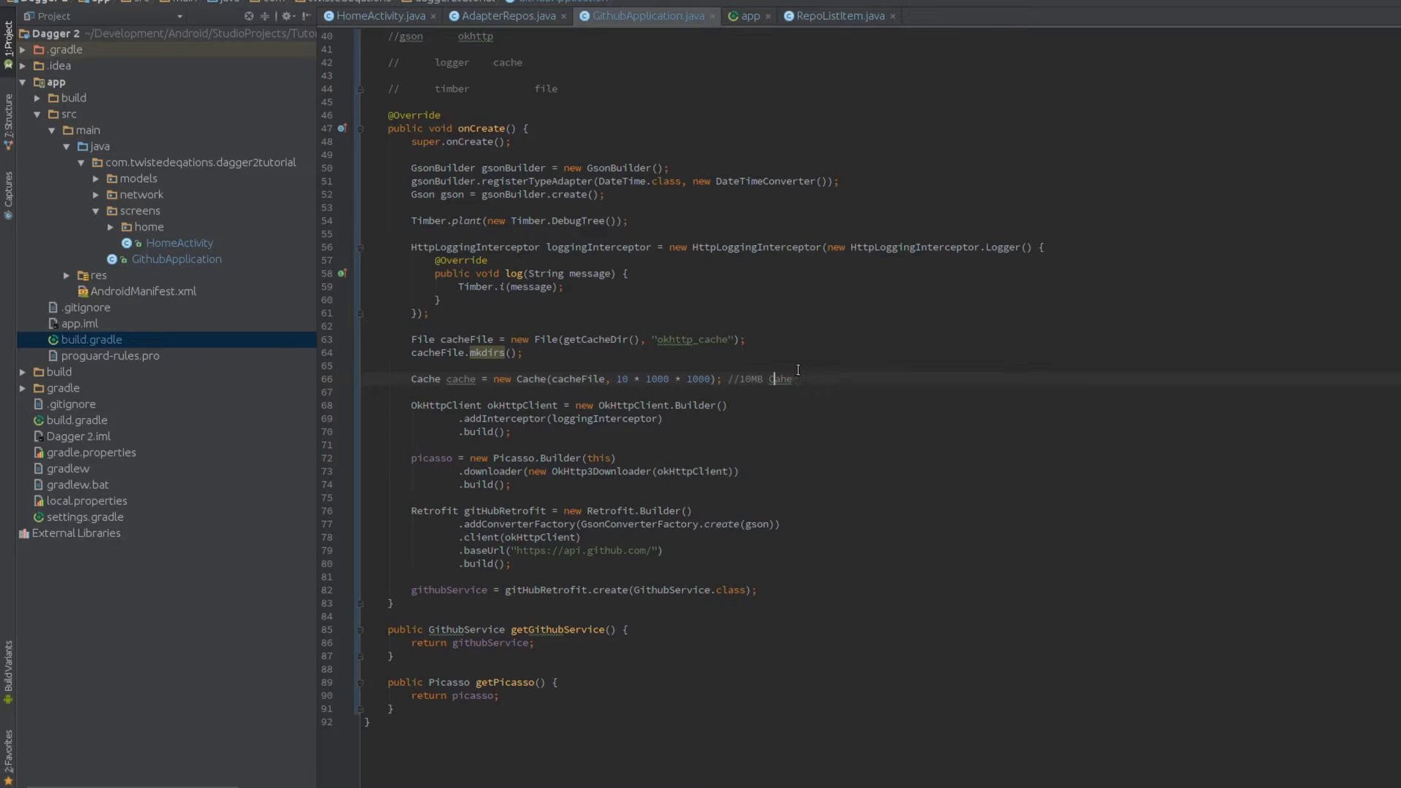
Add .cache(cache) to the OkHttpClient.Builder chain after the logging interceptor
{"action": "double_click", "coordinate": [462, 379]}
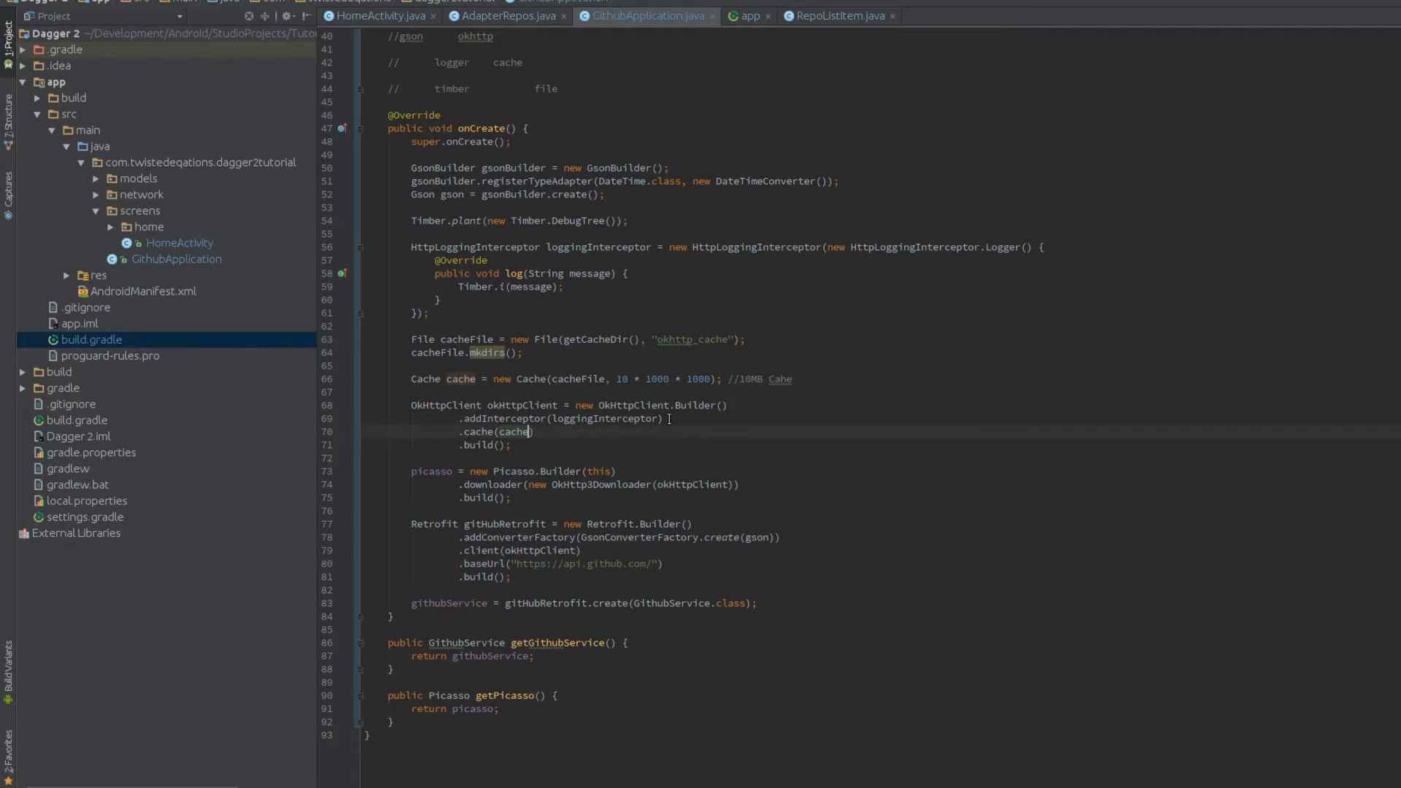
{"action": "left_click", "coordinate": [527, 432]}
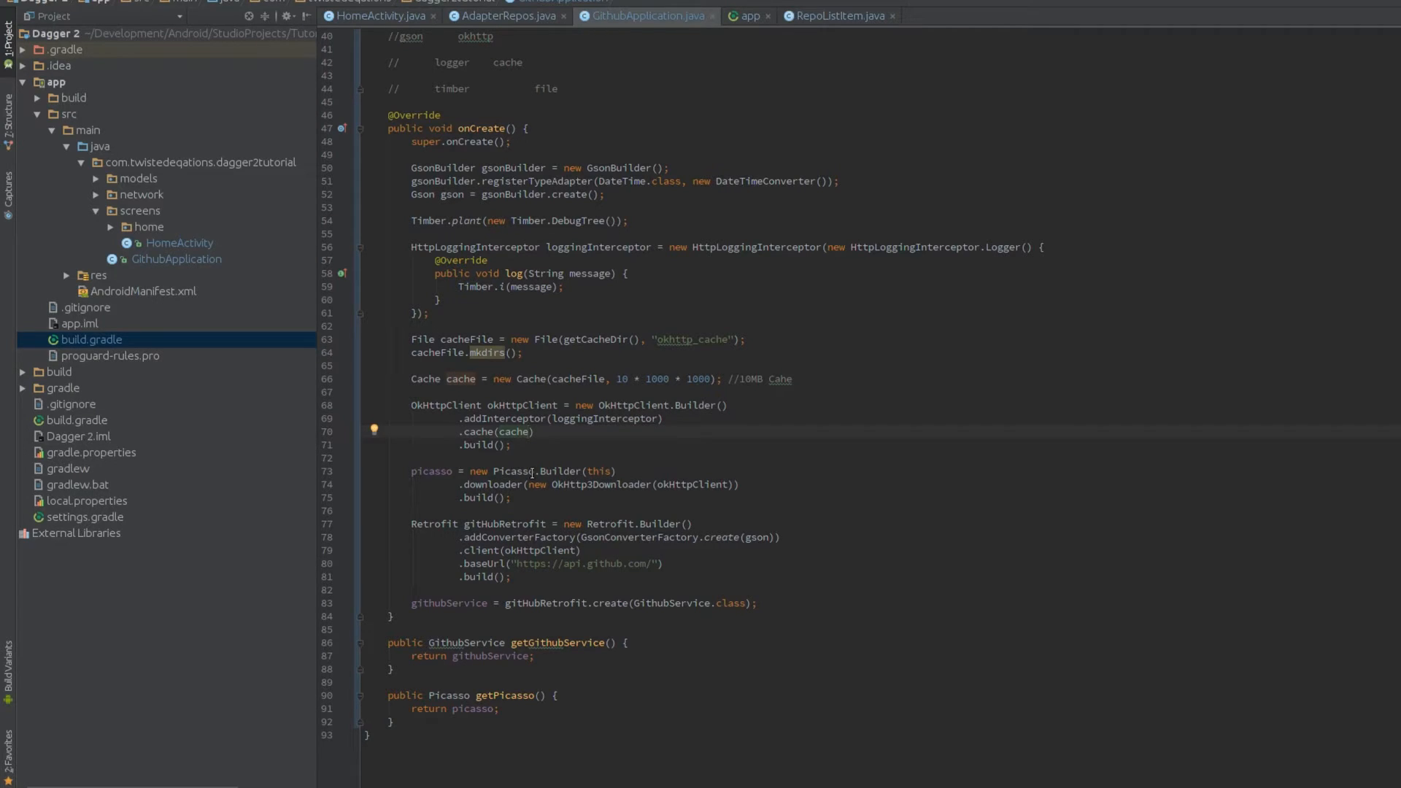
{"action": "left_click", "coordinate": [529, 432]}
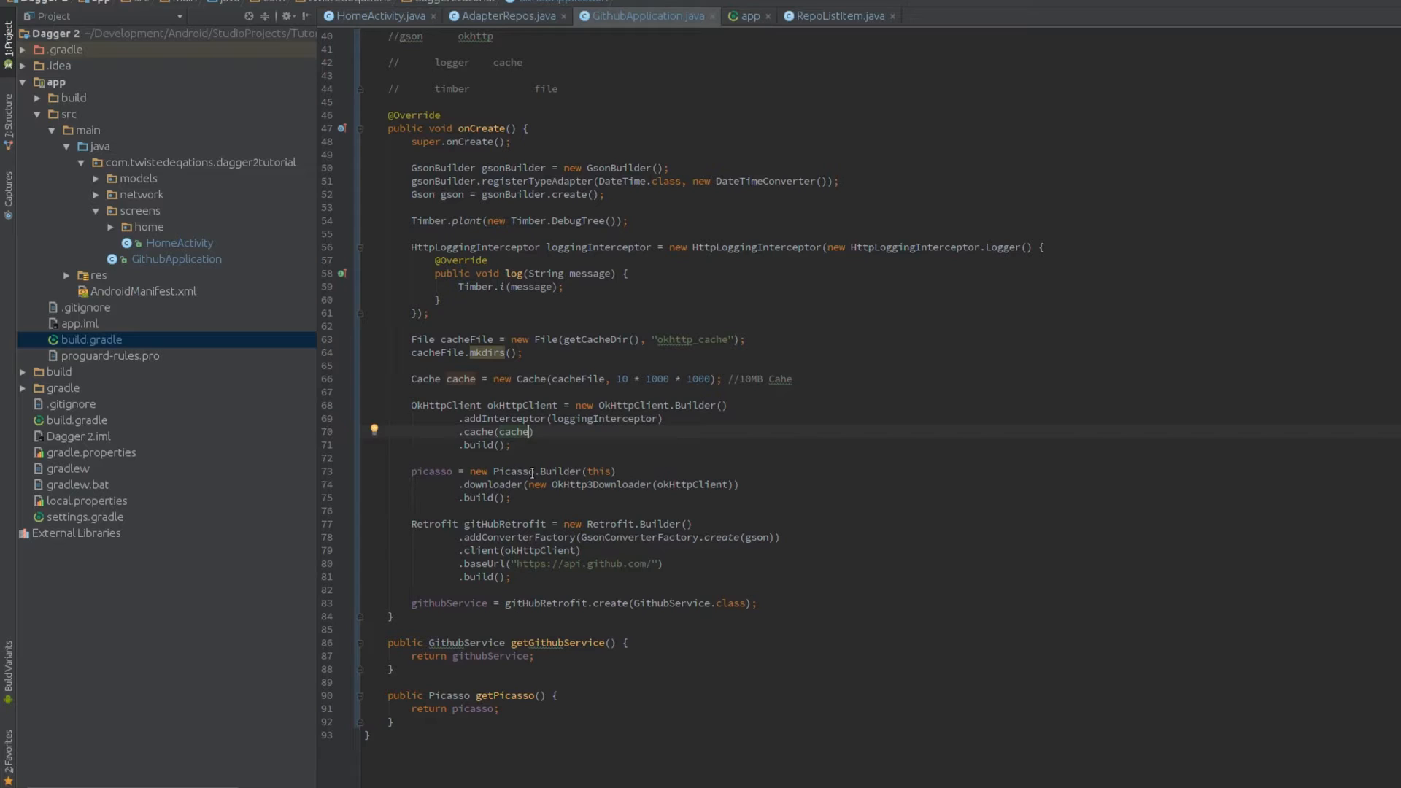
{"action": "left_click", "coordinate": [524, 432]}
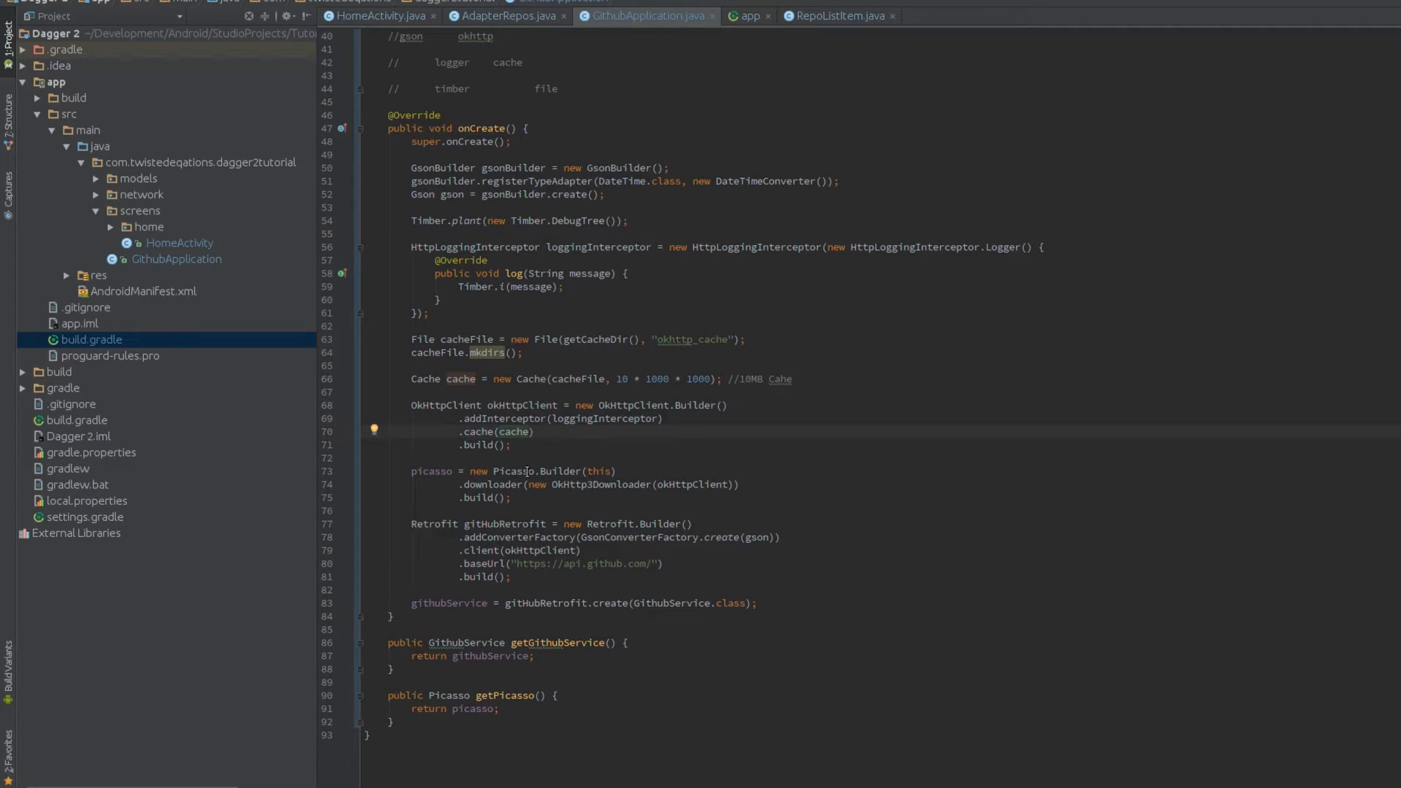
Add the //NETWORK section comment and regroup the Gson setup below Picasso with //Picasso and //CLIENT comments
{"action": "double_click", "coordinate": [447, 404]}
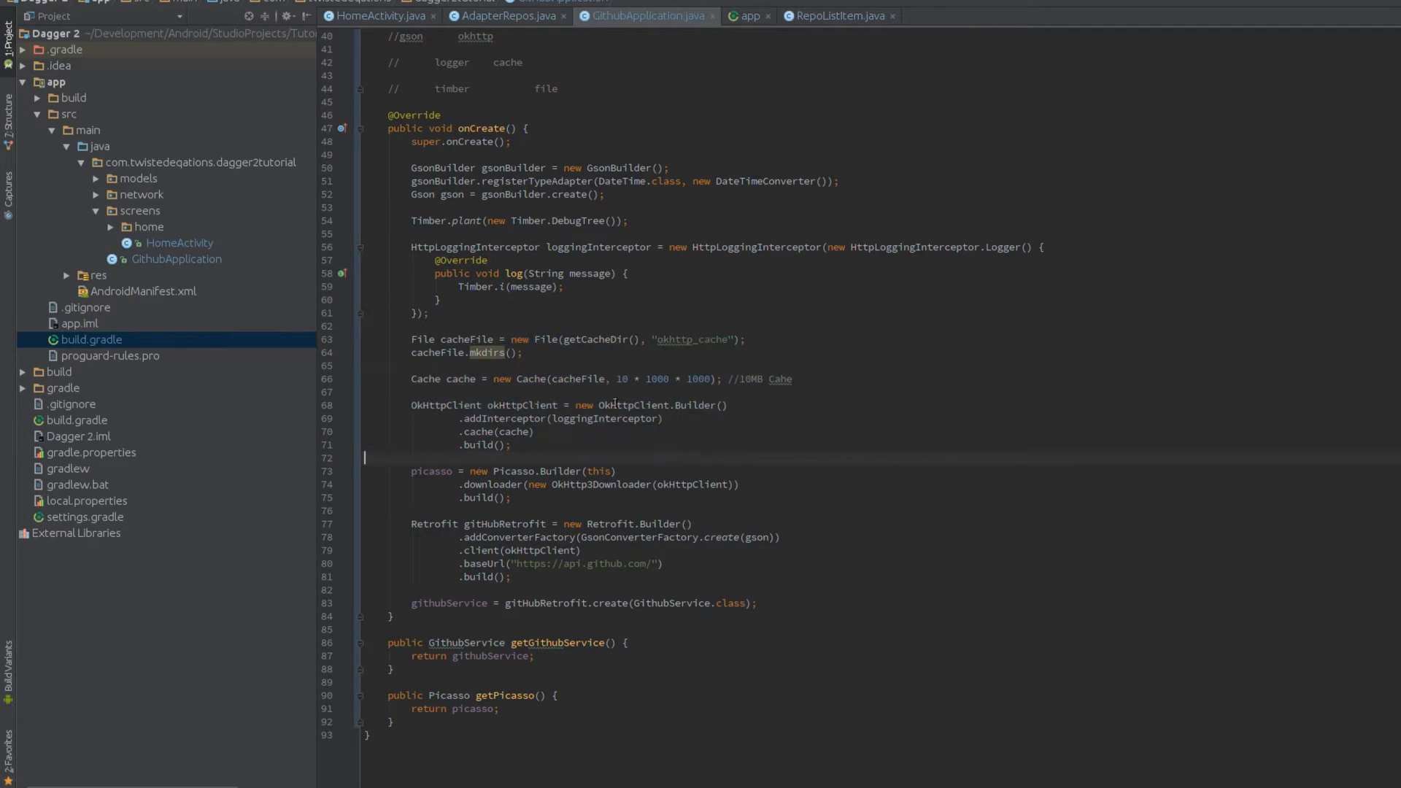
{"action": "type", "text": "//NETWORK"}
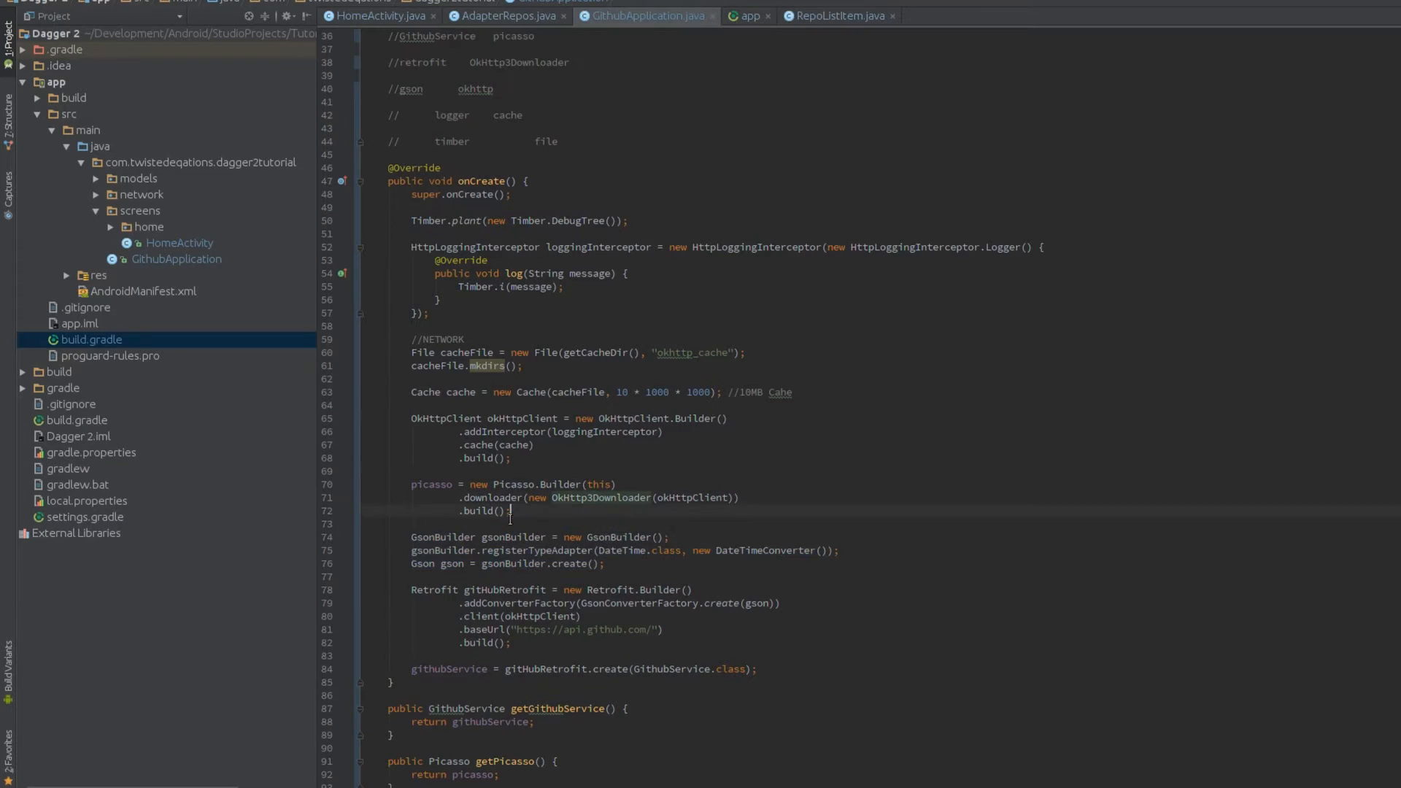
{"action": "type", "text": "//NETWORK"}
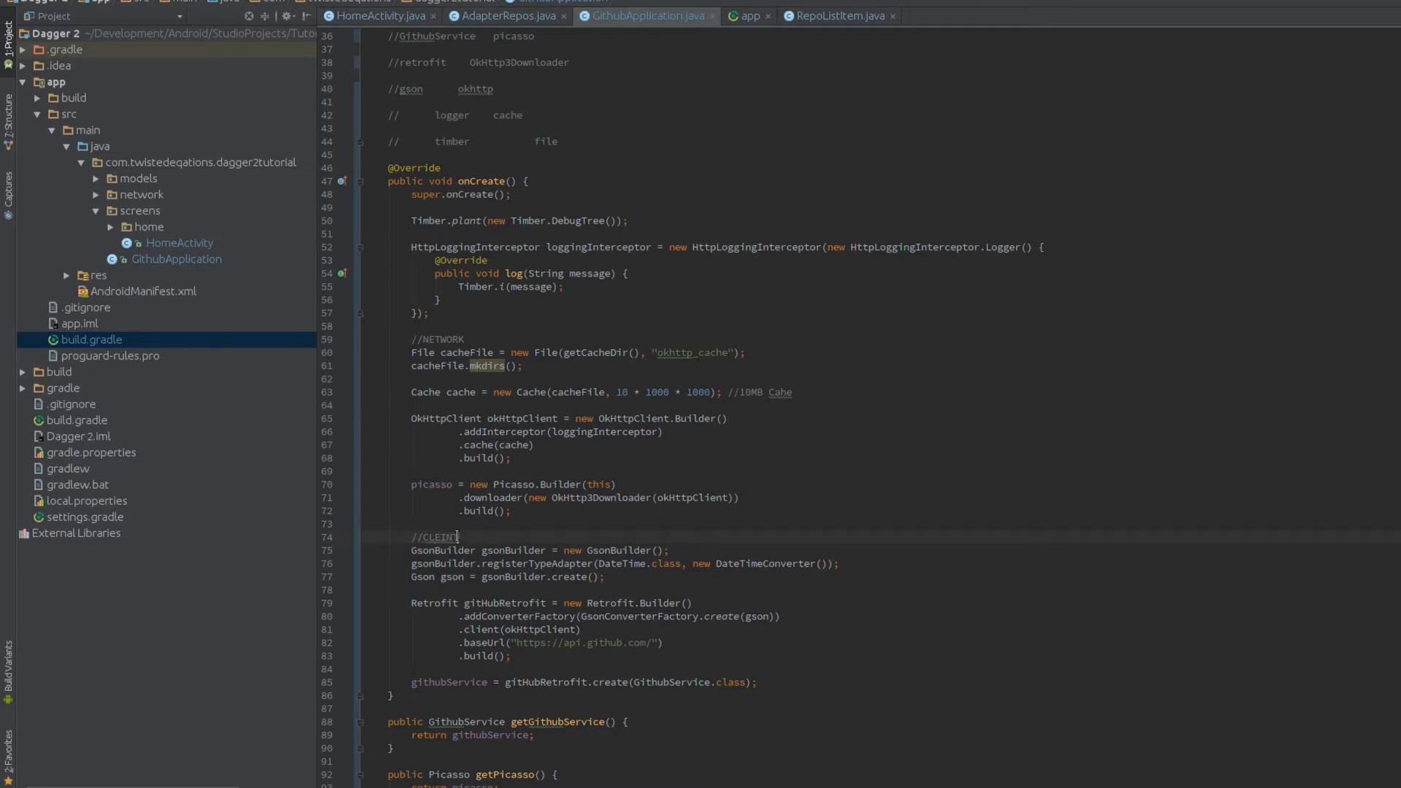
{"action": "double_click", "coordinate": [513, 485]}
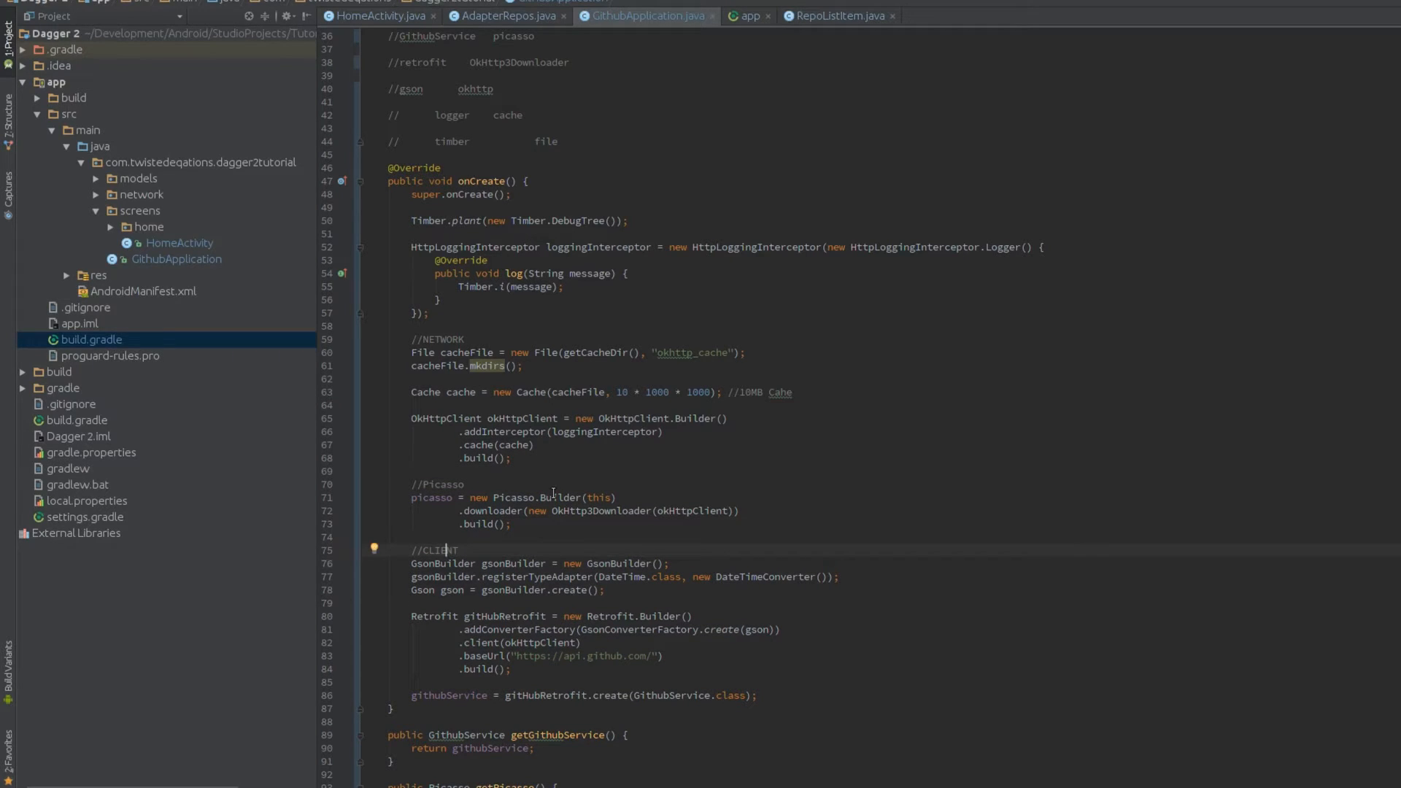
{"action": "mouse_move", "coordinate": [571, 327]}
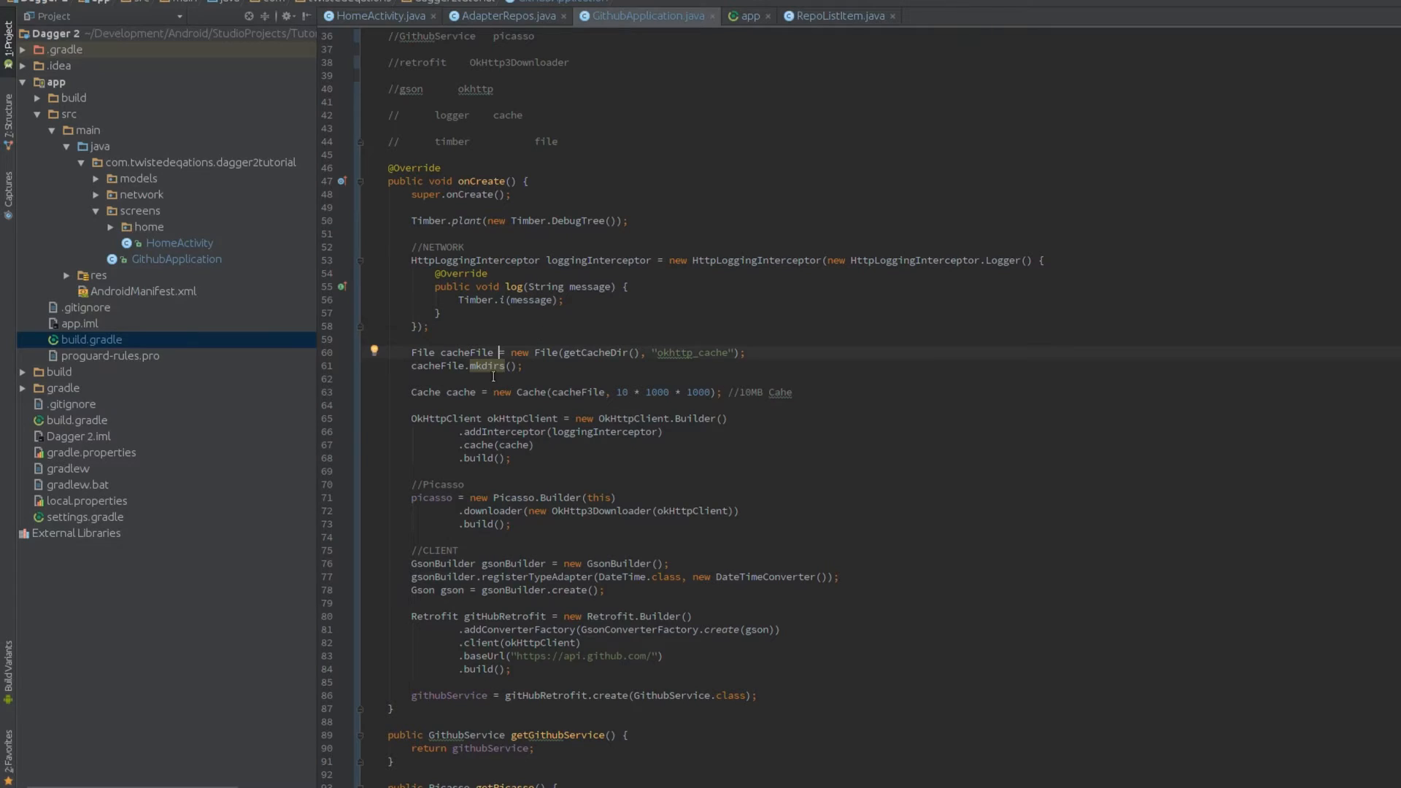
{"action": "mouse_move", "coordinate": [774, 472]}
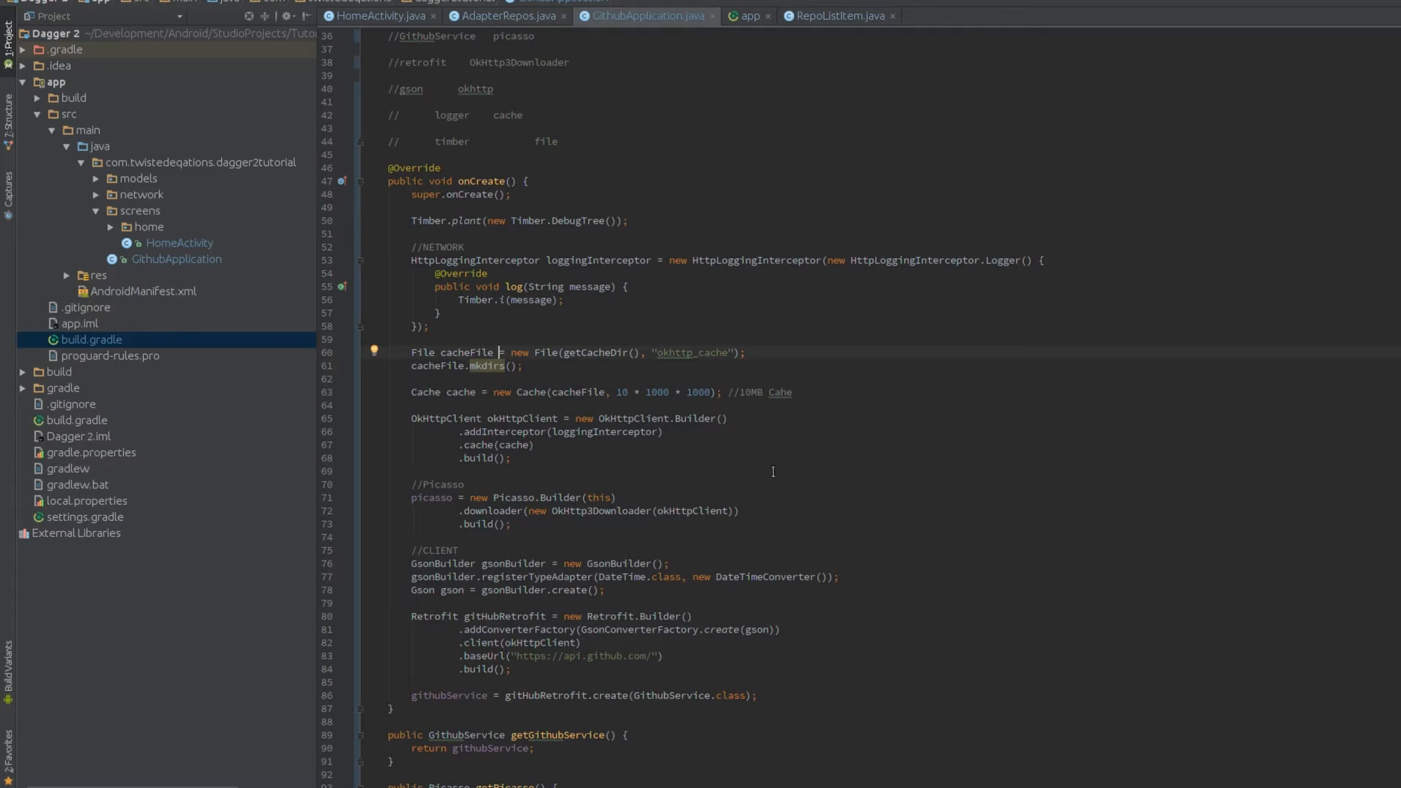
Add a //Context comment and Context context = this; after Timber.plant
{"action": "key", "text": "enter"}
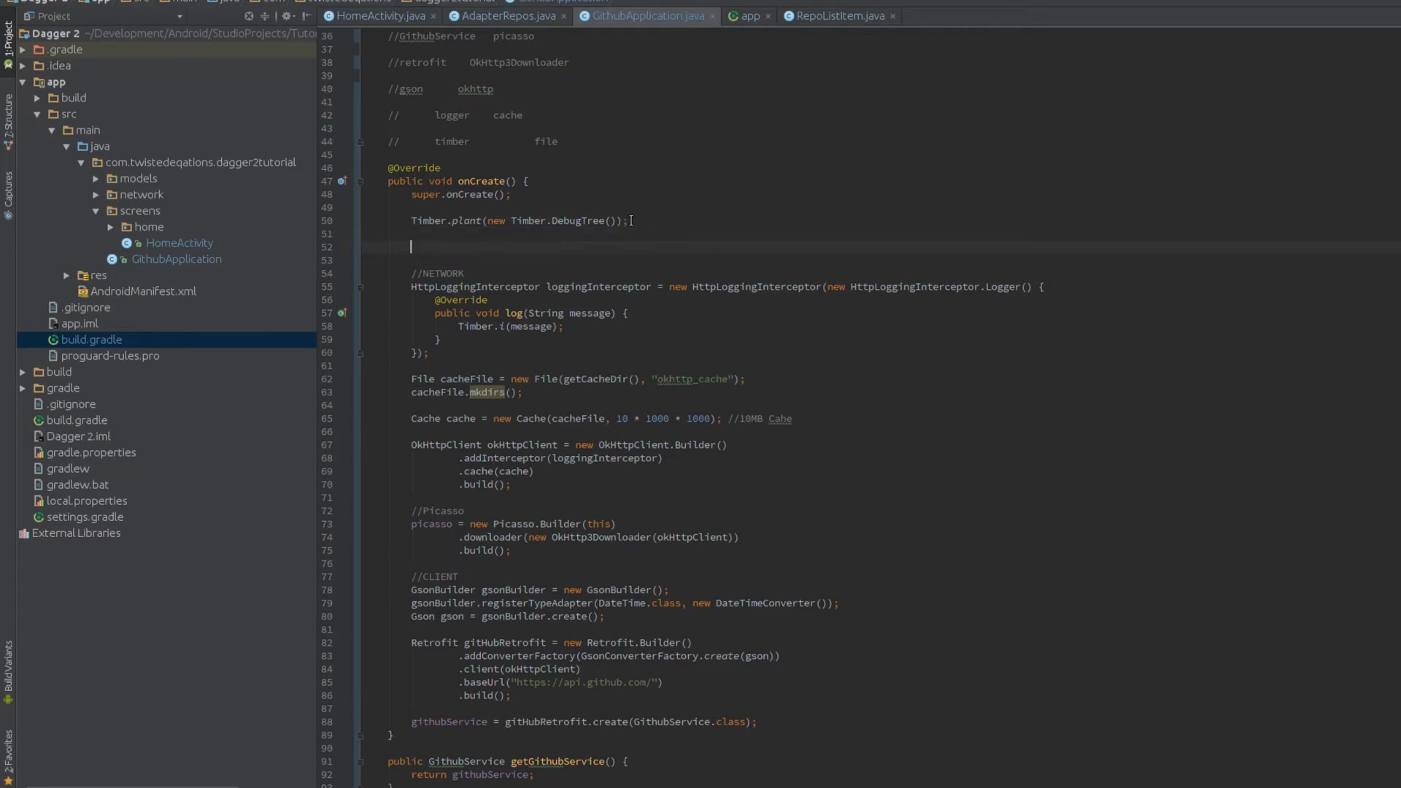
{"action": "type", "text": "Context context;"}
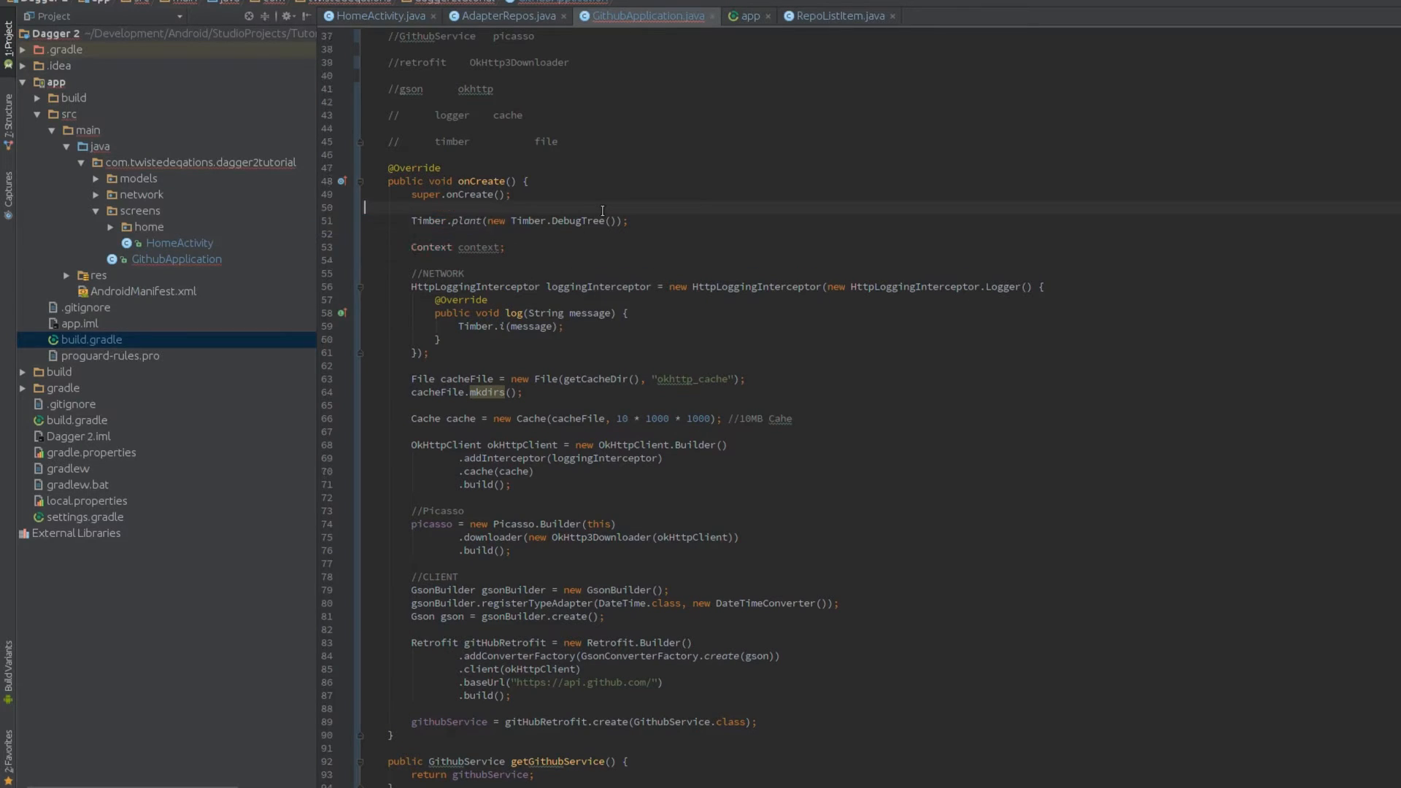
{"action": "type", "text": "= this"}
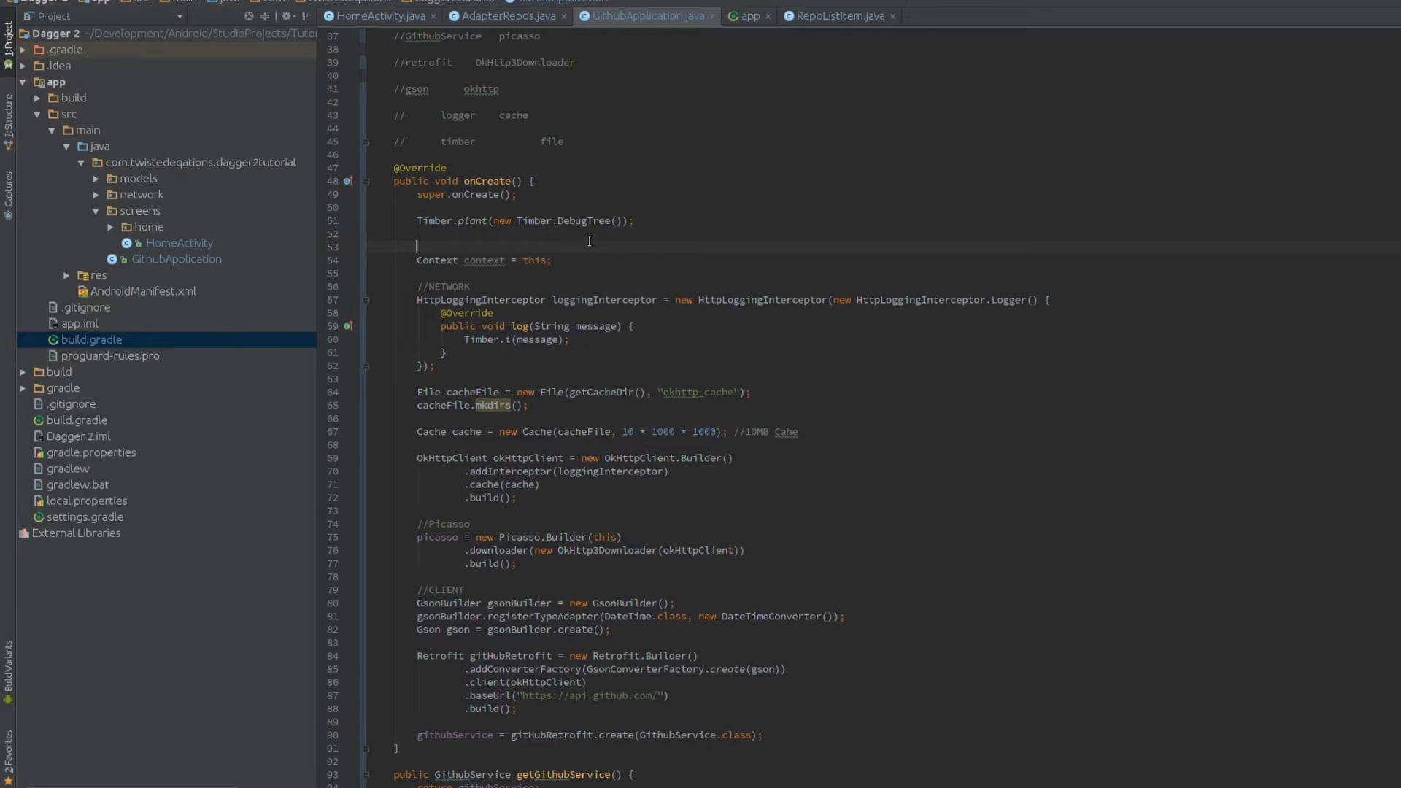
{"action": "type", "text": "//CPU"}
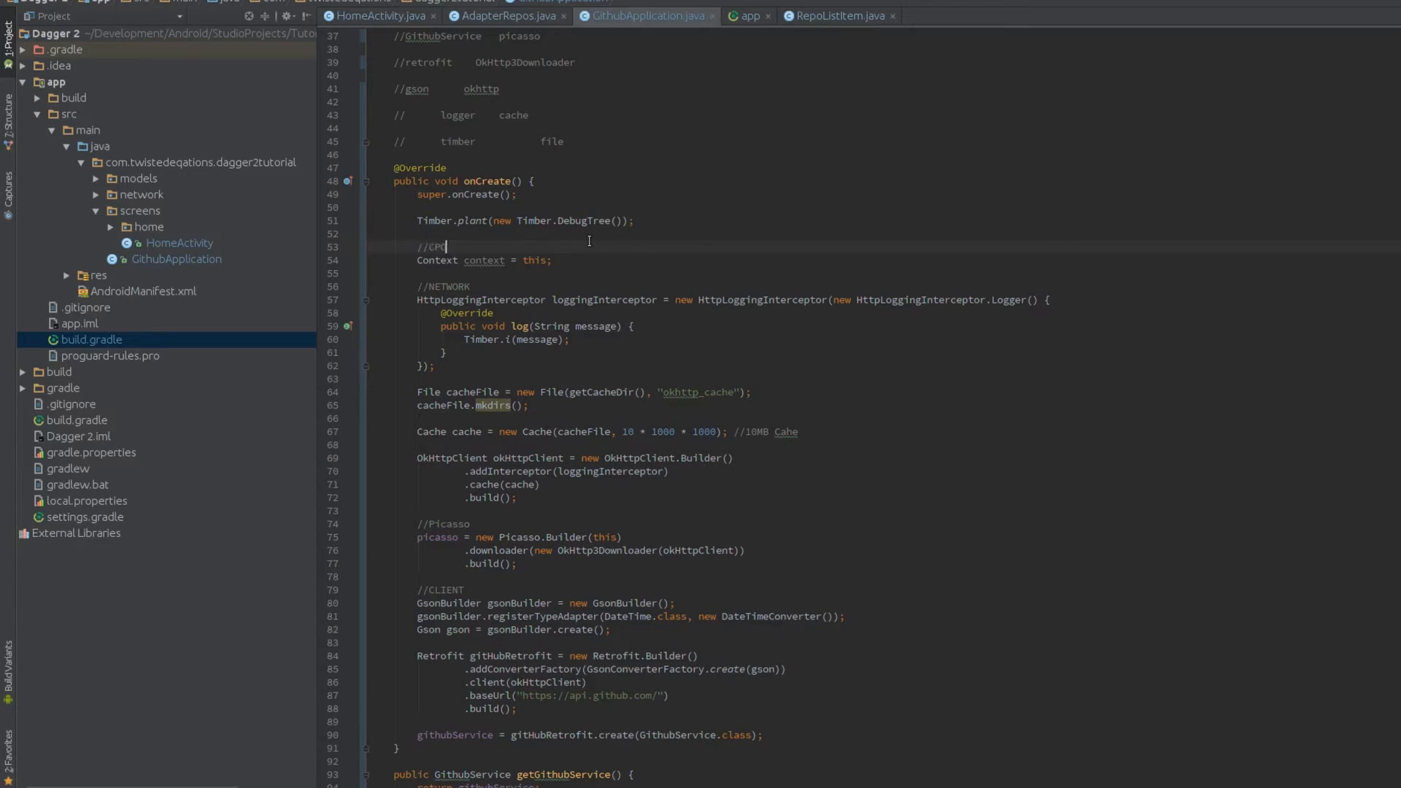
{"action": "type", "text": "ONtext"}
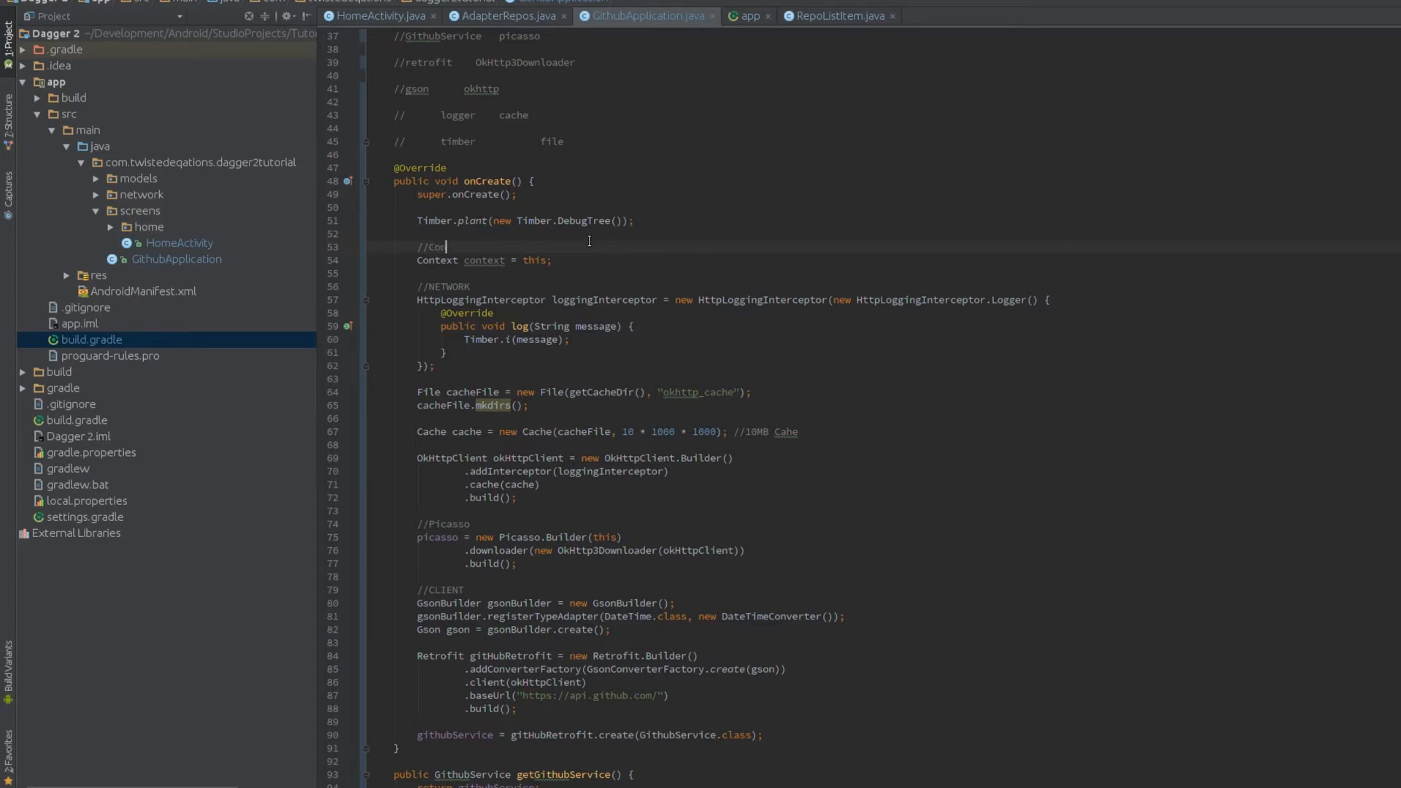
{"action": "type", "text": "text"}
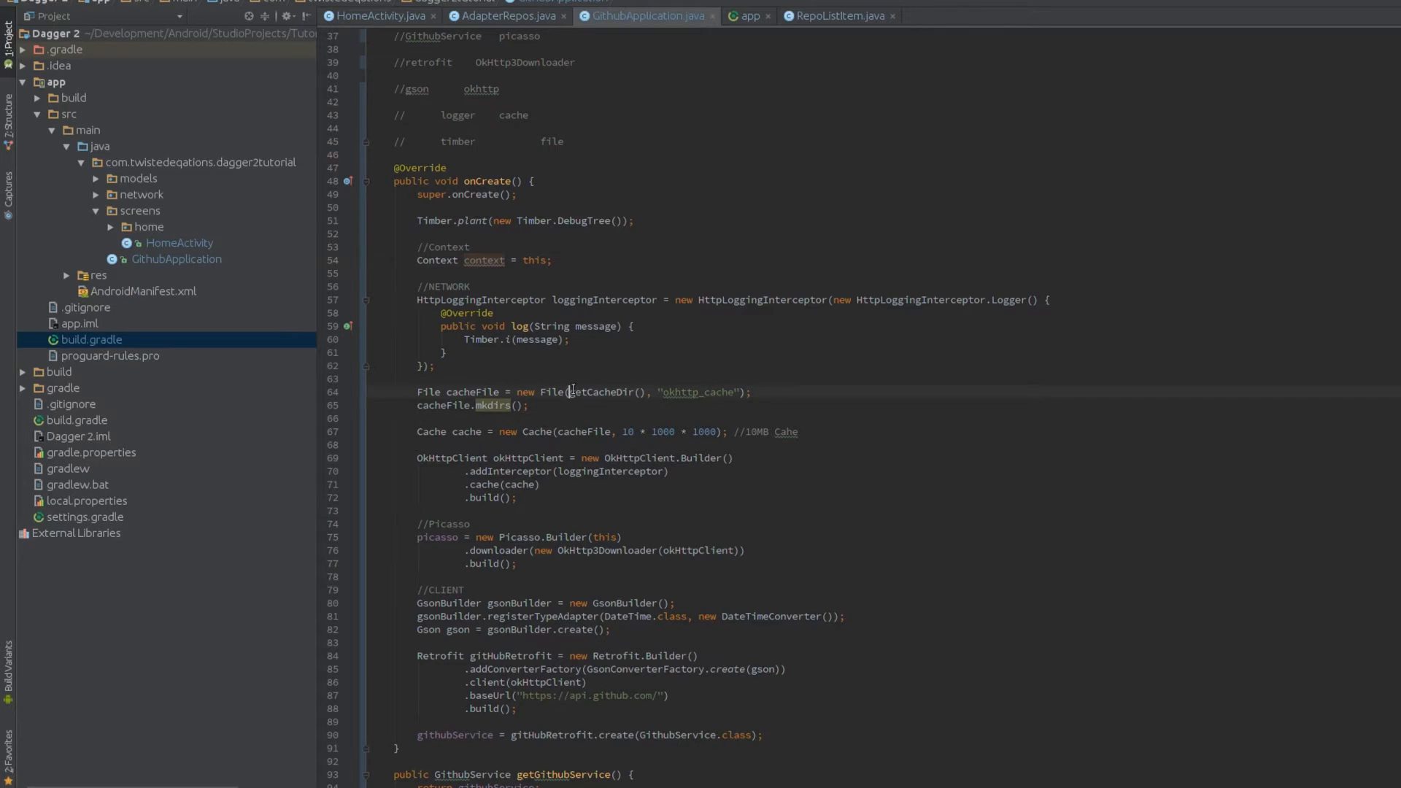
Use context.getCacheDir() for the cache file and Picasso.Builder(context)
{"action": "type", "text": "context."}
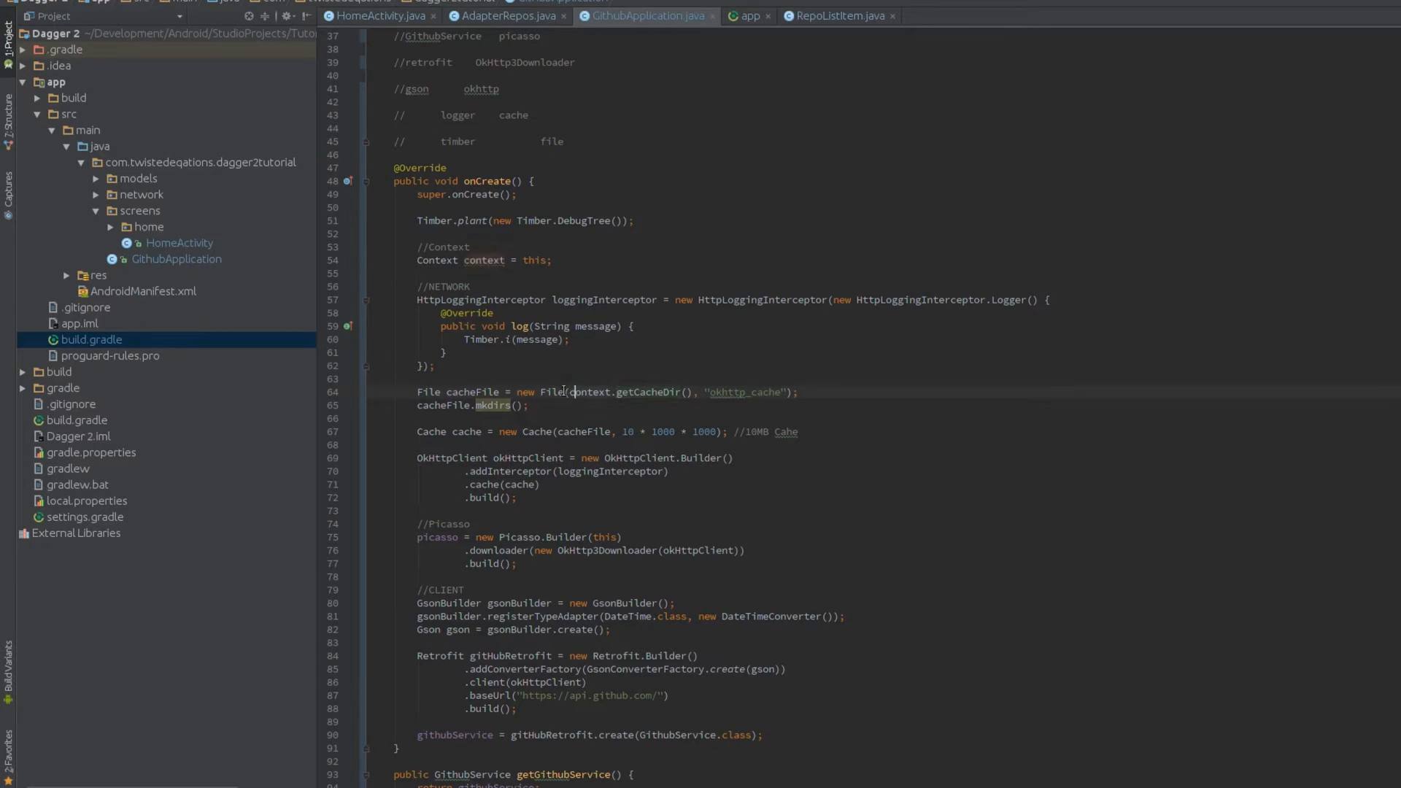
{"action": "double_click", "coordinate": [588, 391]}
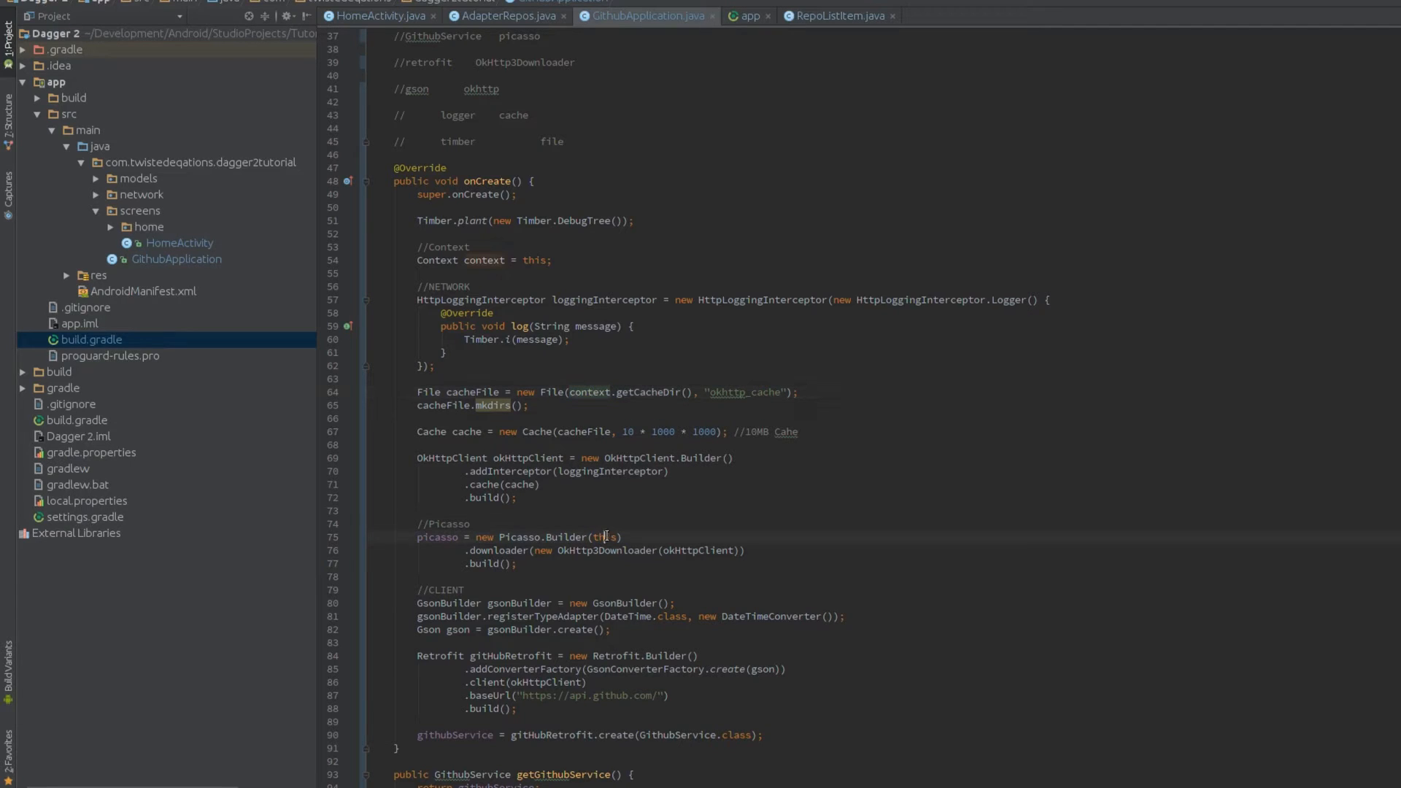
{"action": "type", "text": "context"}
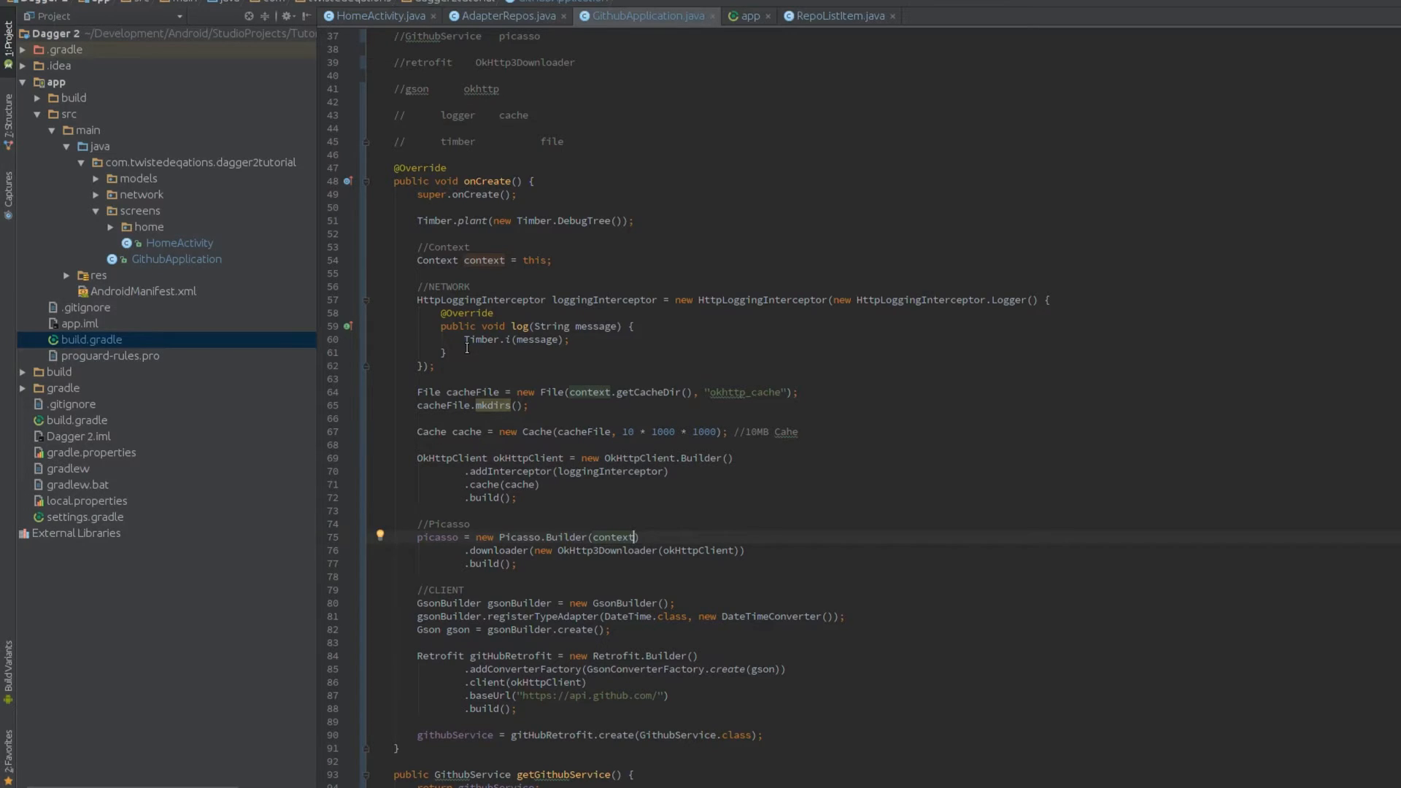
{"action": "scroll", "scroll_direction": "up", "scroll_amount": 3}
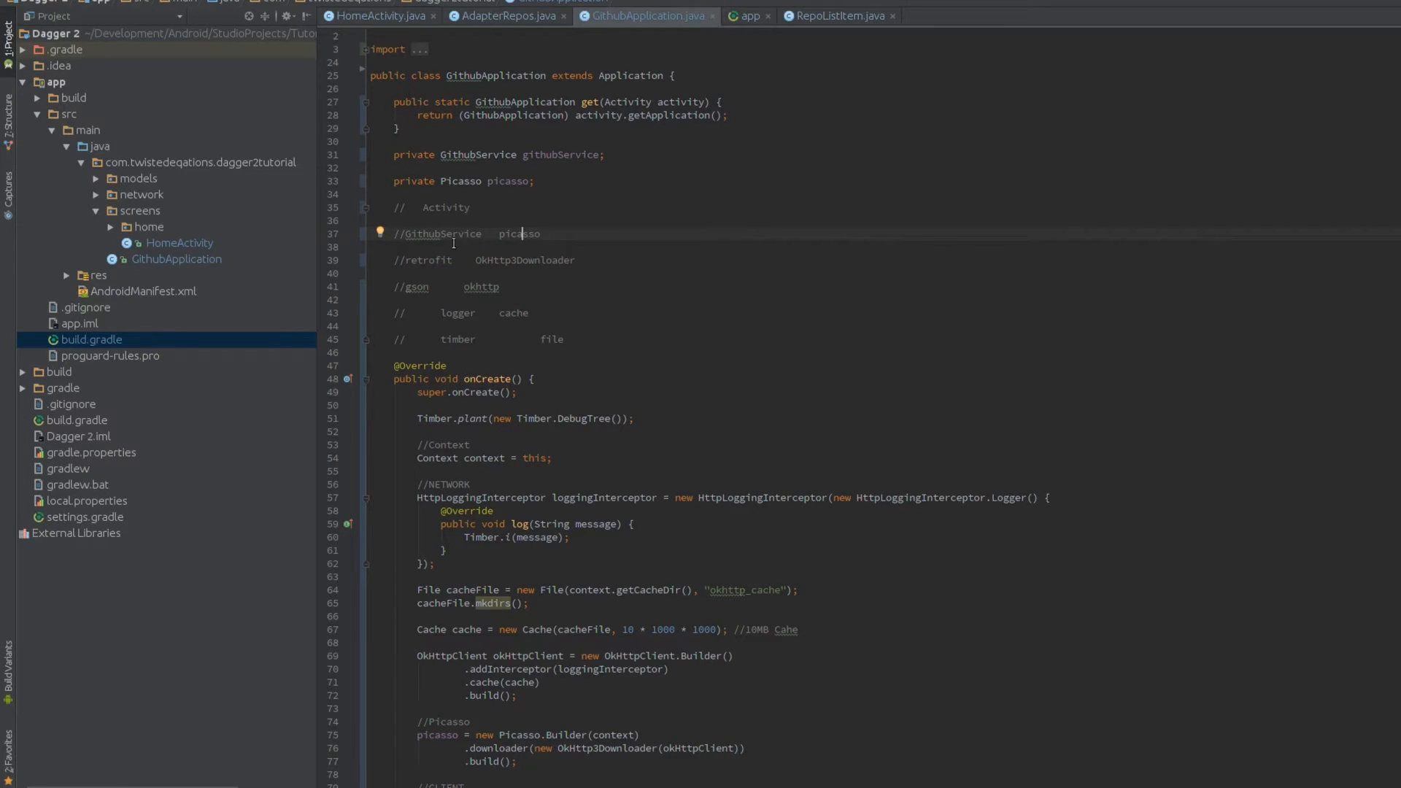
{"action": "mouse_move", "coordinate": [445, 244]}
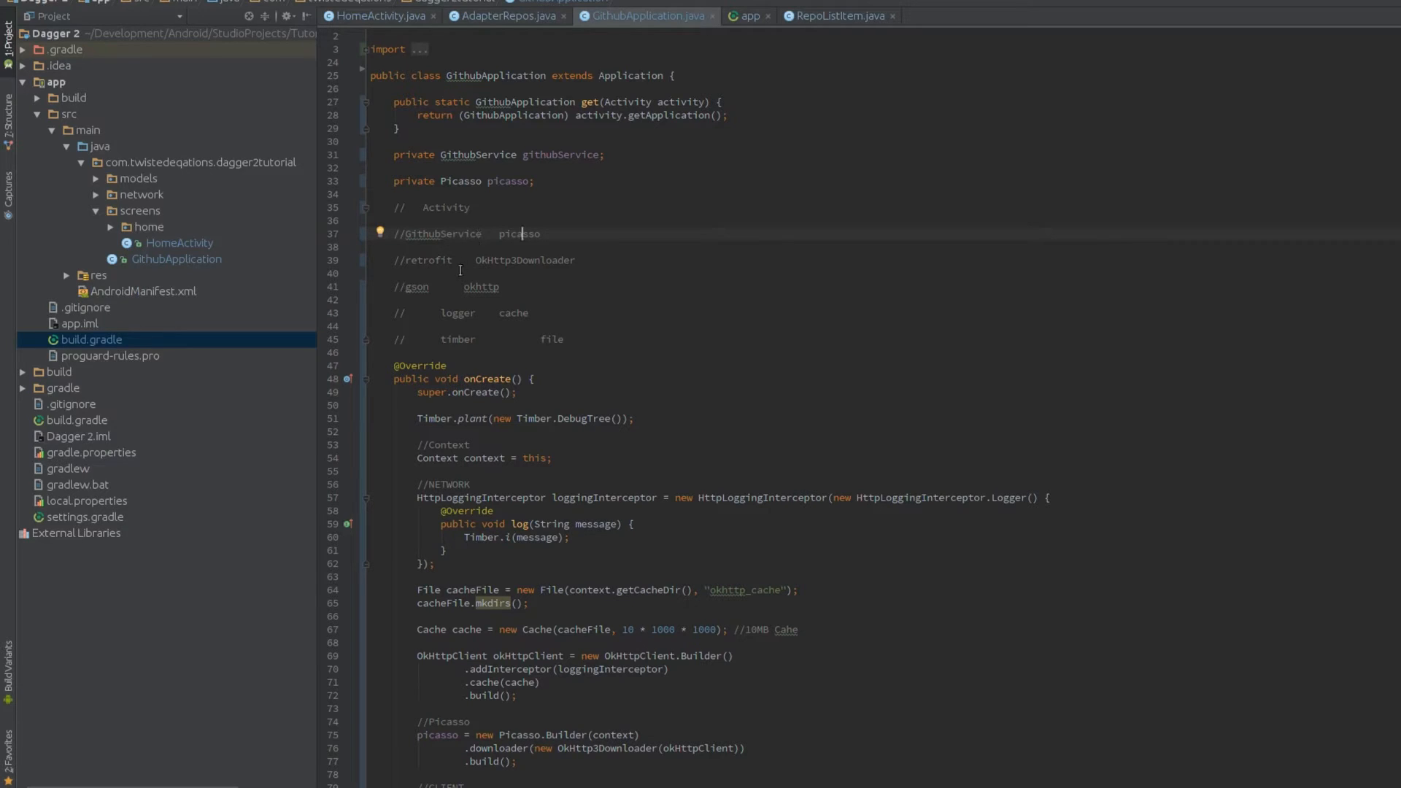
{"action": "mouse_move", "coordinate": [480, 286]}
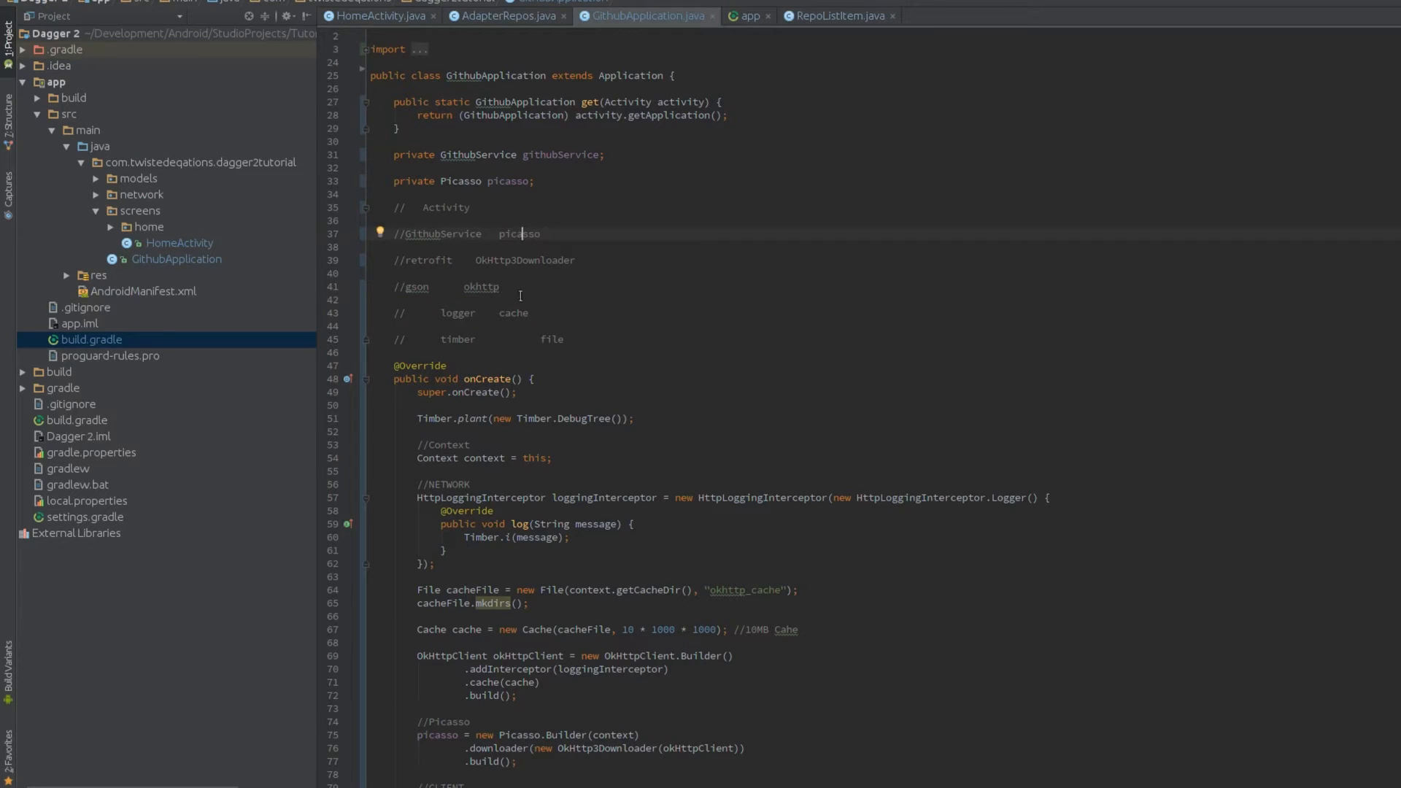
{"action": "mouse_move", "coordinate": [440, 229]}
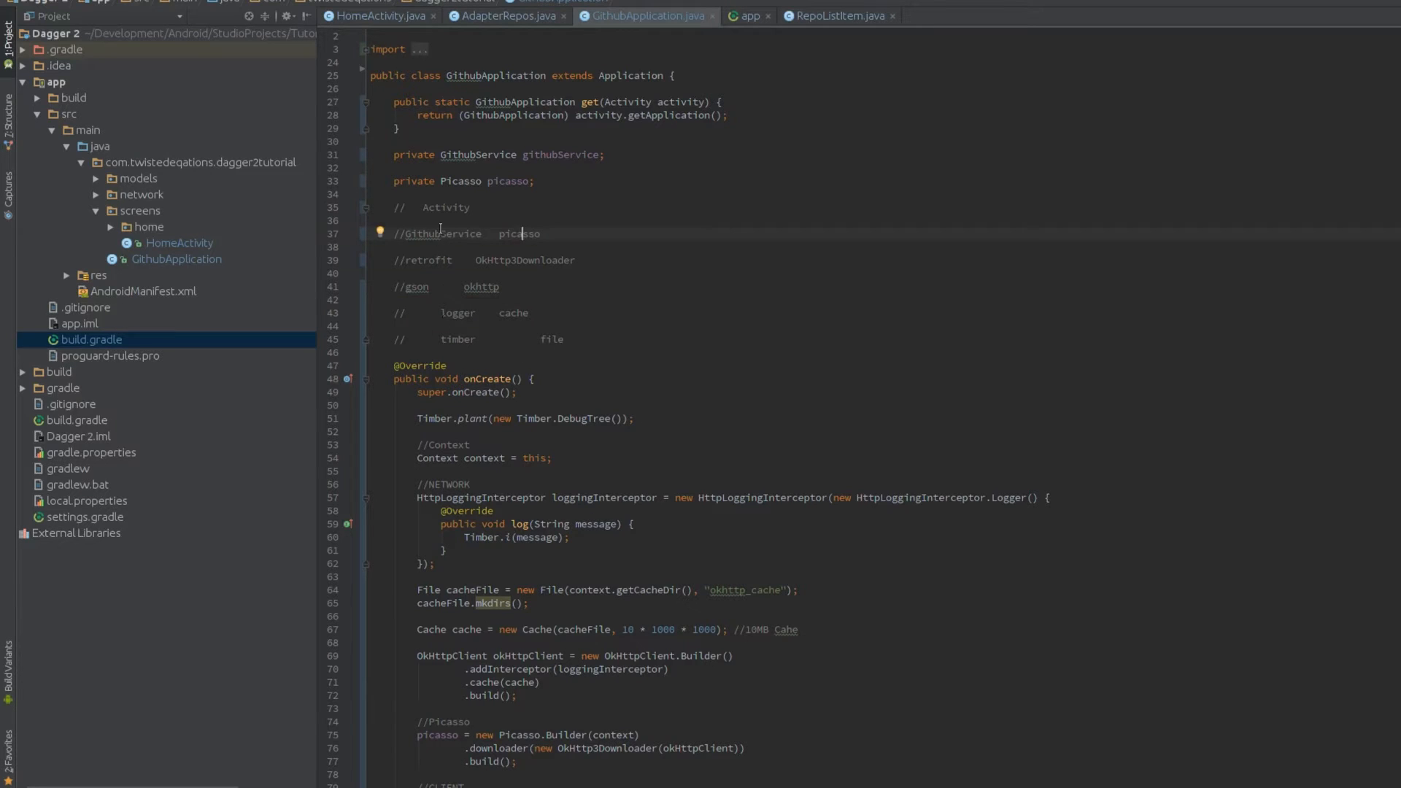
{"action": "mouse_move", "coordinate": [539, 237]}
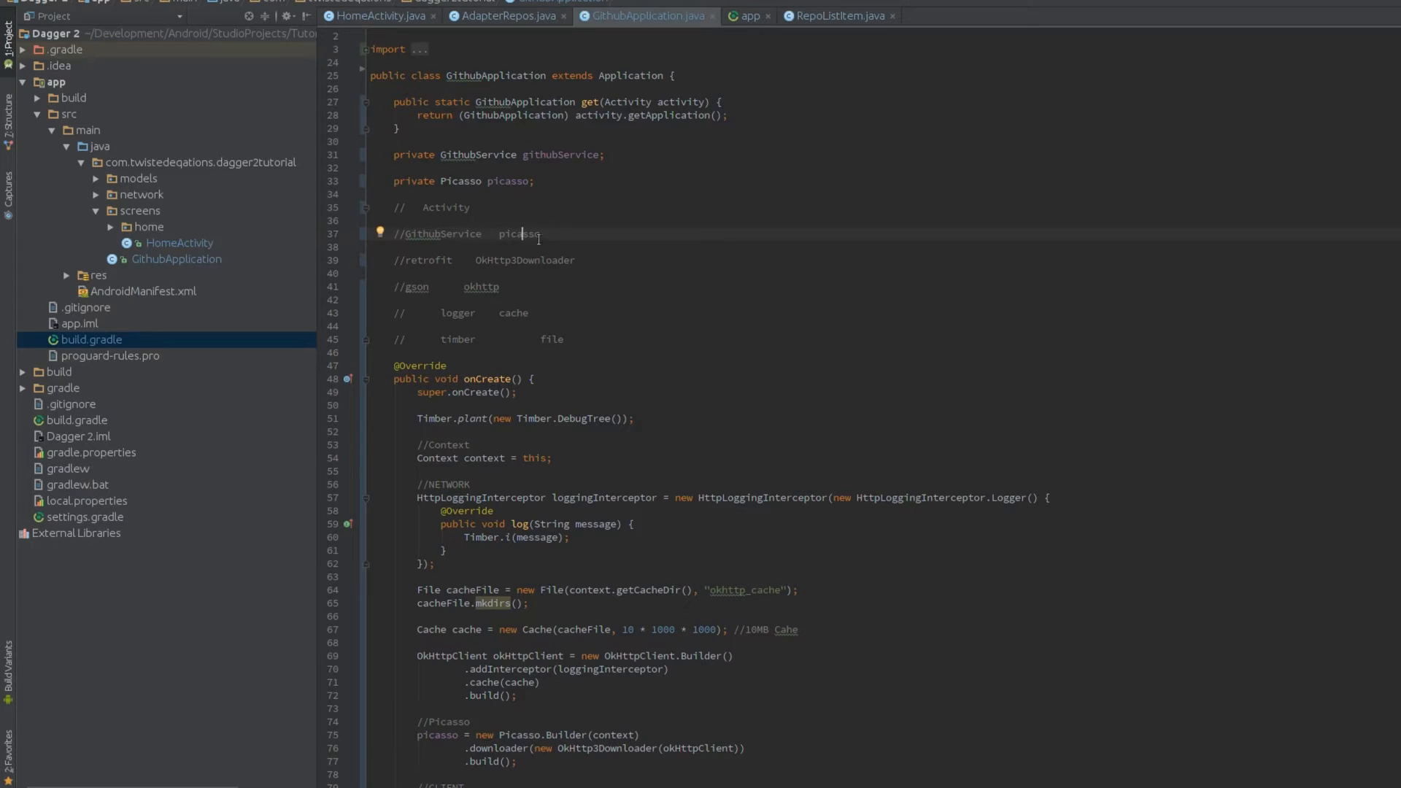
{"action": "scroll", "scroll_direction": "down", "scroll_amount": 3}
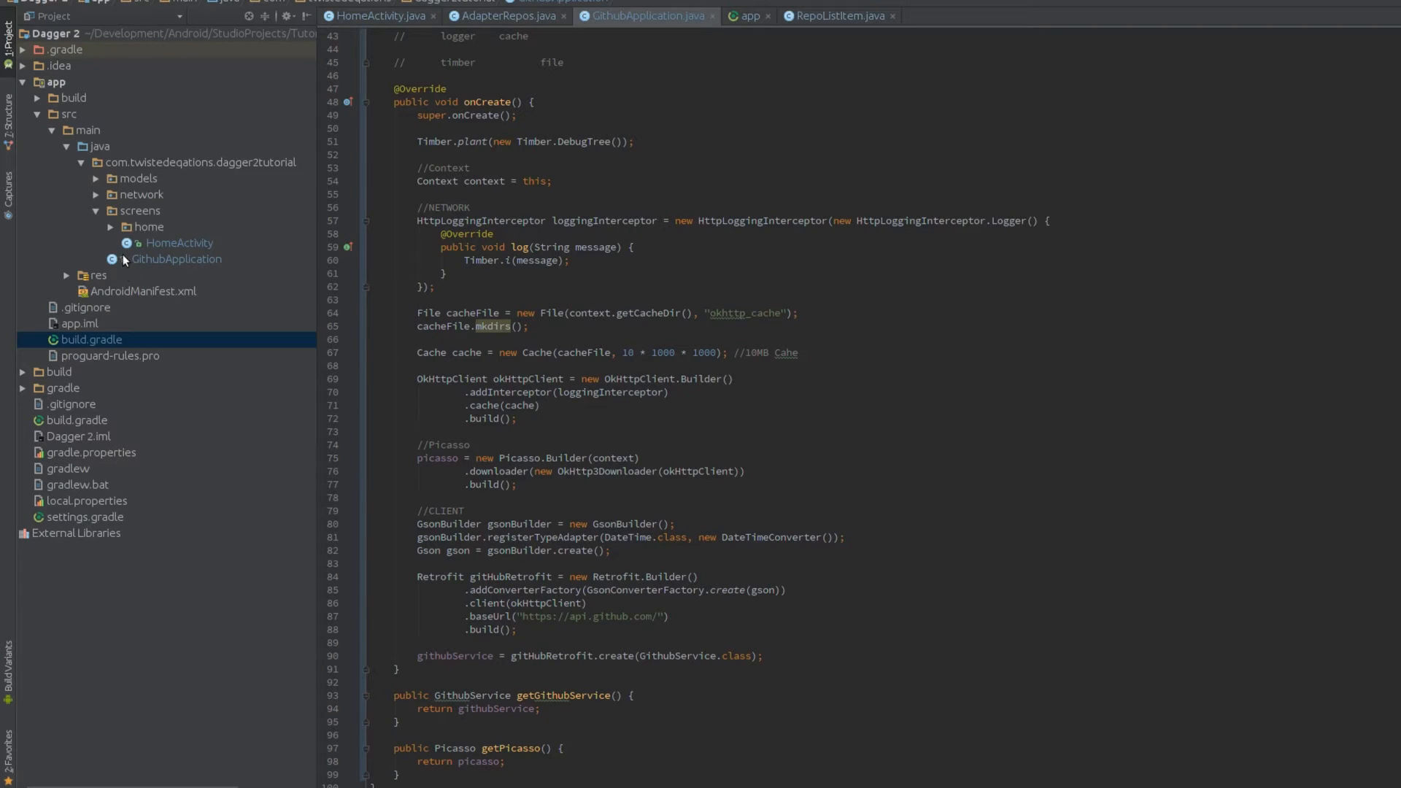
Select the com.twistedeqations.dagger2tutorial package to create the GithubApplicationComponent interface
{"action": "left_click", "coordinate": [111, 226]}
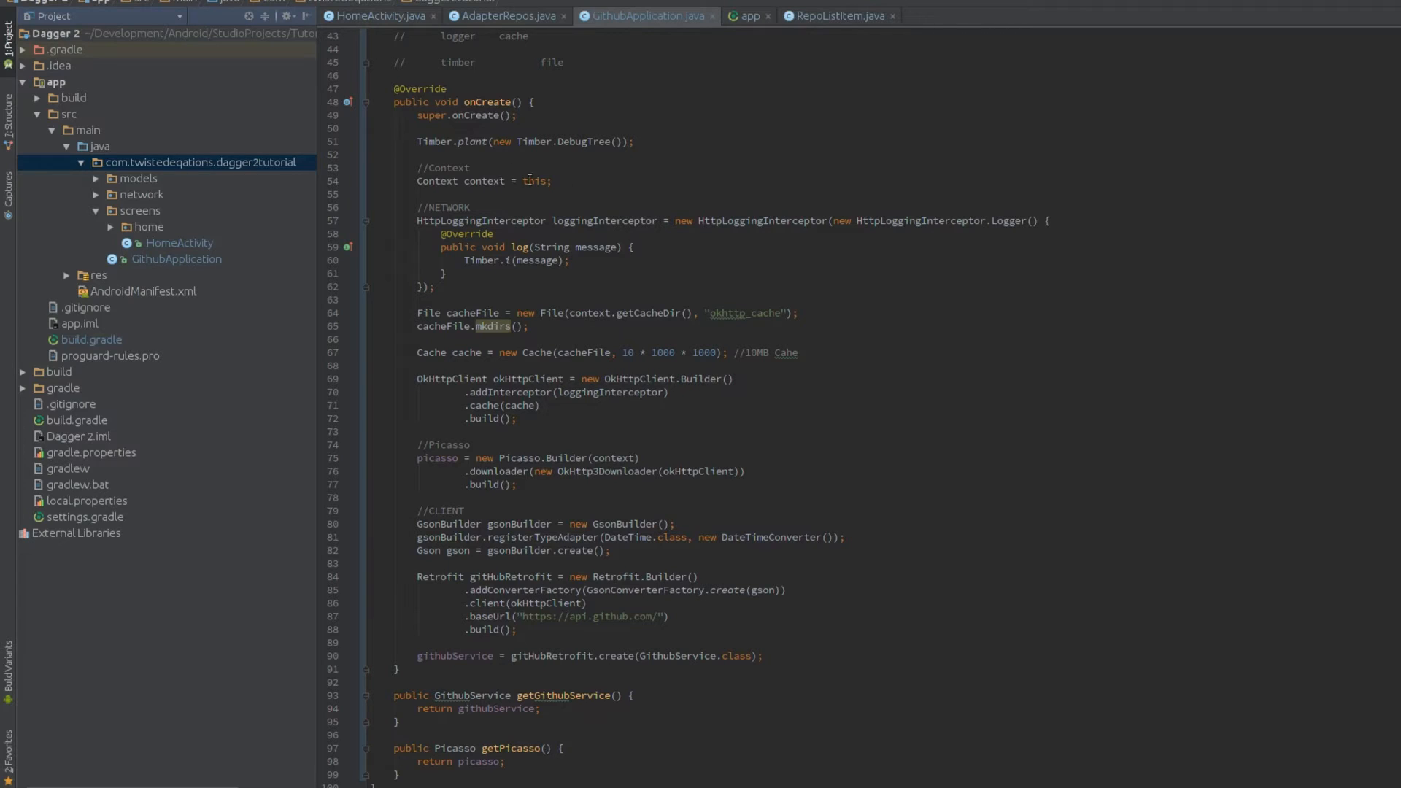
{"action": "mouse_move", "coordinate": [714, 264]}
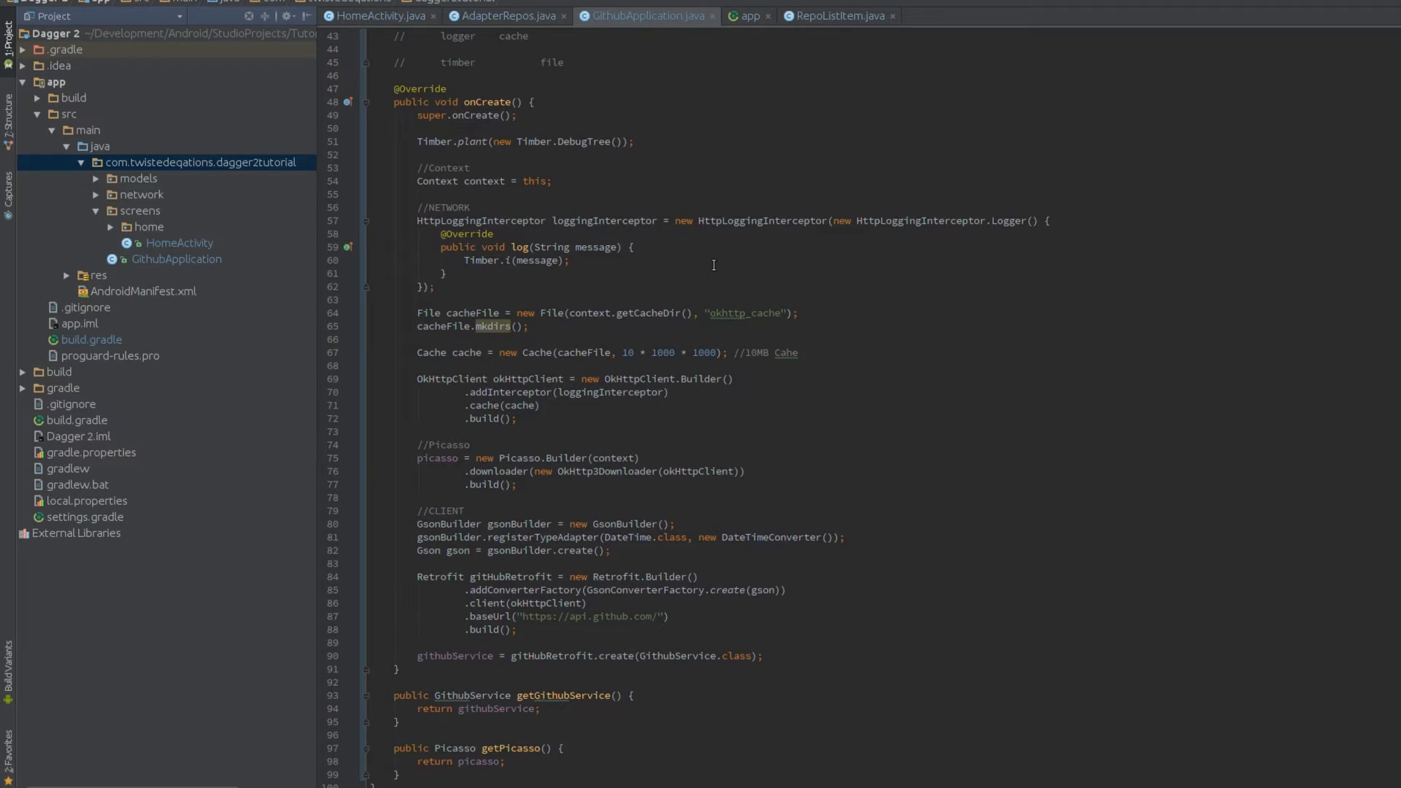
{"action": "mouse_move", "coordinate": [759, 285]}
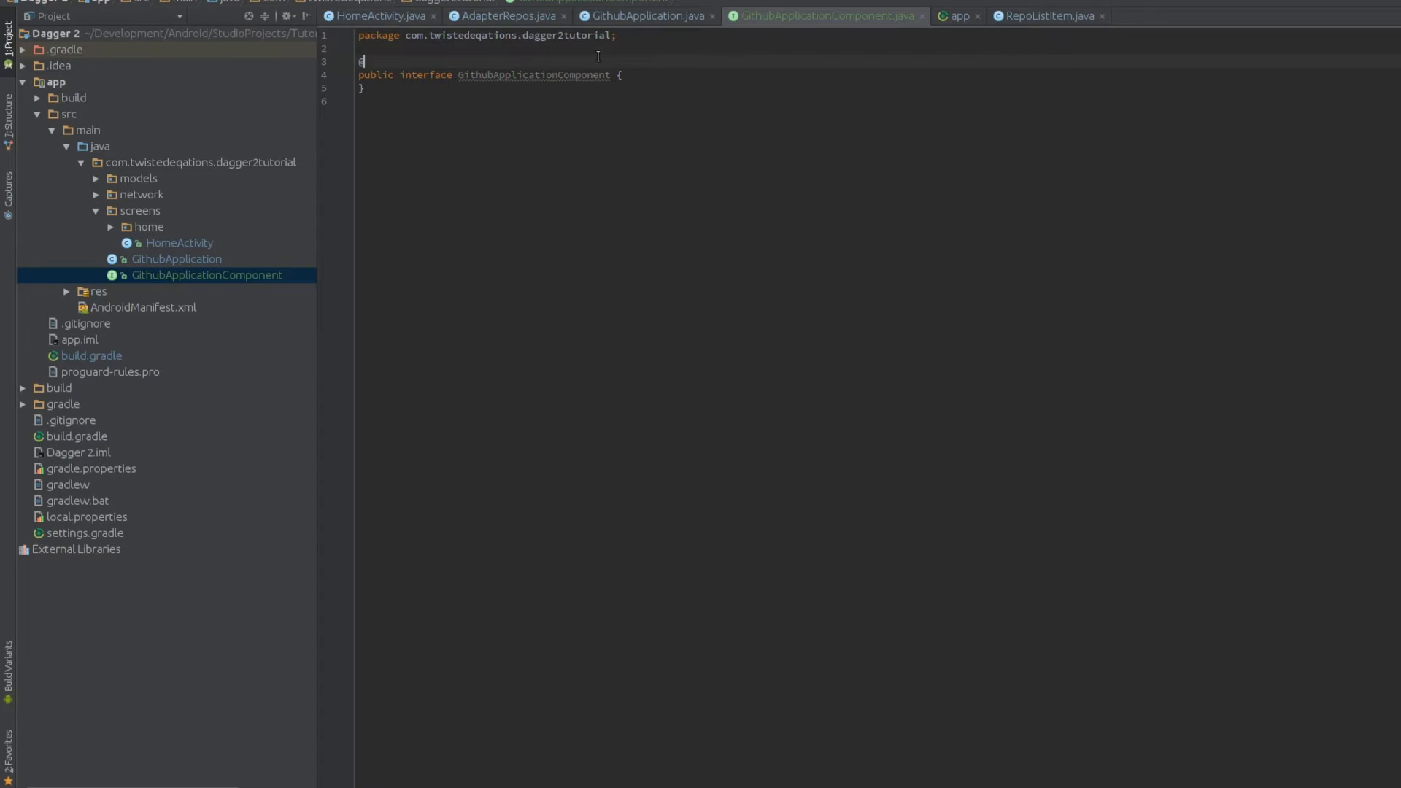
{"action": "type", "text": "@Component"}
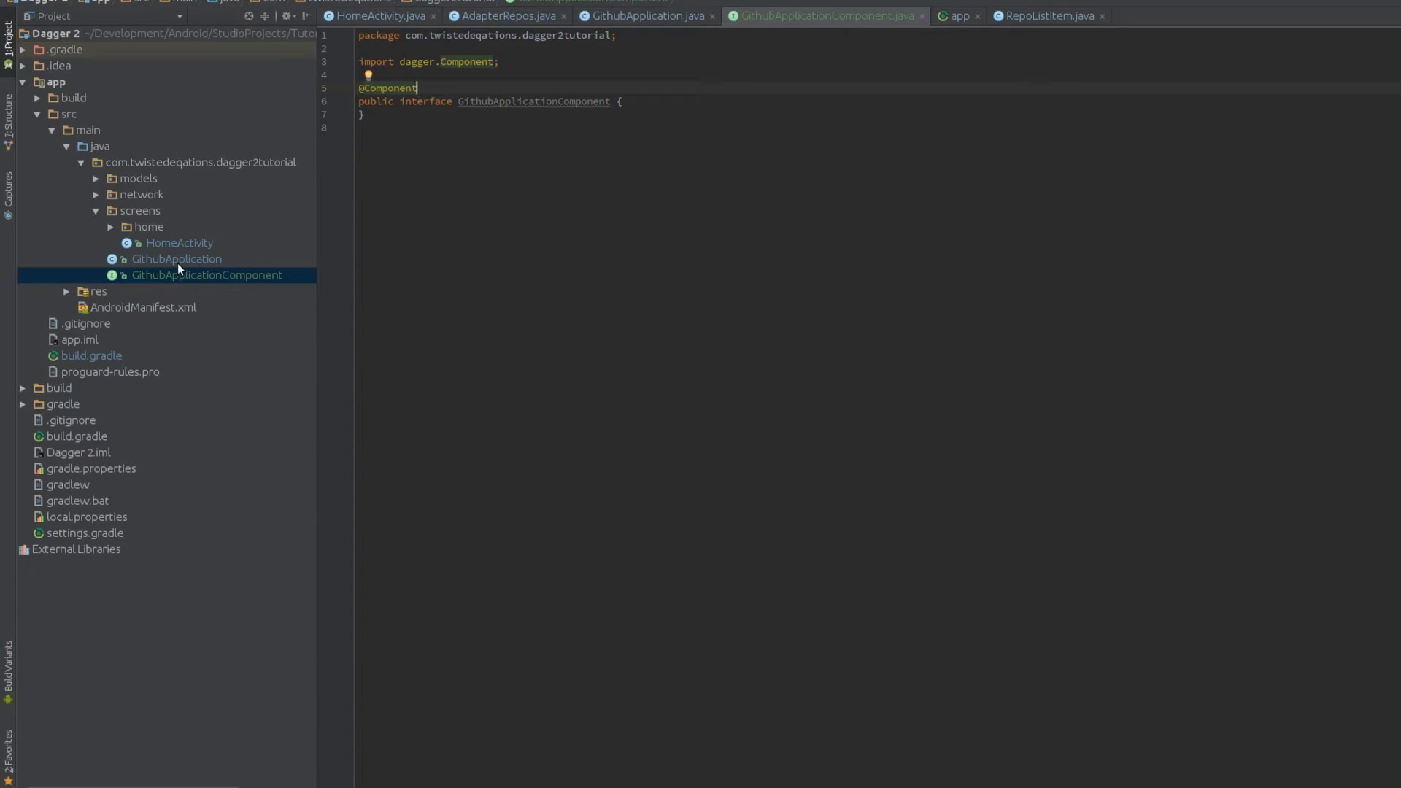
{"action": "left_click", "coordinate": [176, 258]}
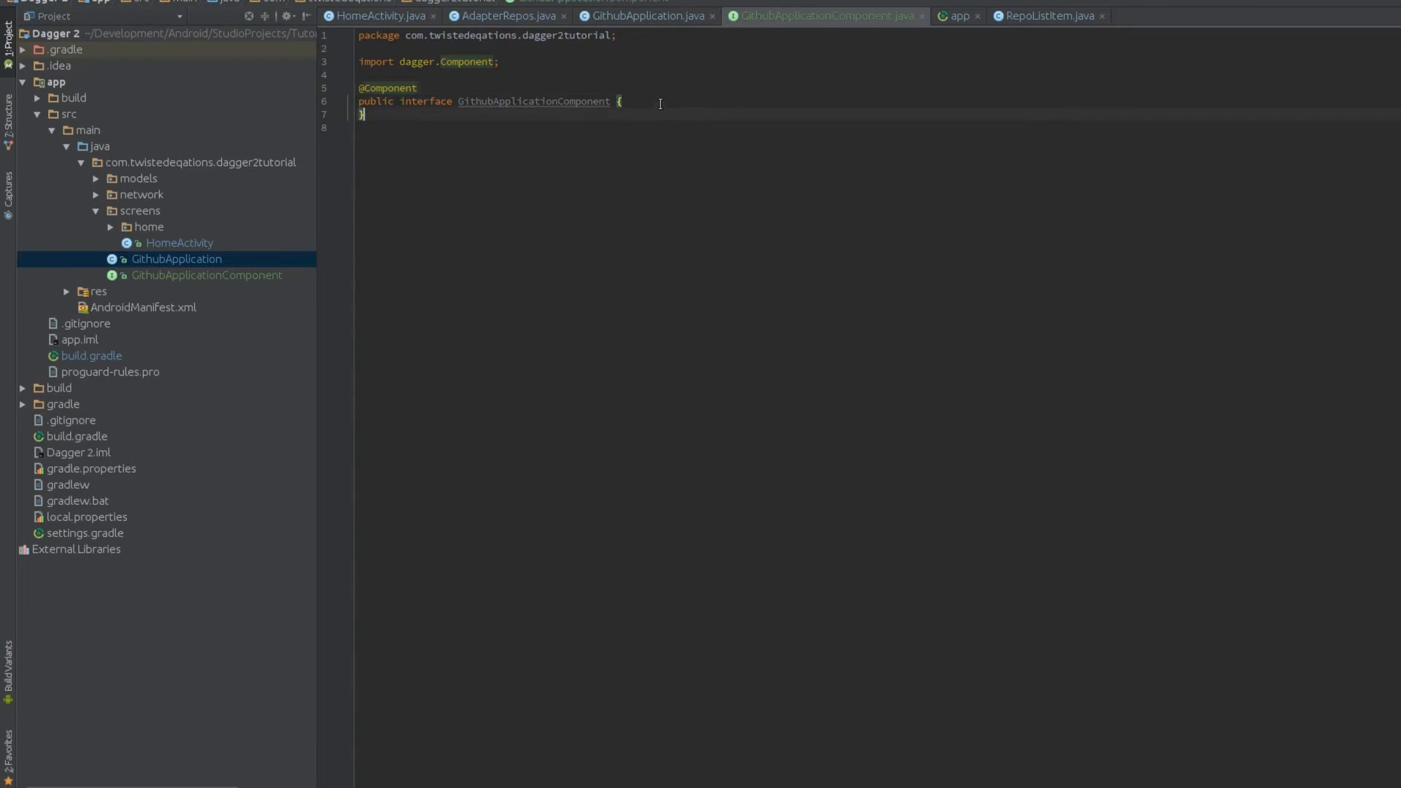
{"action": "left_click", "coordinate": [636, 41]}
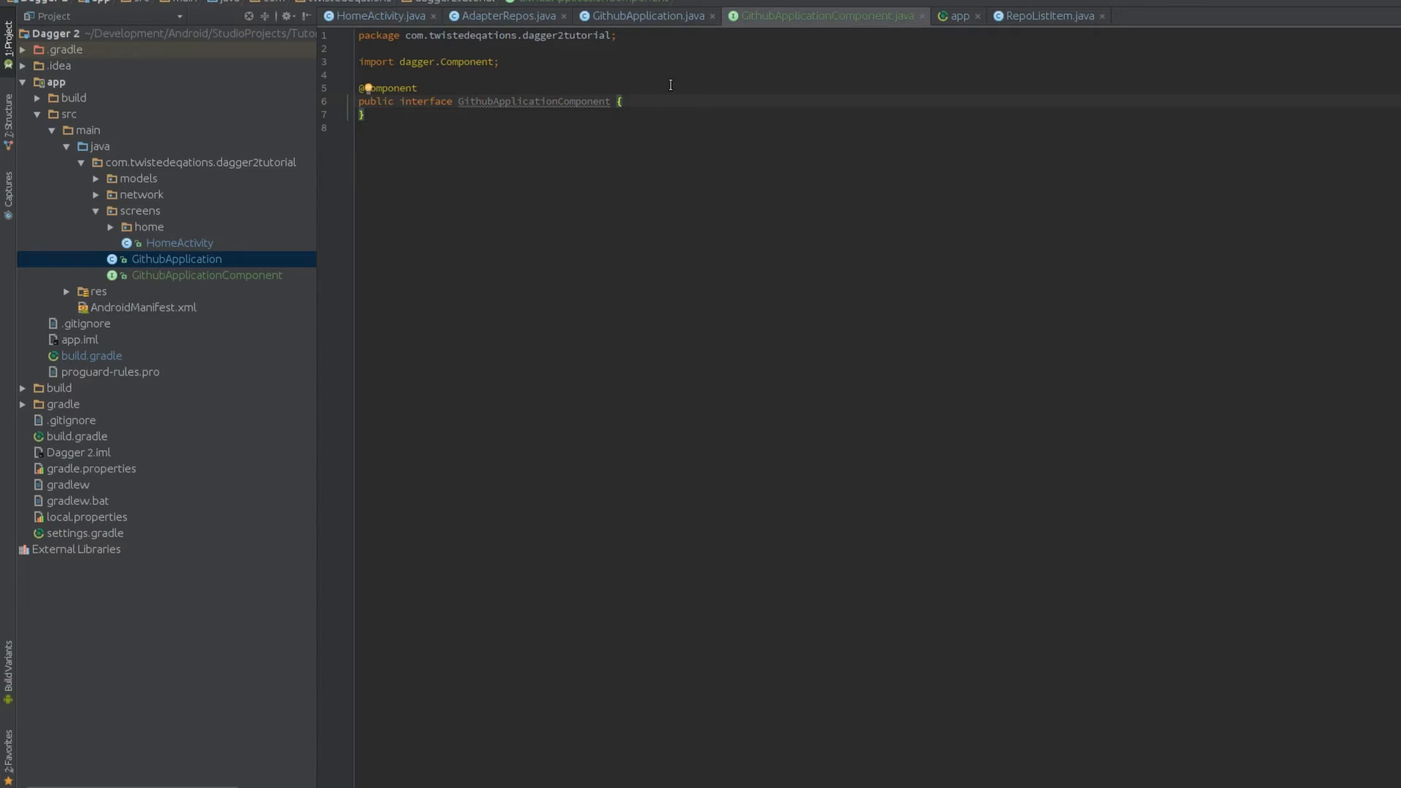
Declare Picasso getPicasso() and GithubService getGithubService() in the component interface
{"action": "type", "text": "Picasso getPicasso();"}
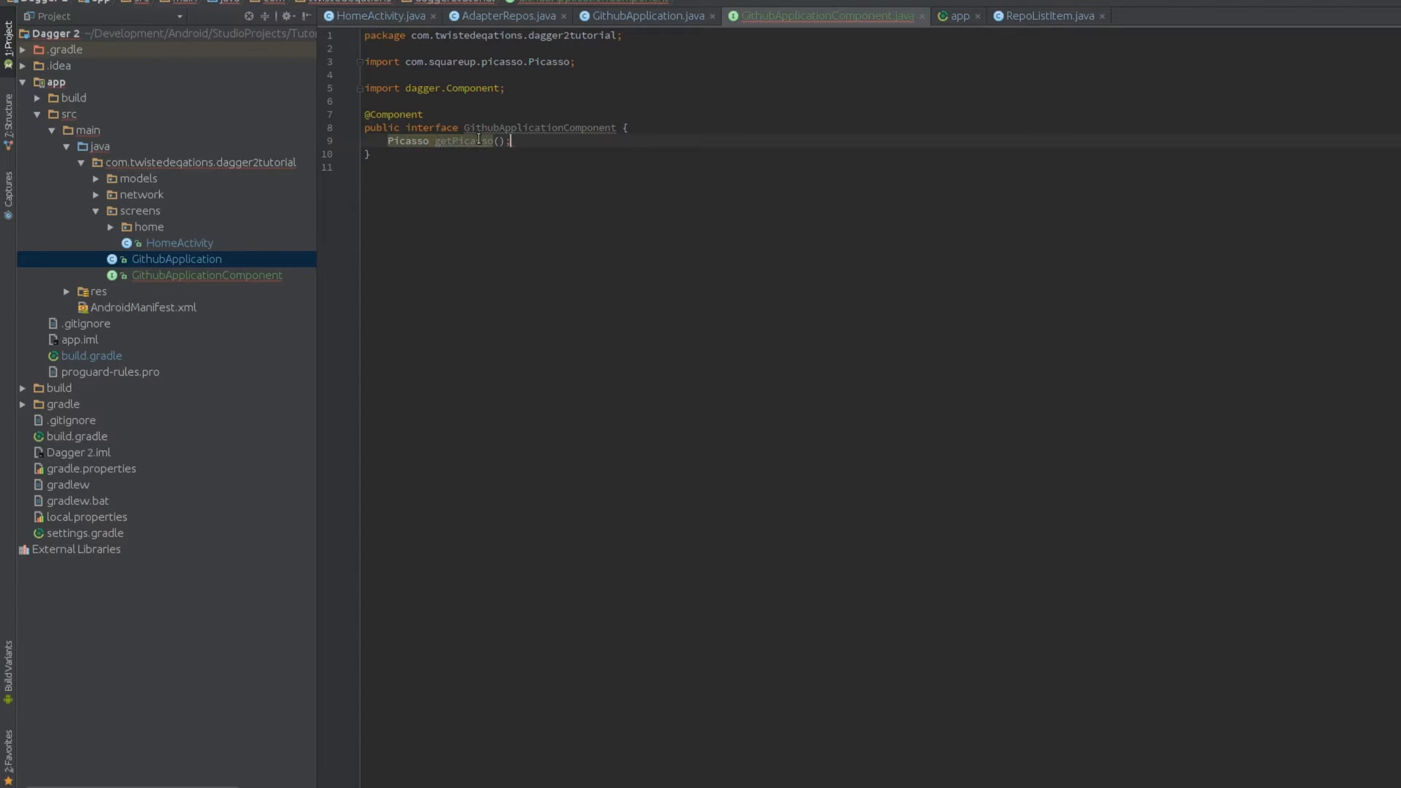
{"action": "key", "text": "enter"}
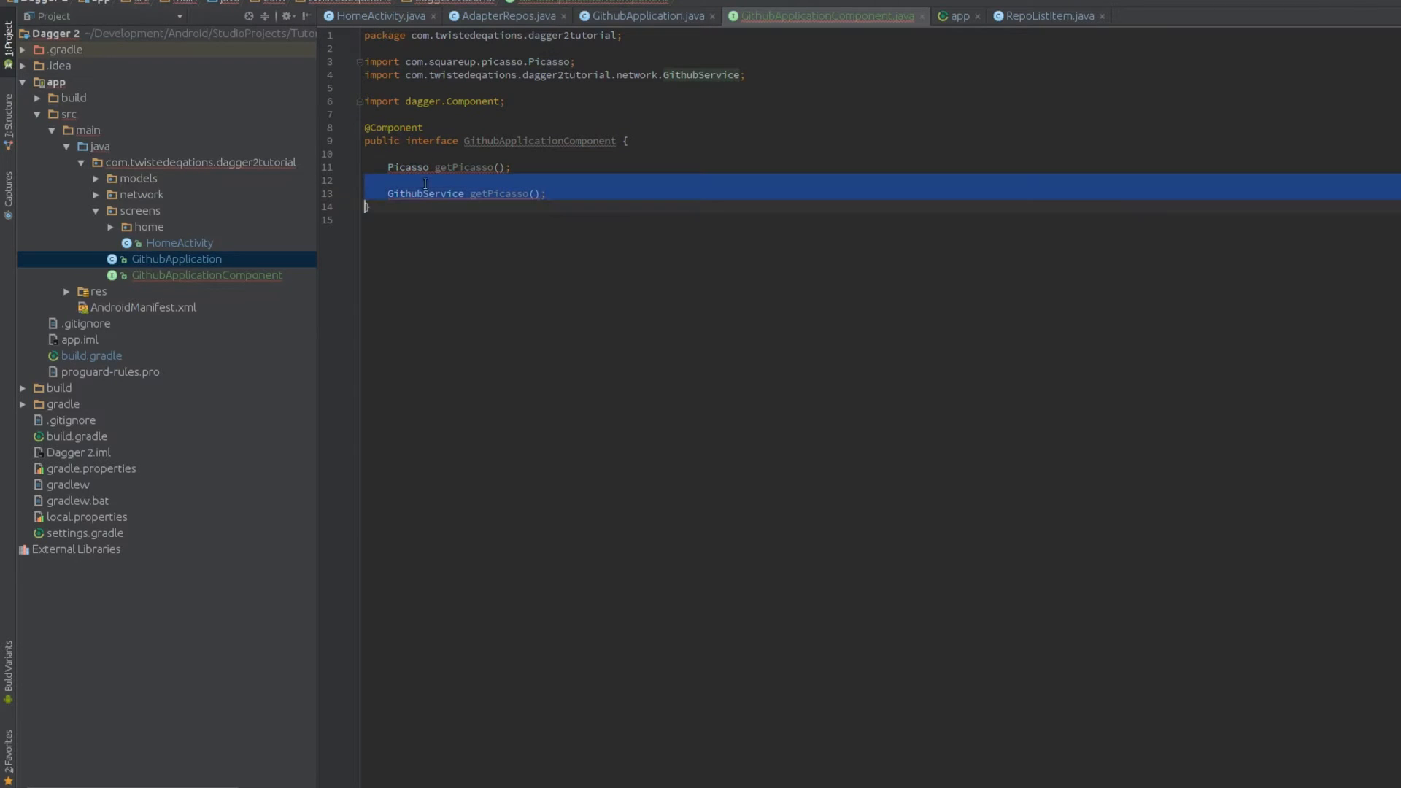
{"action": "double_click", "coordinate": [500, 193]}
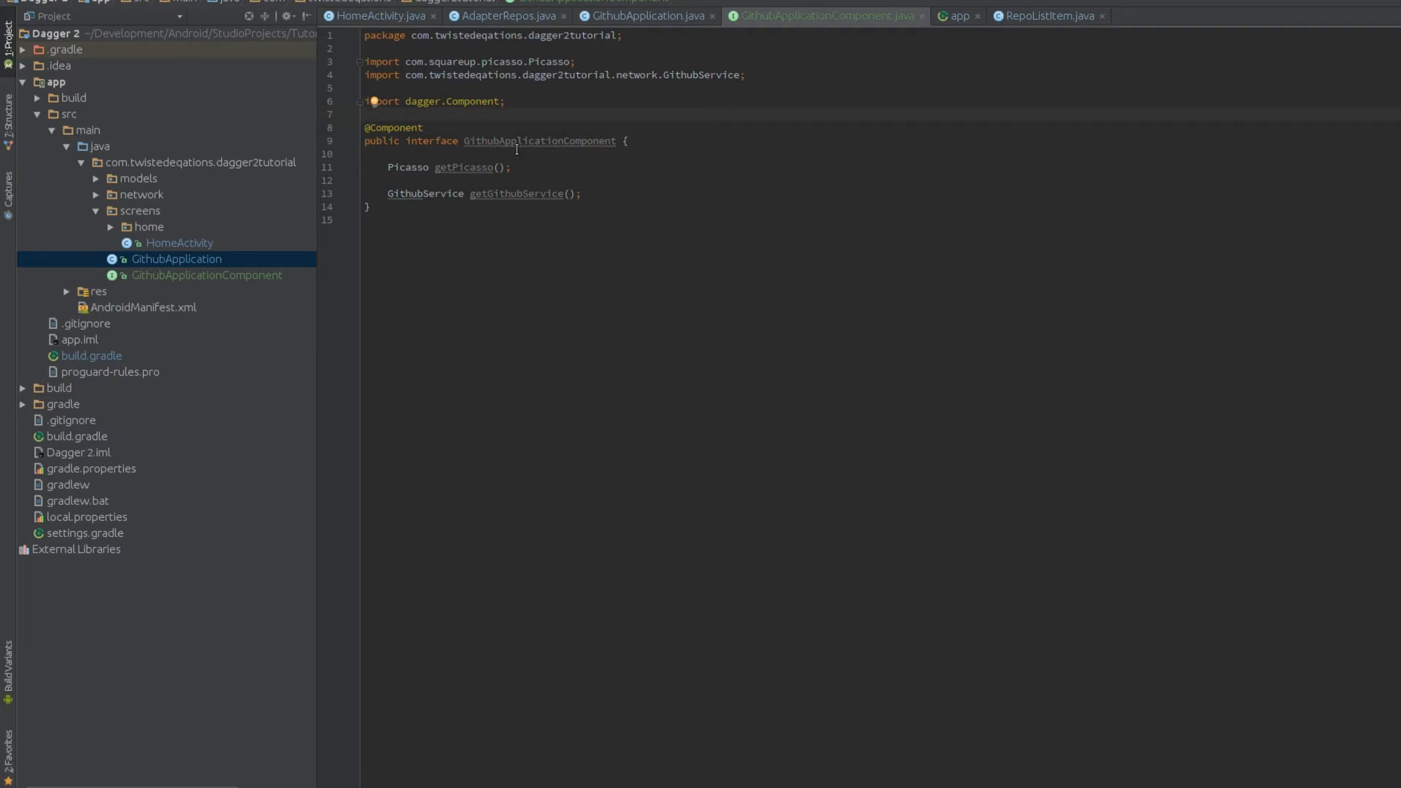
{"action": "double_click", "coordinate": [538, 140]}
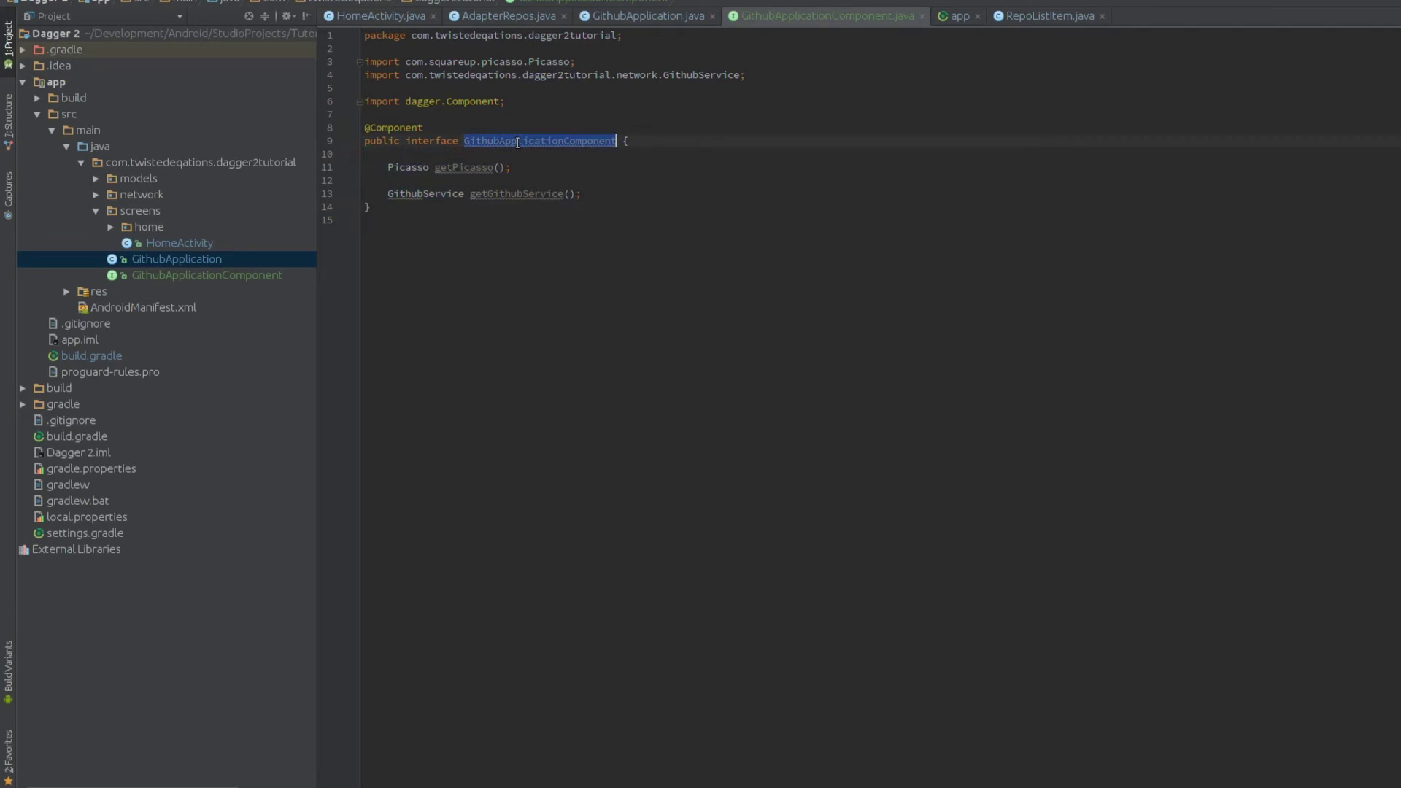
{"action": "left_click", "coordinate": [517, 140]}
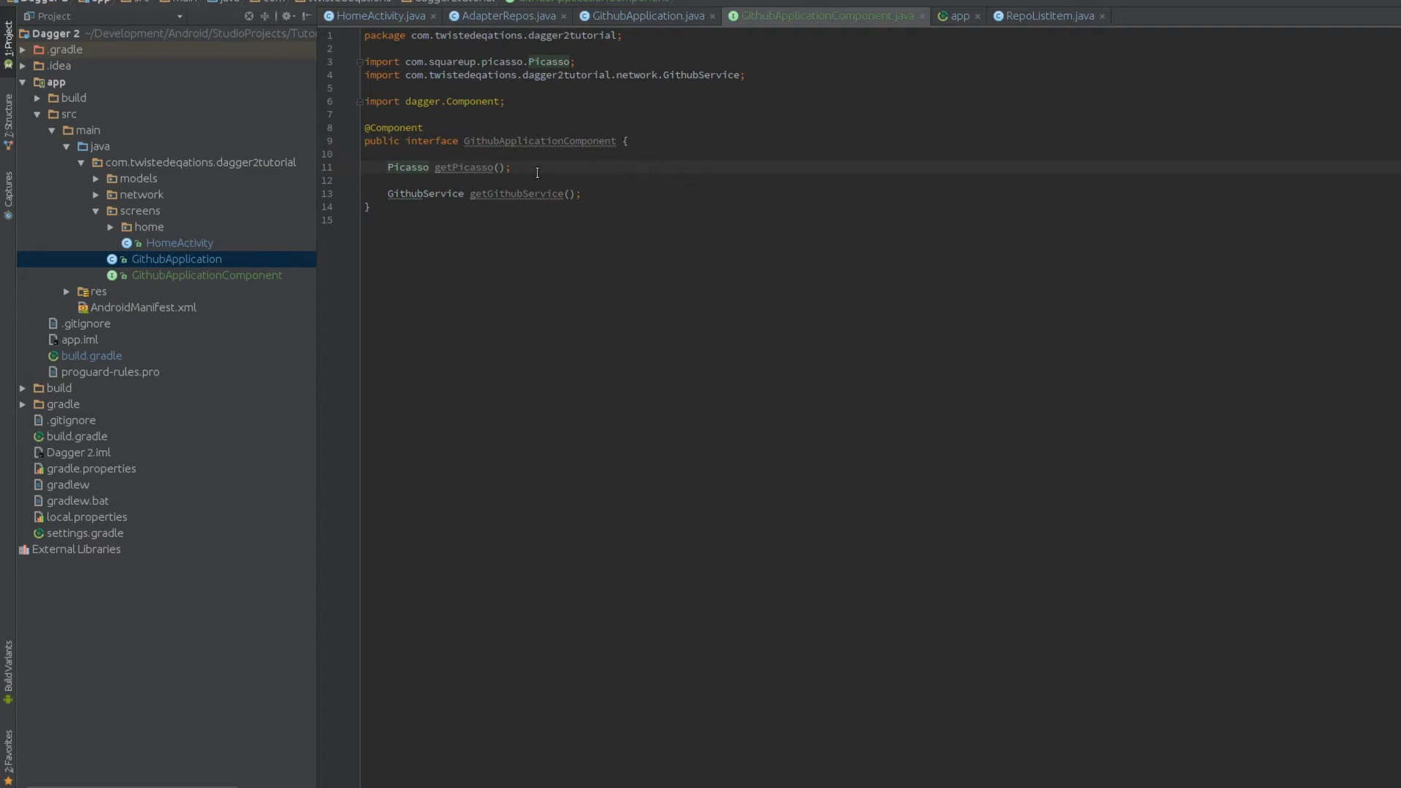
{"action": "left_click", "coordinate": [386, 167]}
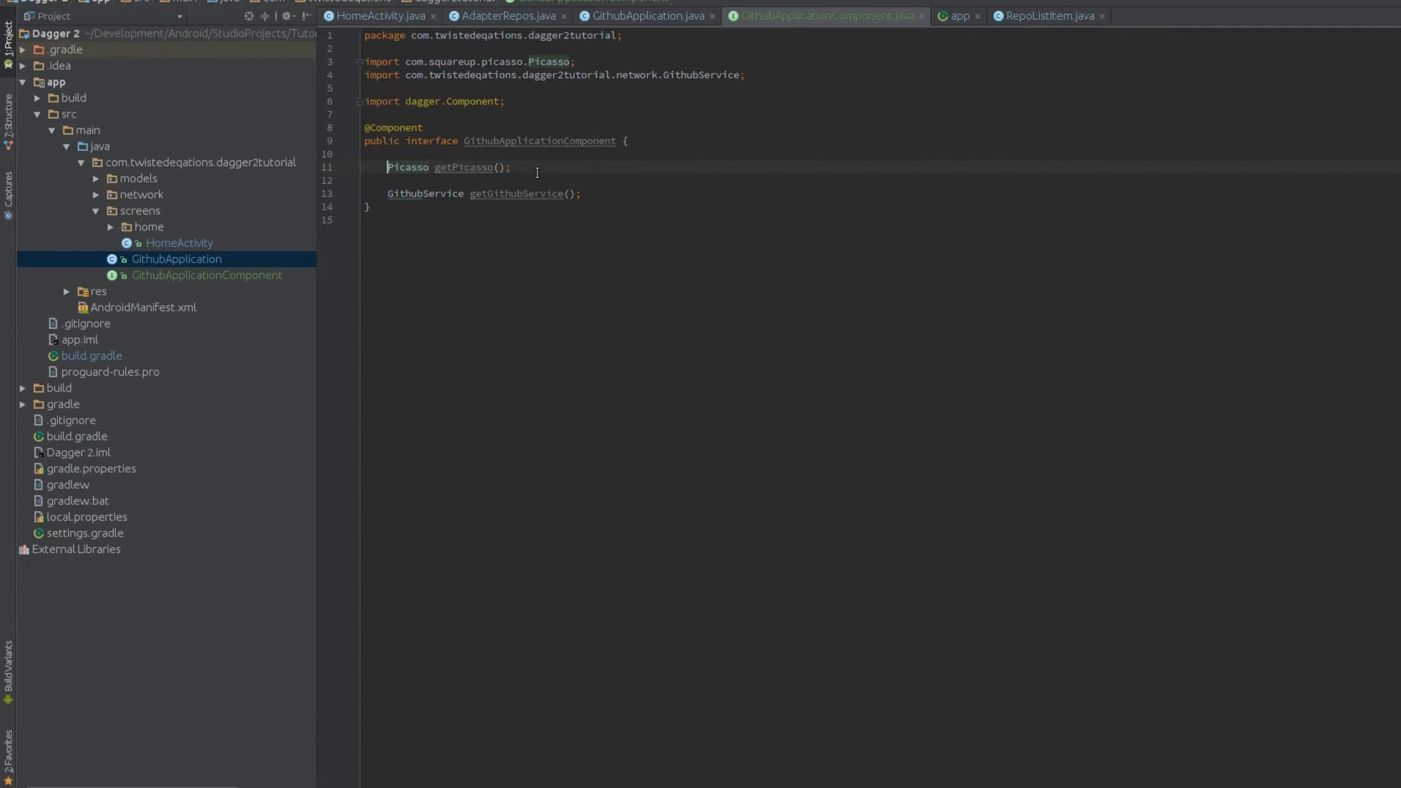
{"action": "mouse_move", "coordinate": [597, 100]}
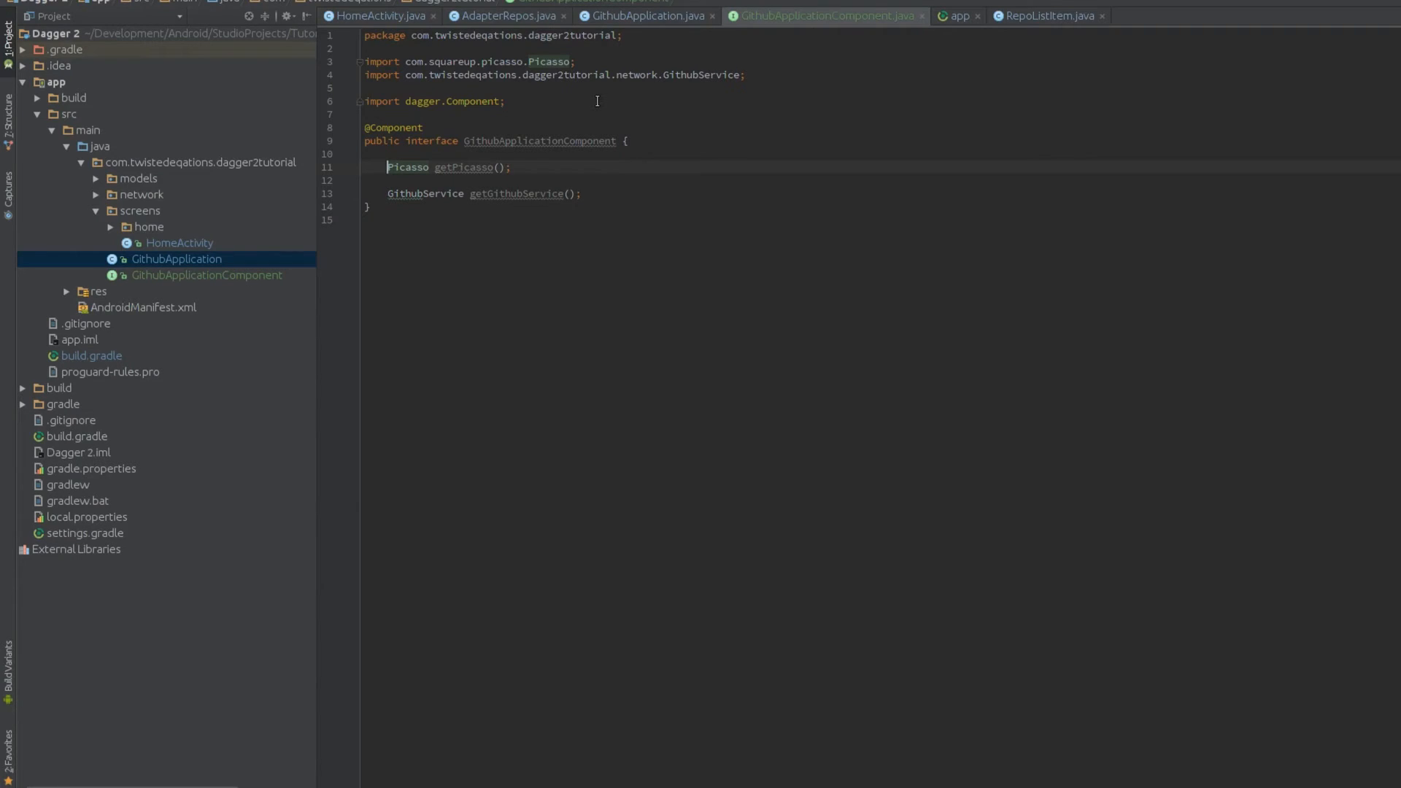
Relabel the Gson block //Gson and the Retrofit block //CLIENT in GithubApplication, then return to the component
{"action": "left_click", "coordinate": [644, 15]}
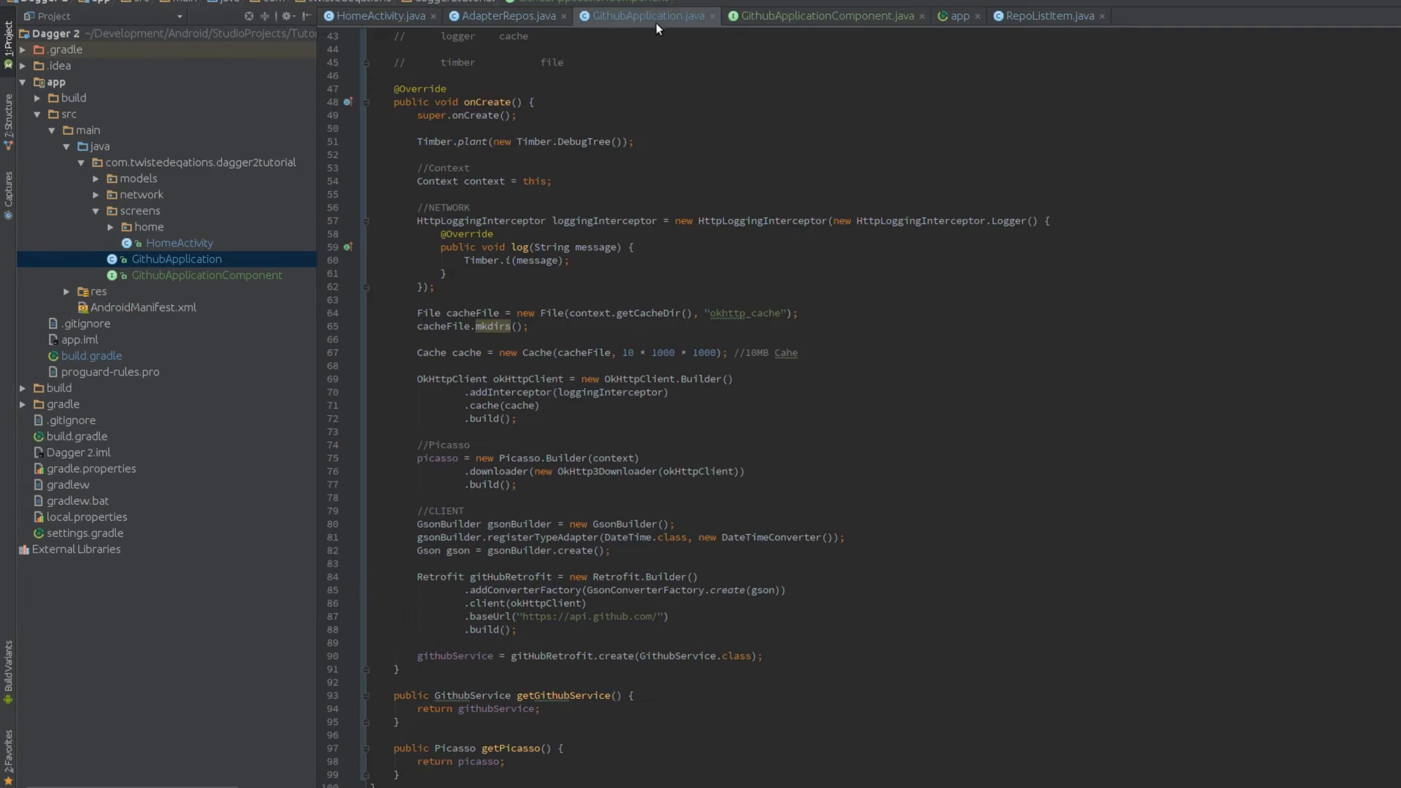
{"action": "double_click", "coordinate": [452, 168]}
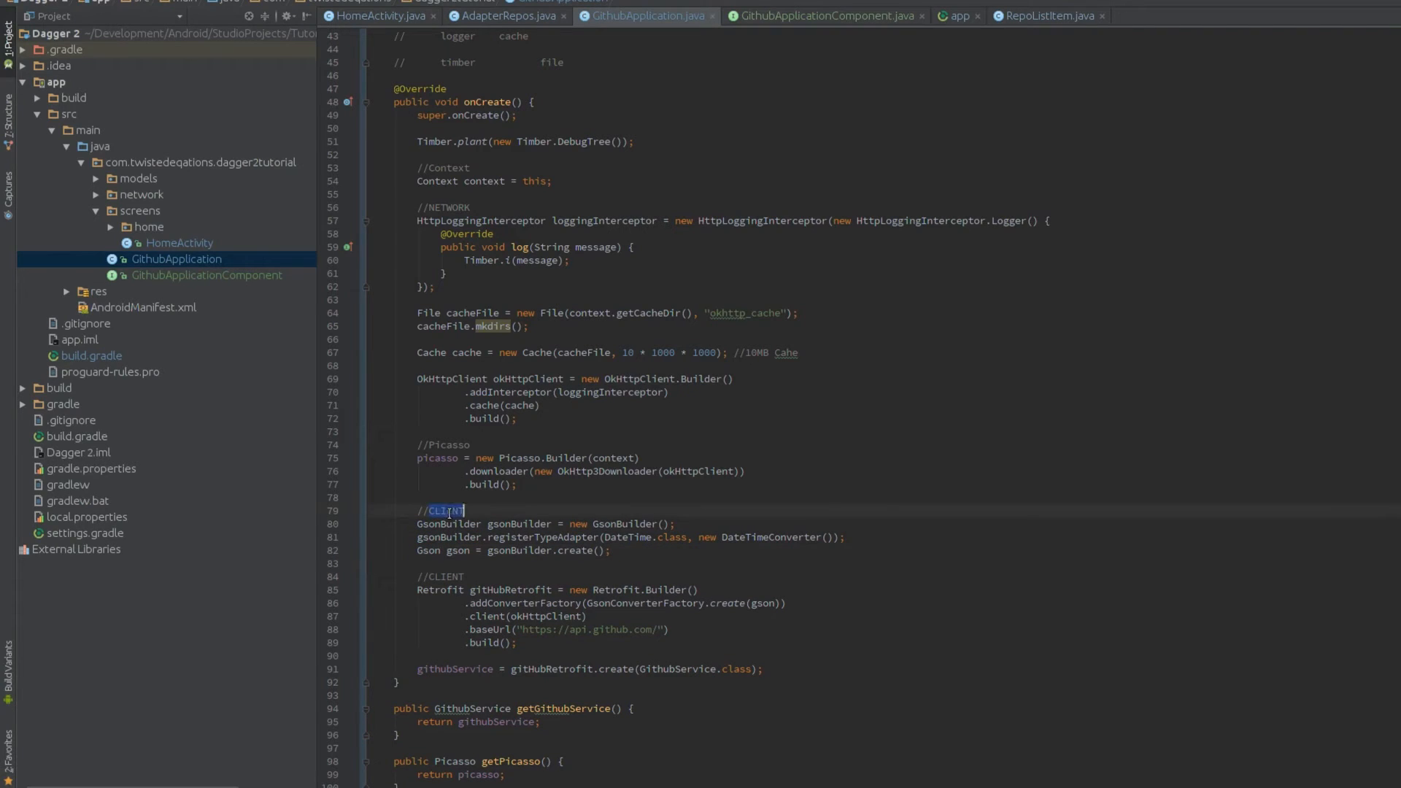
{"action": "type", "text": "Gson"}
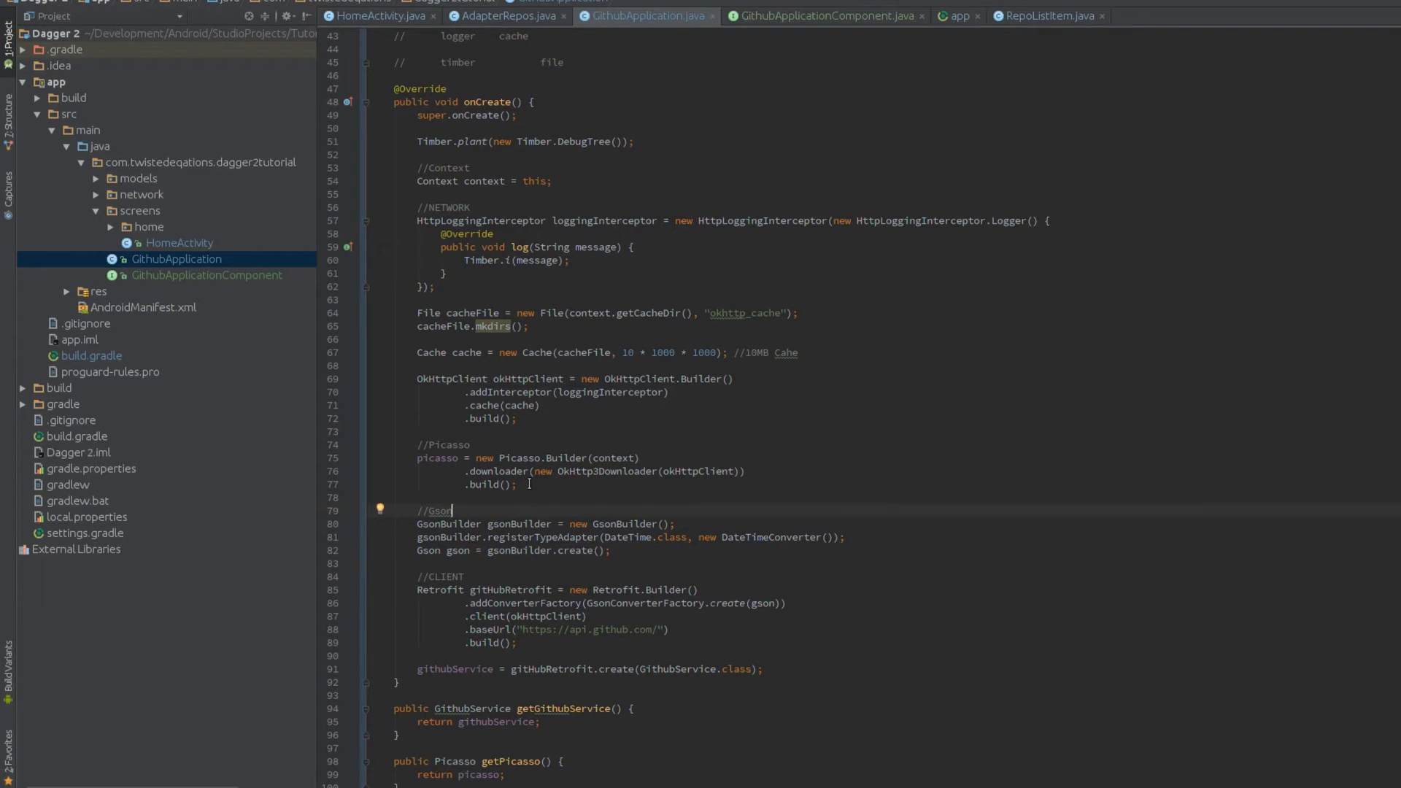
{"action": "left_click", "coordinate": [821, 14]}
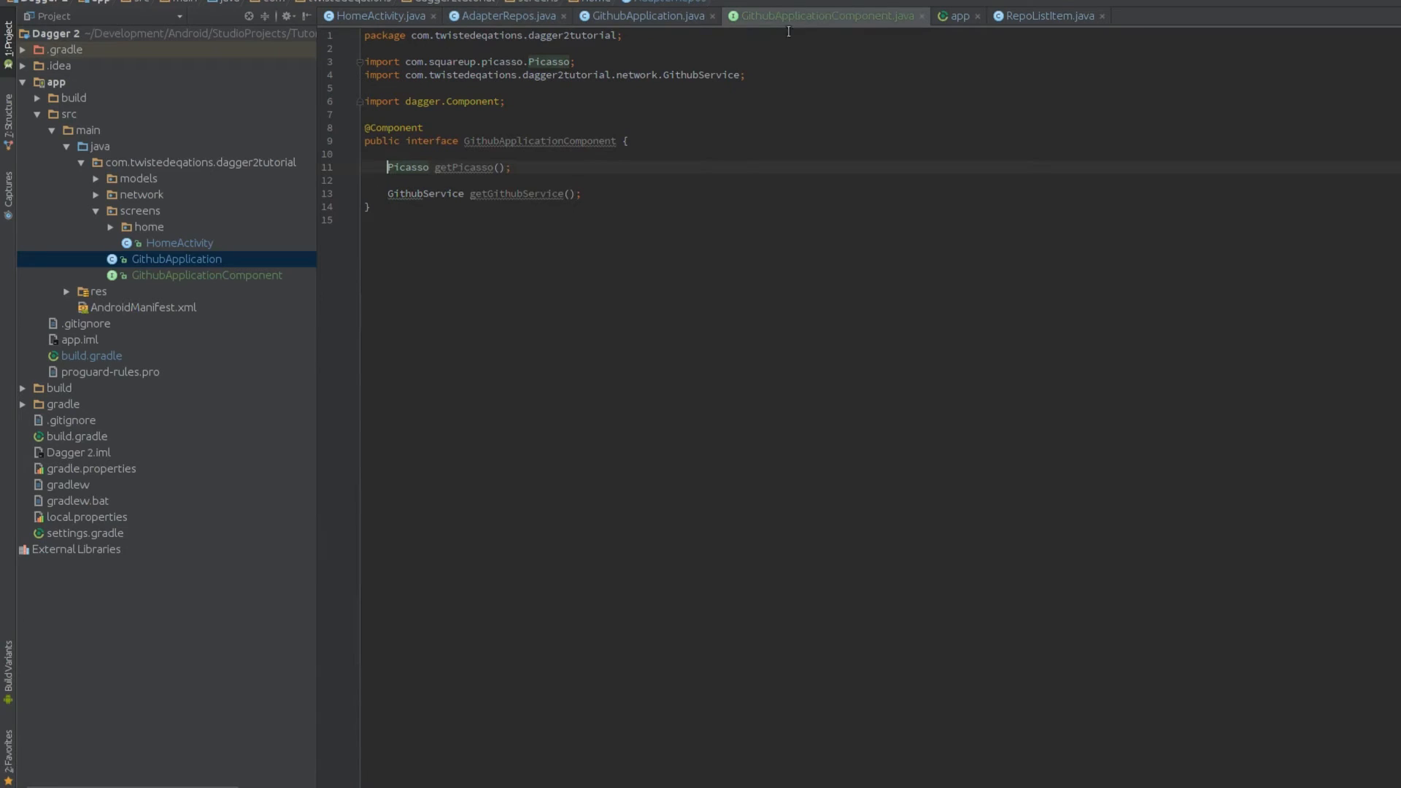
Select the dagger2tutorial package to create the GithubServiceModule class
{"action": "left_click", "coordinate": [202, 162]}
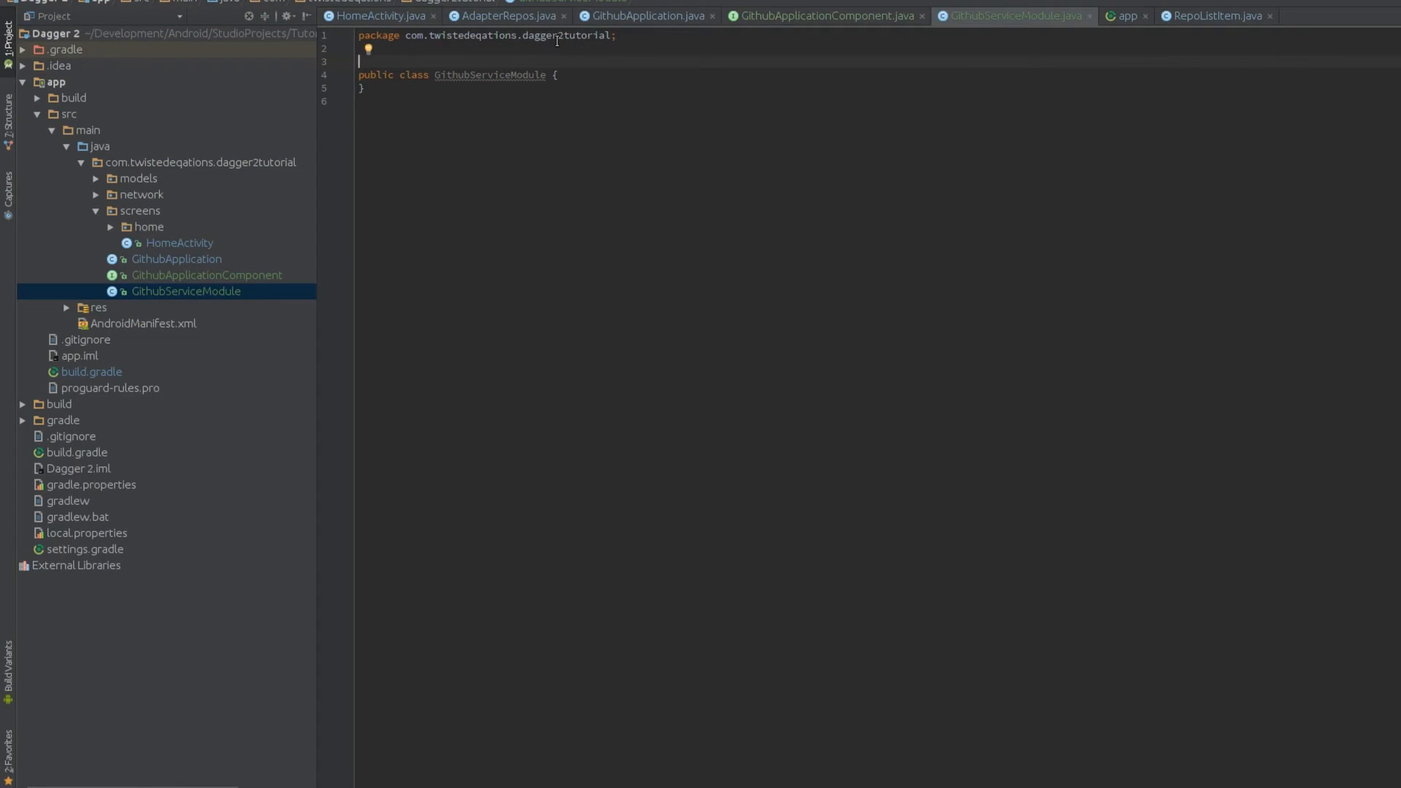
{"action": "type", "text": "@Module"}
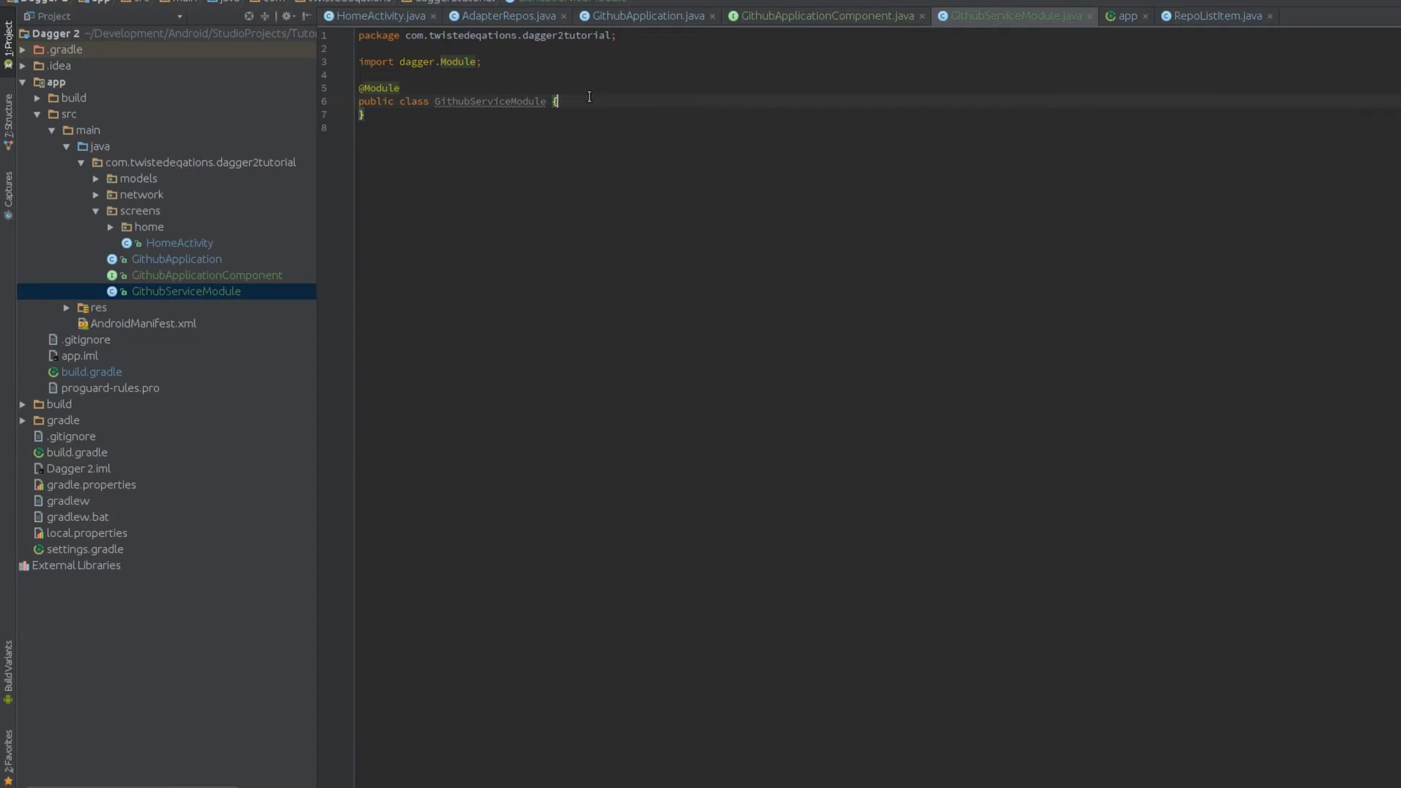
{"action": "key", "text": "Enter"}
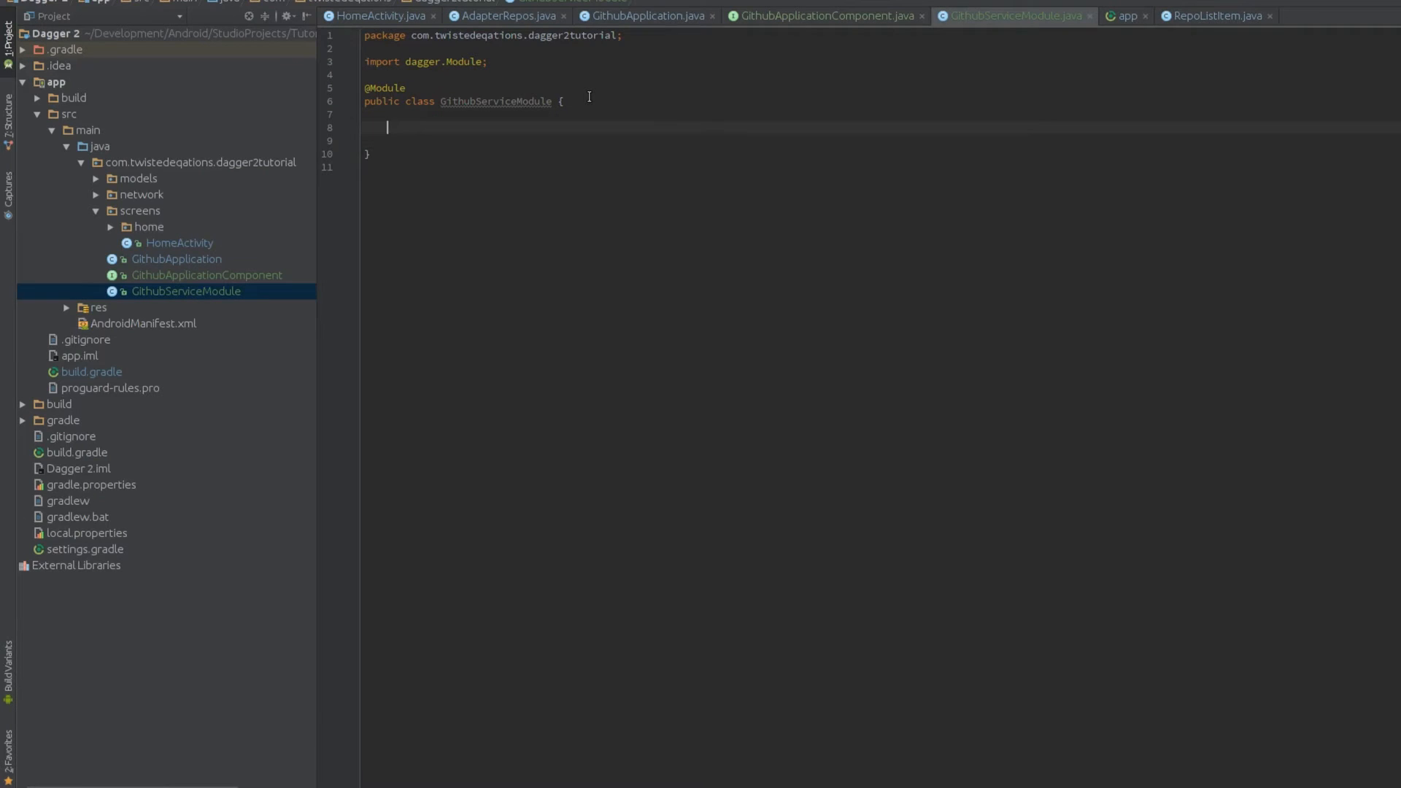
{"action": "type", "text": "public"}
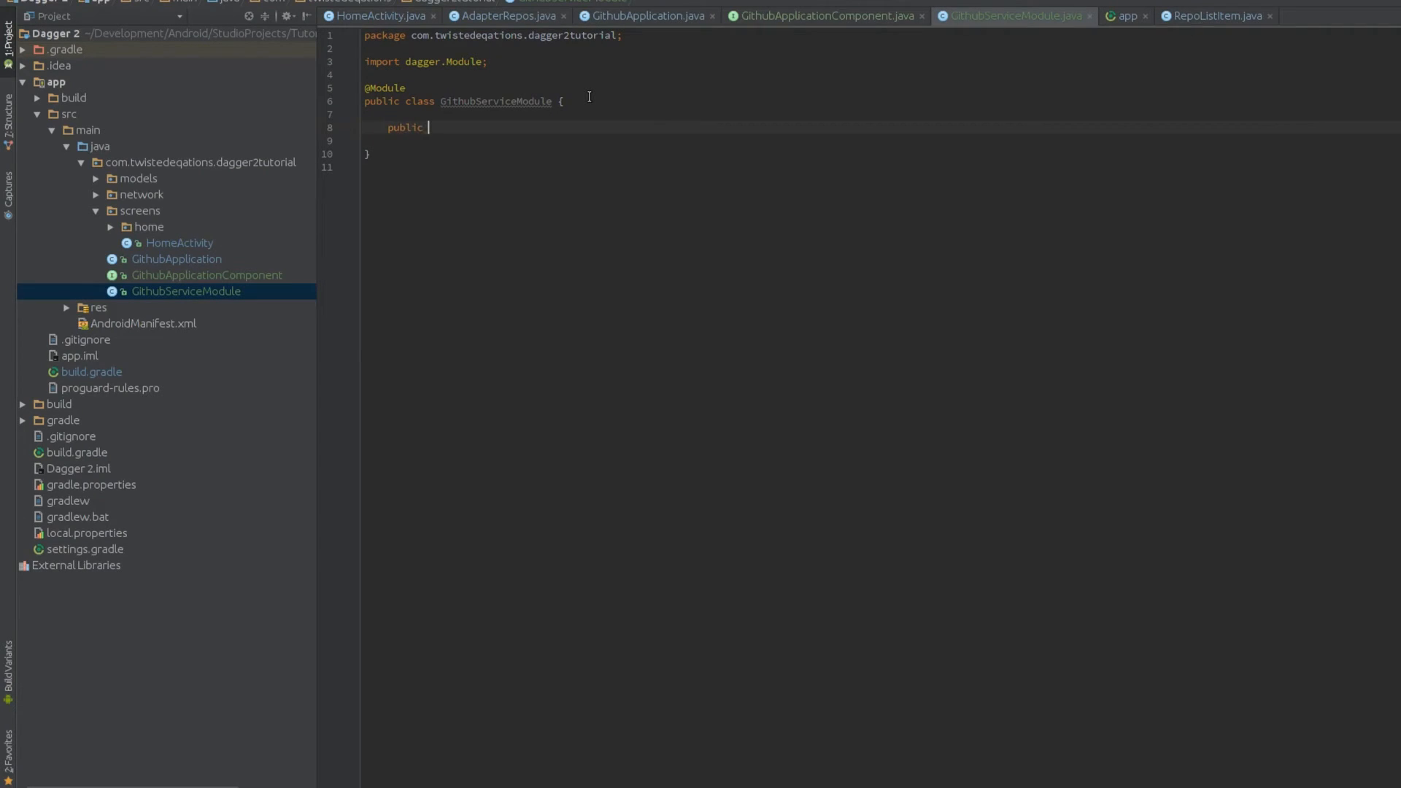
{"action": "type", "text": "Gut"}
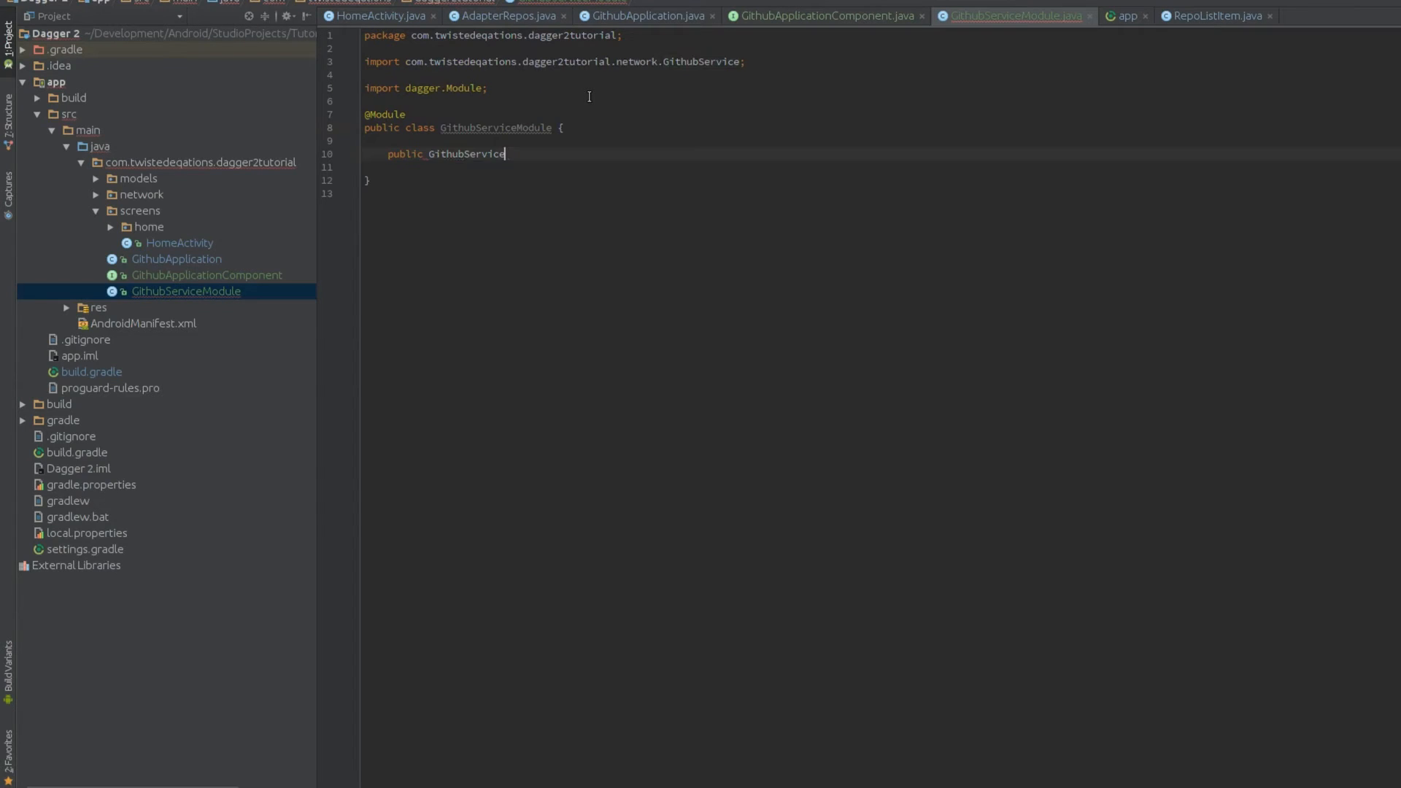
{"action": "type", "text": "githubService"}
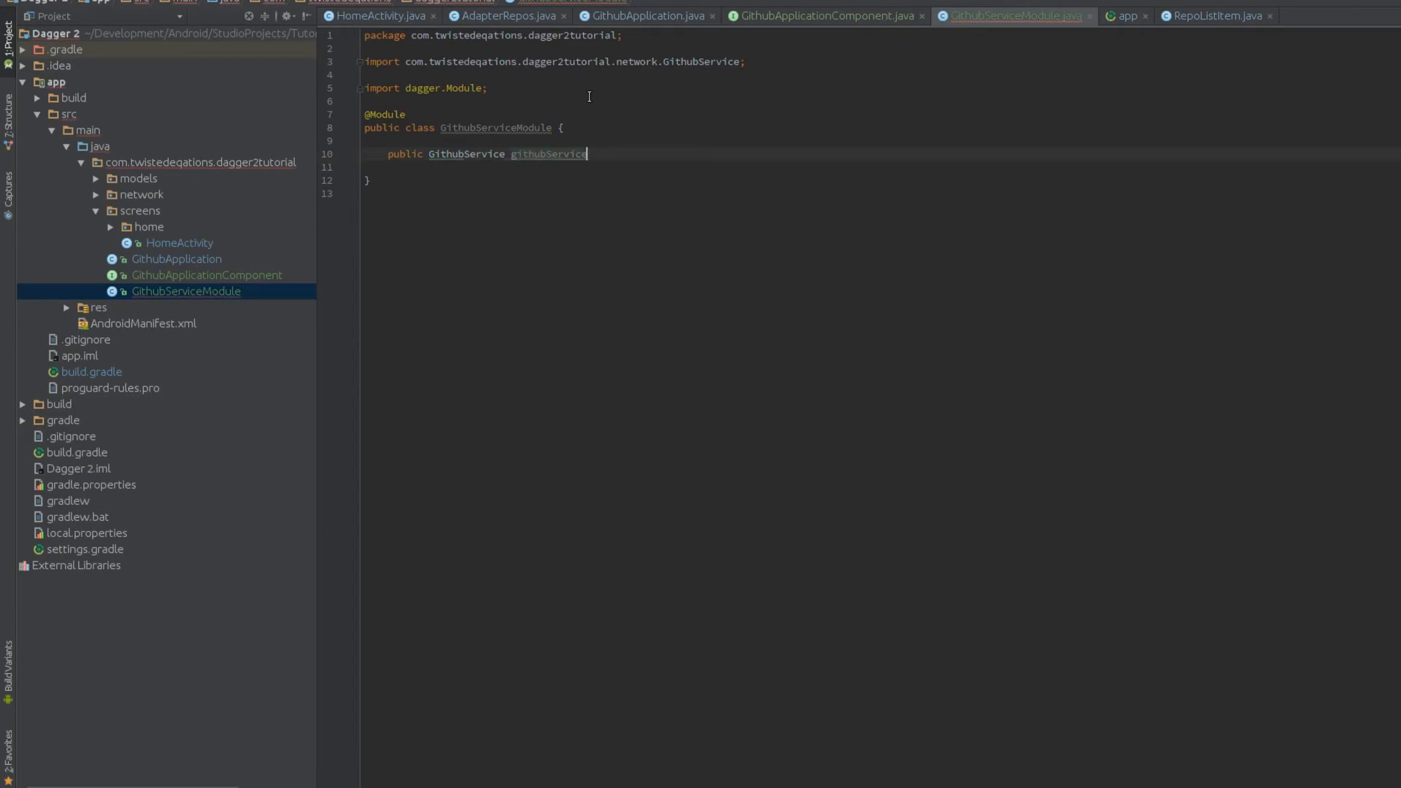
{"action": "type", "text": "() {"}
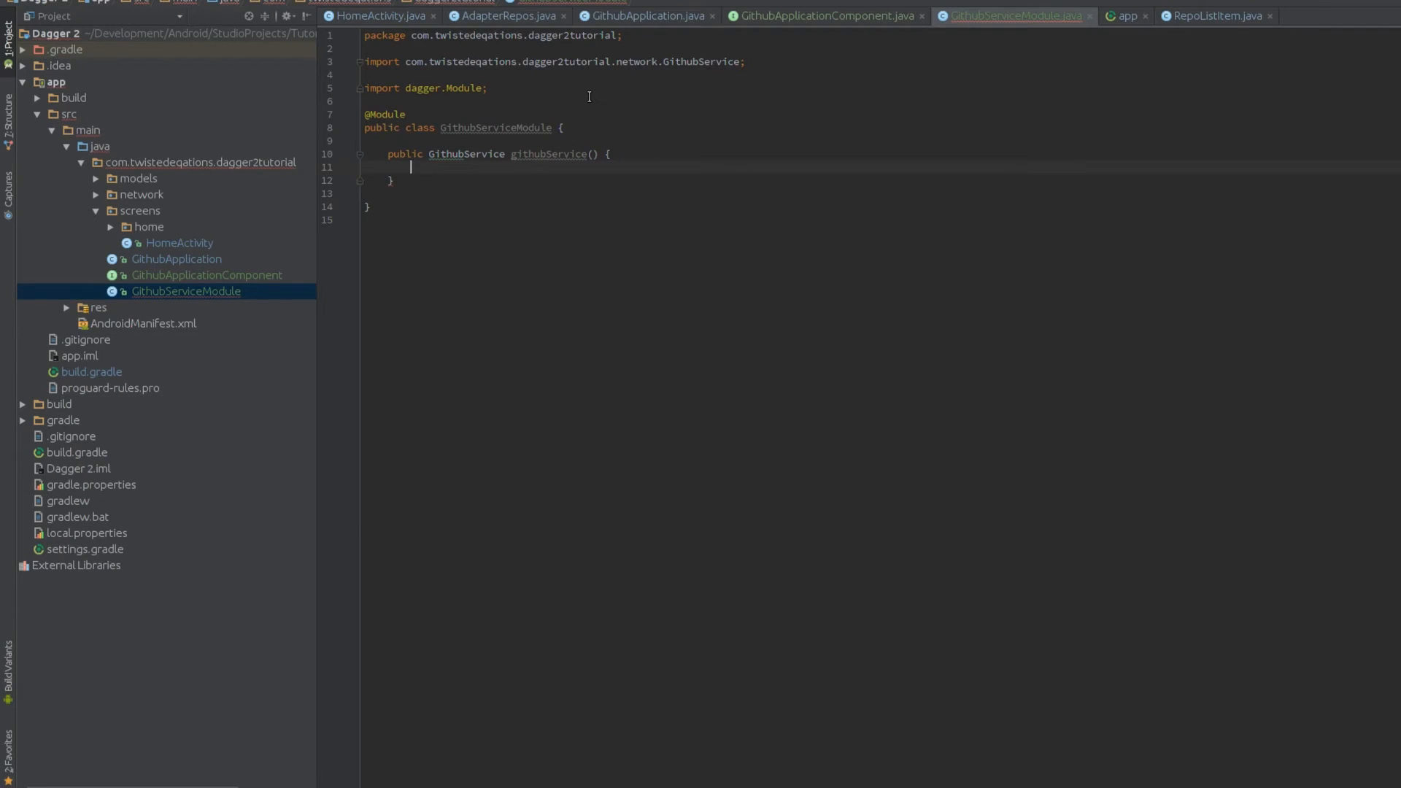
{"action": "mouse_move", "coordinate": [832, 97]}
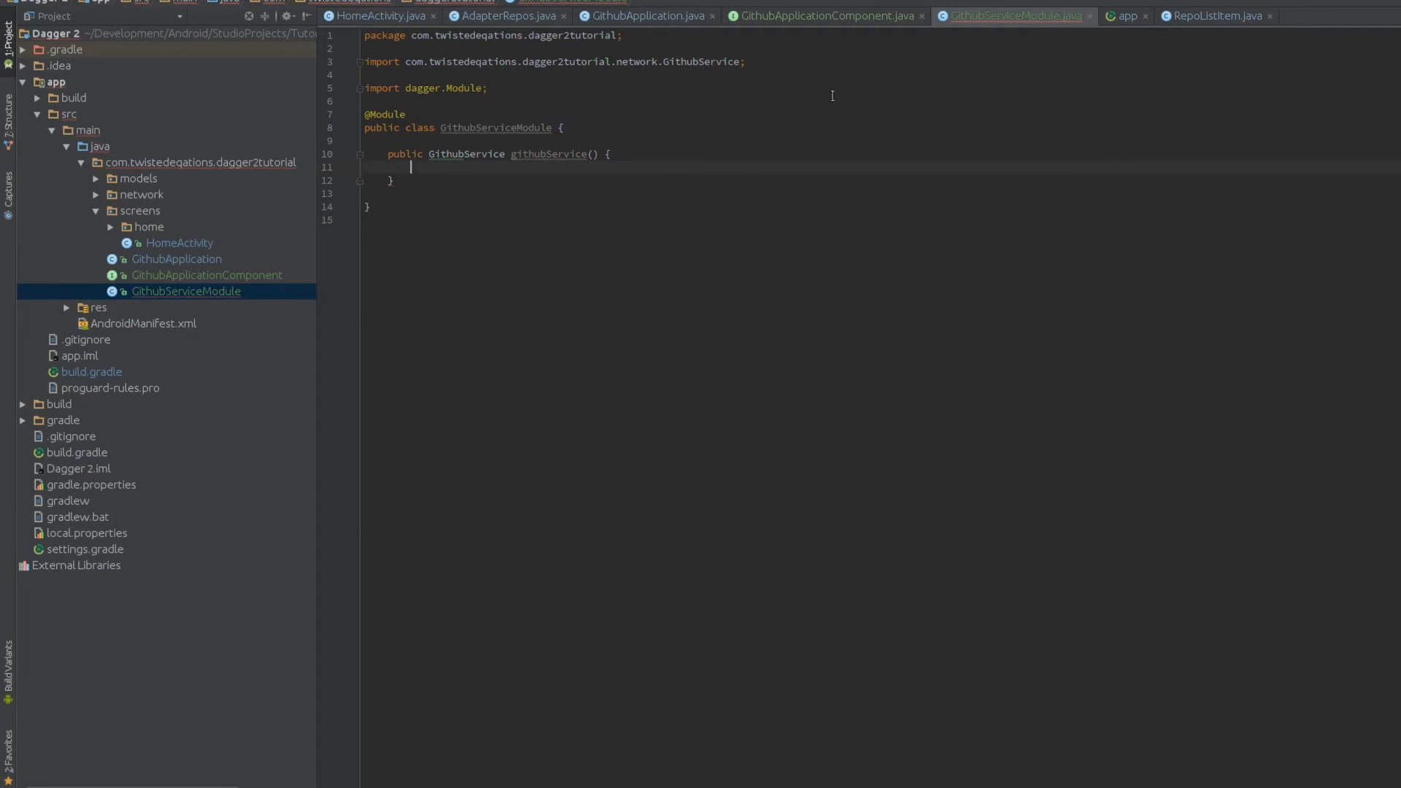
{"action": "mouse_move", "coordinate": [879, 65]}
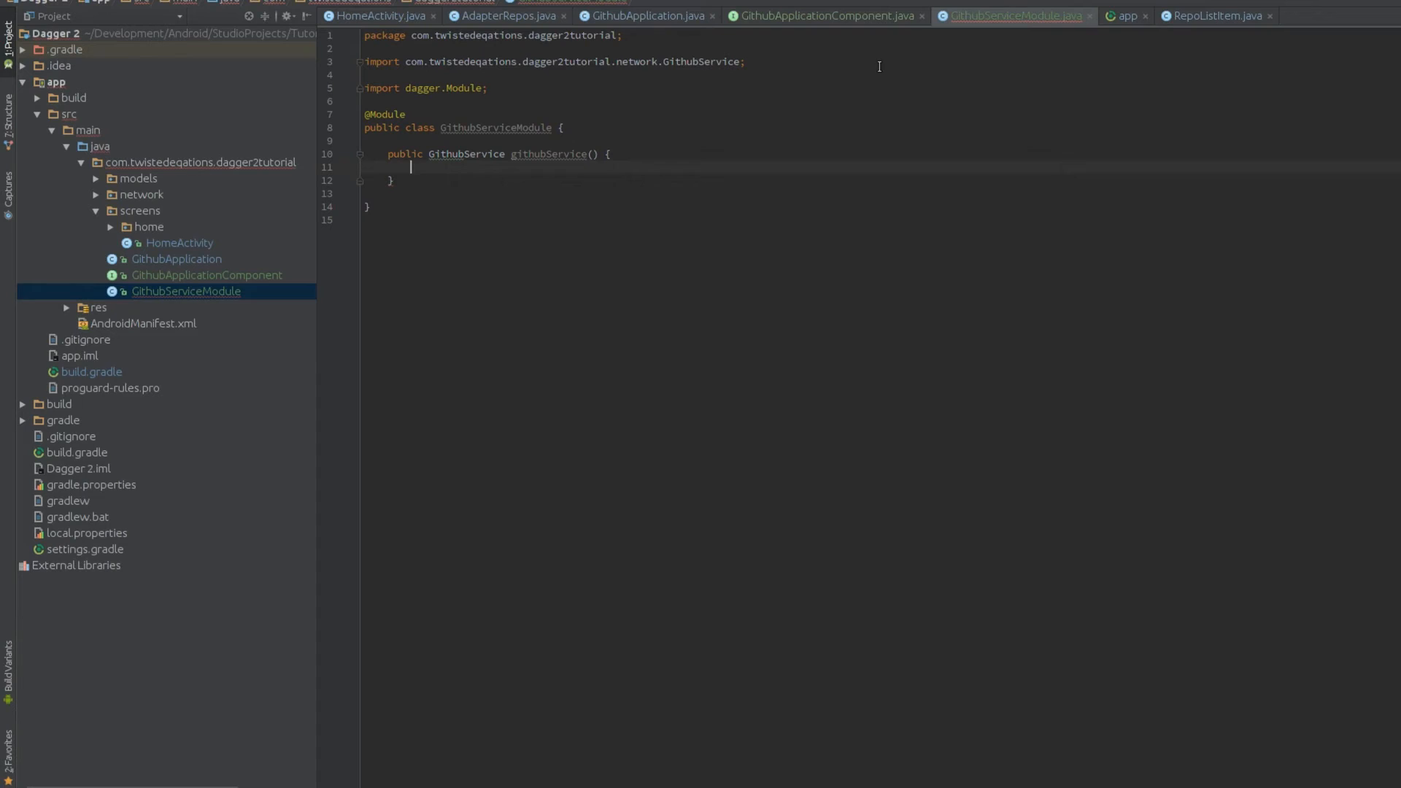
Compare the GithubService return type with getGithubService in GithubApplicationComponent, ending back on the component
{"action": "left_click", "coordinate": [821, 15]}
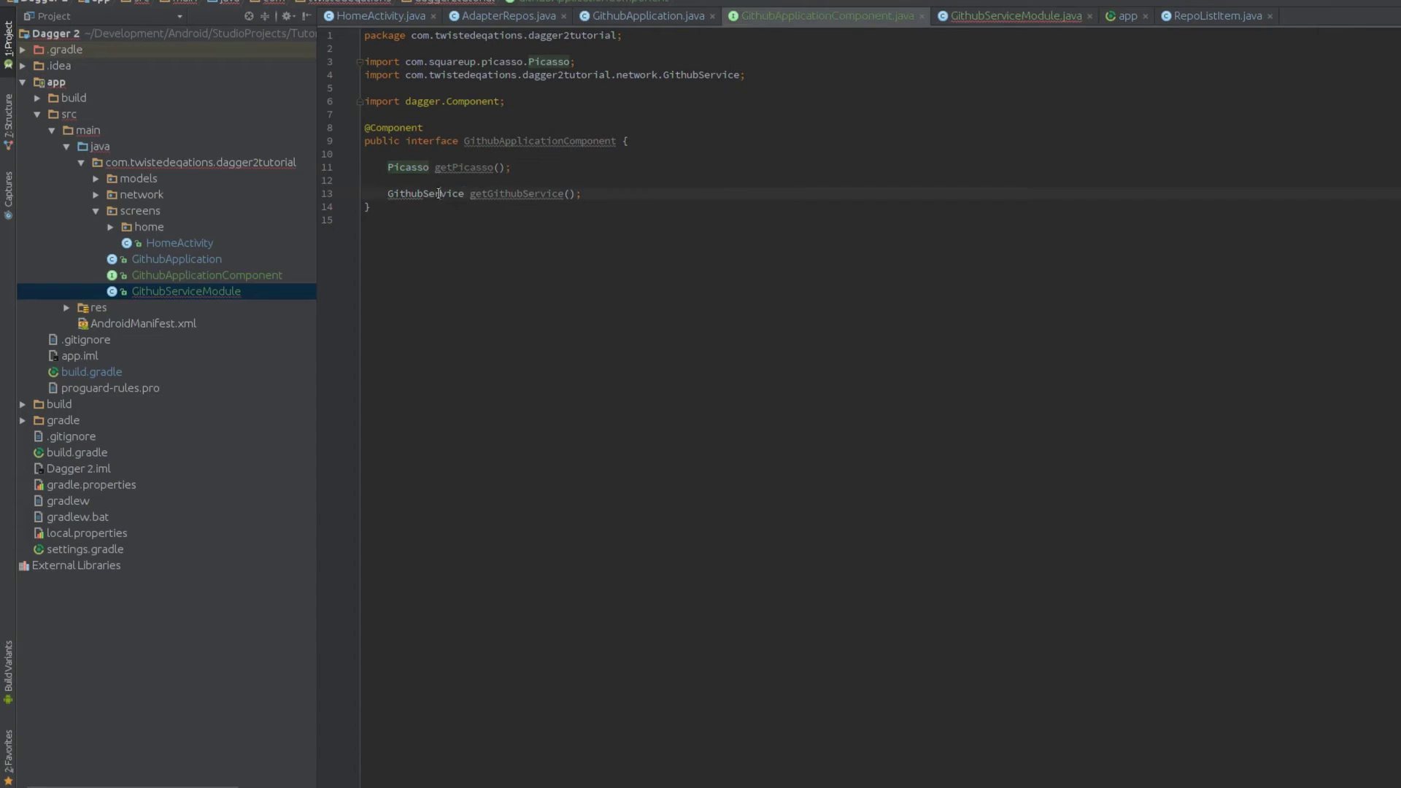
{"action": "double_click", "coordinate": [425, 192]}
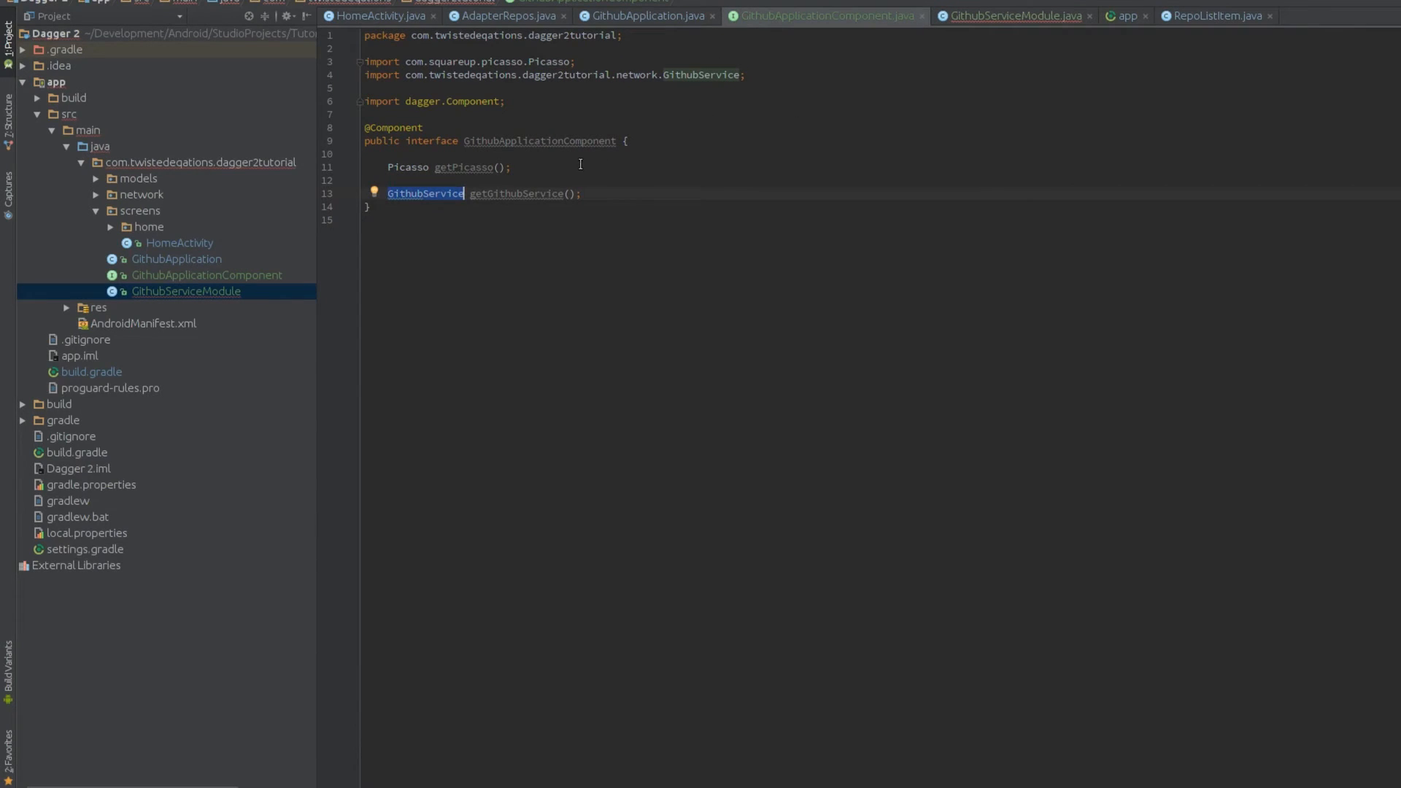
{"action": "left_click", "coordinate": [1013, 15]}
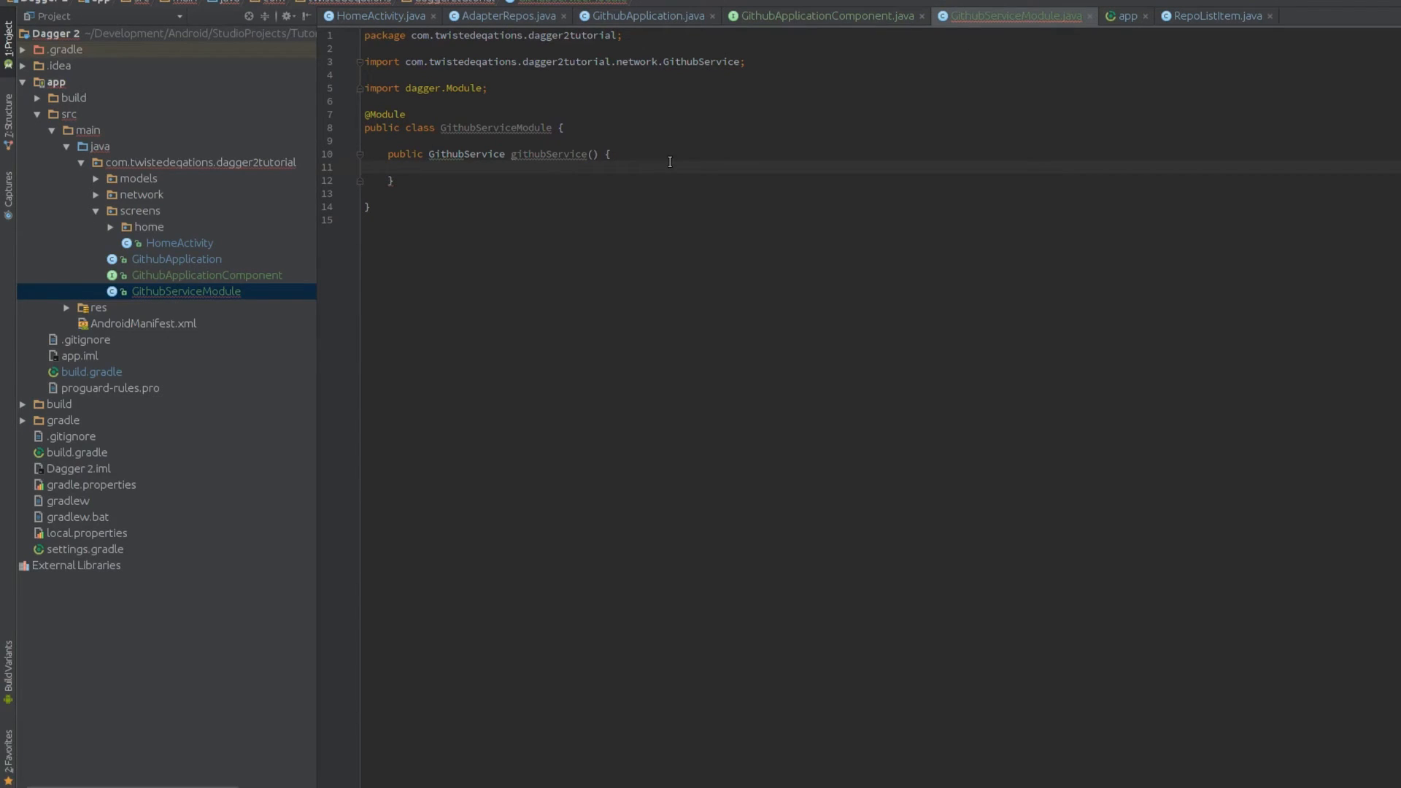
{"action": "left_click", "coordinate": [822, 14]}
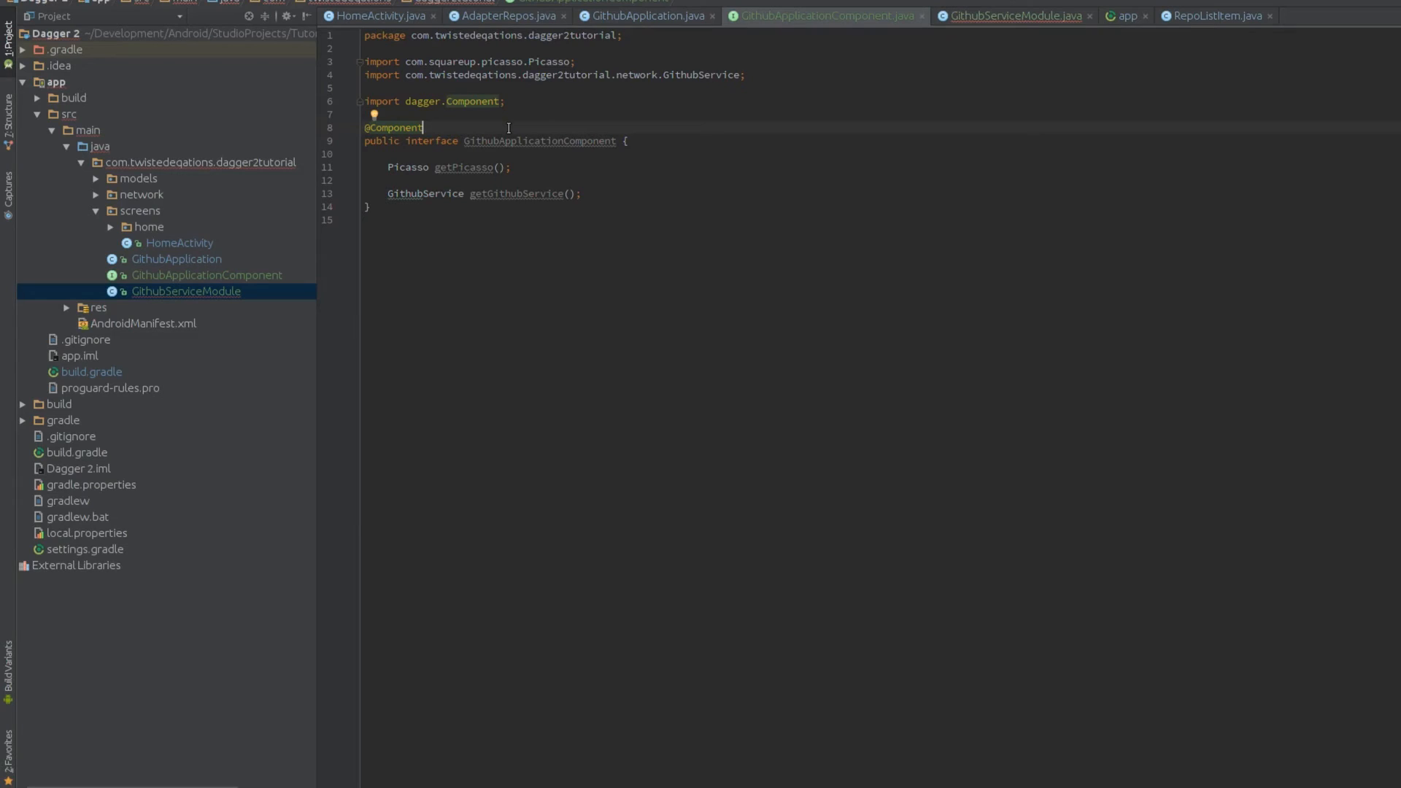
{"action": "type", "text": "(mo"}
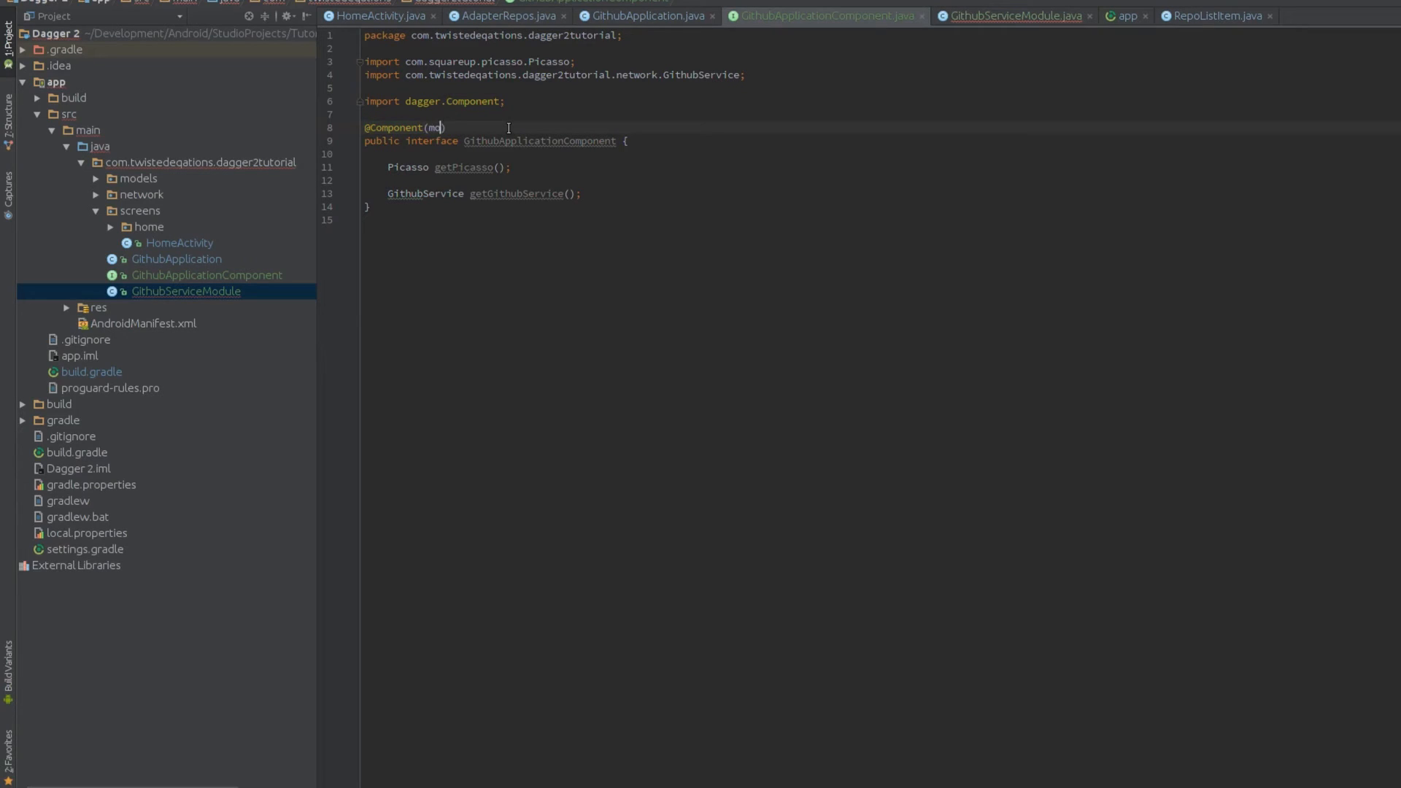
{"action": "type", "text": "odules = GithubServiceModule"}
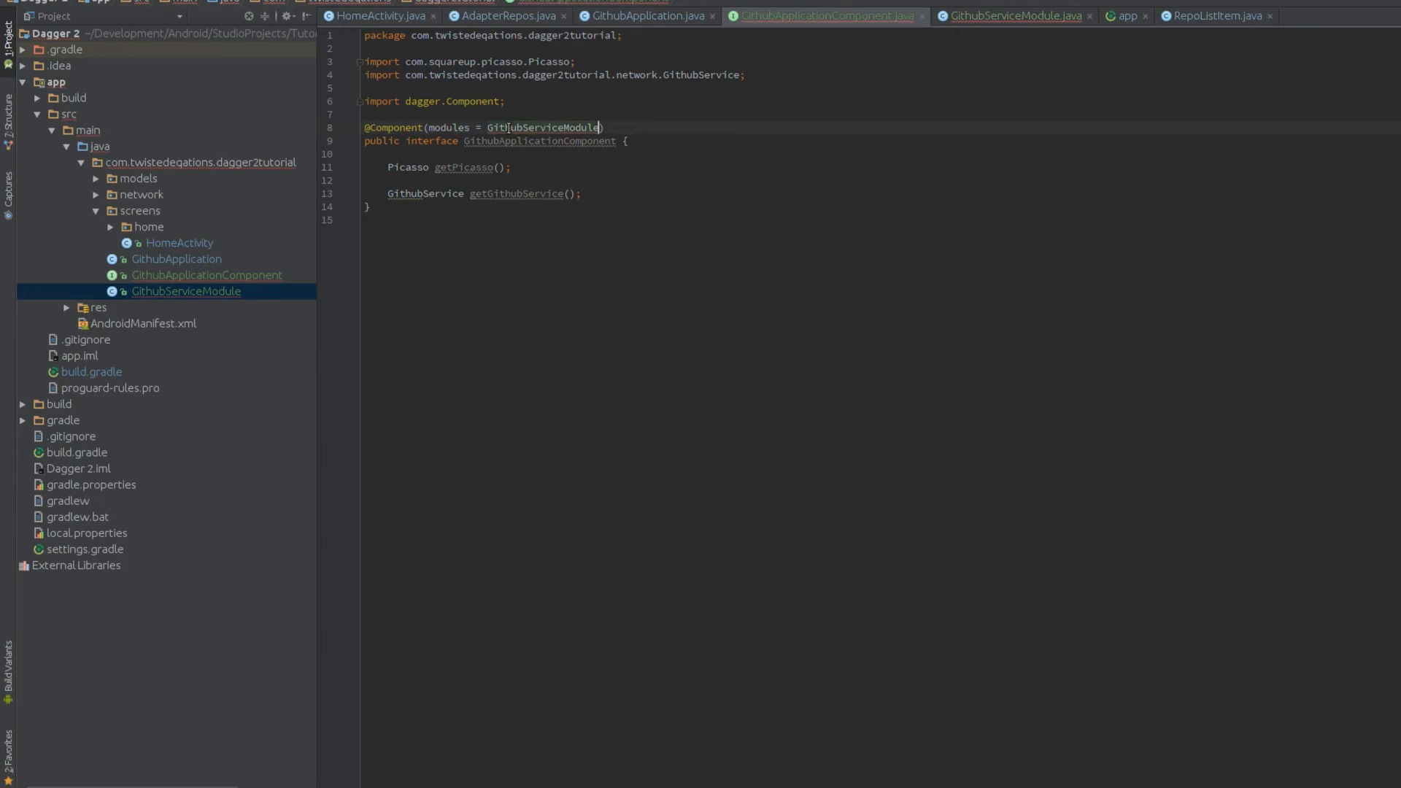
{"action": "type", "text": ".class"}
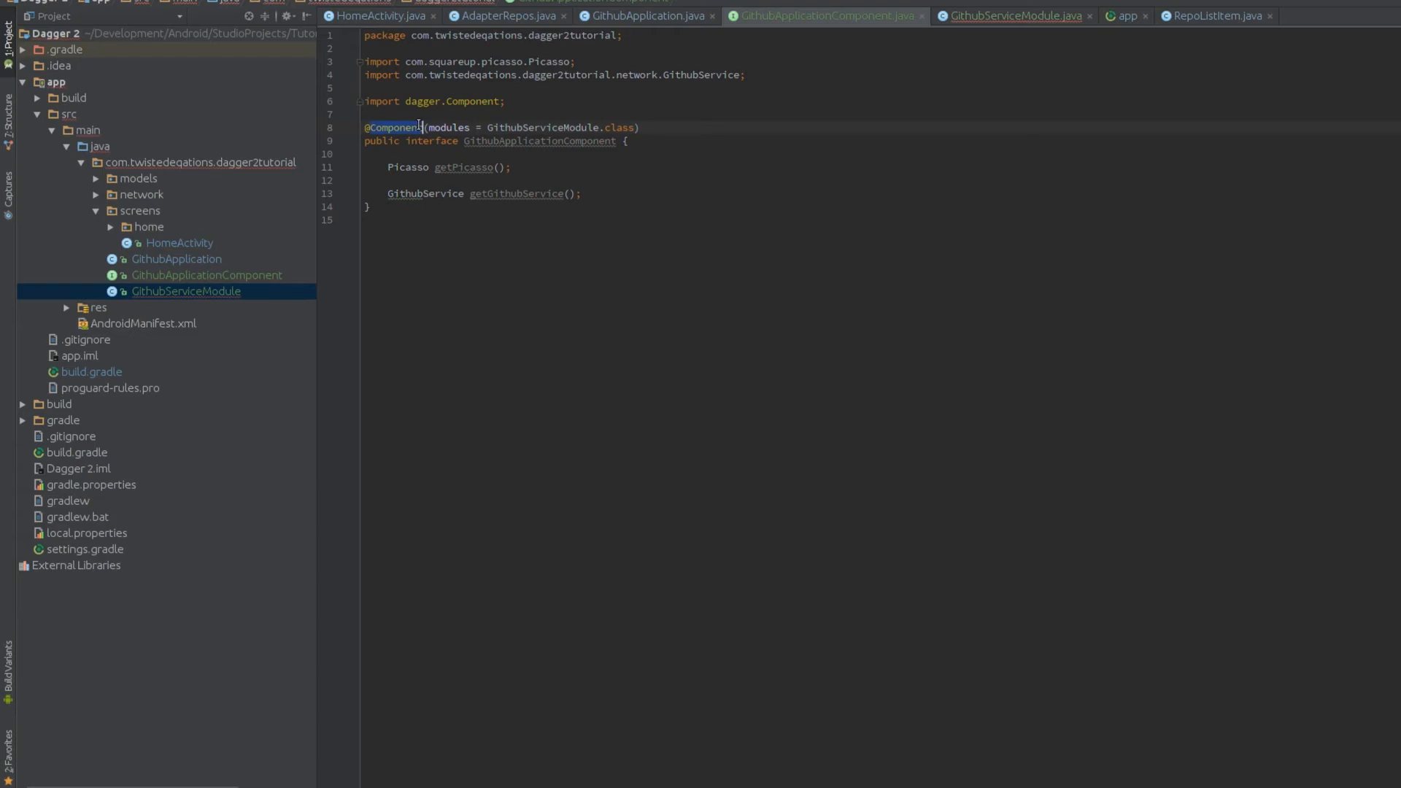
{"action": "double_click", "coordinate": [450, 127]}
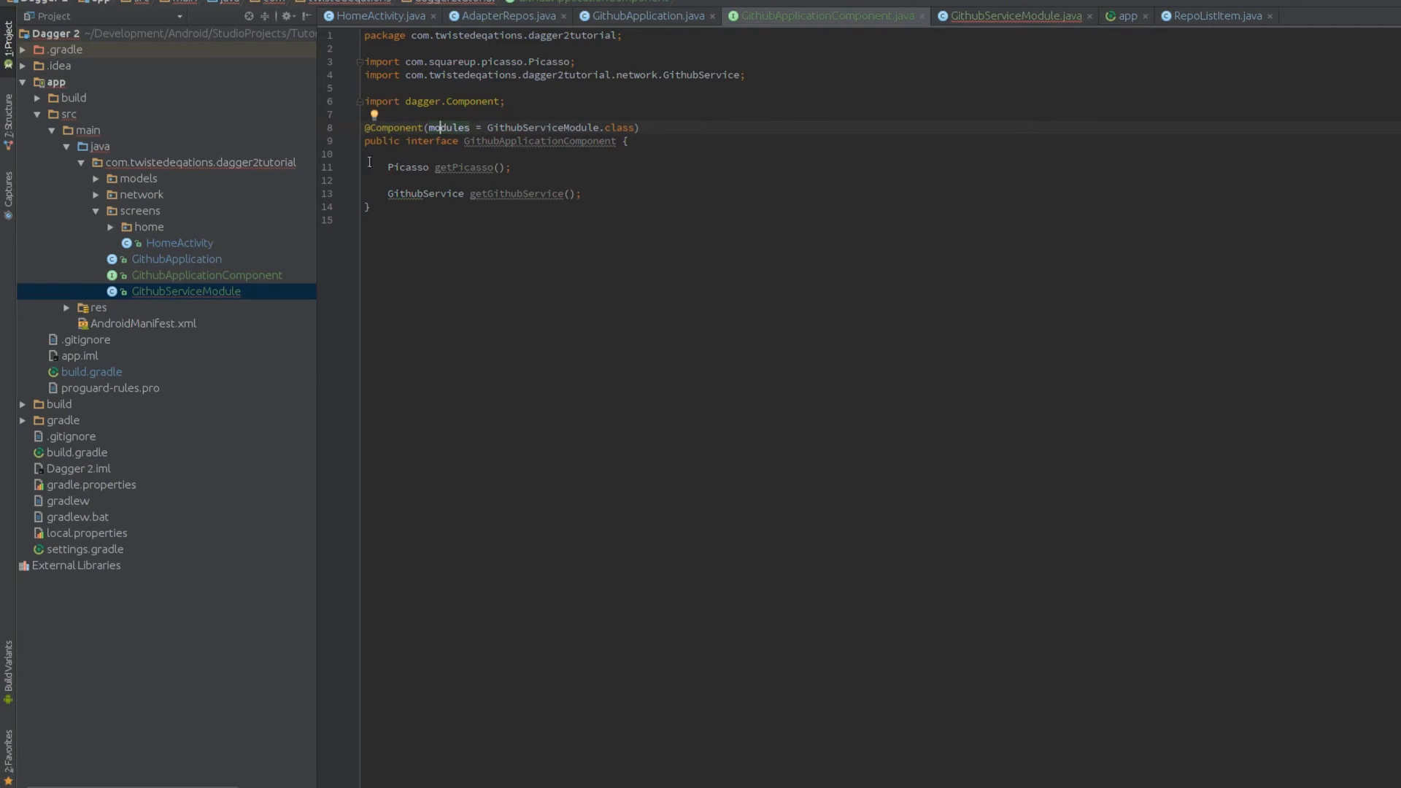
{"action": "left_click", "coordinate": [610, 197]}
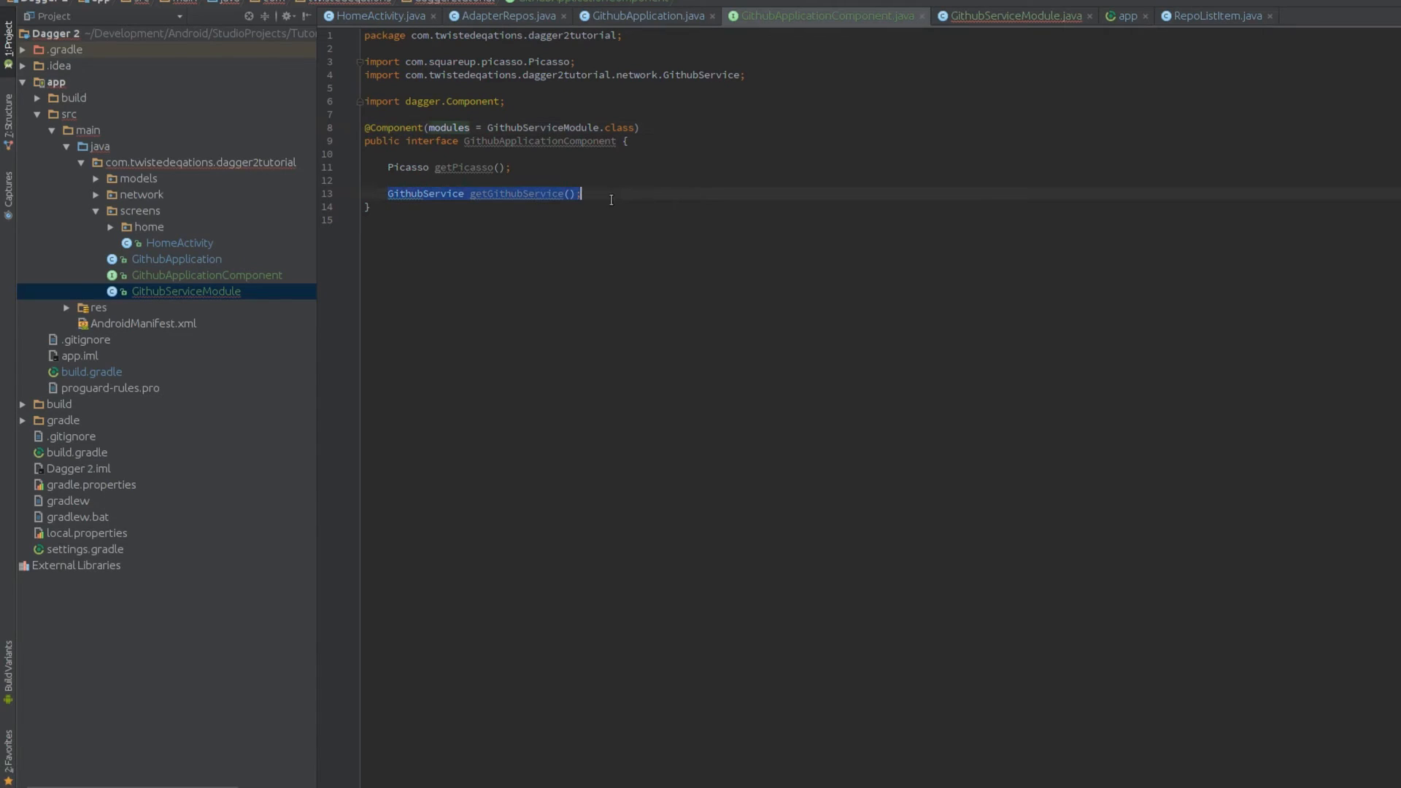
{"action": "left_click", "coordinate": [544, 166]}
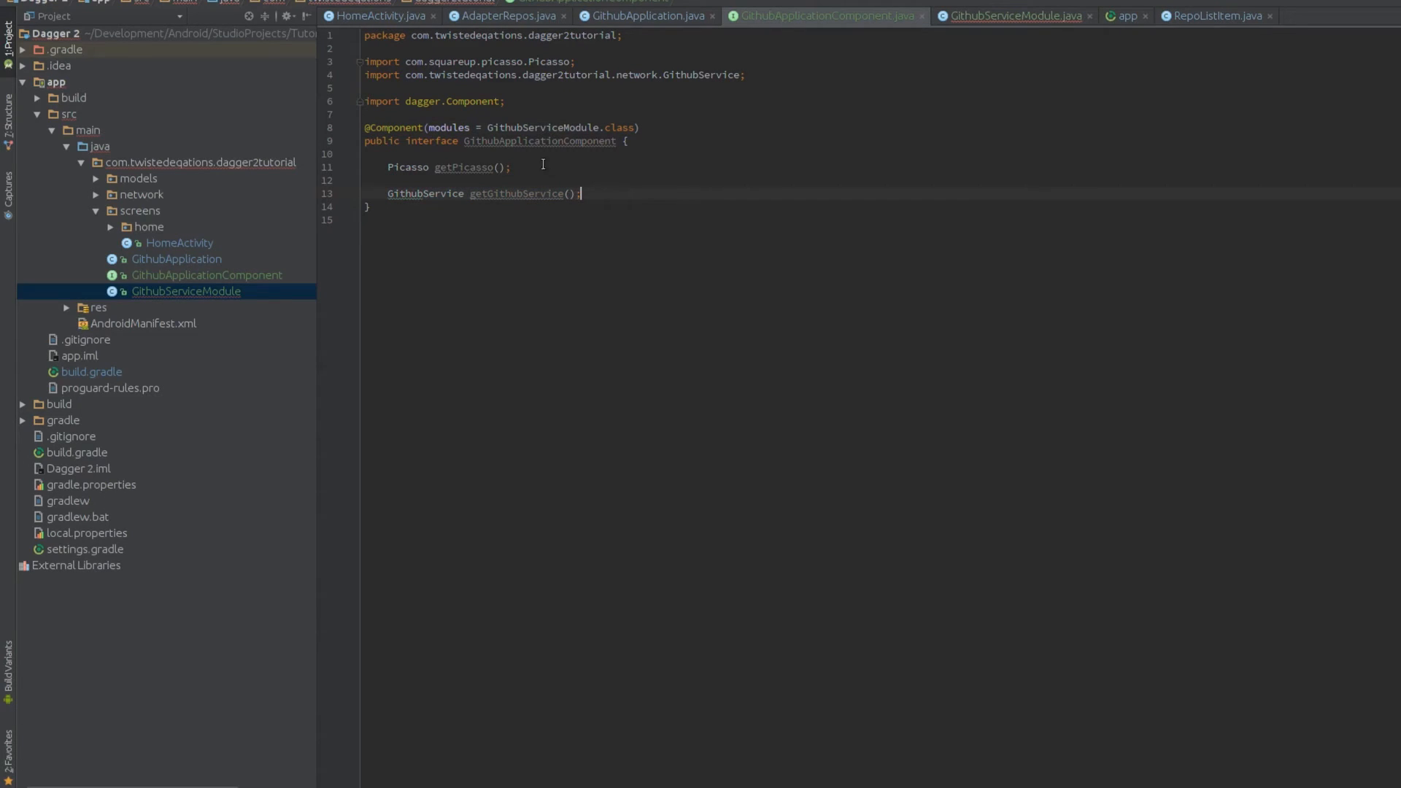
{"action": "left_click", "coordinate": [573, 140]}
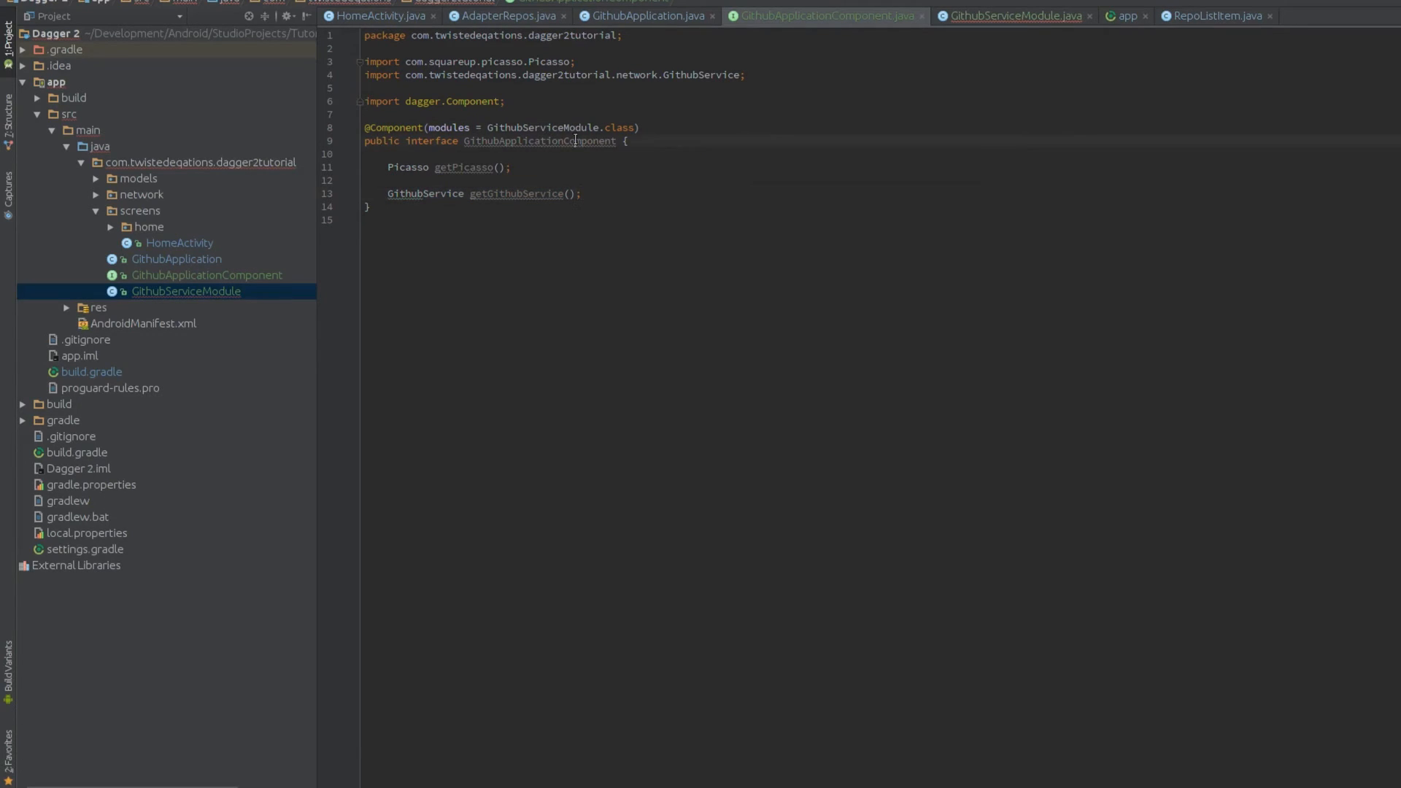
Return to GithubServiceModule and then GithubApplication to grab the service creation code
{"action": "left_click", "coordinate": [1013, 15]}
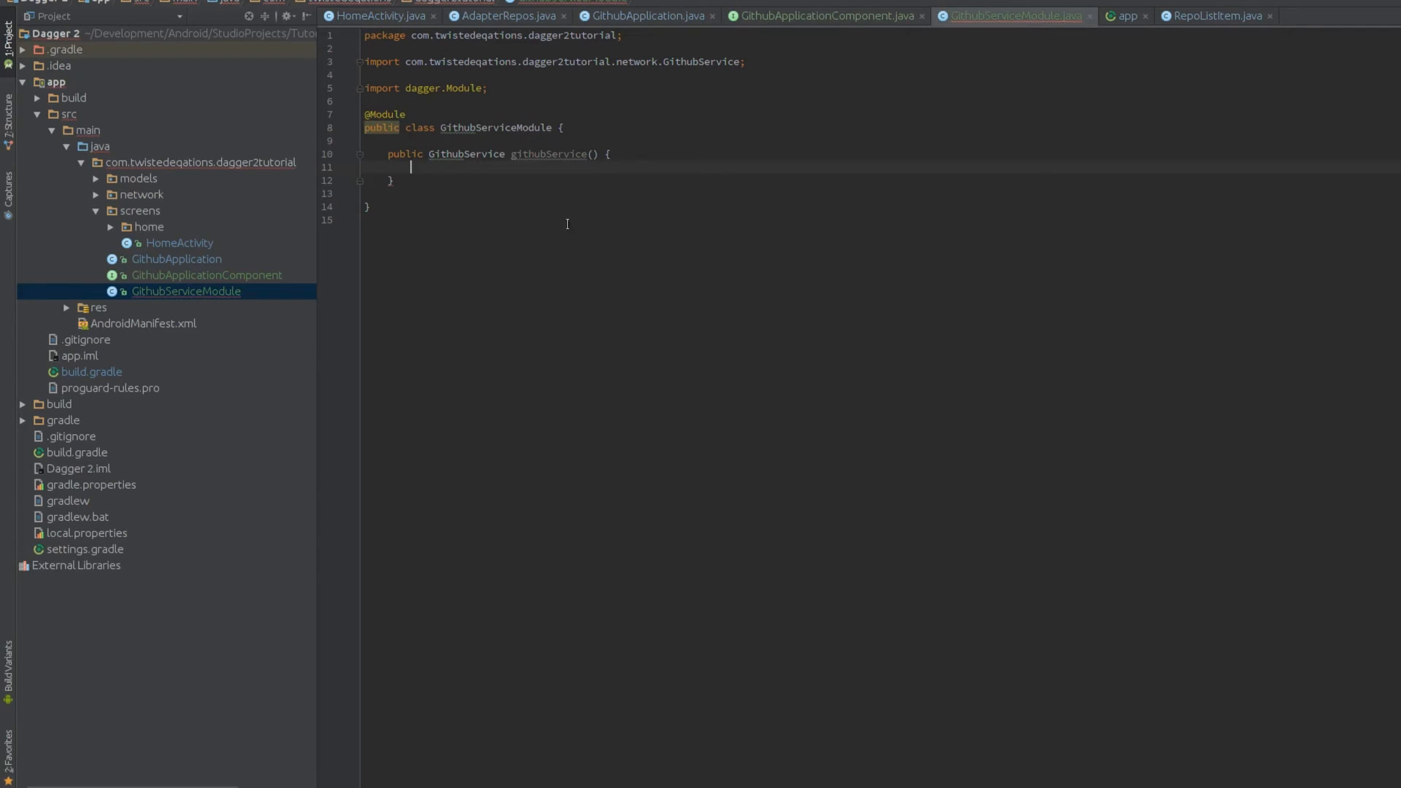
{"action": "left_click", "coordinate": [638, 15]}
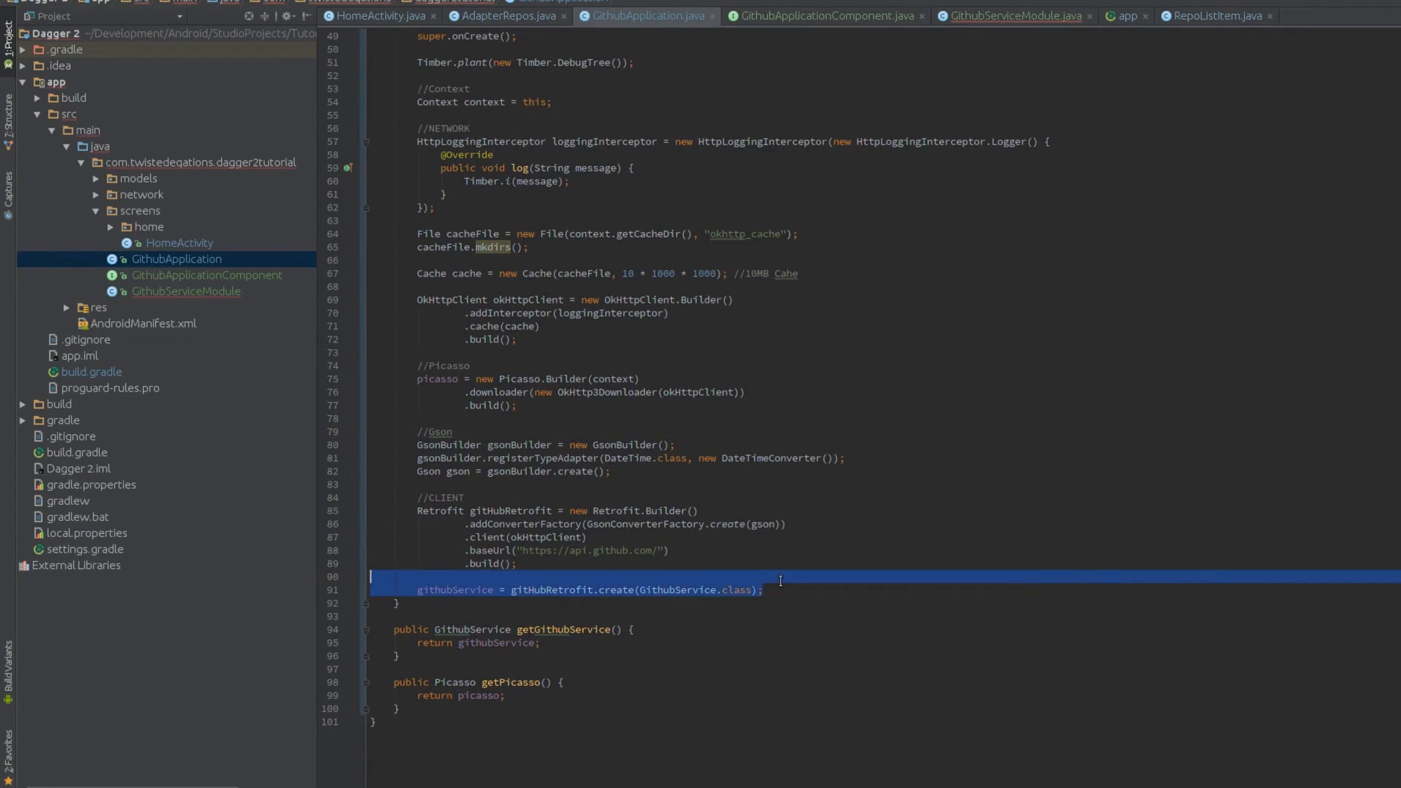
Move gitHubRetrofit.create(GithubService.class) from onCreate into githubService() as its return statement
{"action": "key", "text": "Delete"}
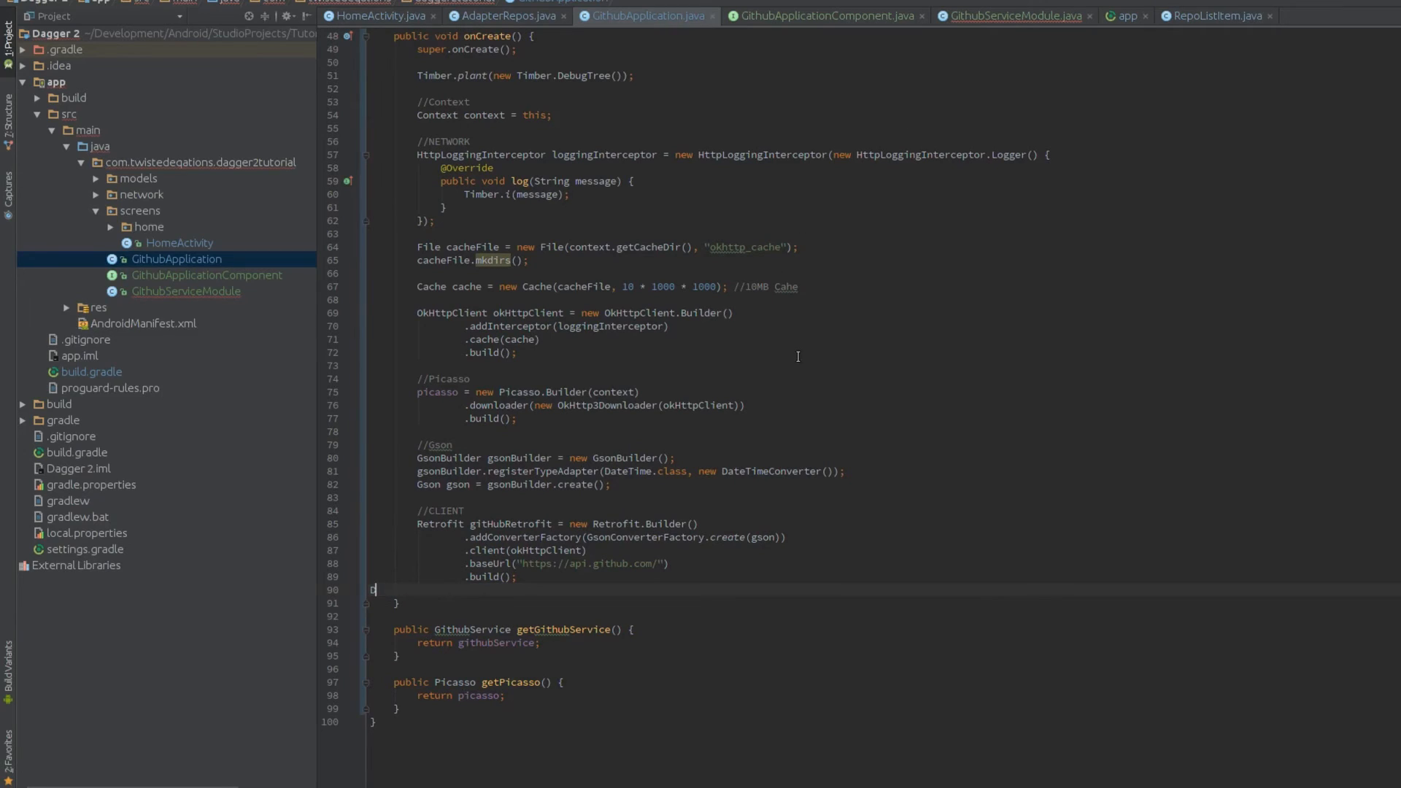
{"action": "type", "text": "DZZZ"}
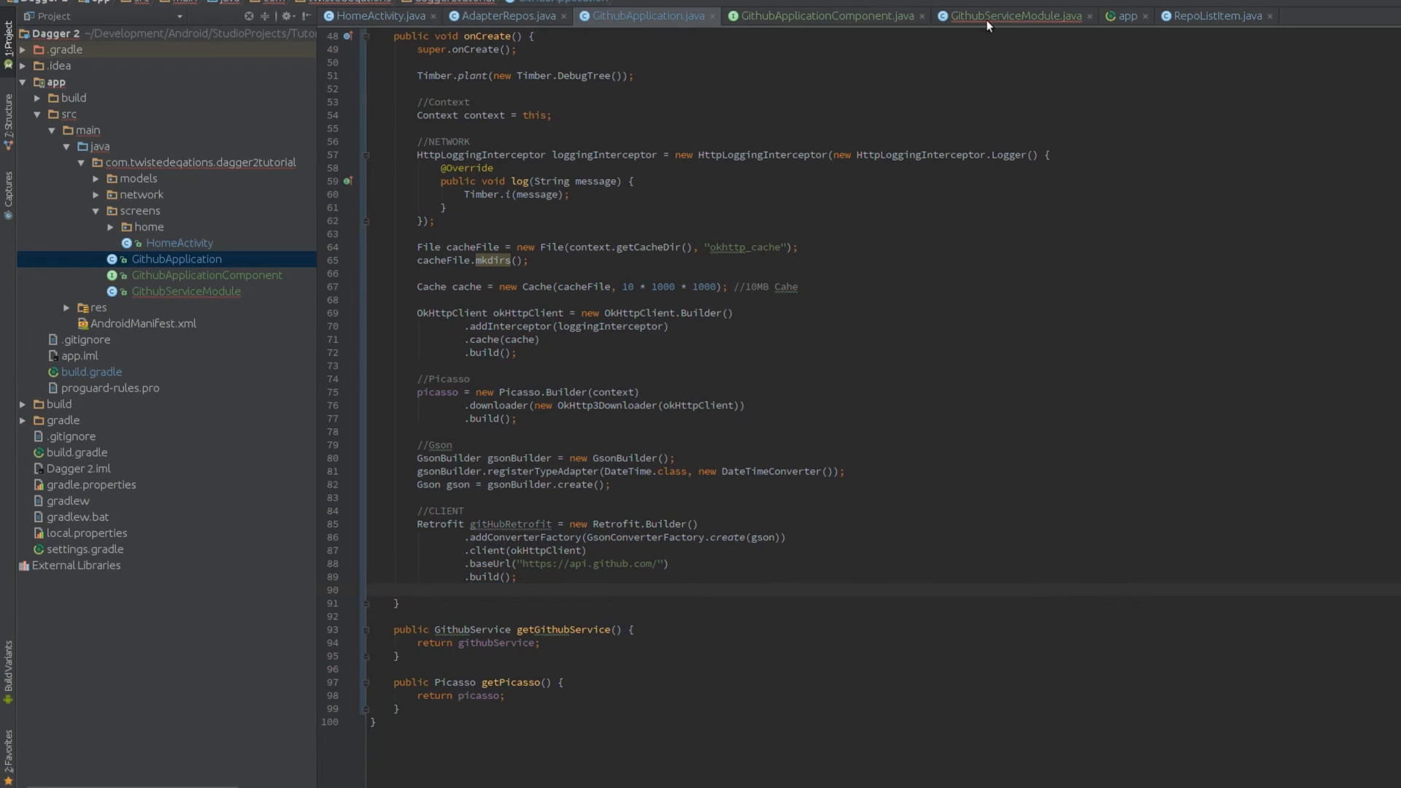
{"action": "left_click", "coordinate": [1010, 14]}
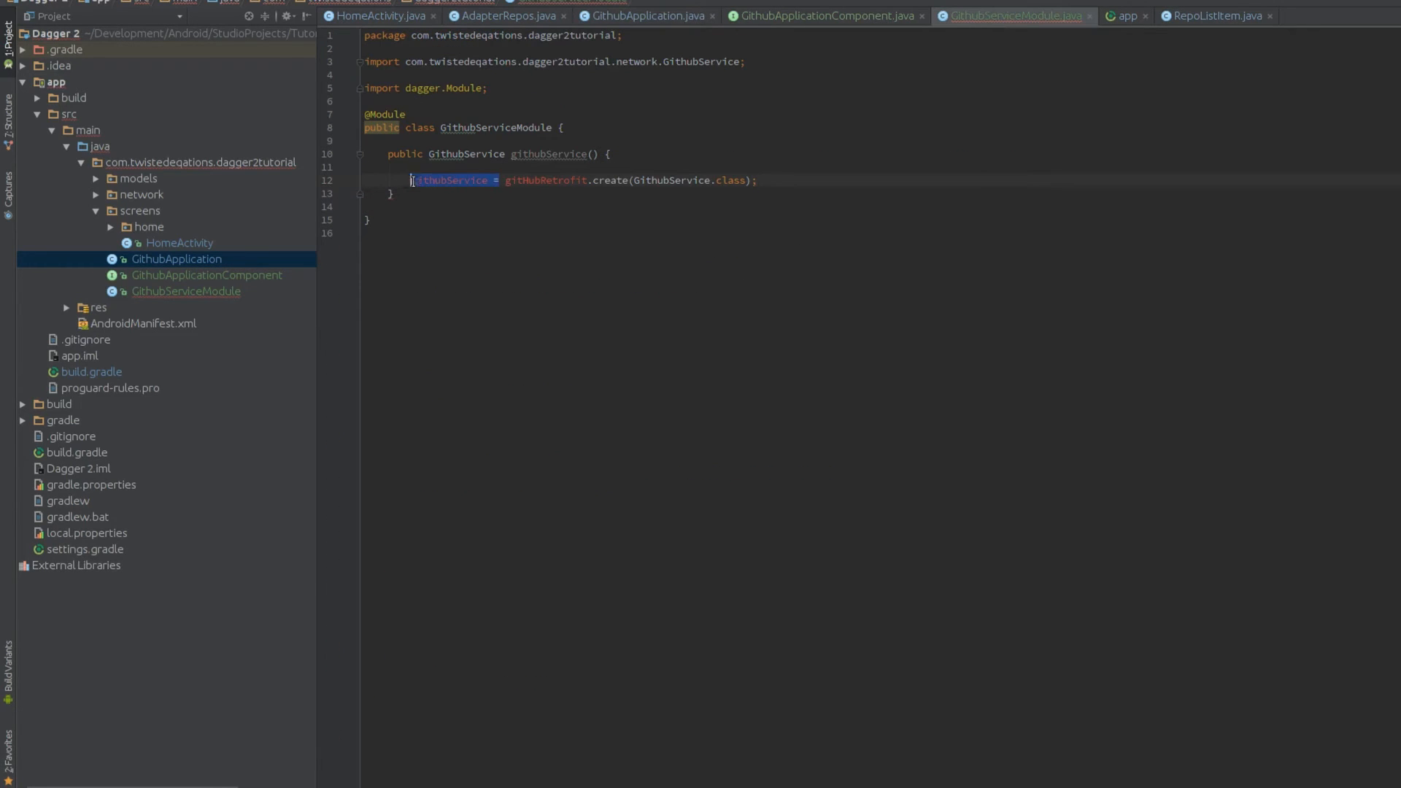
{"action": "mouse_move", "coordinate": [446, 179]}
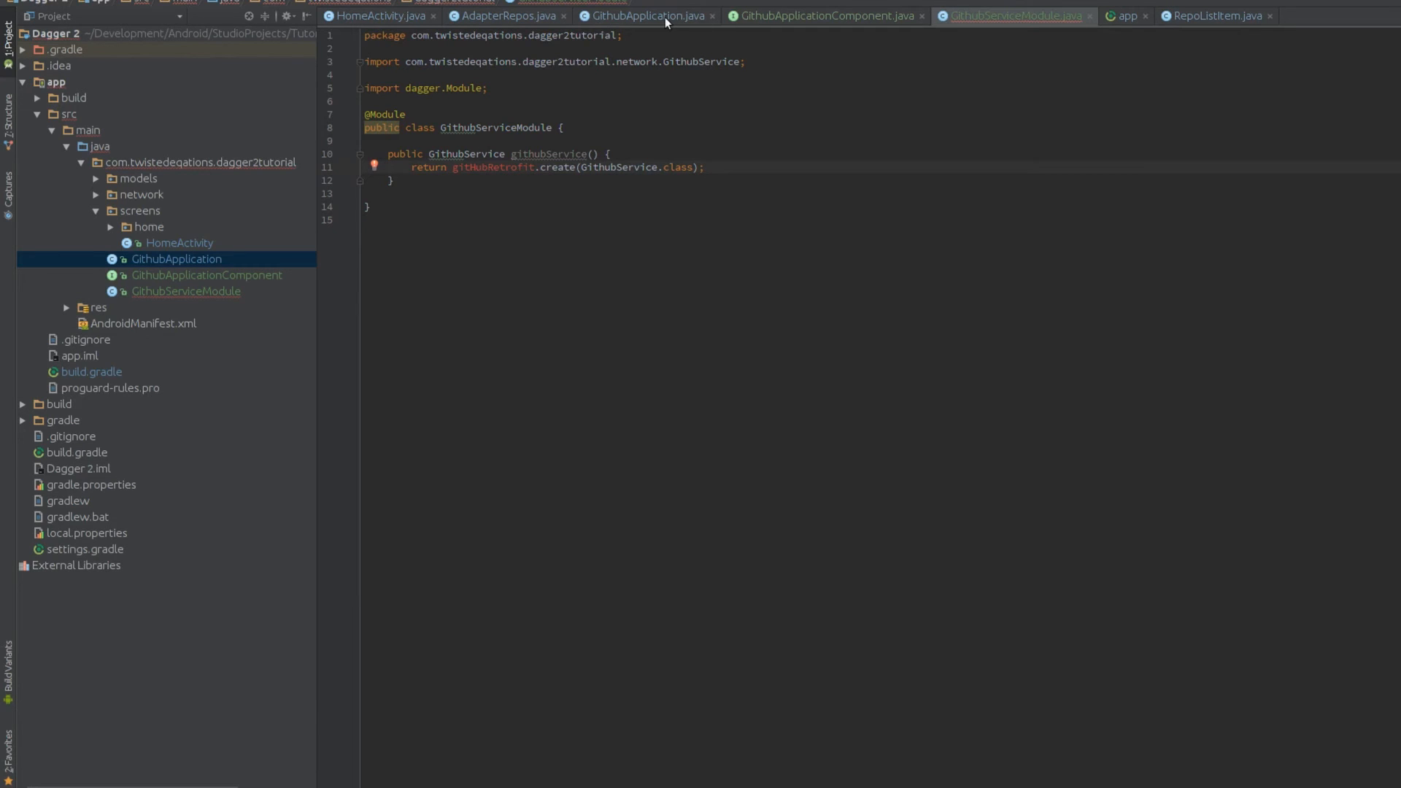
{"action": "left_click", "coordinate": [647, 14]}
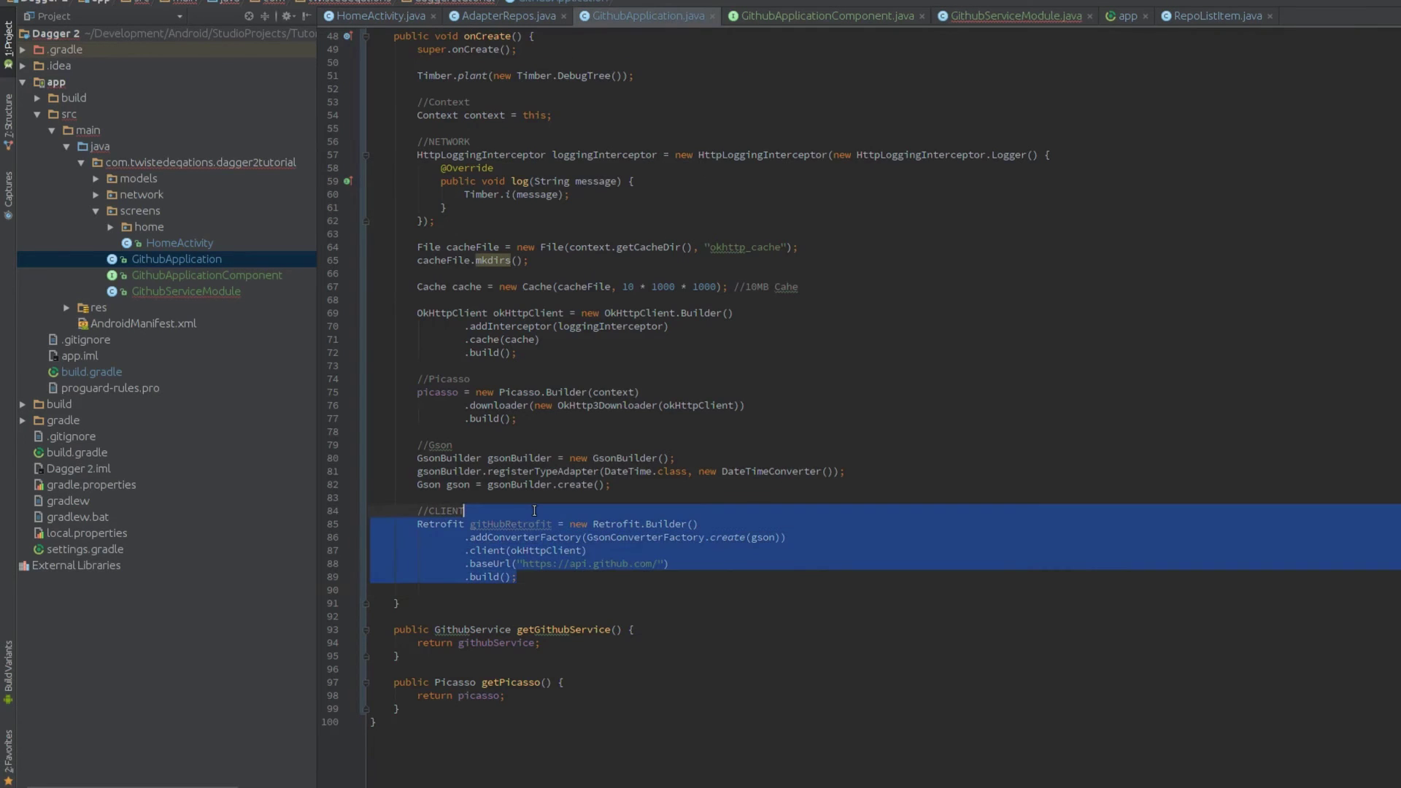
{"action": "left_click", "coordinate": [1011, 15]}
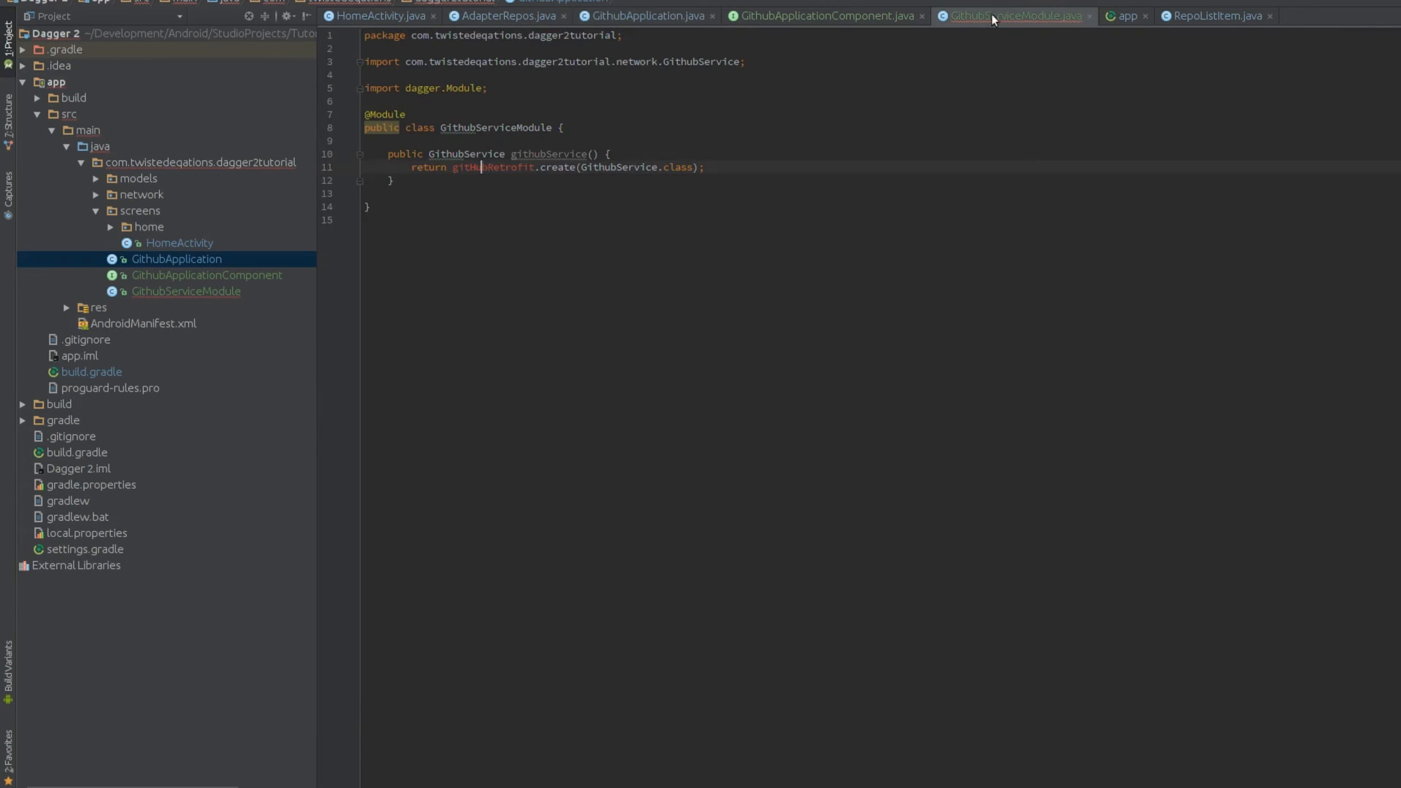
{"action": "mouse_move", "coordinate": [552, 153]}
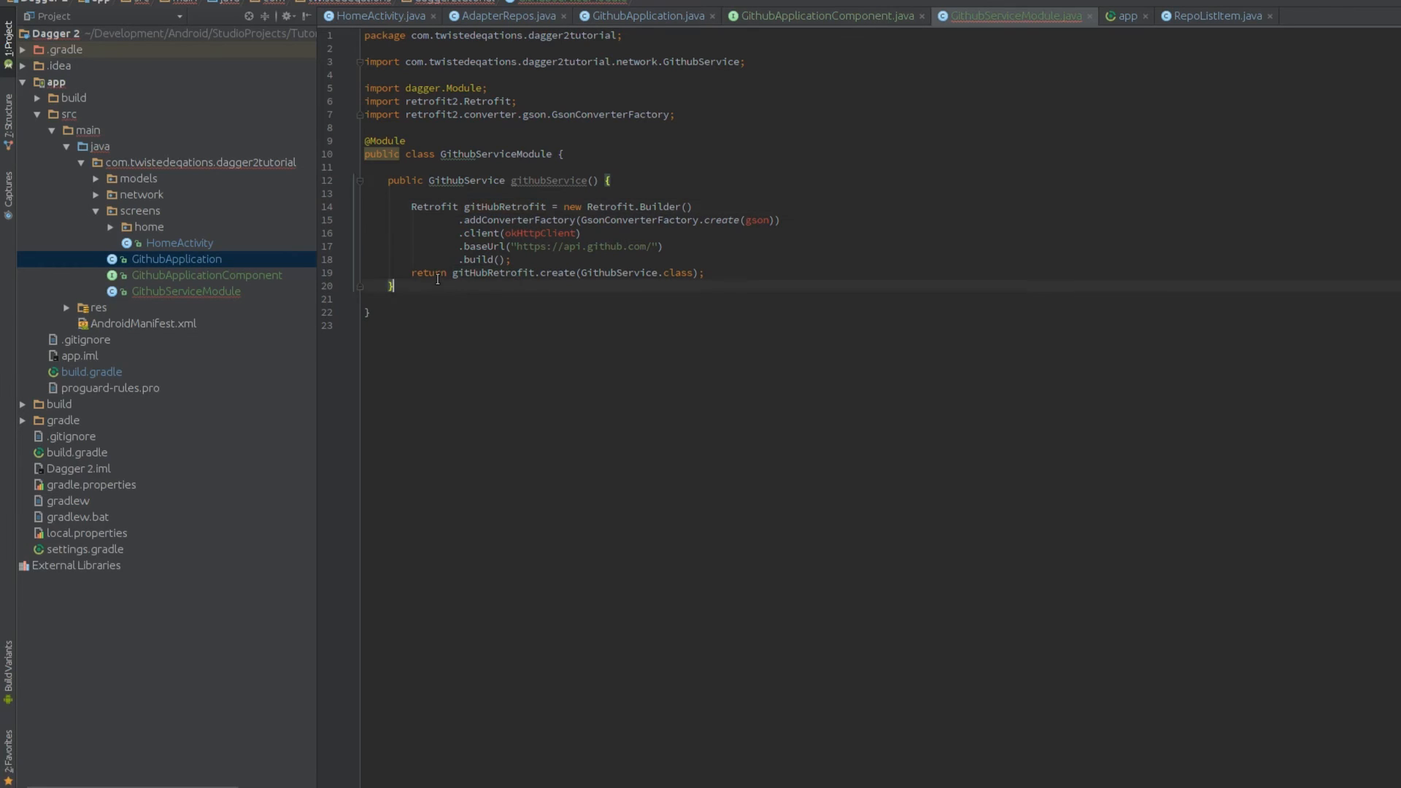
Wrap the pasted Retrofit.Builder chain in a new public Retrofit retrofit() method that returns it
{"action": "type", "text": "public"}
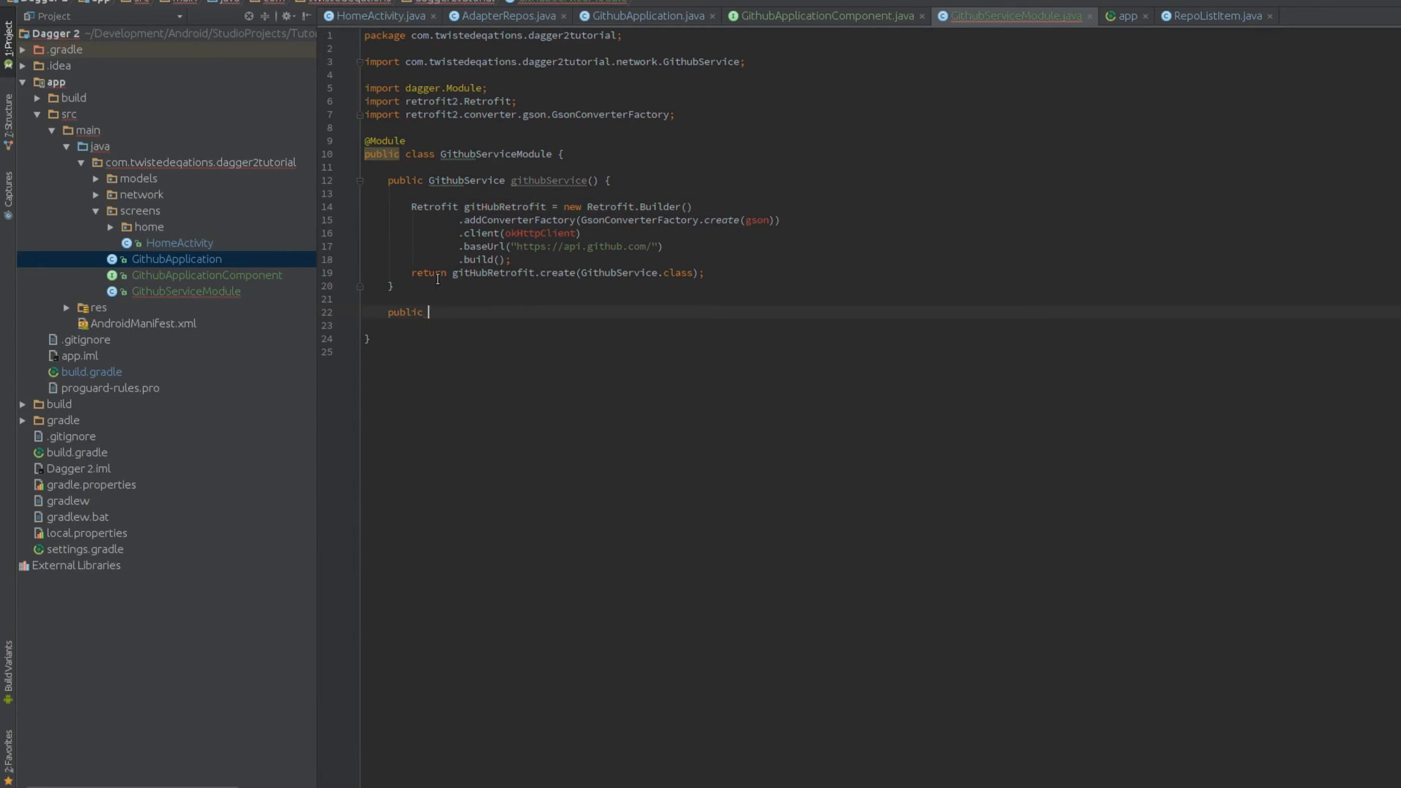
{"action": "type", "text": "Retrofit retrofit"}
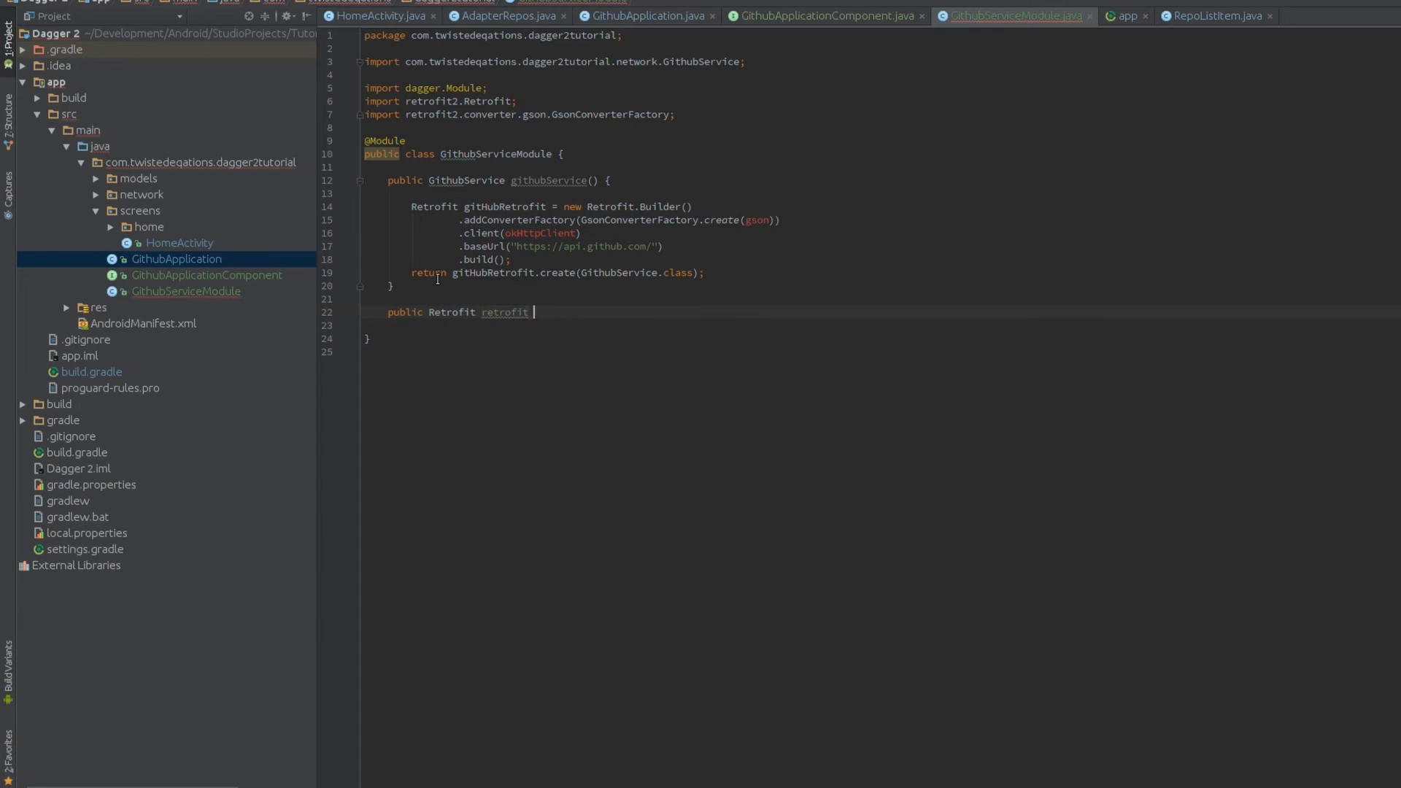
{"action": "type", "text": "() {"}
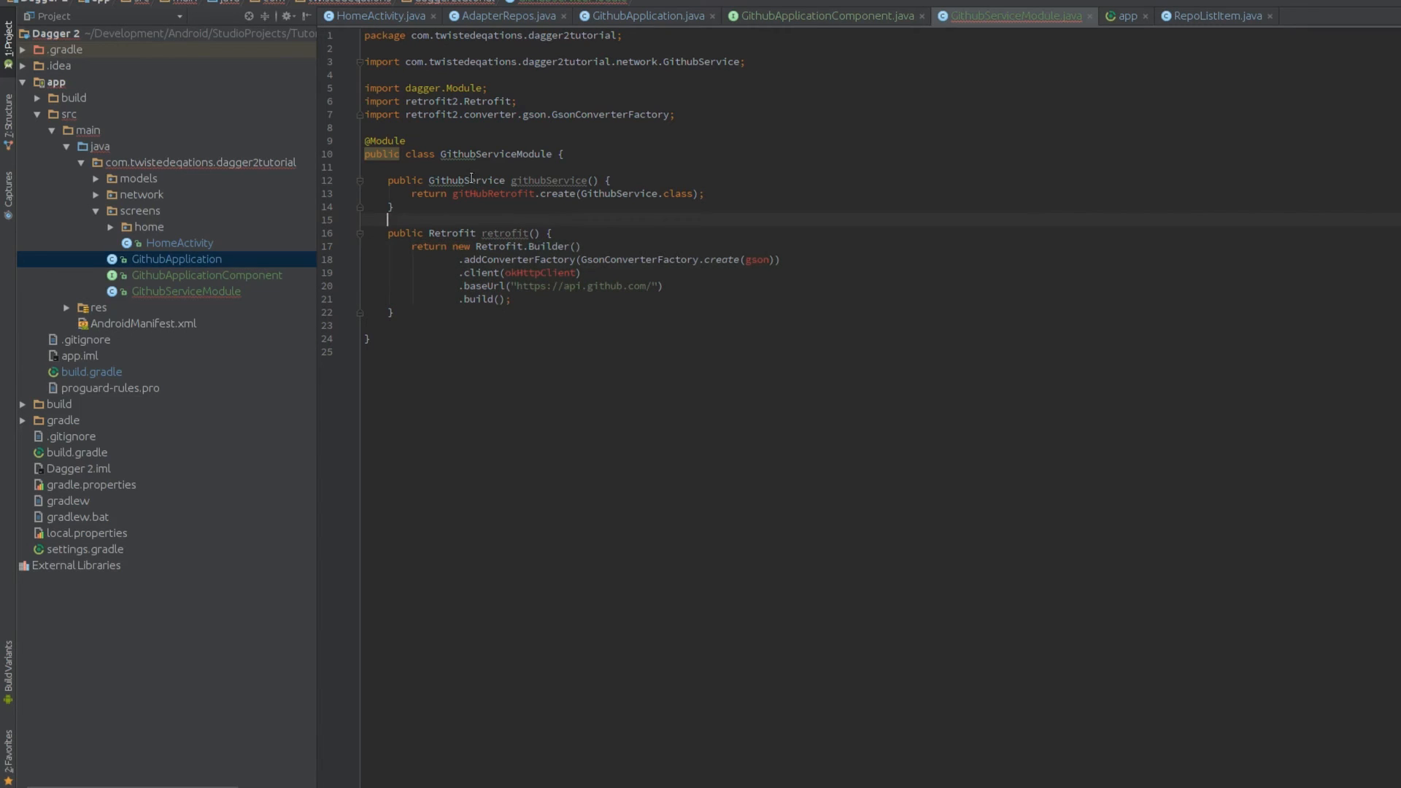
{"action": "mouse_move", "coordinate": [504, 233]}
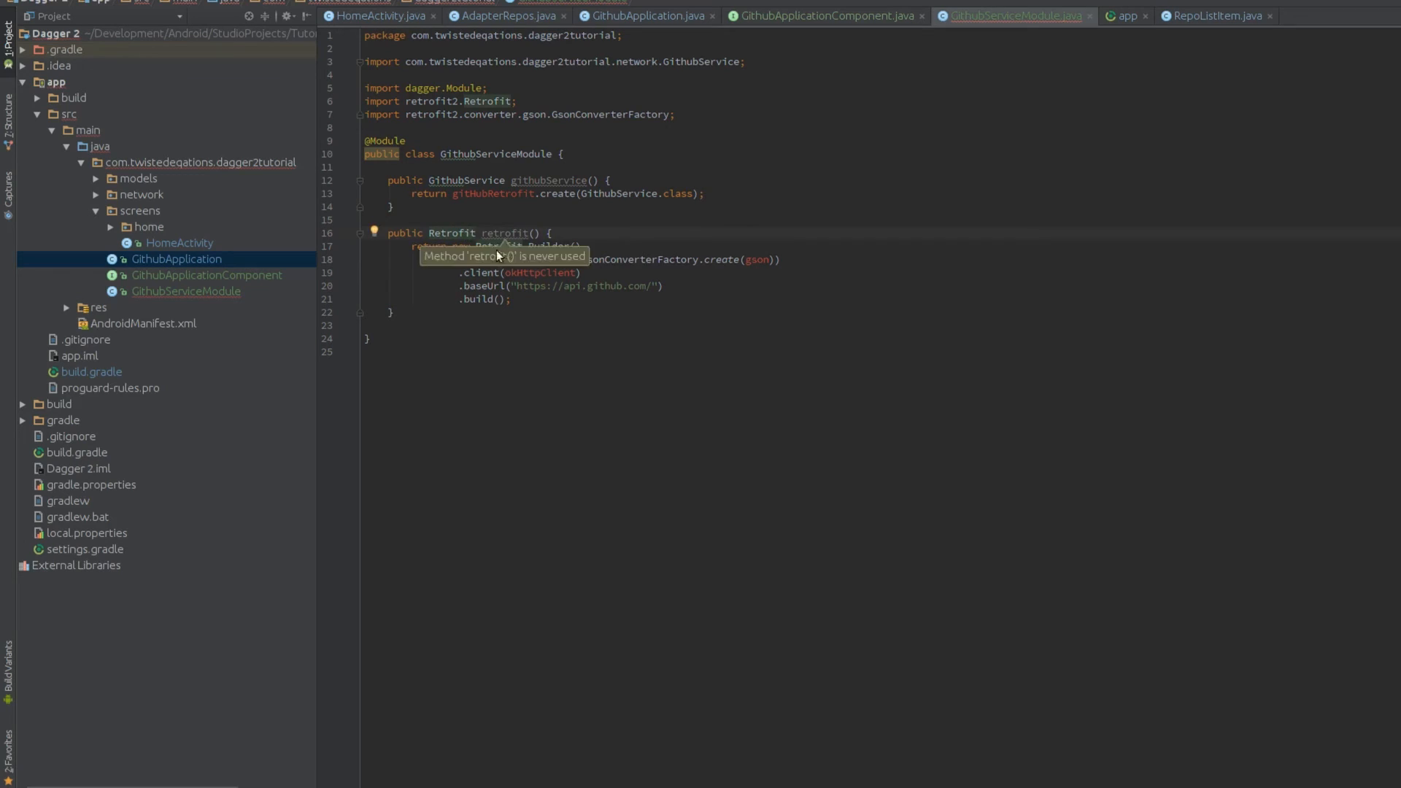
{"action": "mouse_move", "coordinate": [498, 193]}
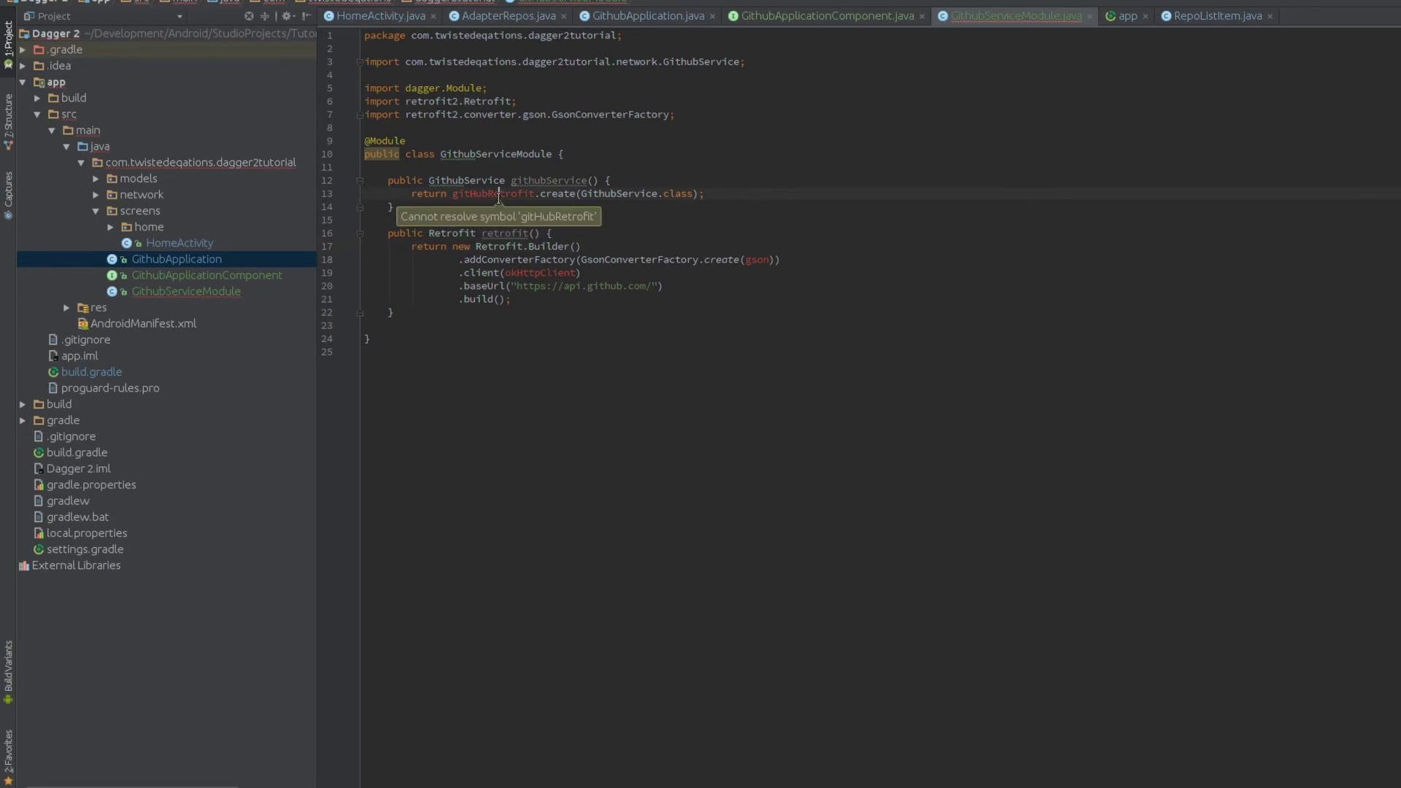
Give githubService() a Retrofit gitHubRetrofit parameter used by its create call, and start a new line above it
{"action": "double_click", "coordinate": [464, 179]}
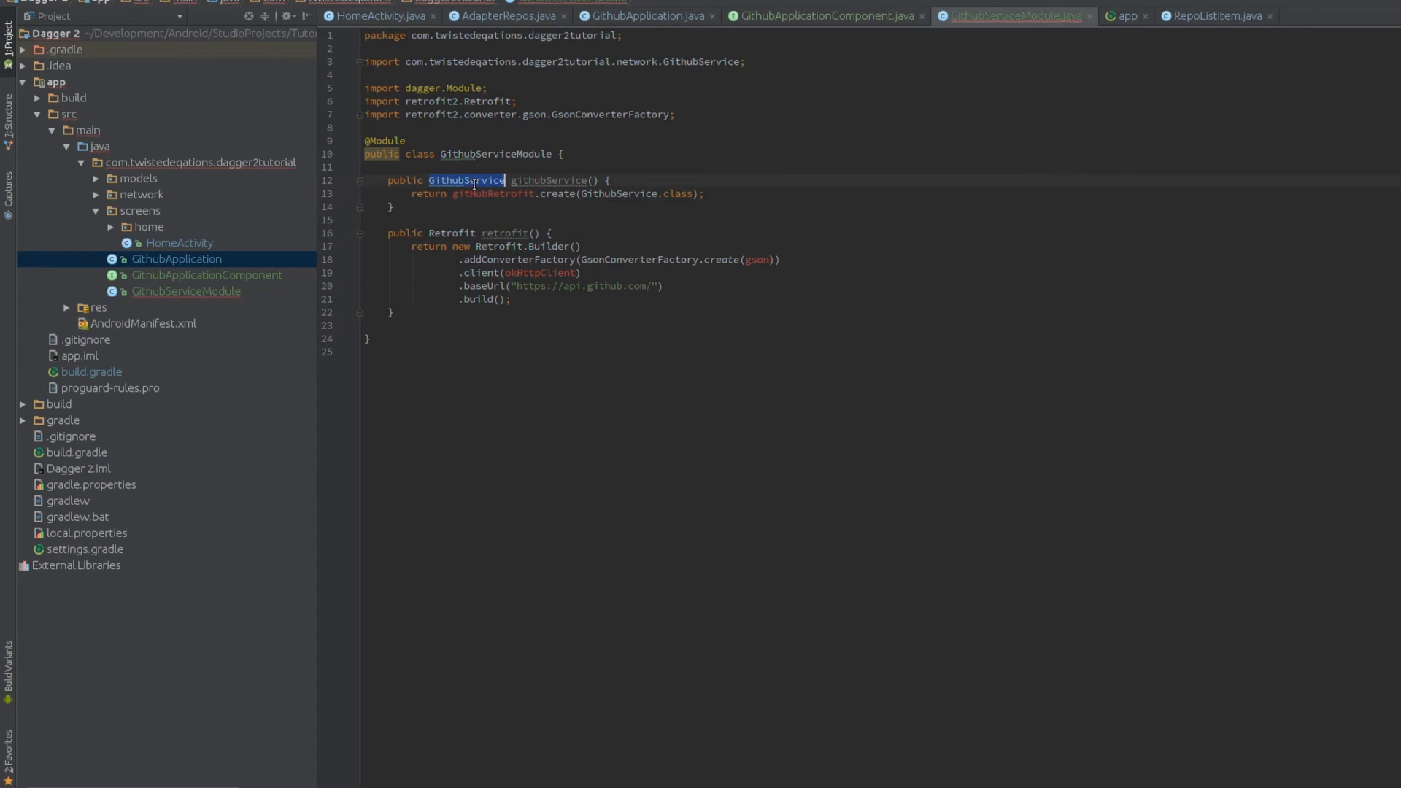
{"action": "left_click", "coordinate": [545, 219]}
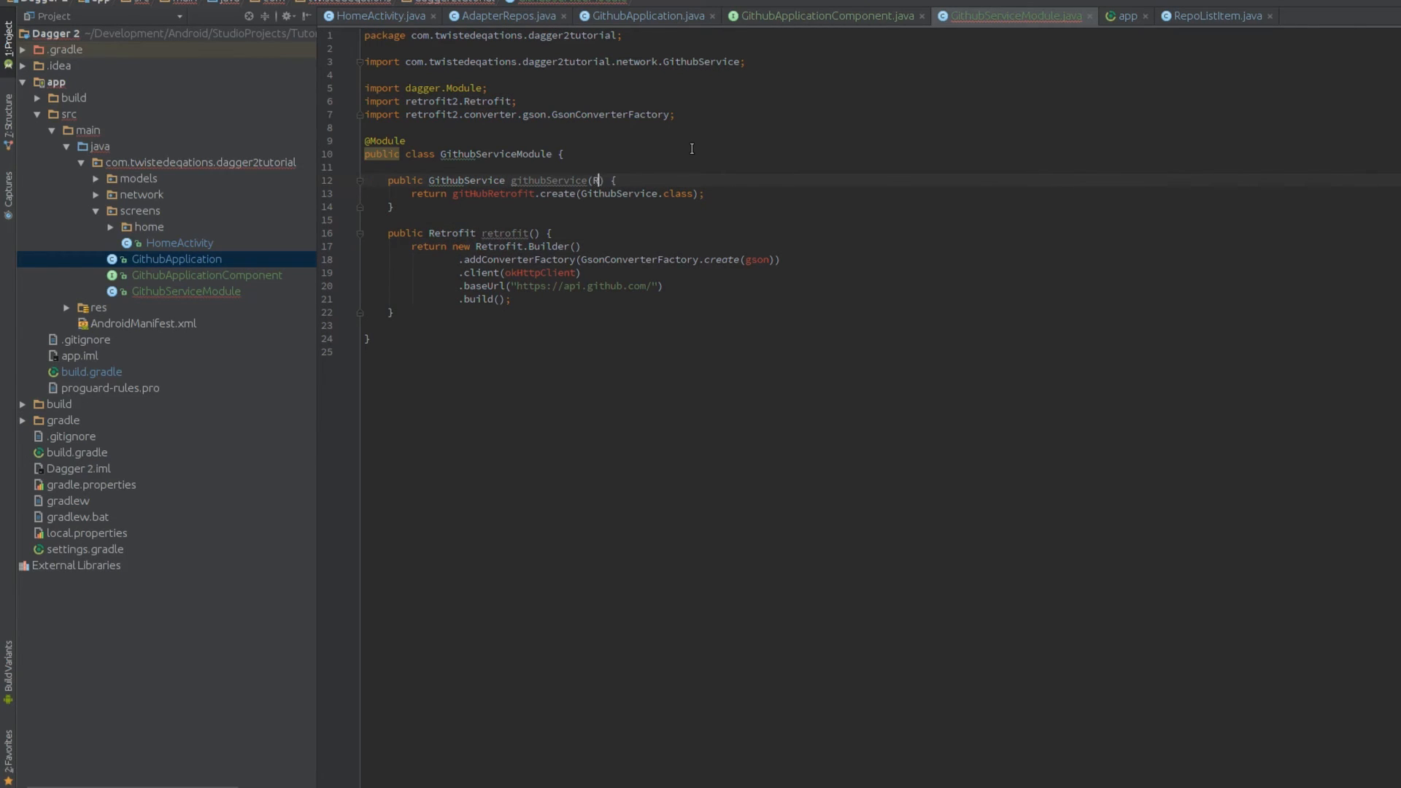
{"action": "type", "text": "etrofit retrofit"}
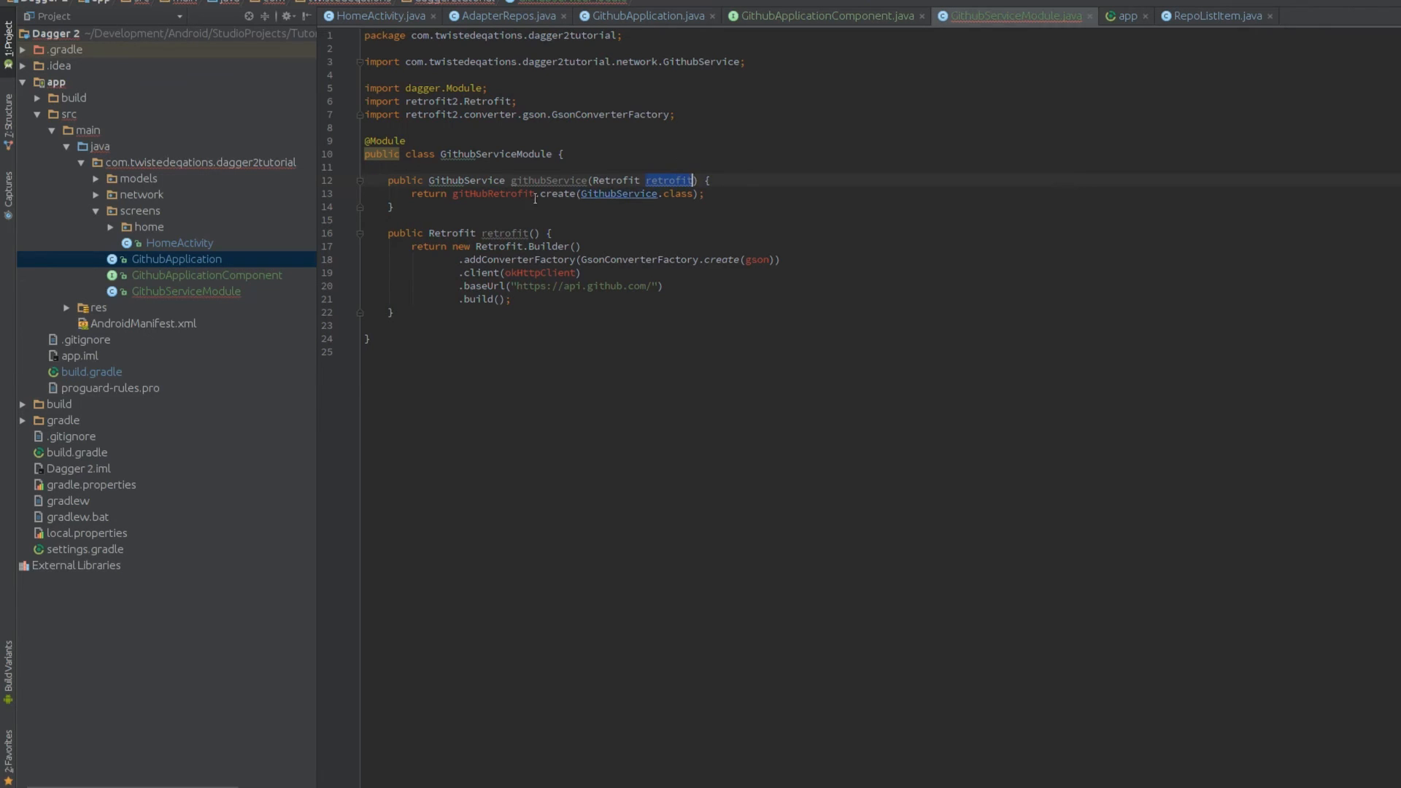
{"action": "type", "text": "gitHubRetrofit"}
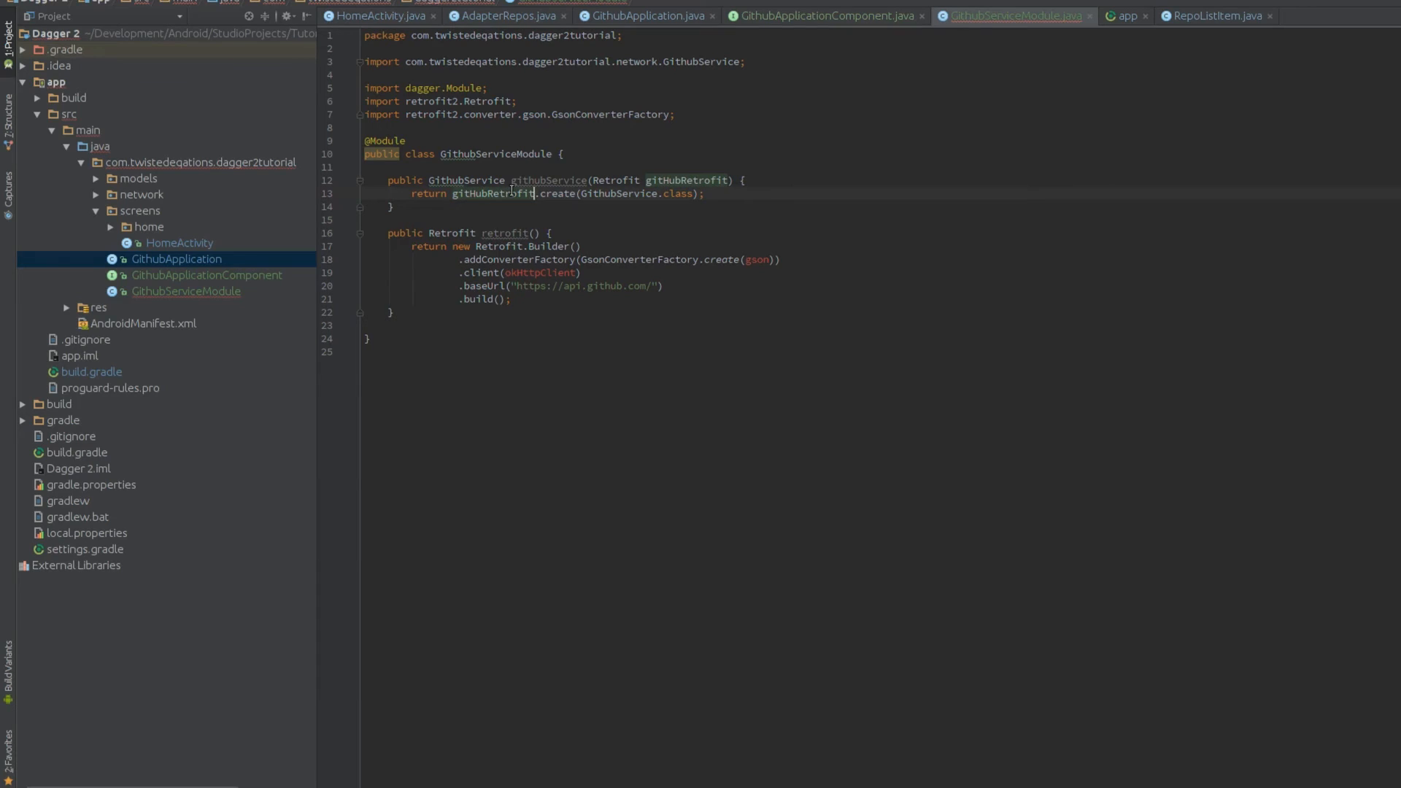
{"action": "left_click", "coordinate": [389, 167]}
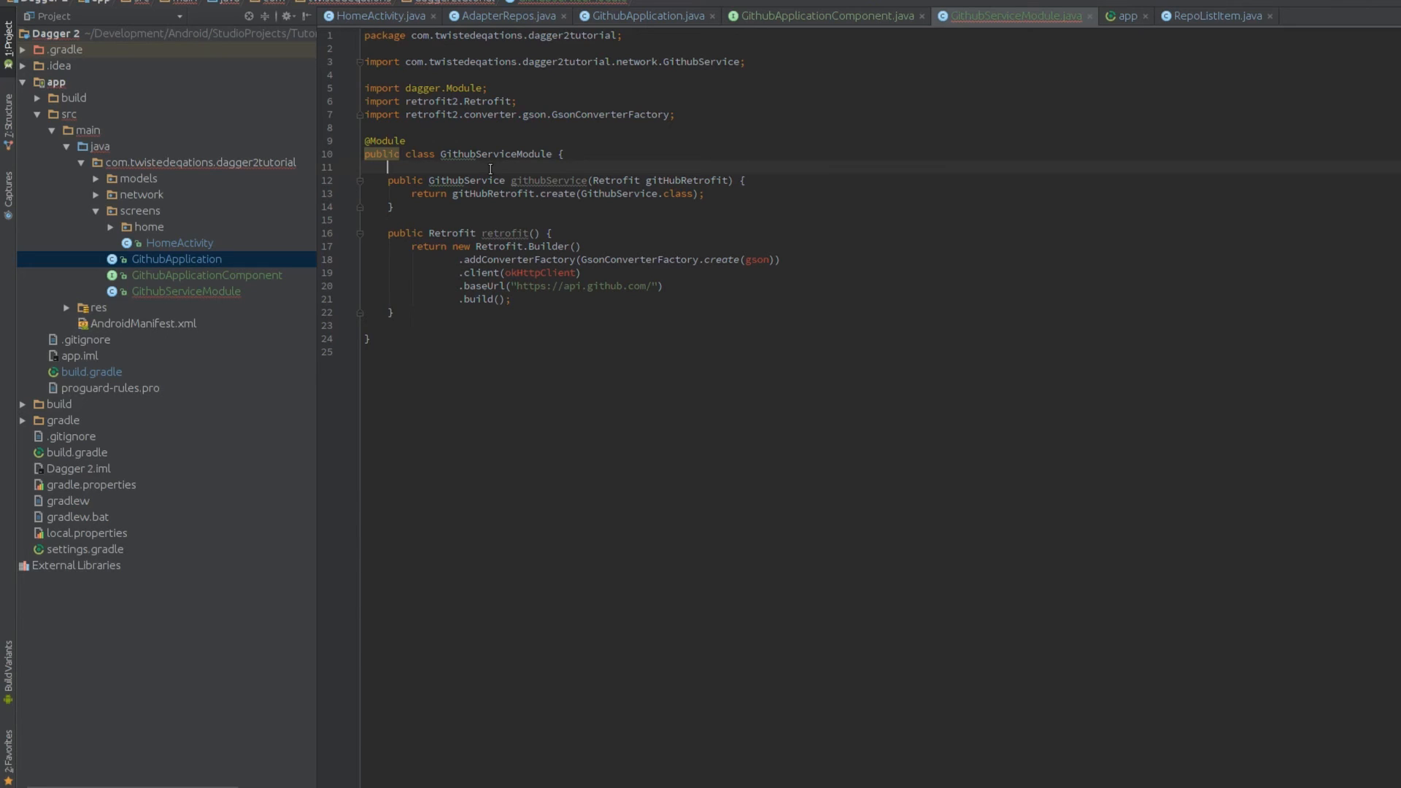
{"action": "type", "text": "@Provides"}
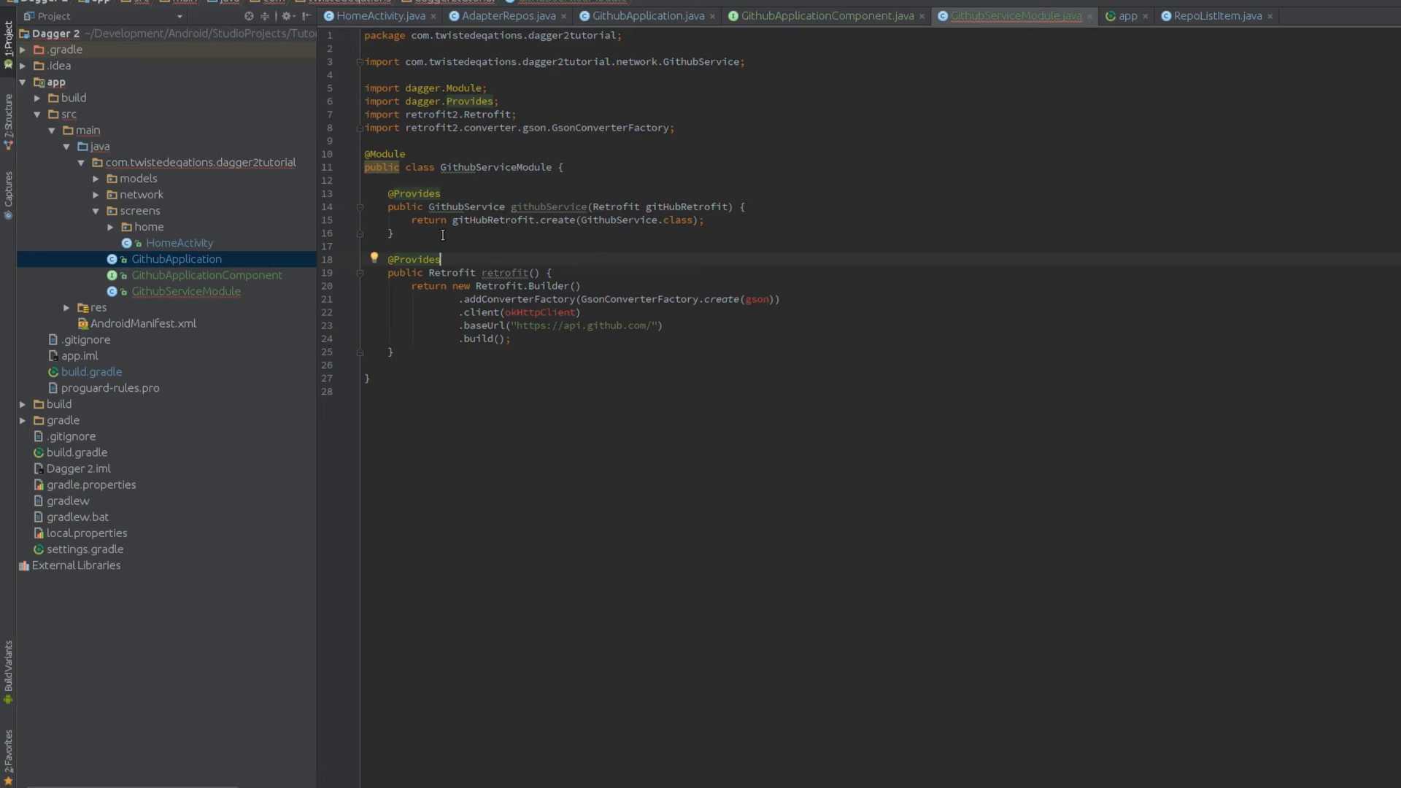
{"action": "mouse_move", "coordinate": [450, 234]}
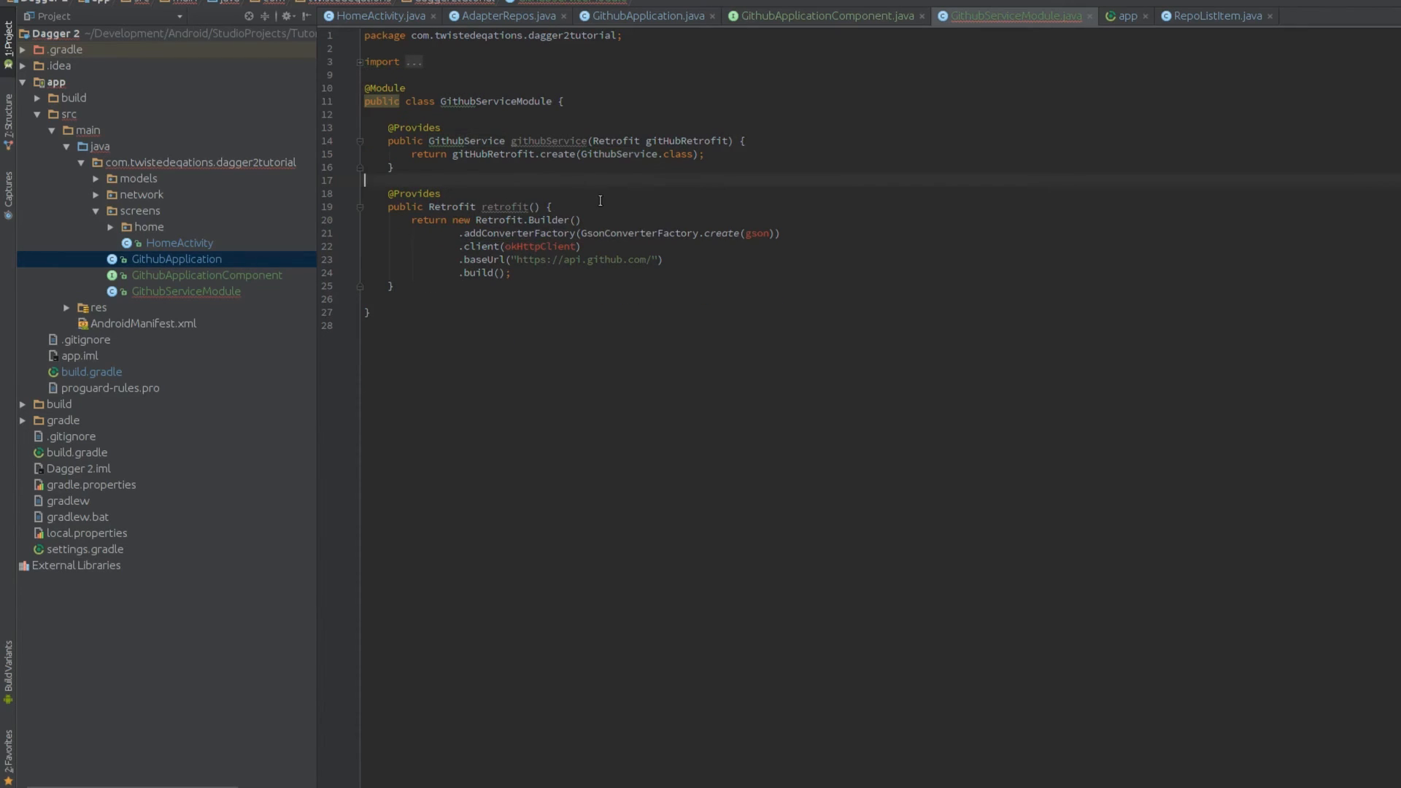
Add OkHttpClient okHttpClient and Gson gson parameters to retrofit() and build the project
{"action": "double_click", "coordinate": [536, 246]}
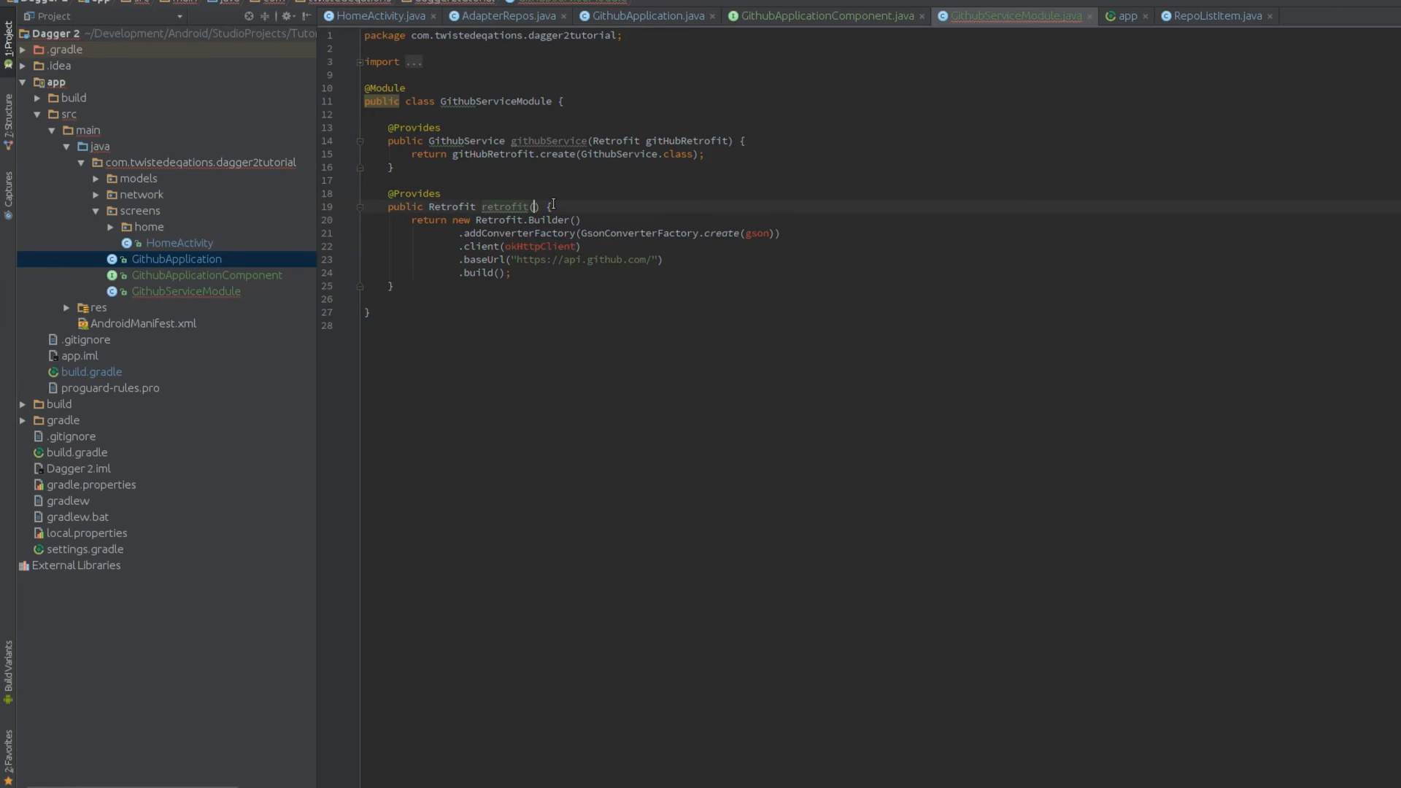
{"action": "type", "text": "Ok"}
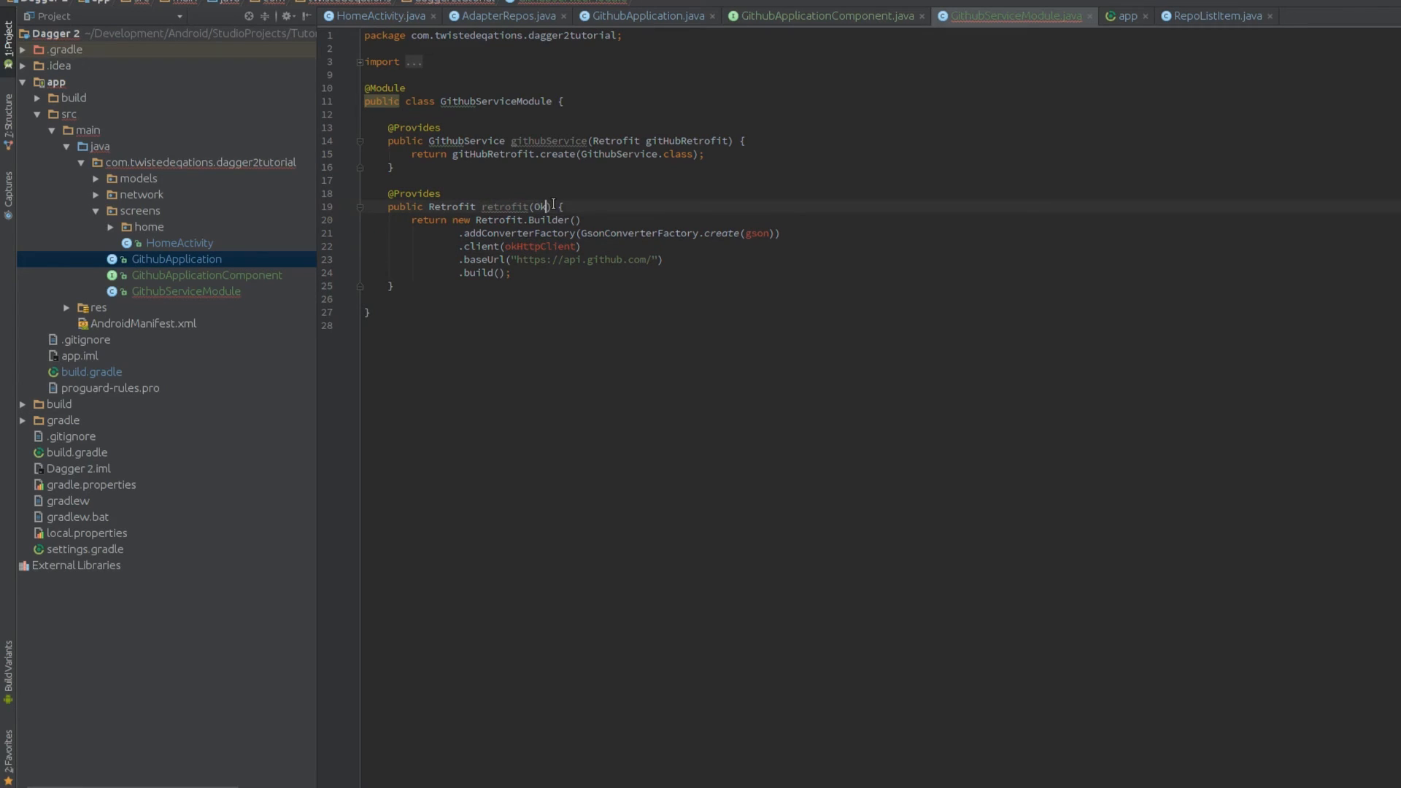
{"action": "type", "text": "OkHttpClient okHttpClient, Gson"}
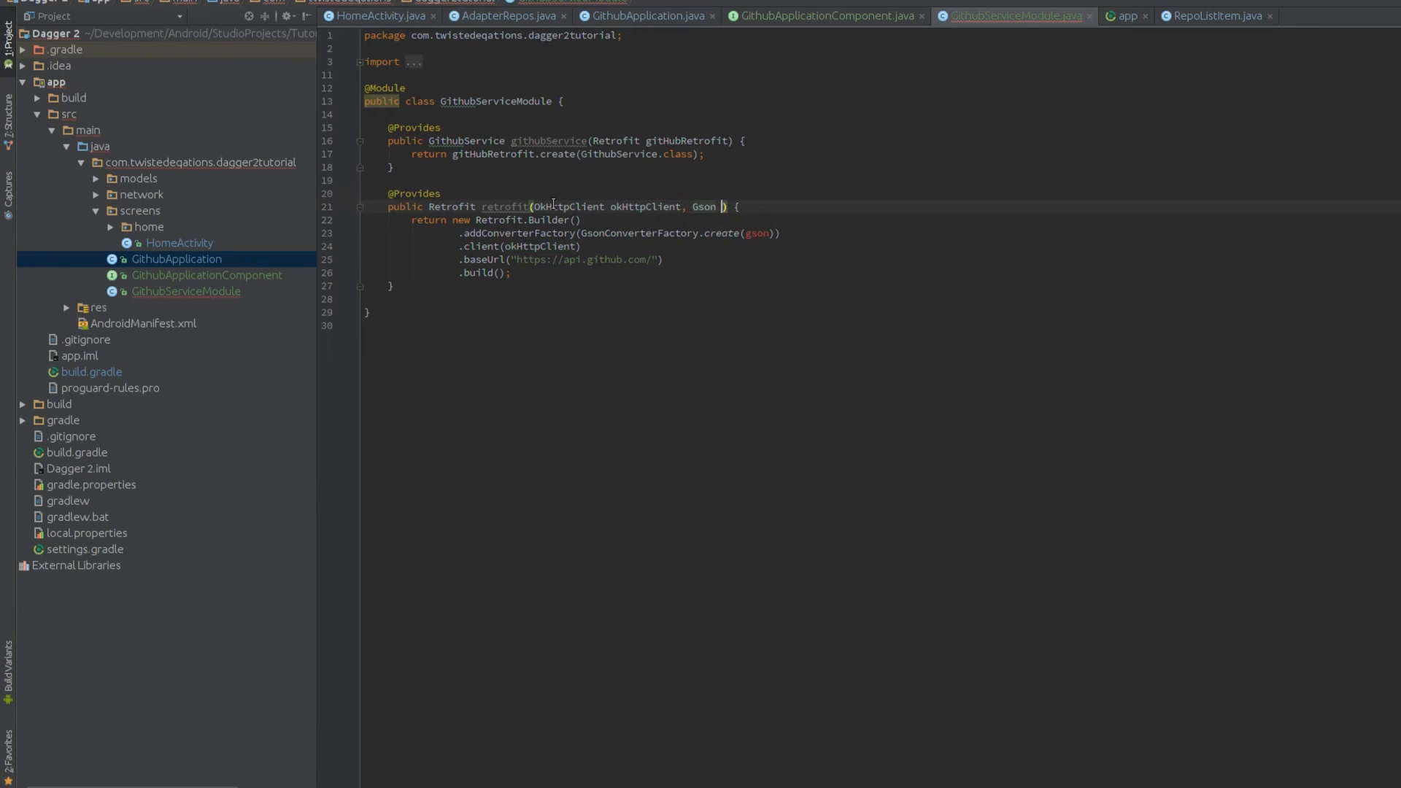
{"action": "type", "text": "gson"}
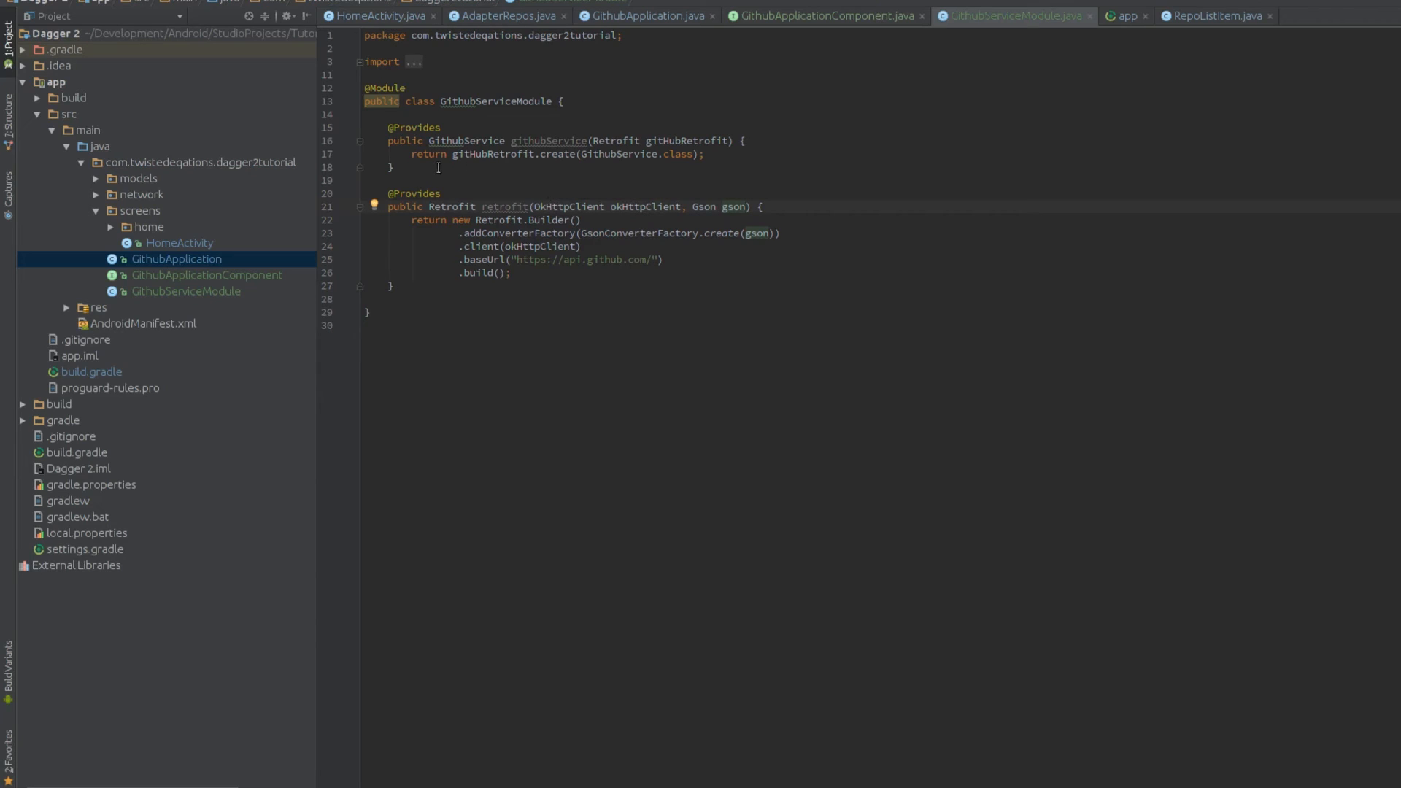
{"action": "mouse_move", "coordinate": [441, 162]}
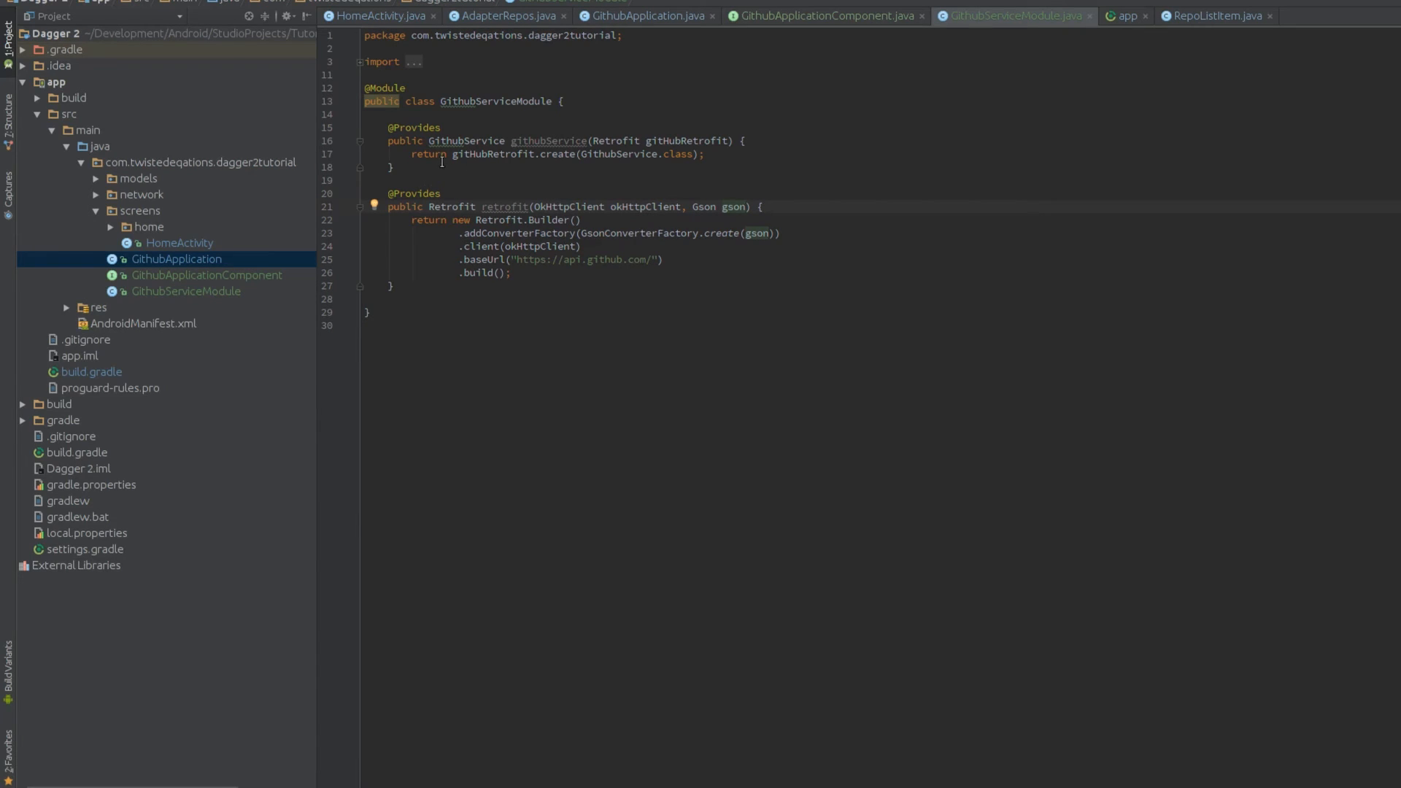
{"action": "left_click", "coordinate": [569, 189]}
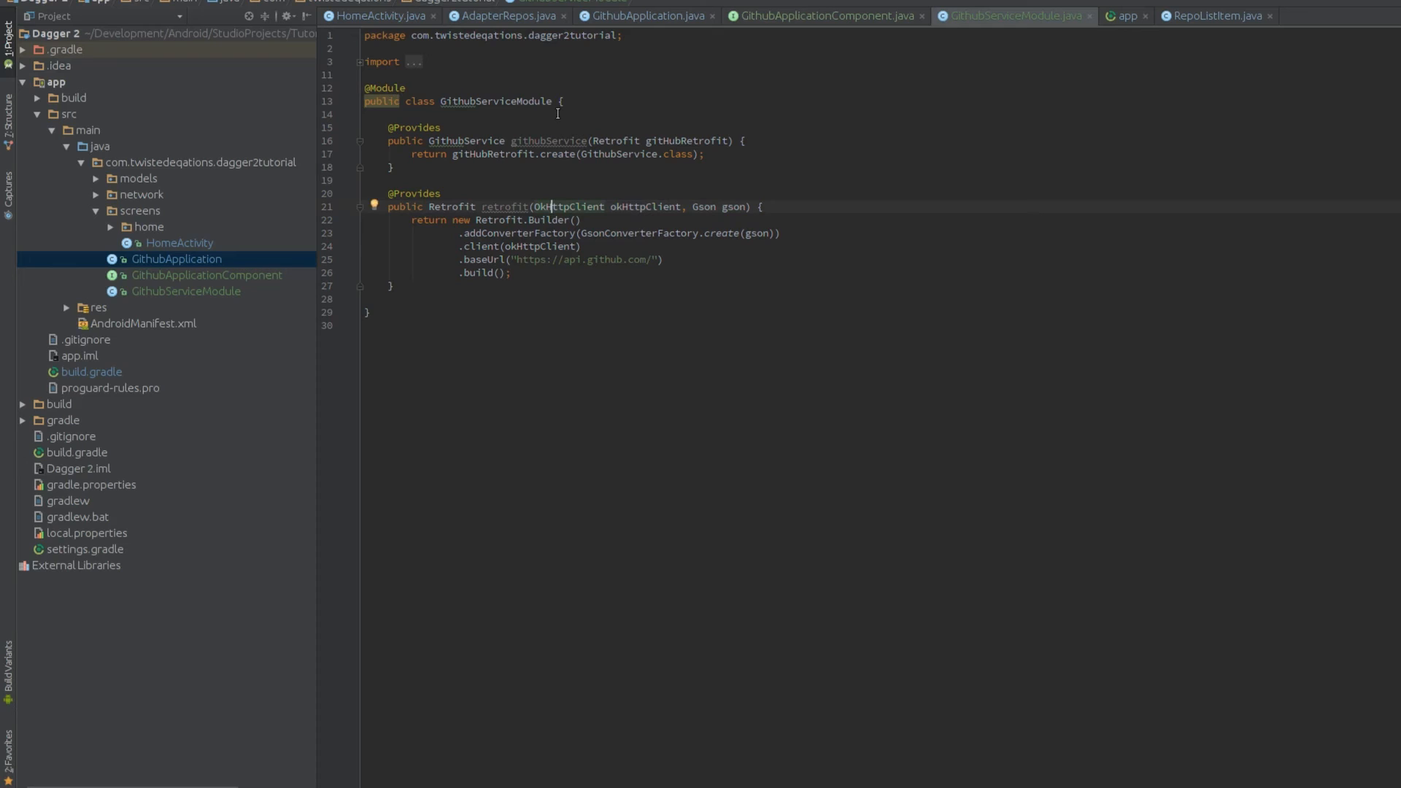
{"action": "left_click", "coordinate": [822, 15]}
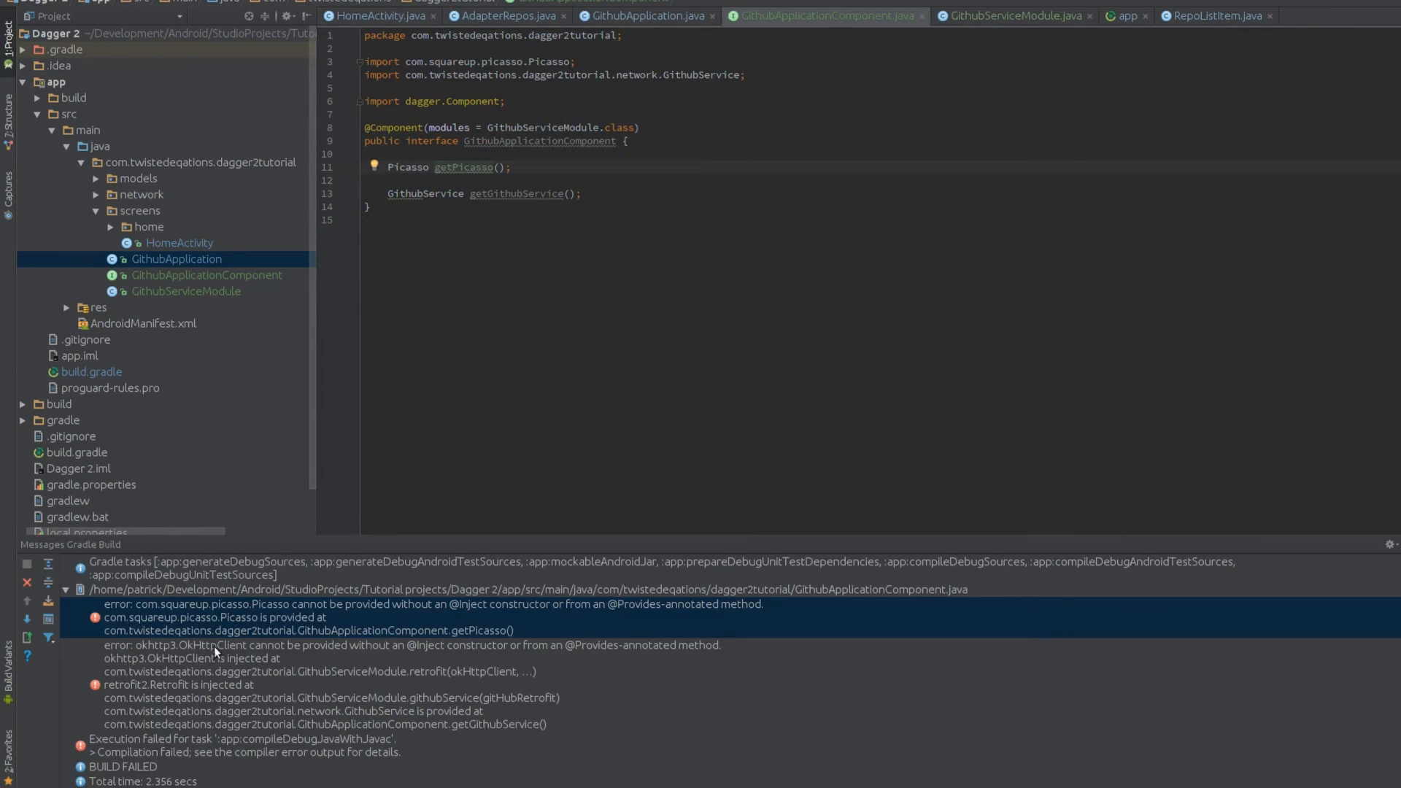
{"action": "mouse_move", "coordinate": [445, 618]}
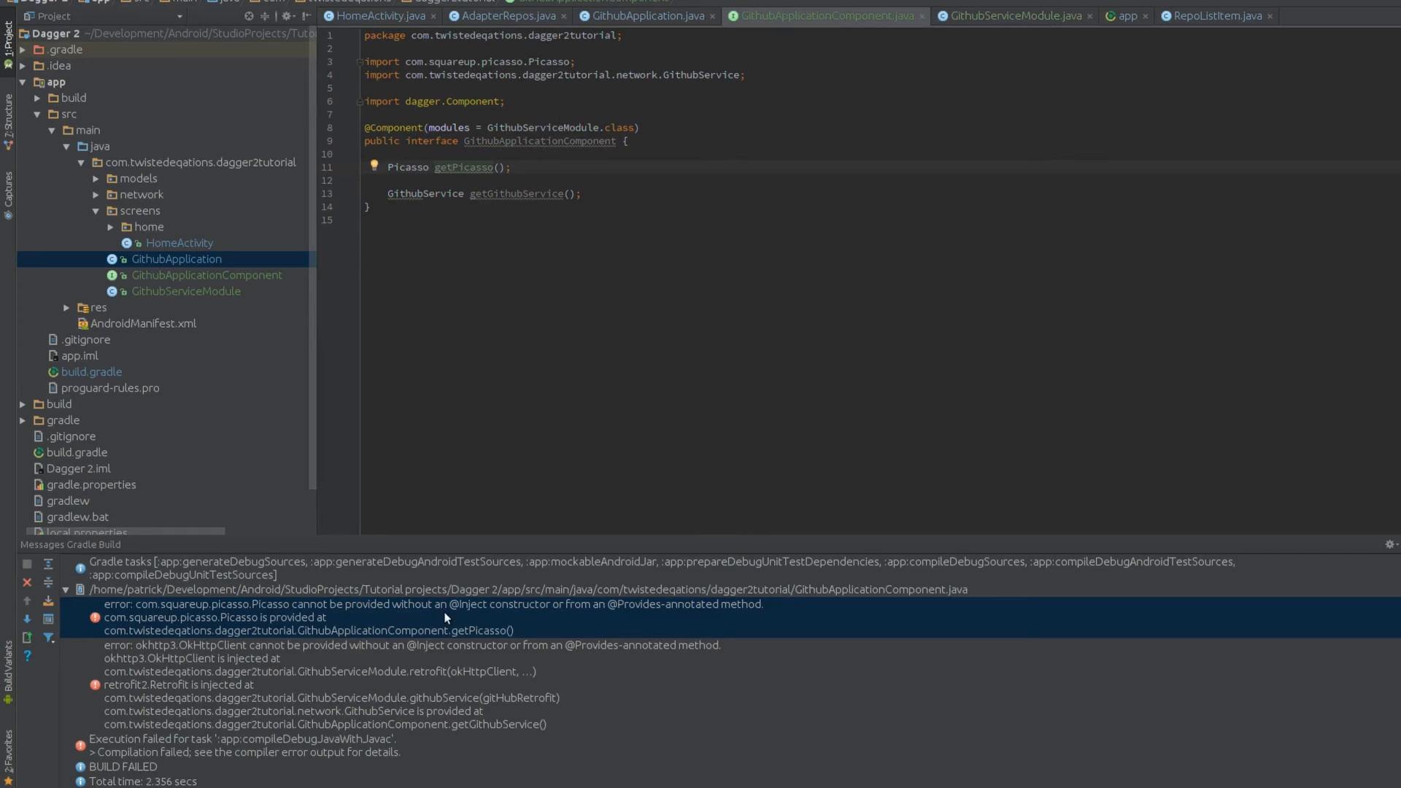
{"action": "mouse_move", "coordinate": [538, 613]}
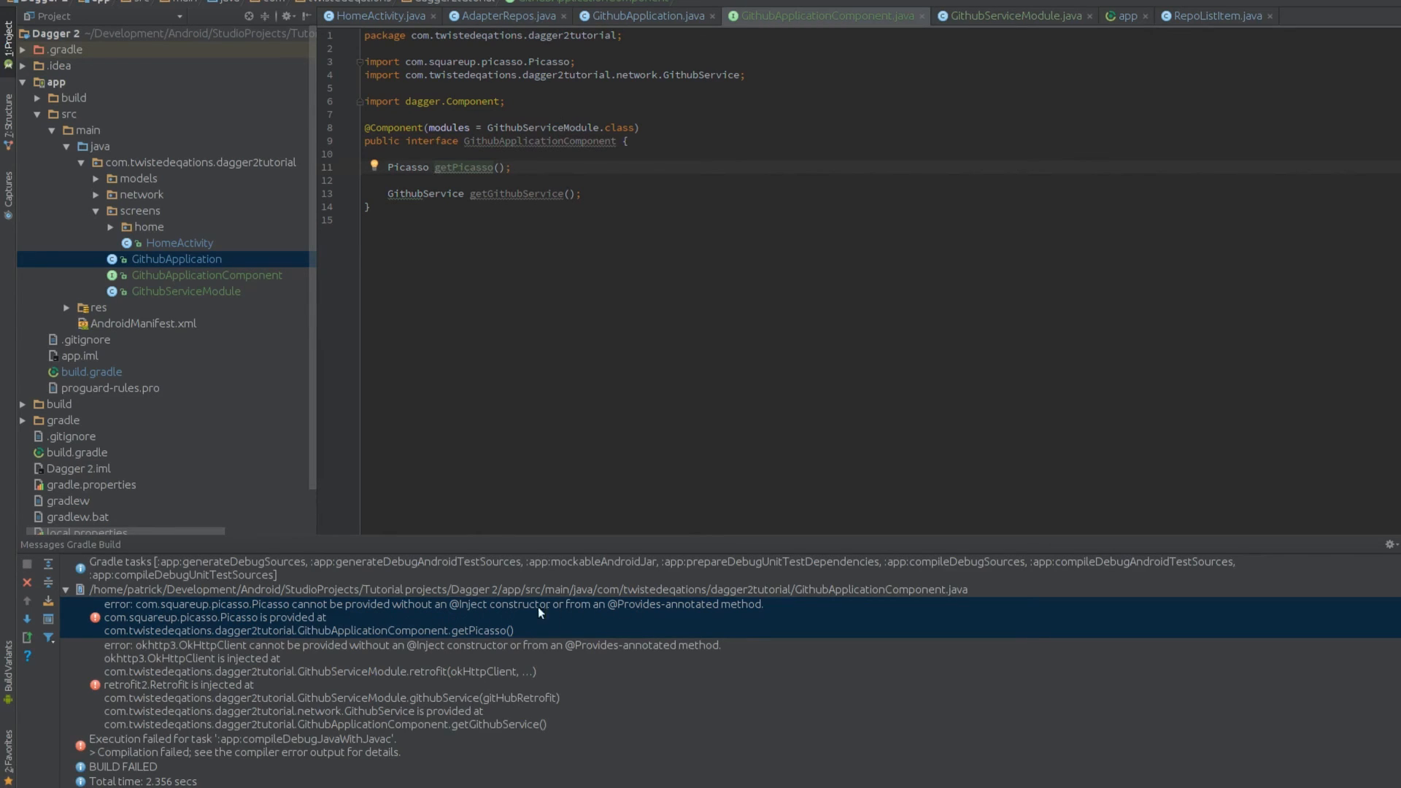
Trace the OkHttpClient cannot-be-provided error to retrofit() and create a new NetworkModule class in the package
{"action": "left_click", "coordinate": [412, 645]}
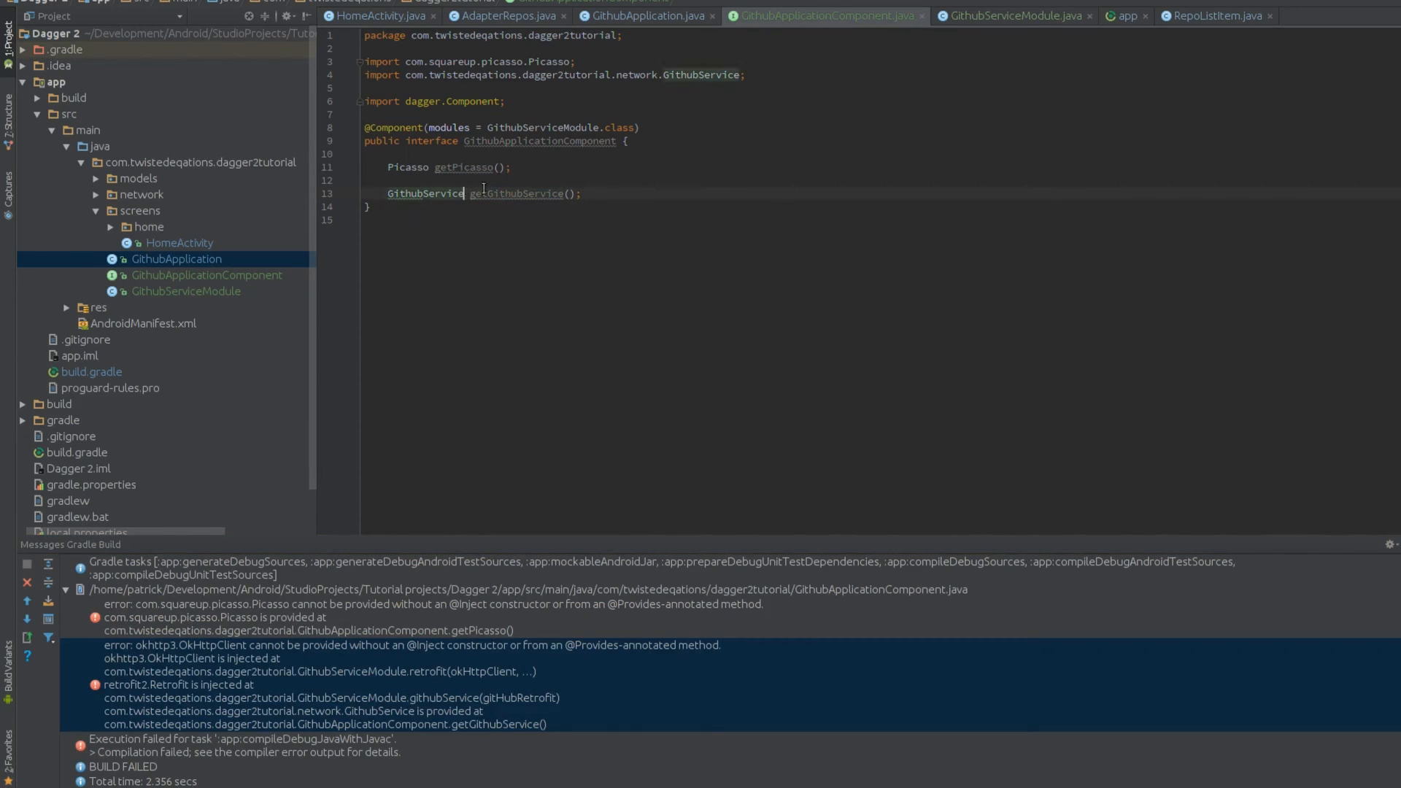
{"action": "left_click", "coordinate": [1014, 15]}
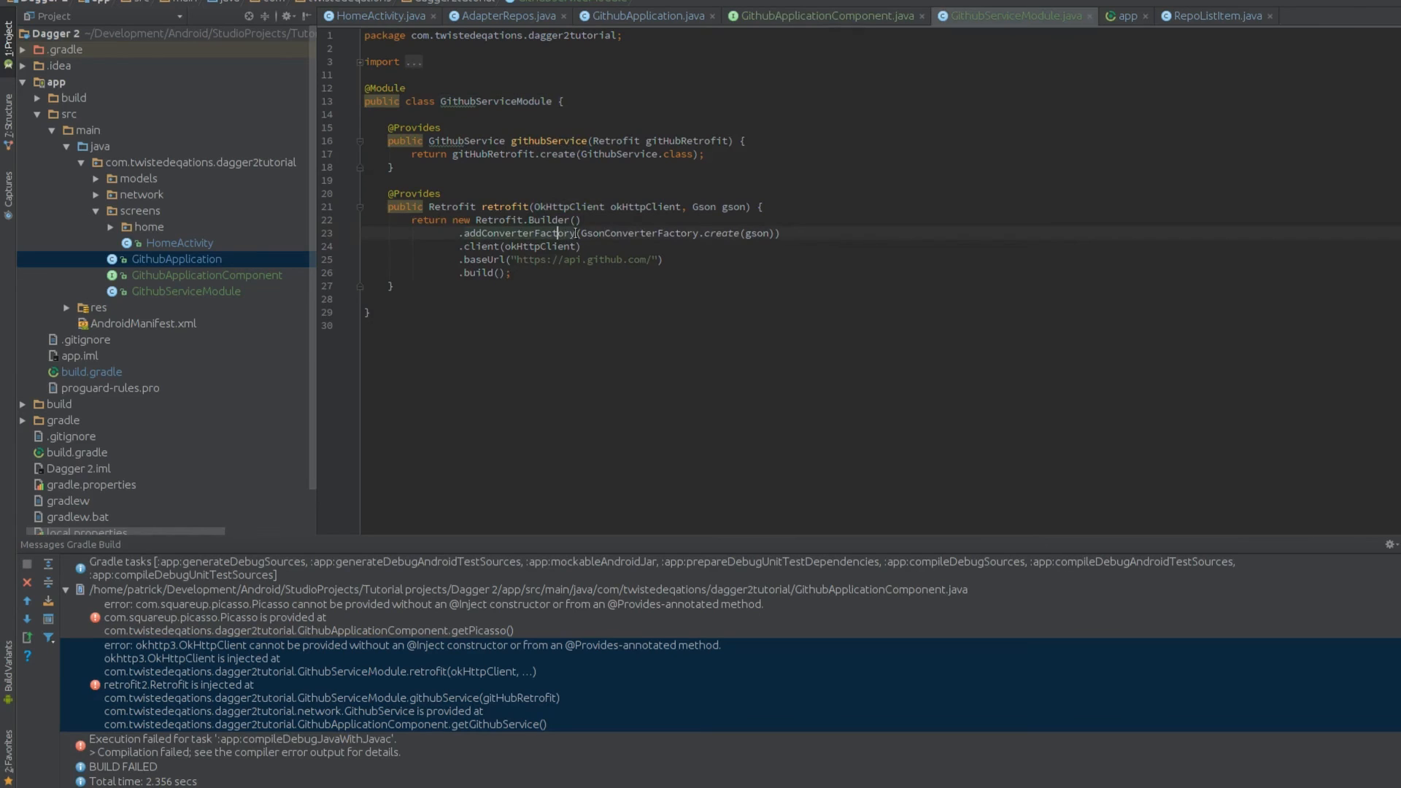
{"action": "double_click", "coordinate": [559, 206]}
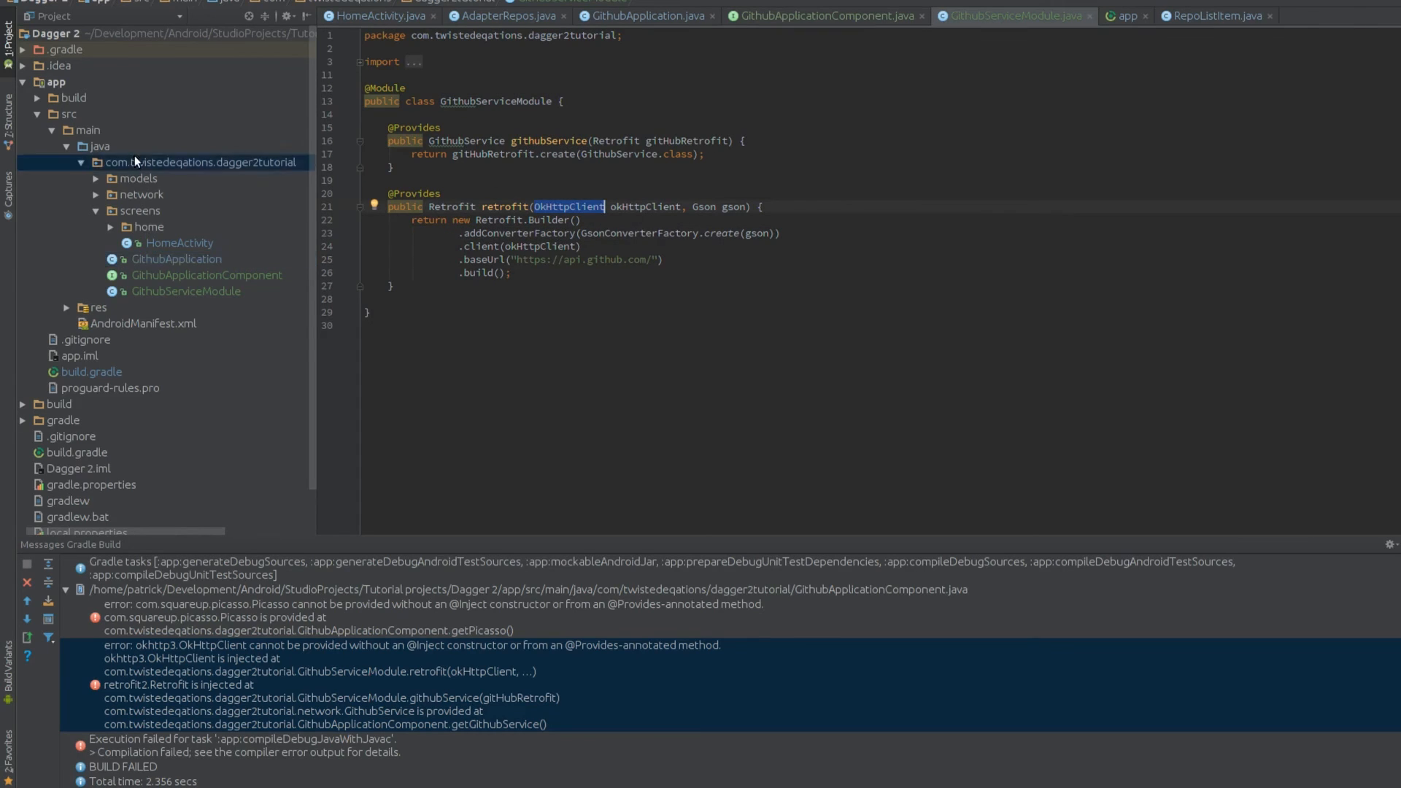
{"action": "right_click", "coordinate": [202, 162]}
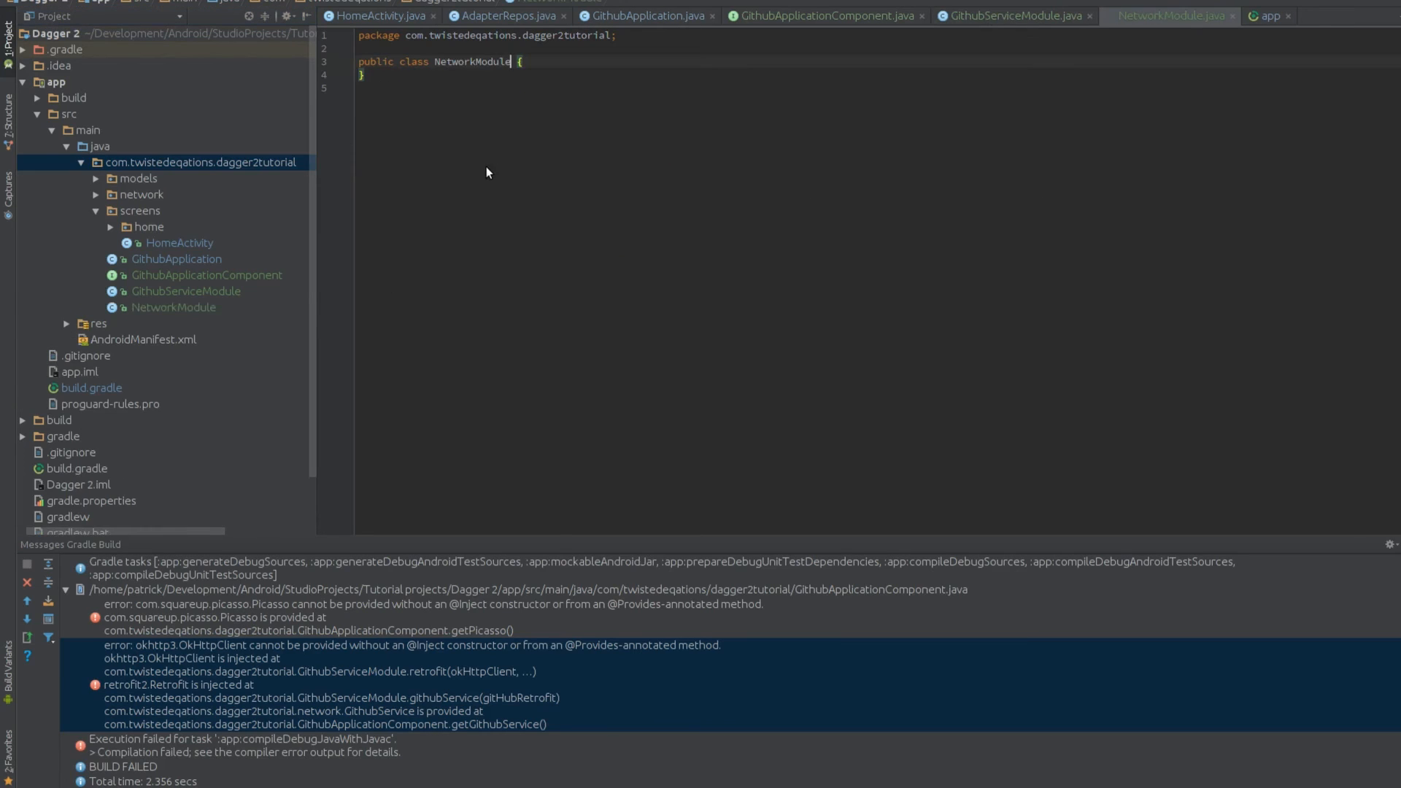
{"action": "type", "text": "@Module"}
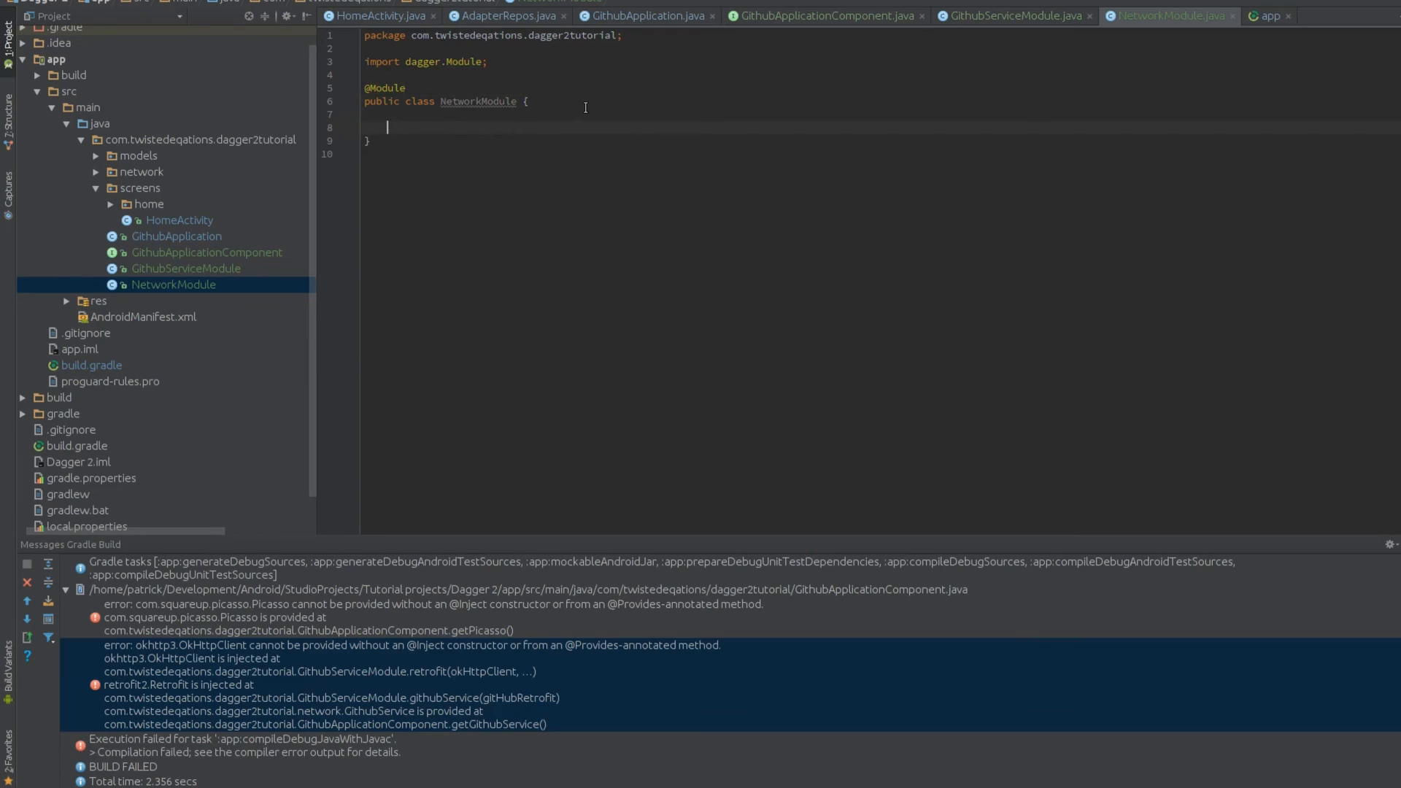
{"action": "type", "text": "public"}
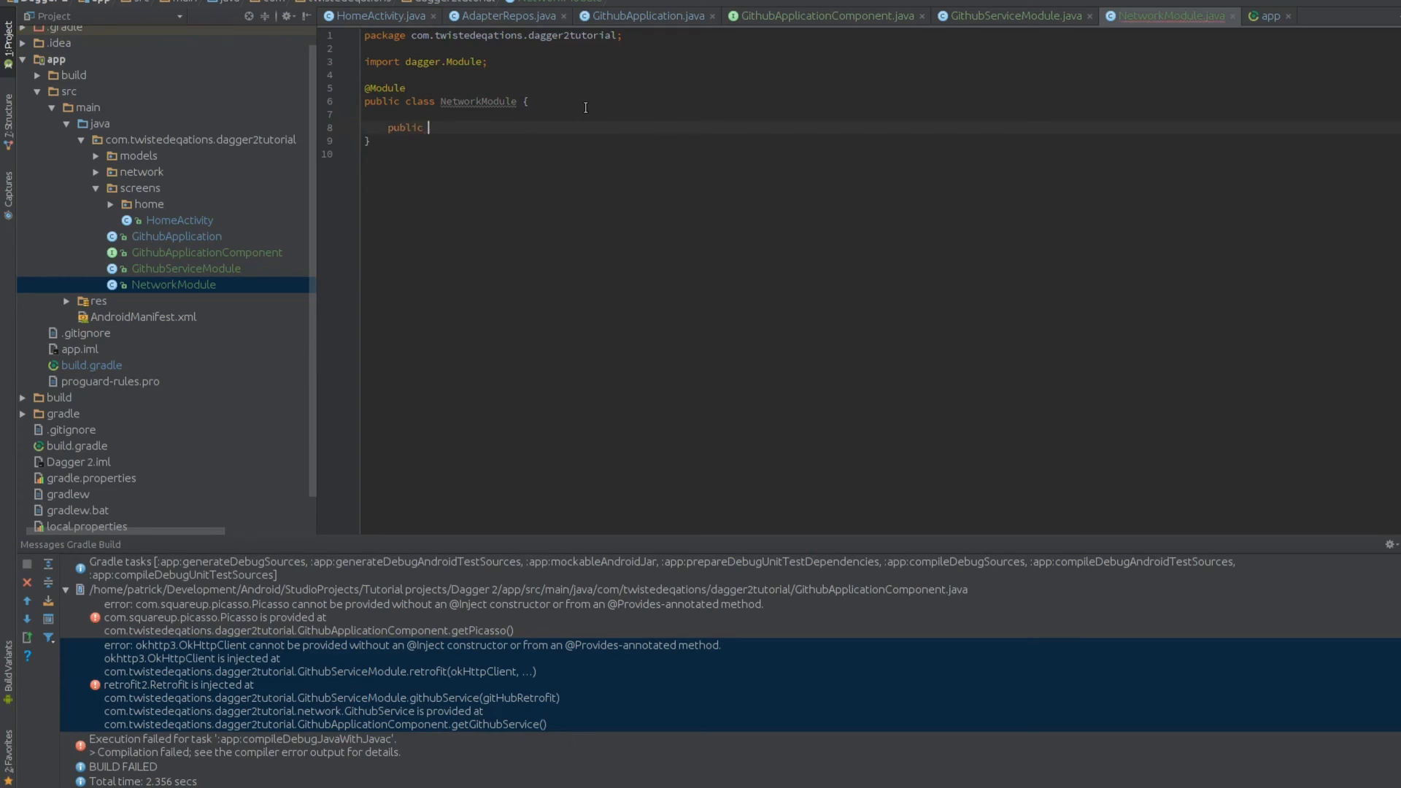
{"action": "type", "text": "OkHttpClient"}
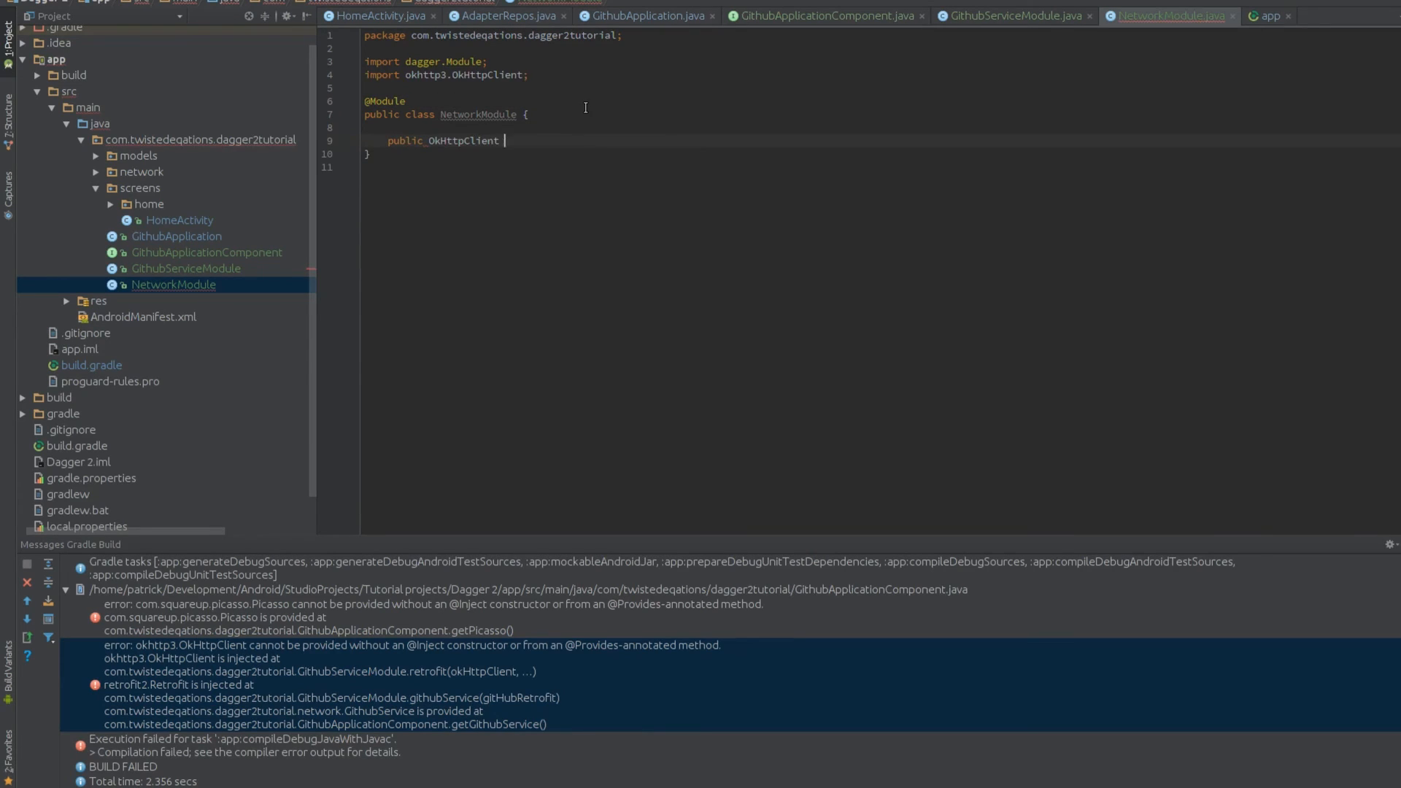
{"action": "type", "text": "okHttpClient() {"}
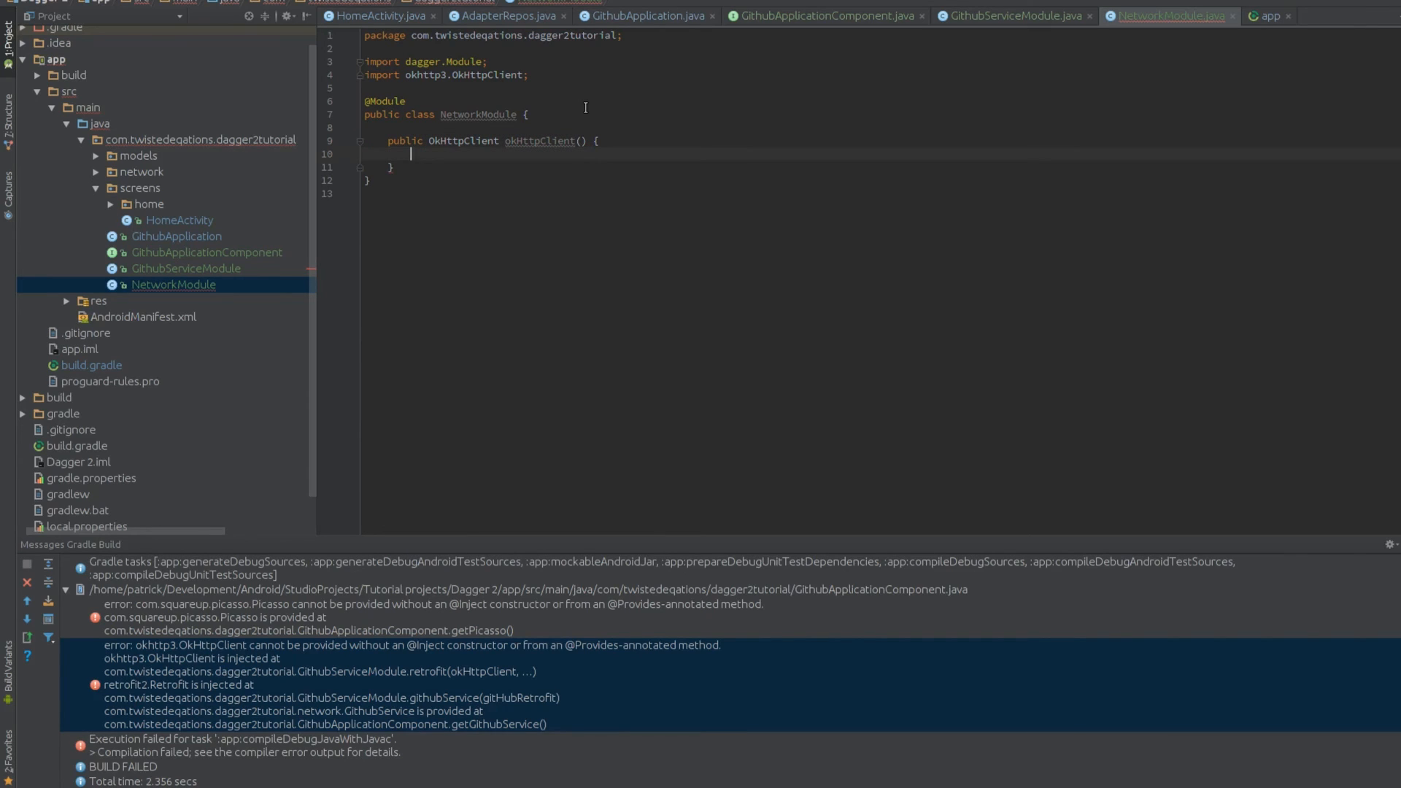
{"action": "left_click", "coordinate": [642, 14]}
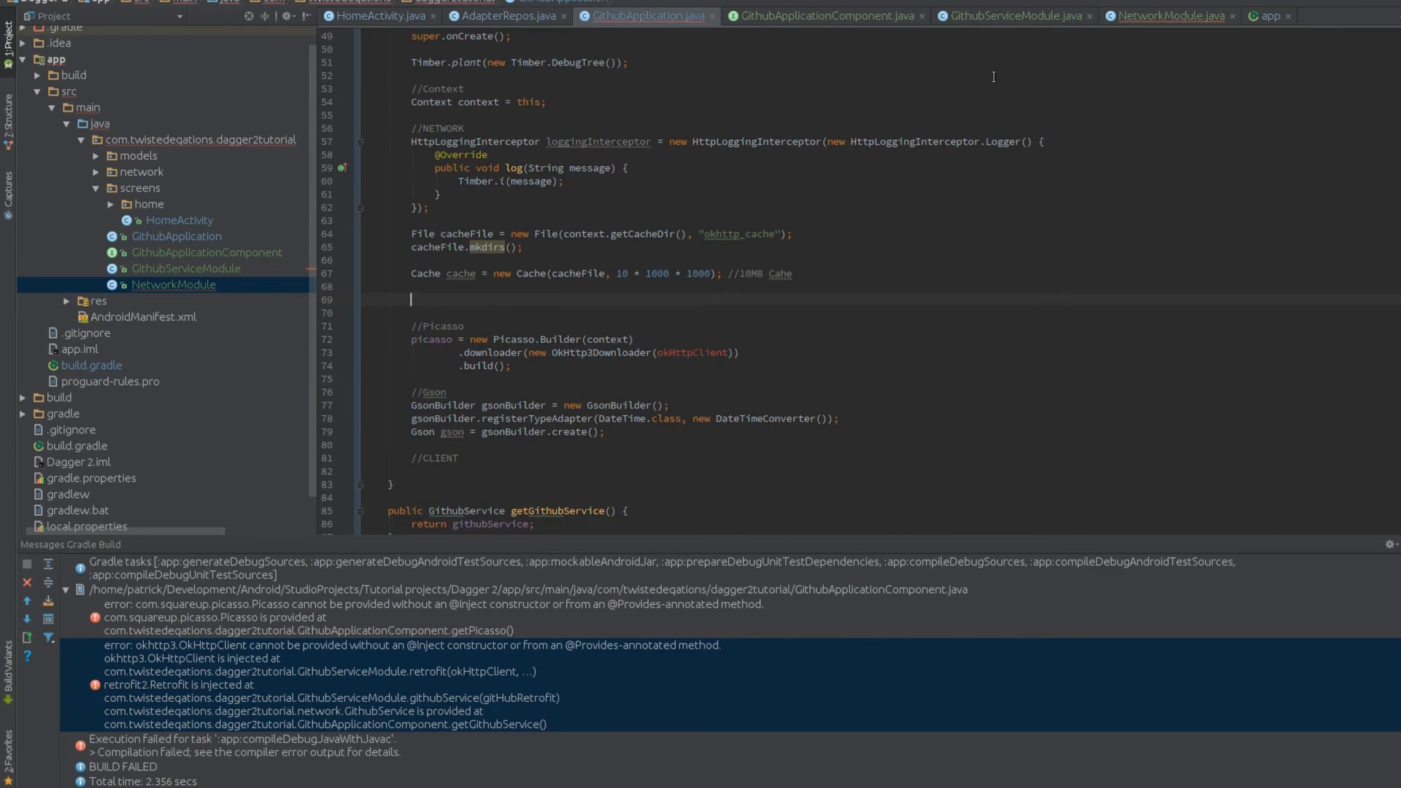
{"action": "left_click", "coordinate": [1168, 15]}
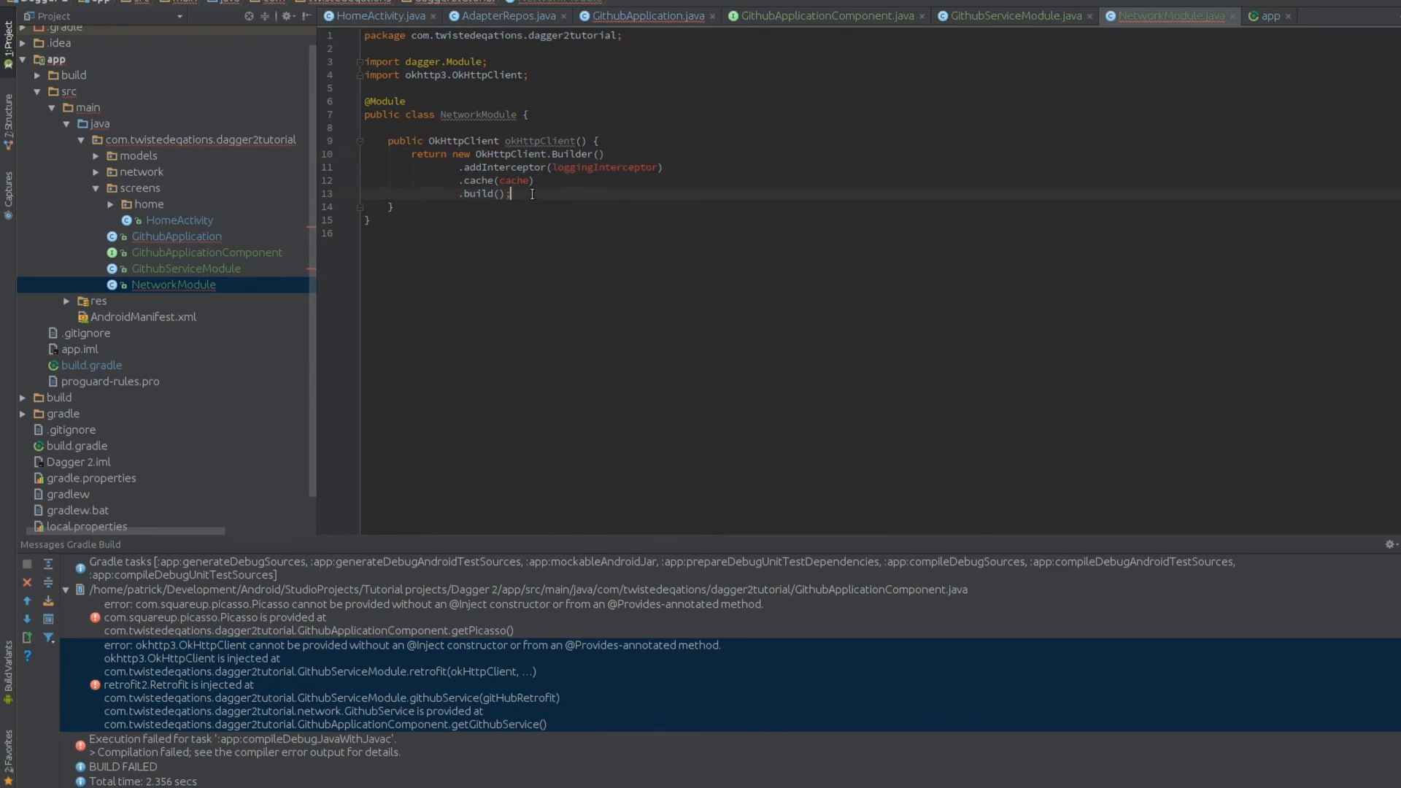
{"action": "left_click", "coordinate": [467, 129]}
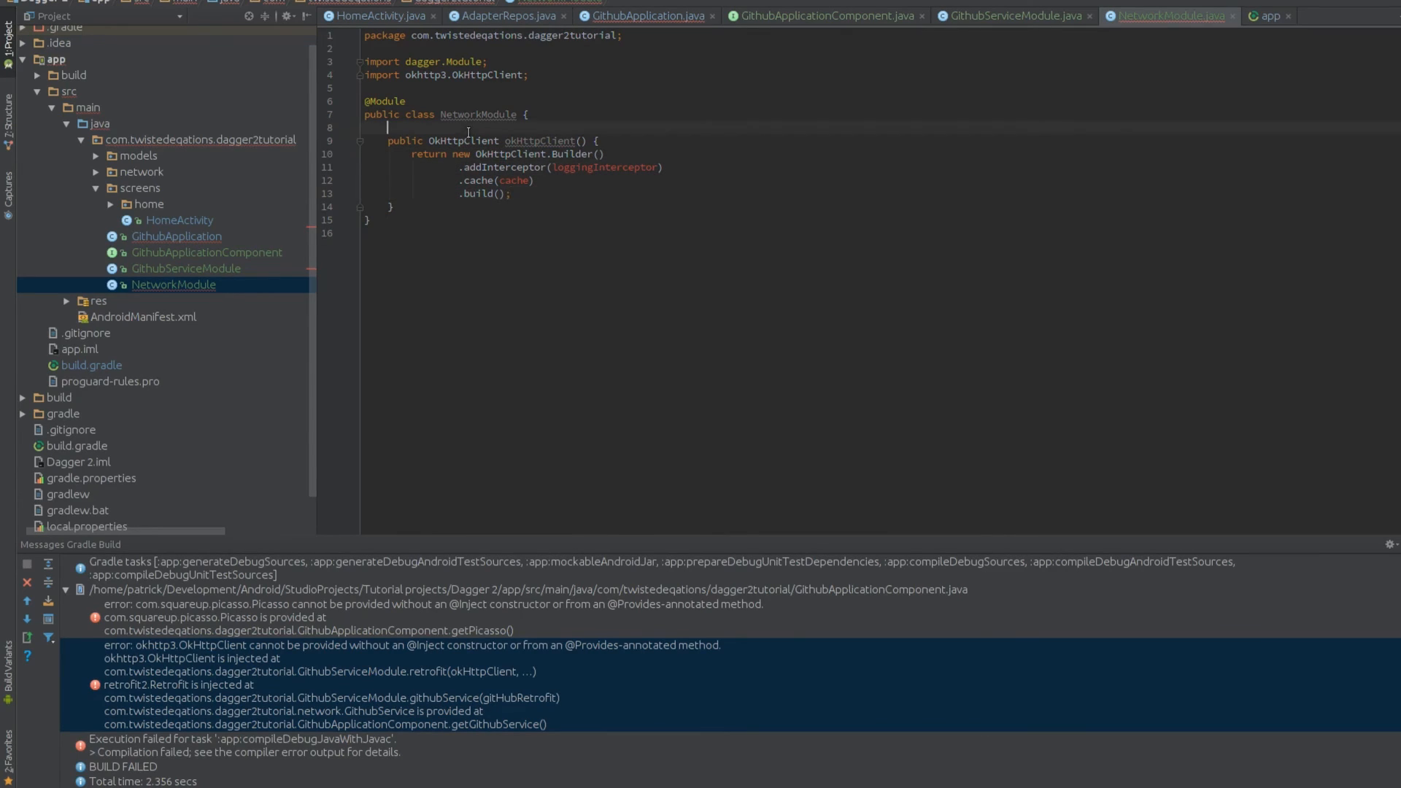
{"action": "type", "text": "@Provides"}
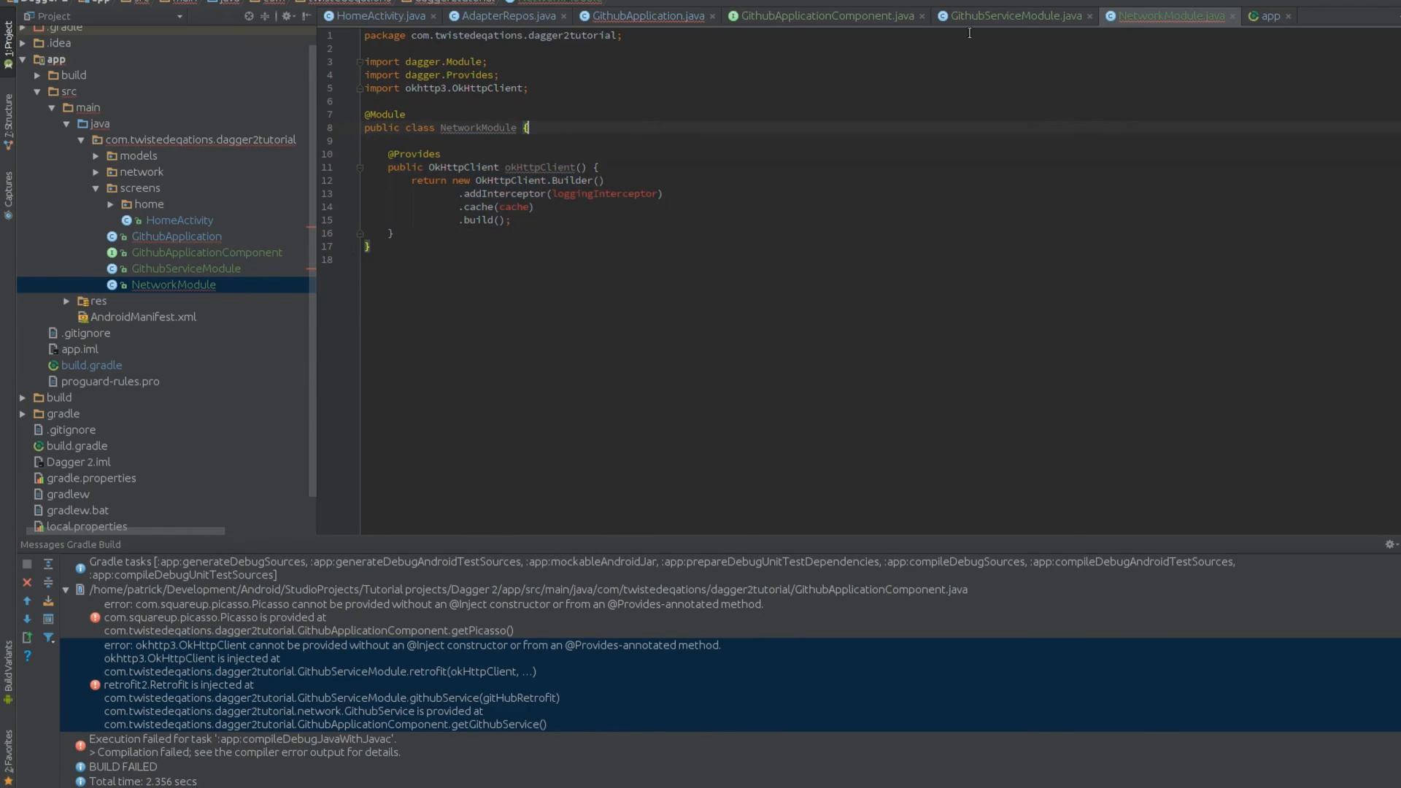
{"action": "type", "text": "@P"}
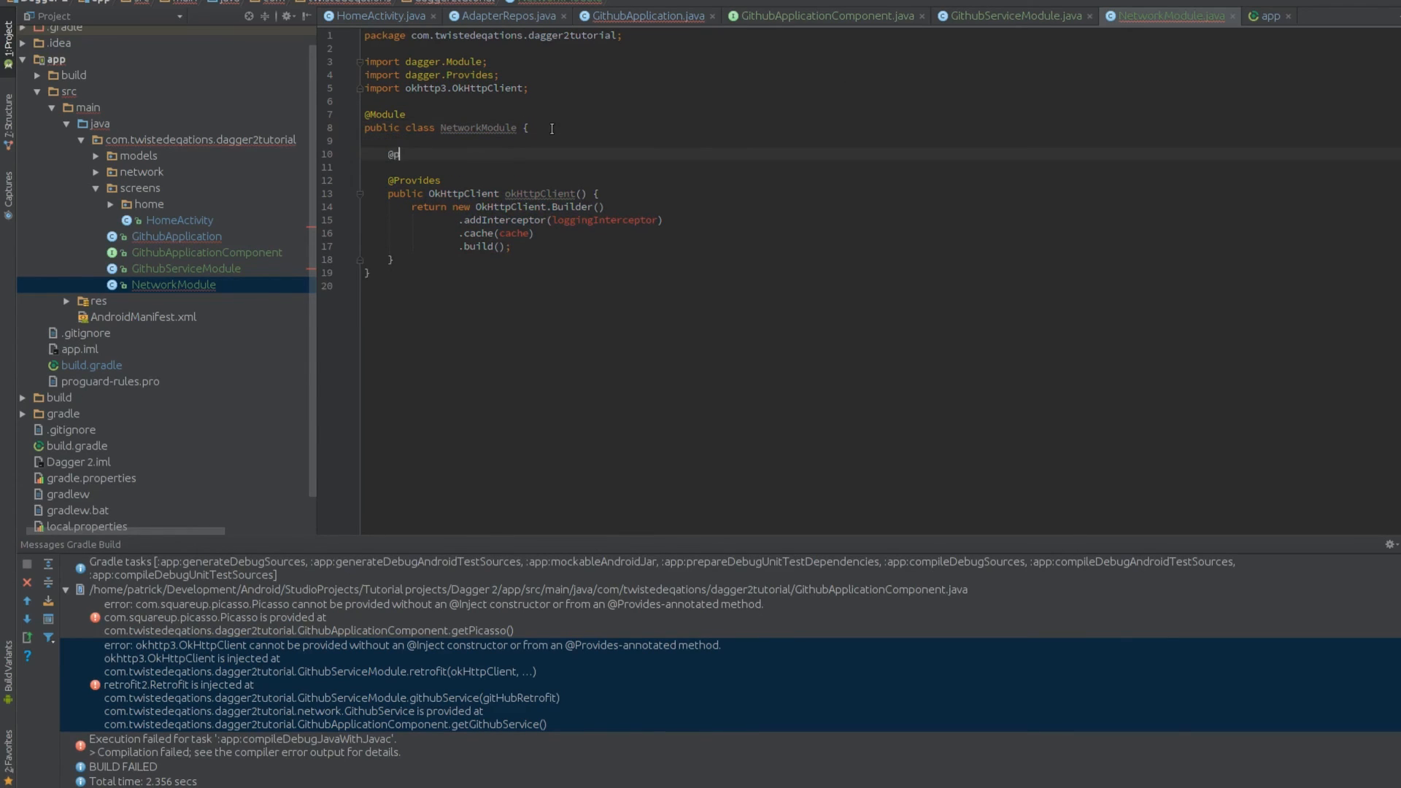
{"action": "type", "text": "Provides"}
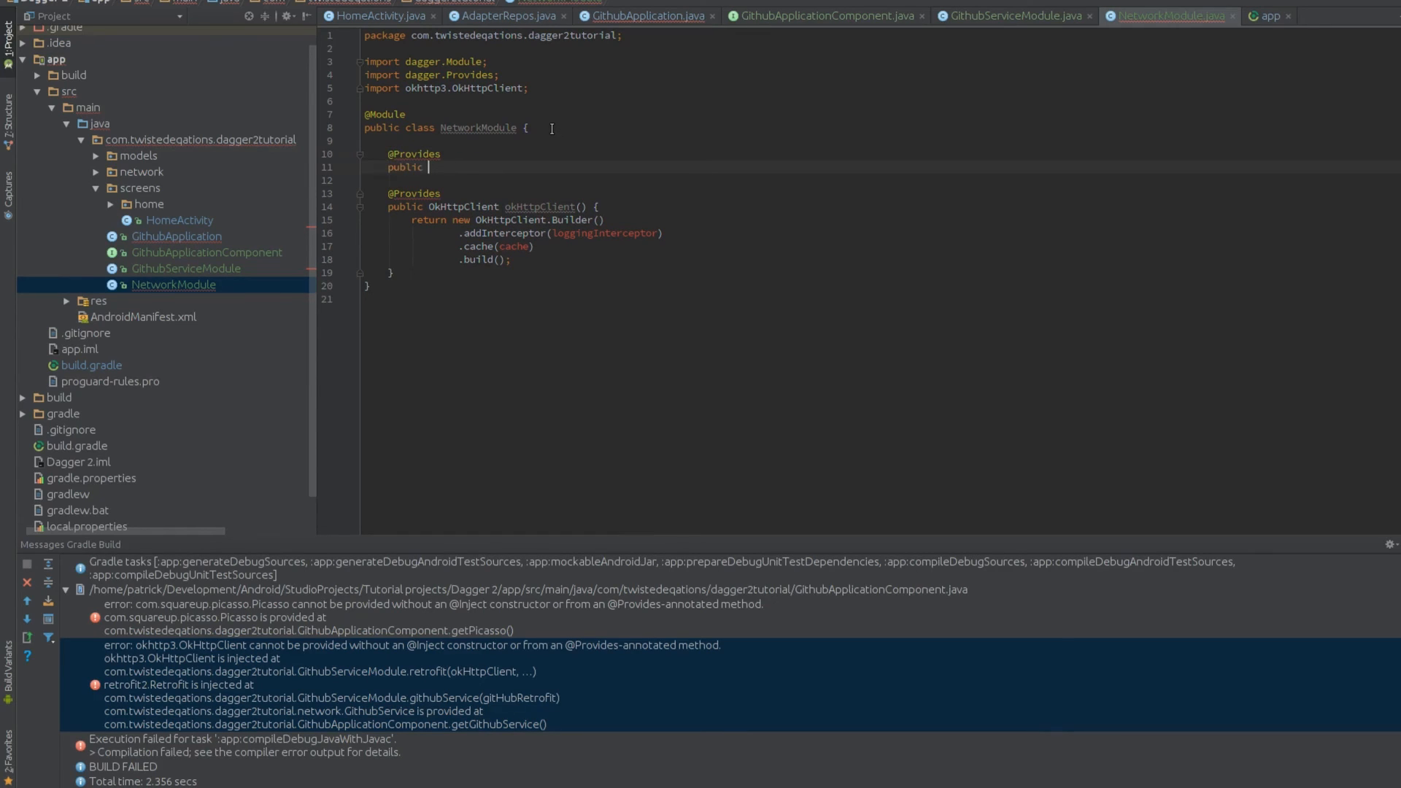
{"action": "type", "text": "H"}
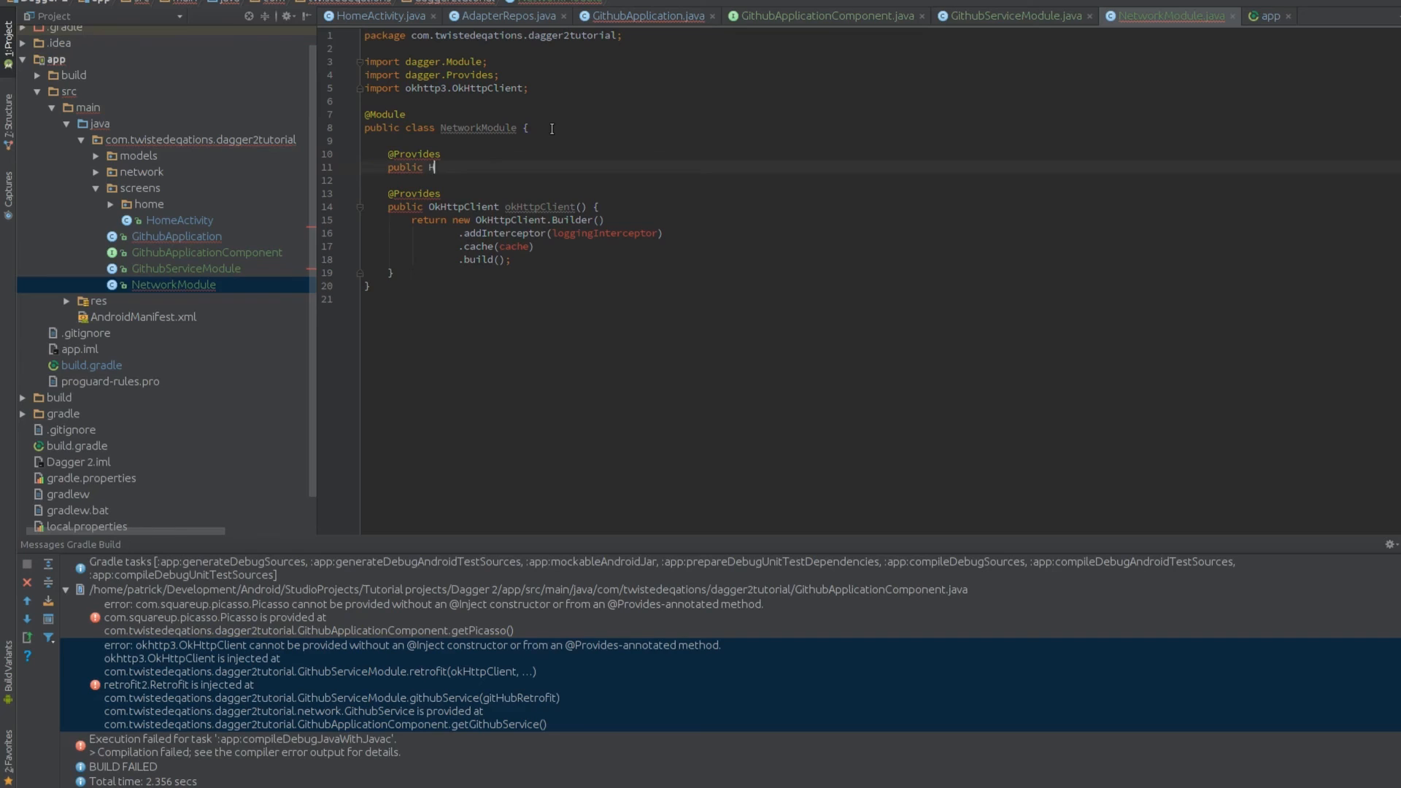
{"action": "key", "text": "Backspace"}
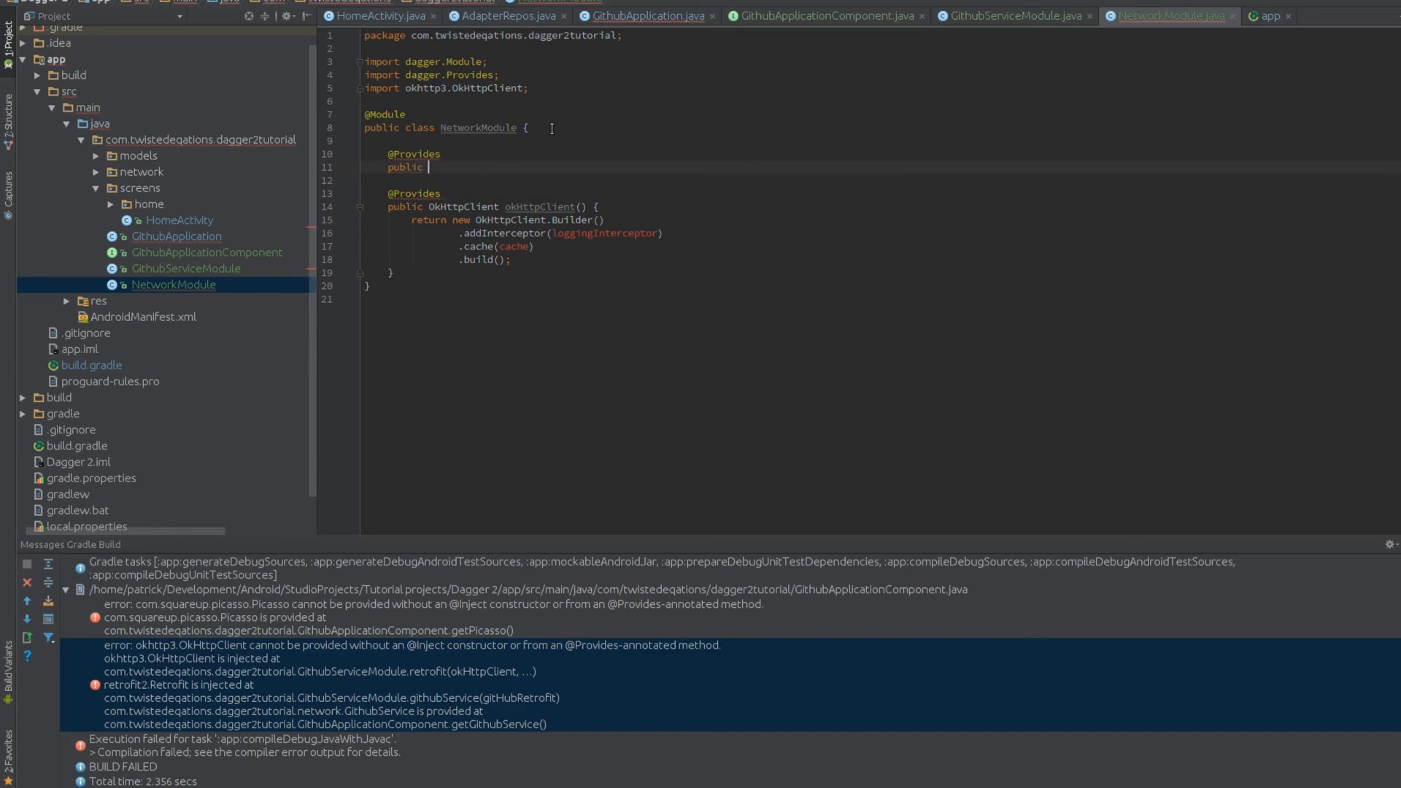
{"action": "type", "text": "HttpLoggingInterceptor"}
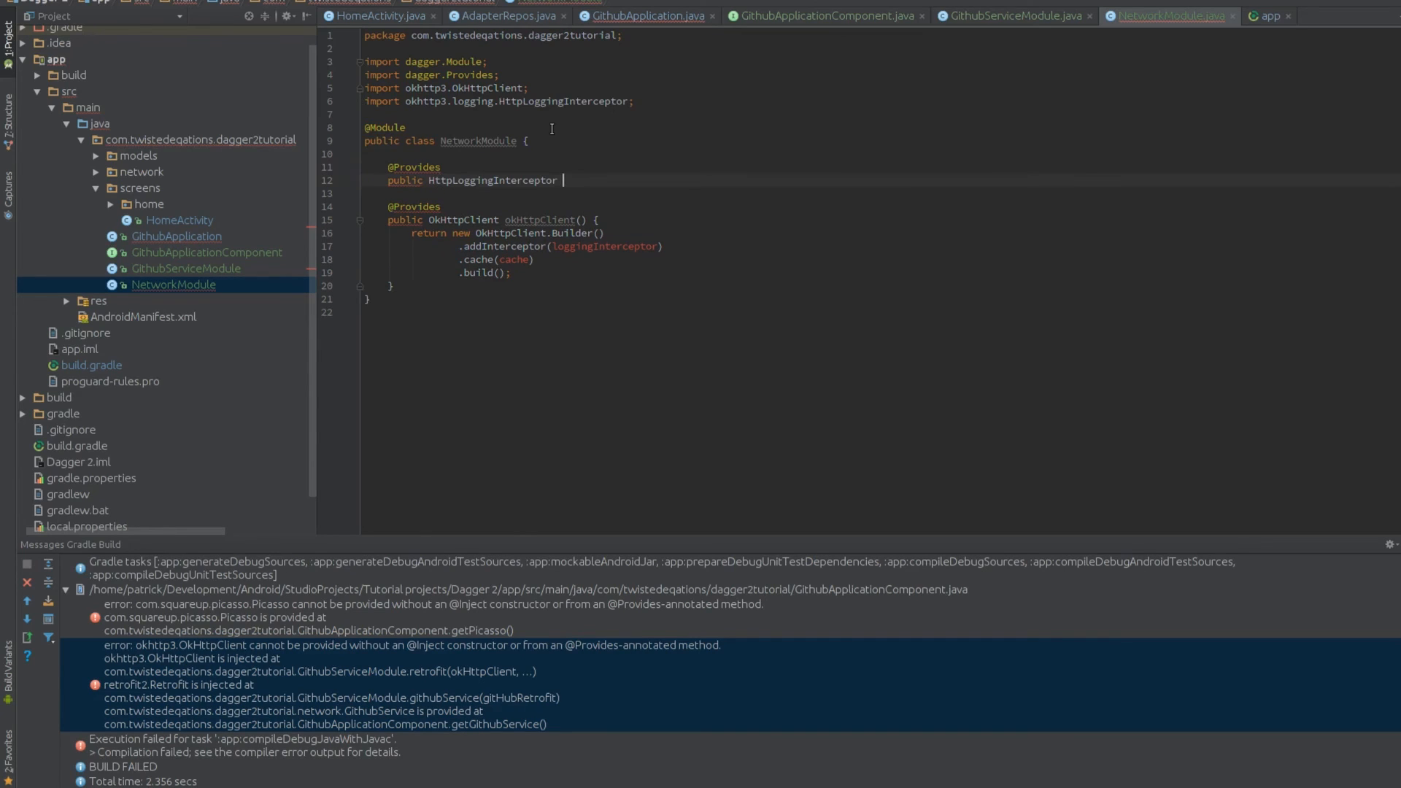
{"action": "type", "text": "loggingInterceptor() {"}
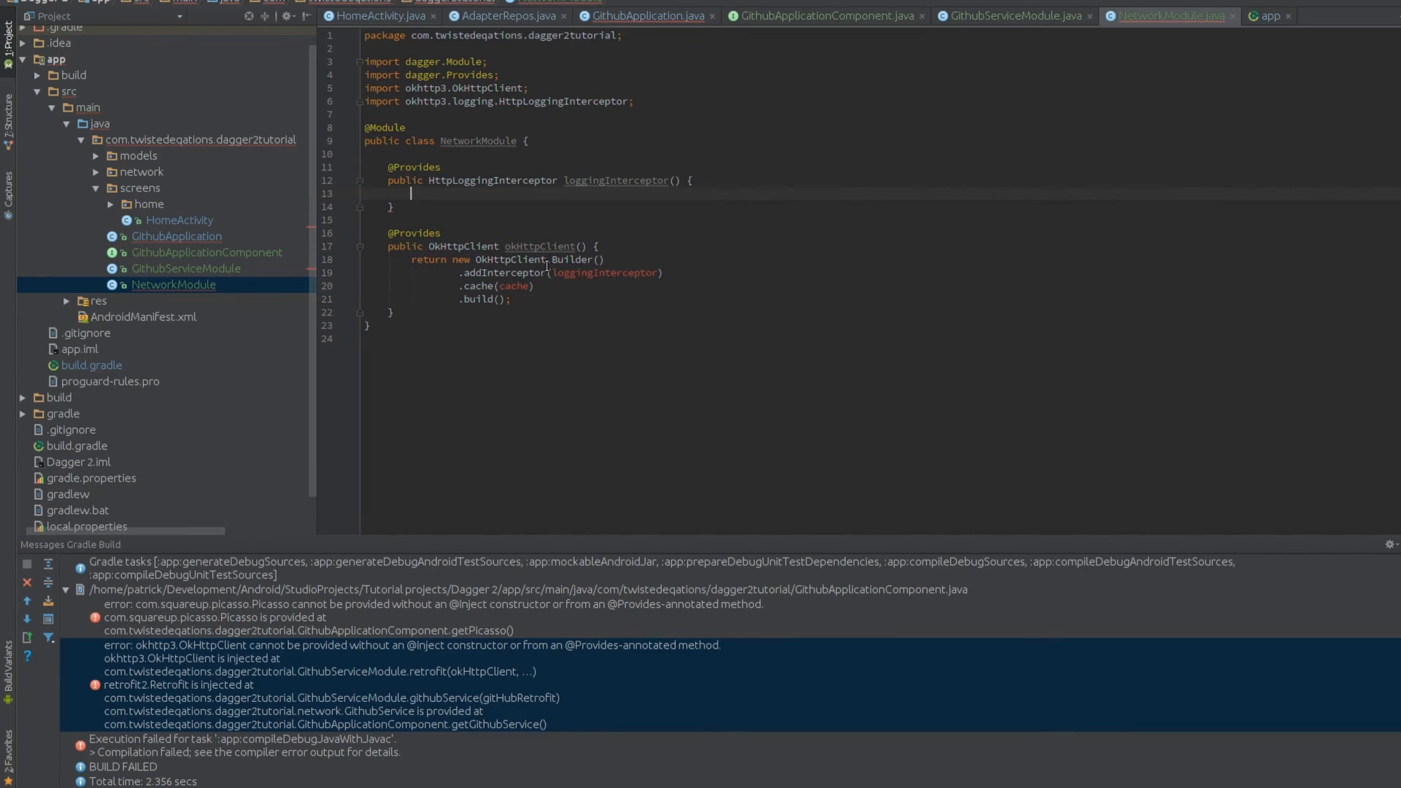
Fill it with the Timber logger code from GithubApplication and add HttpLoggingInterceptor loggingInterceptor to okHttpClient's parameters
{"action": "left_click", "coordinate": [635, 16]}
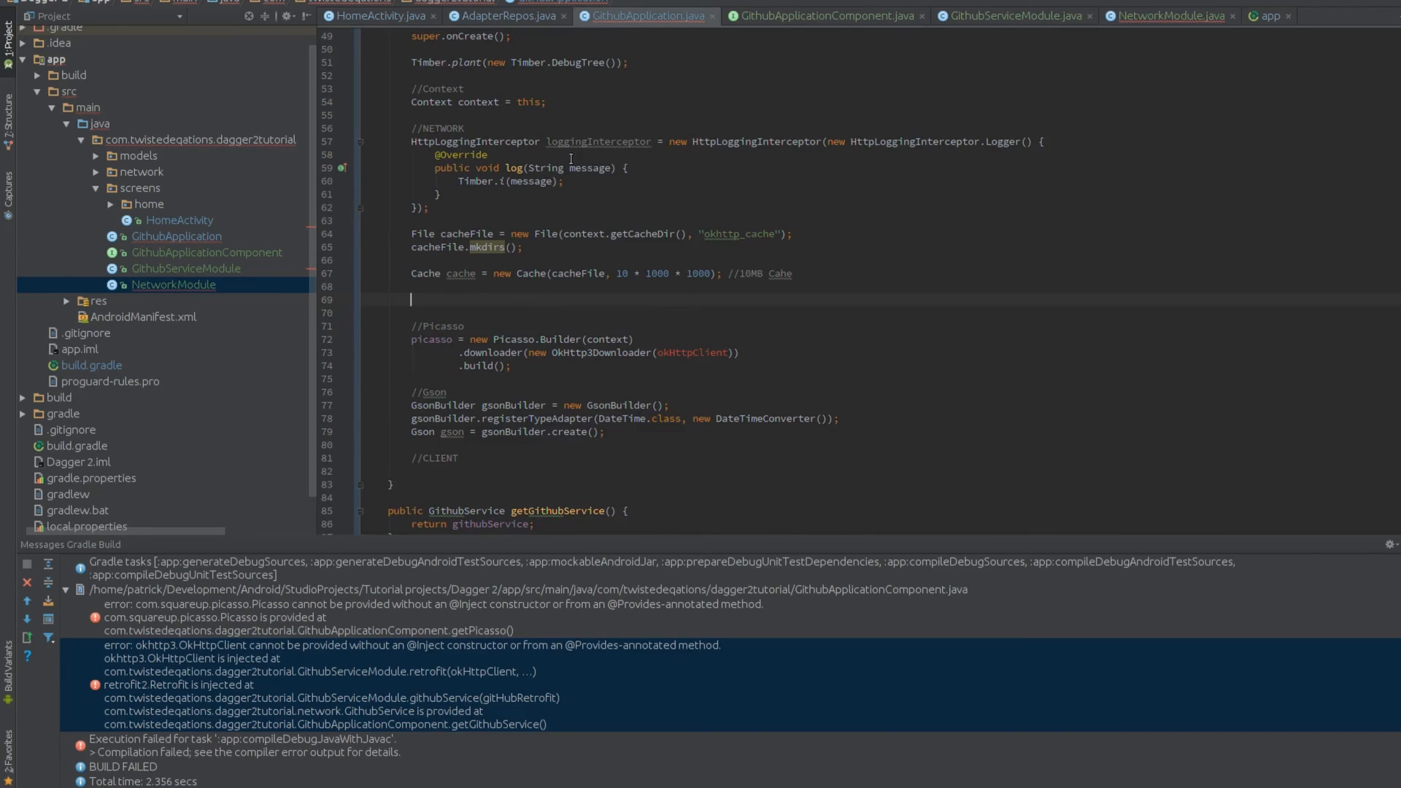
{"action": "left_click", "coordinate": [1015, 15]}
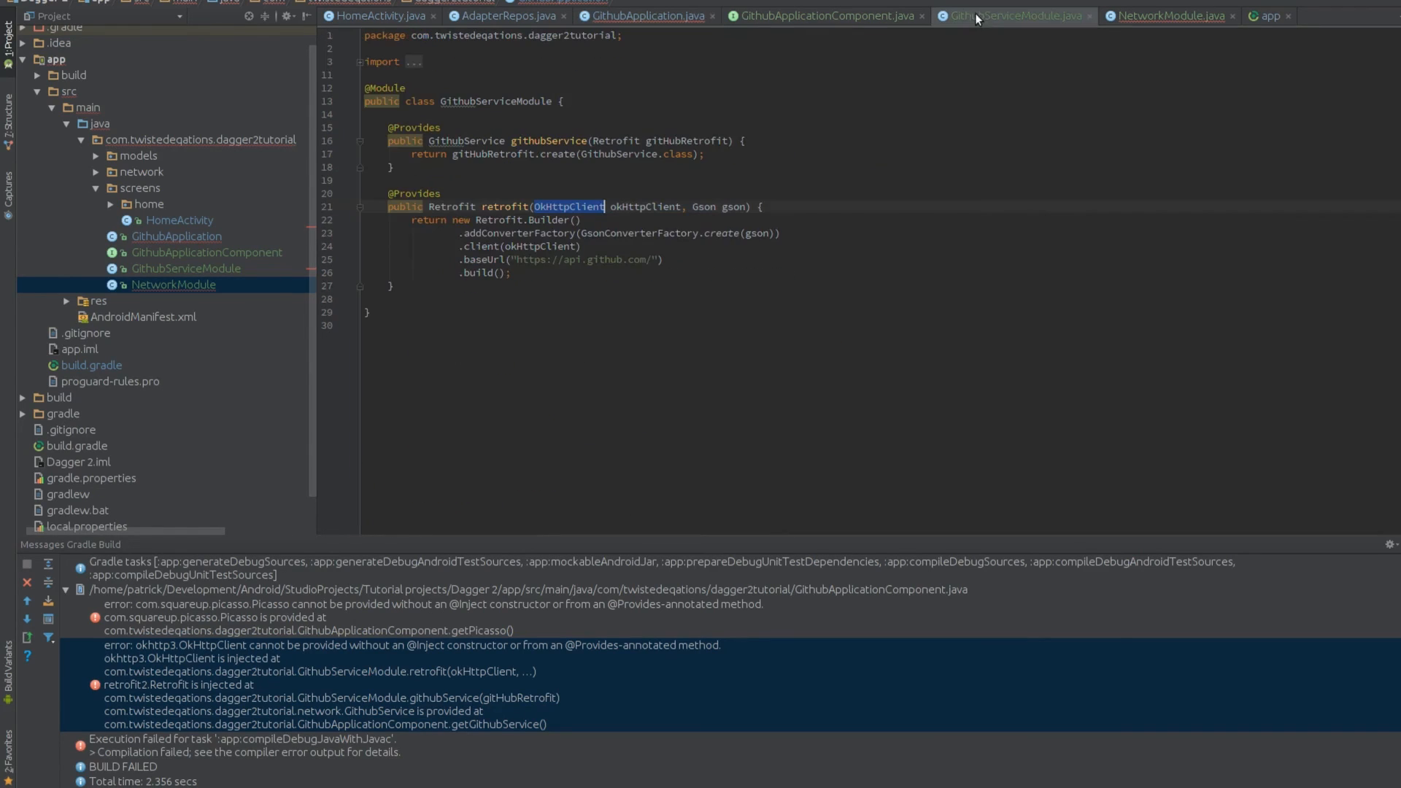
{"action": "left_click", "coordinate": [1167, 15]}
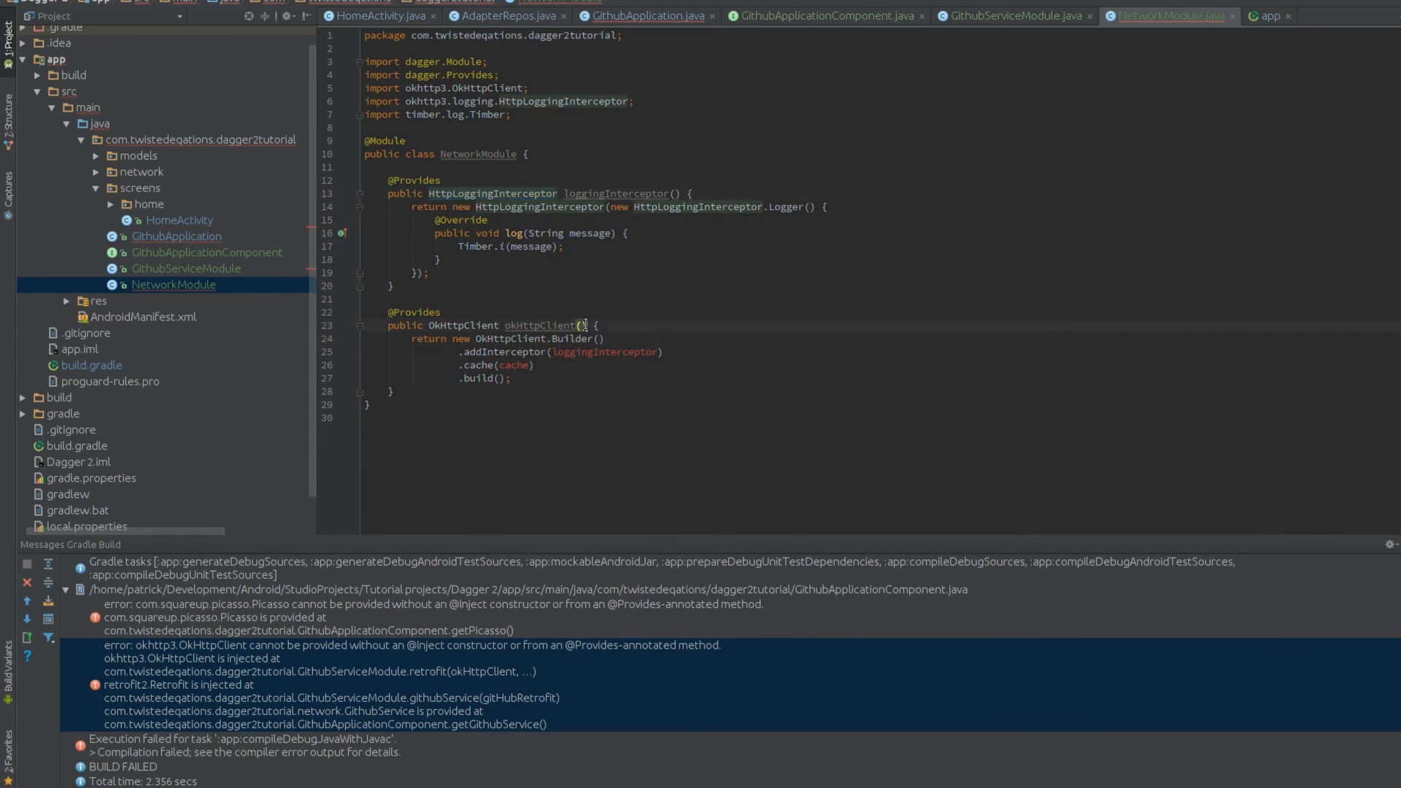
{"action": "type", "text": "HttpLoggingInterceptor loggingInterceptor"}
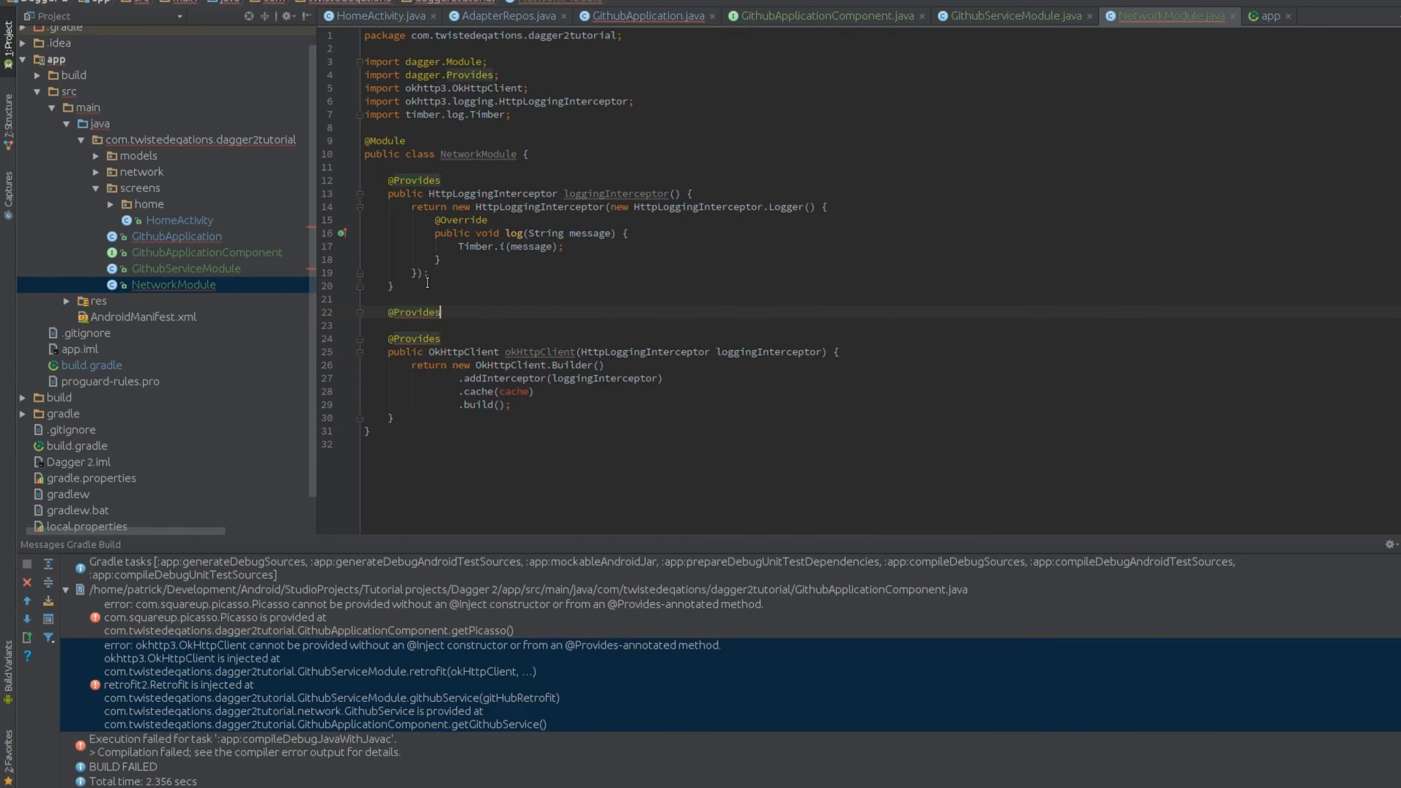
{"action": "type", "text": "privat"}
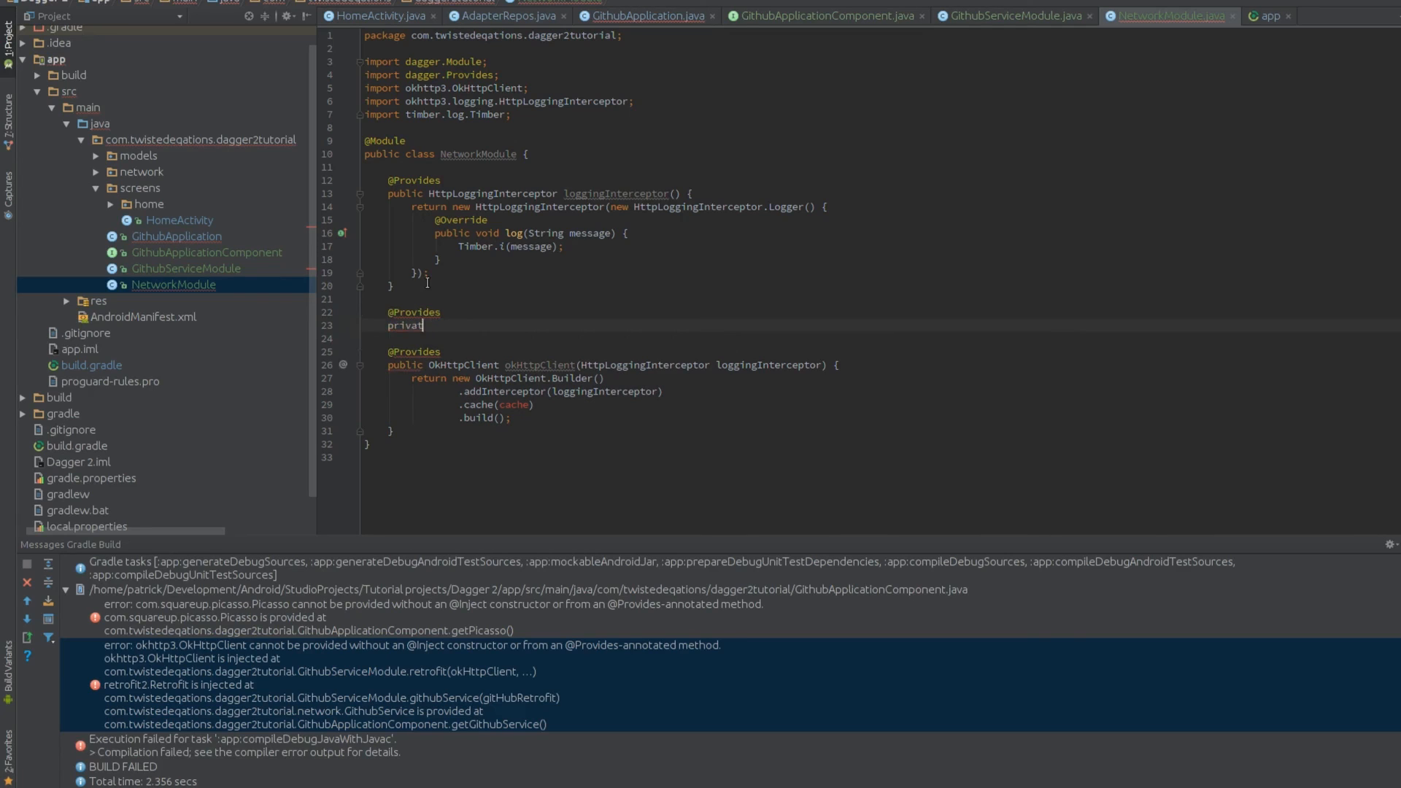
{"action": "type", "text": "public C"}
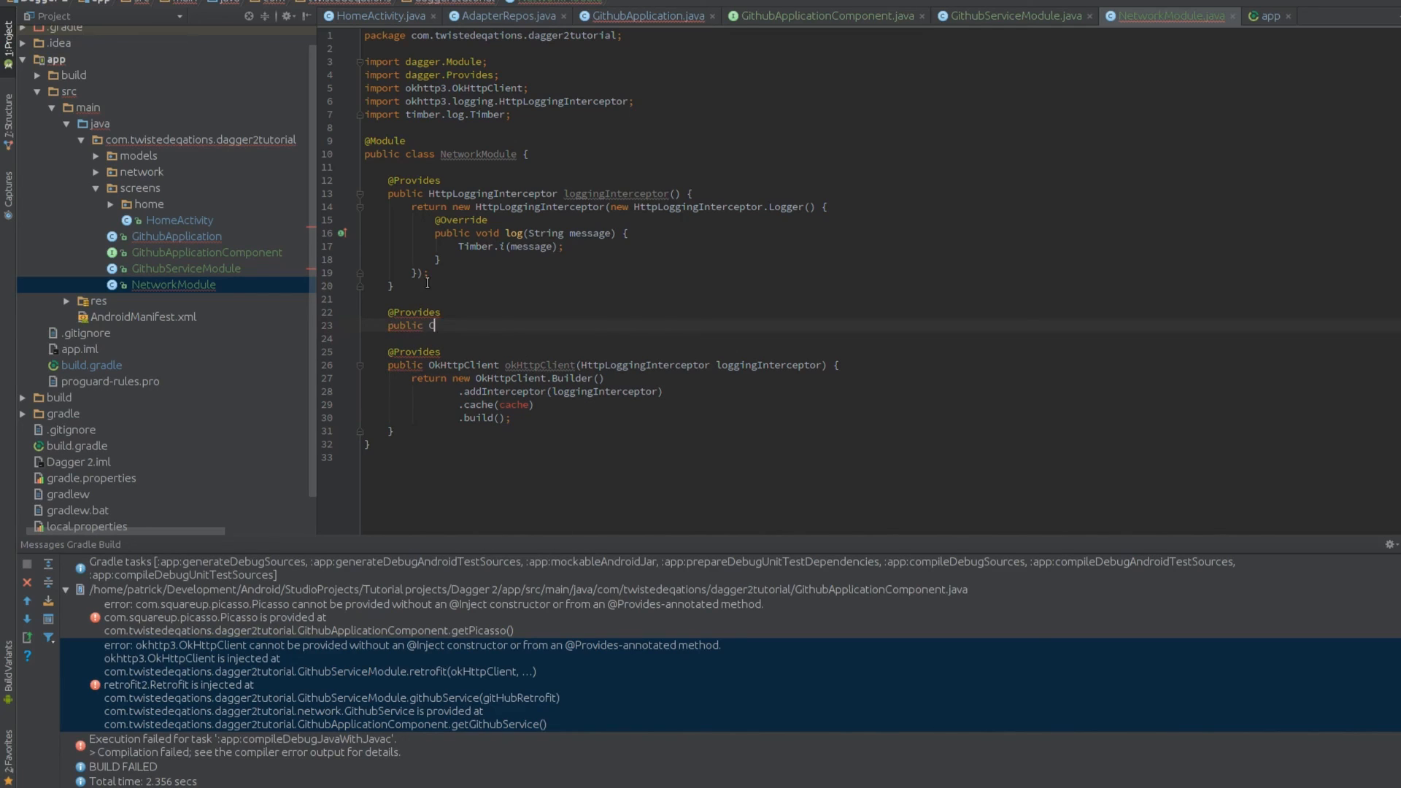
{"action": "type", "text": "ha"}
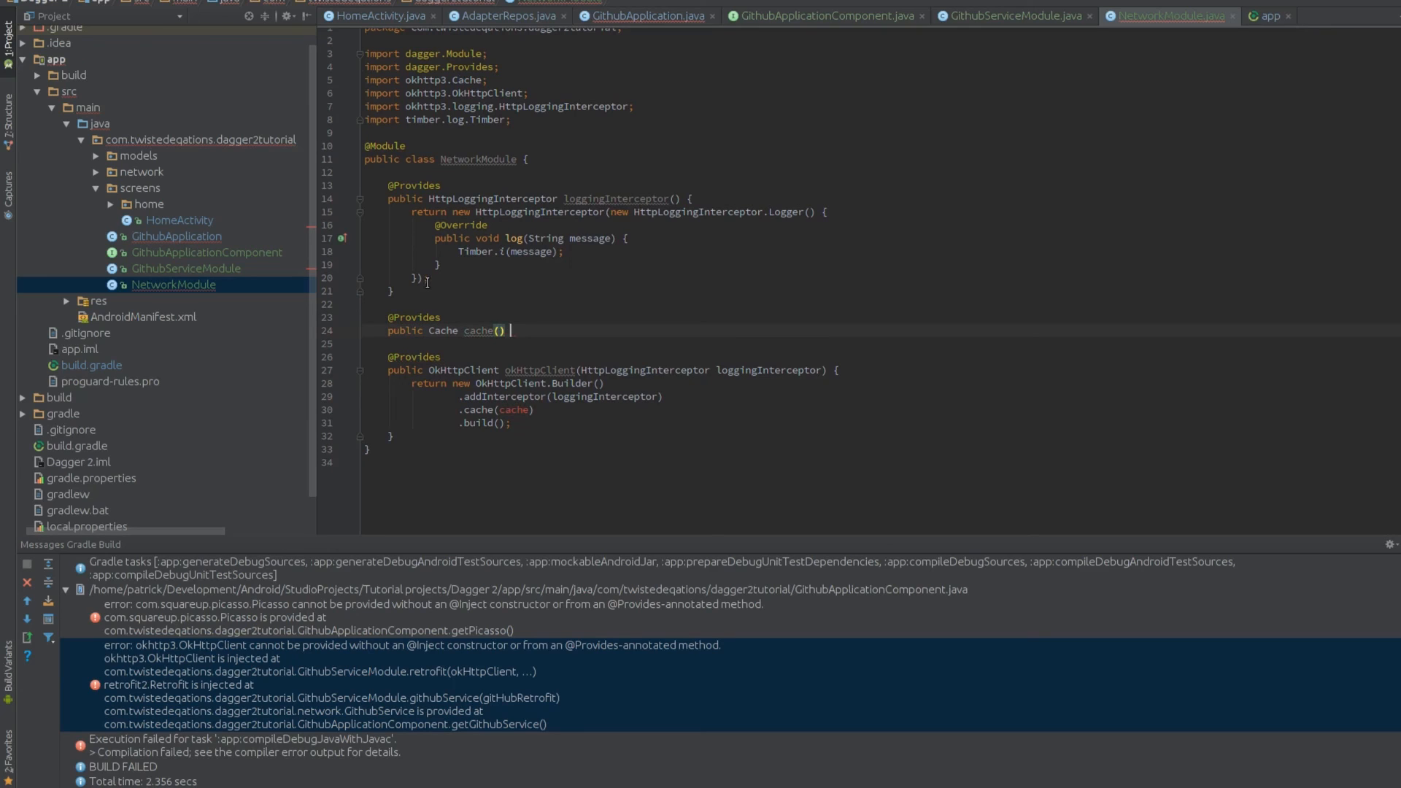
{"action": "type", "text": "{}"}
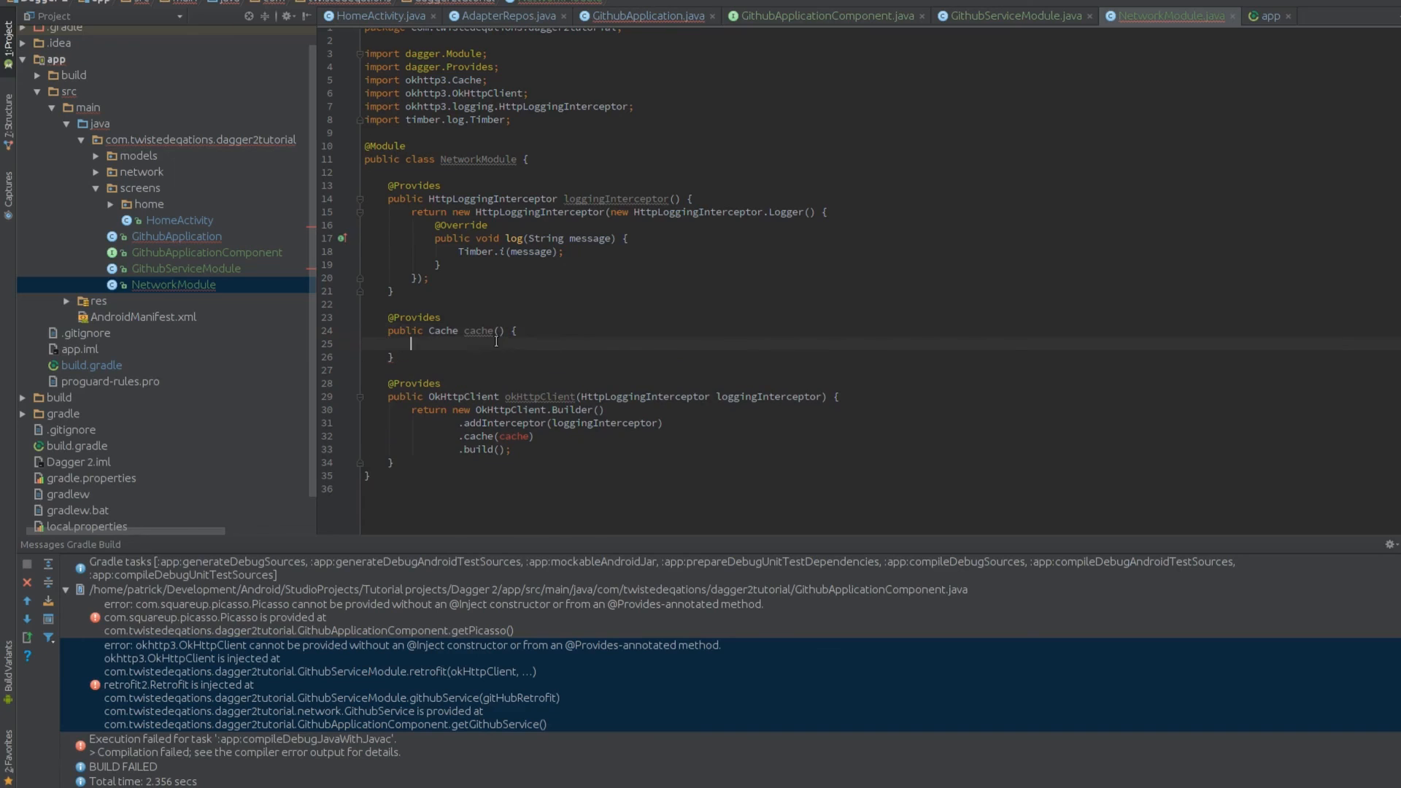
{"action": "left_click", "coordinate": [642, 14]}
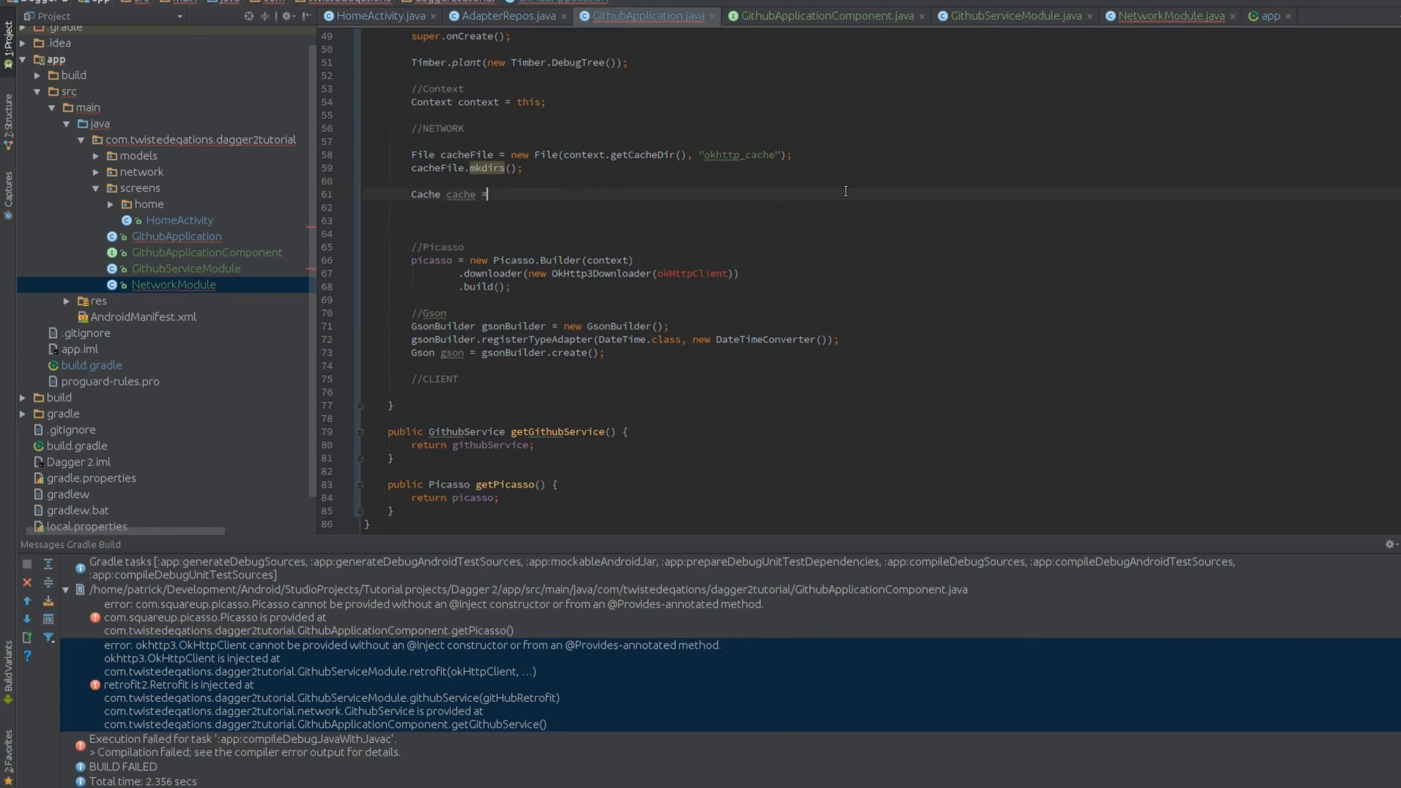
{"action": "left_click", "coordinate": [1168, 14]}
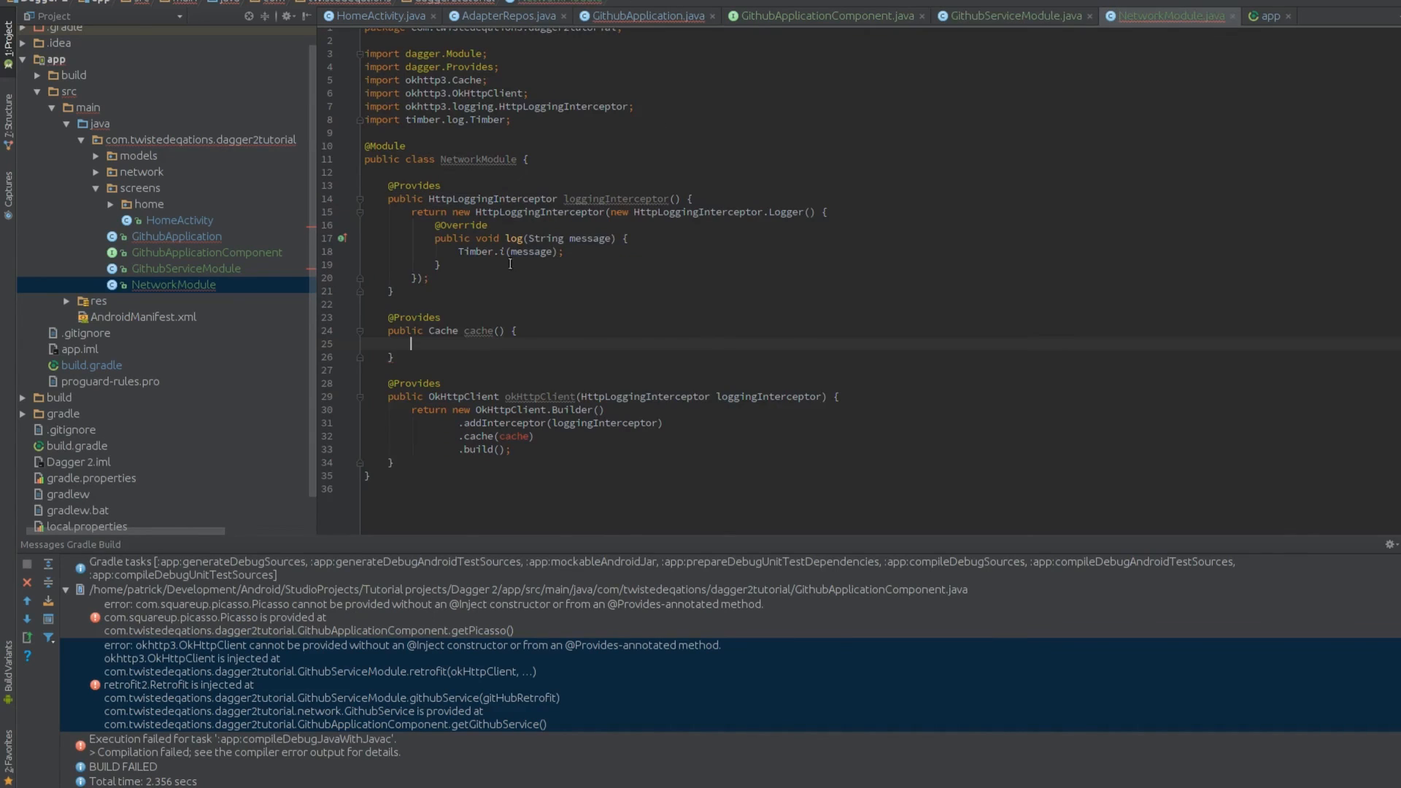
{"action": "type", "text": "return new Cache(cacheFile, 10 * 1000 * 1000); //10MB Cahe"}
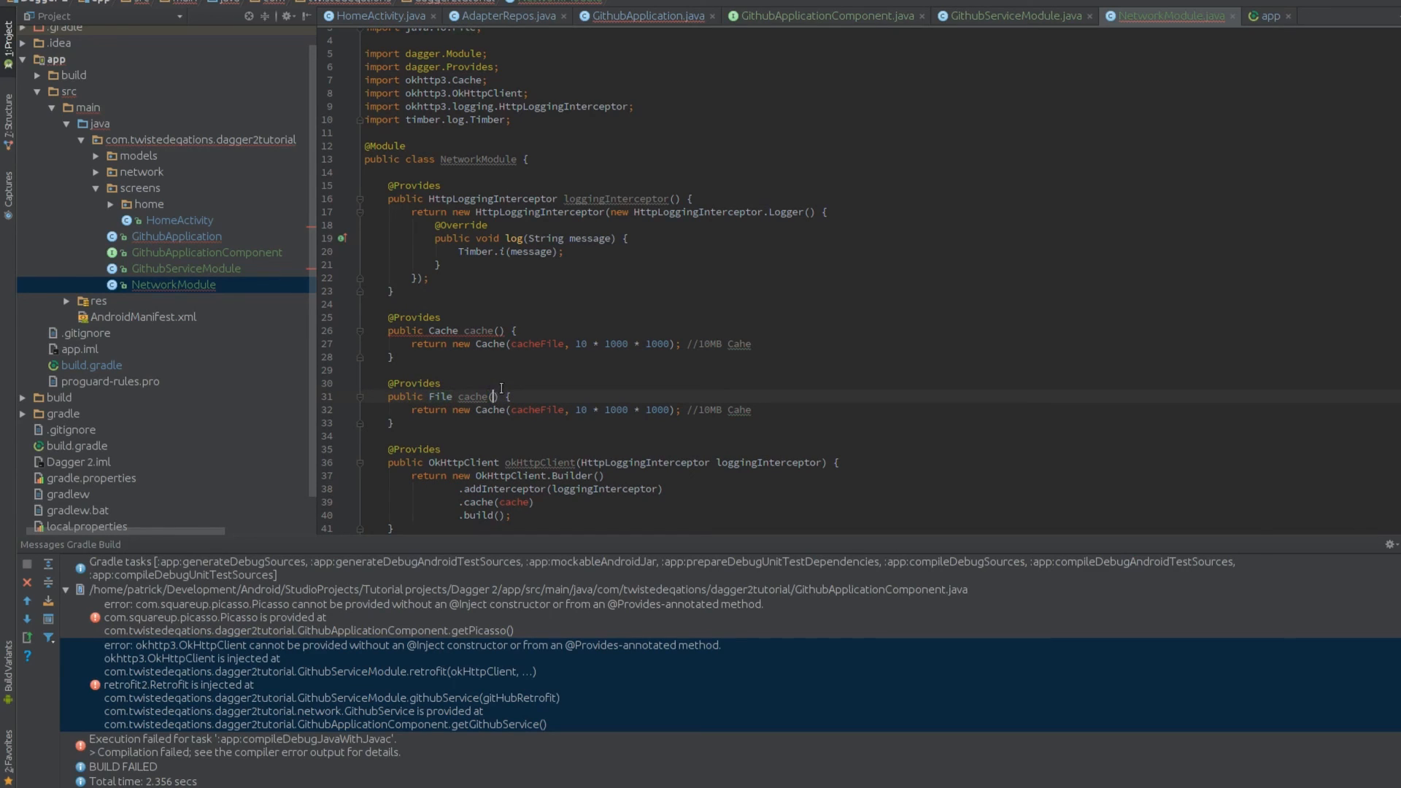
{"action": "type", "text": "File file"}
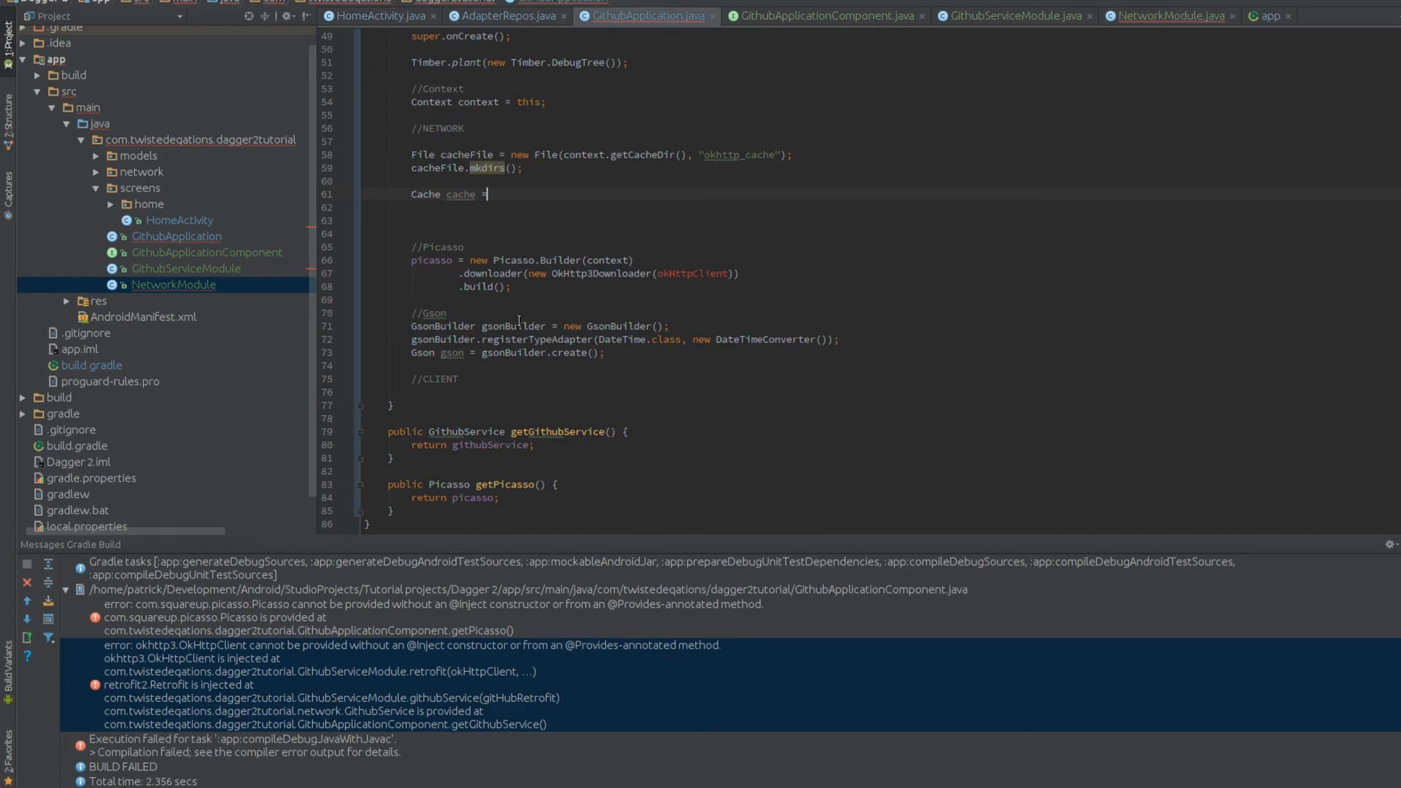
{"action": "left_click", "coordinate": [1169, 15]}
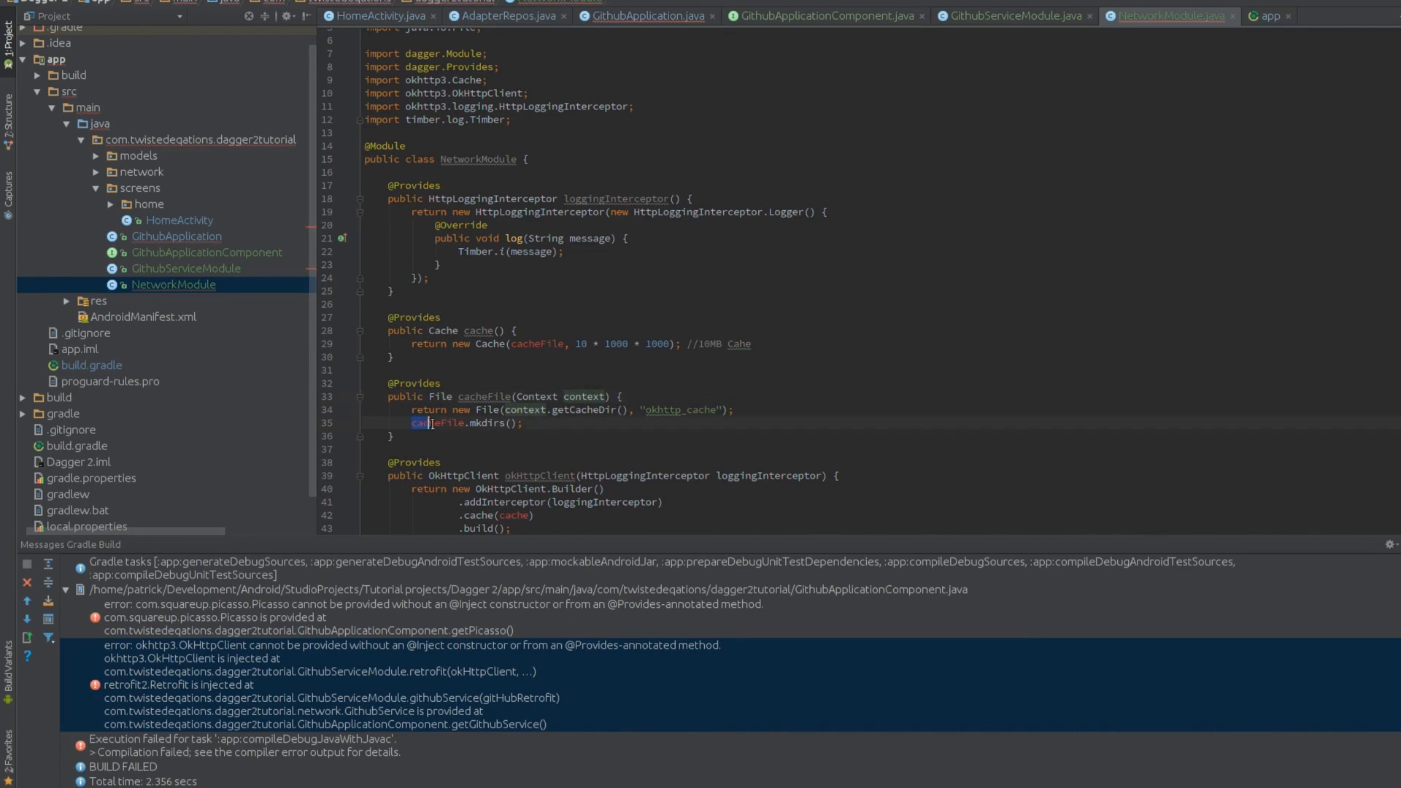
{"action": "key", "text": "Delete"}
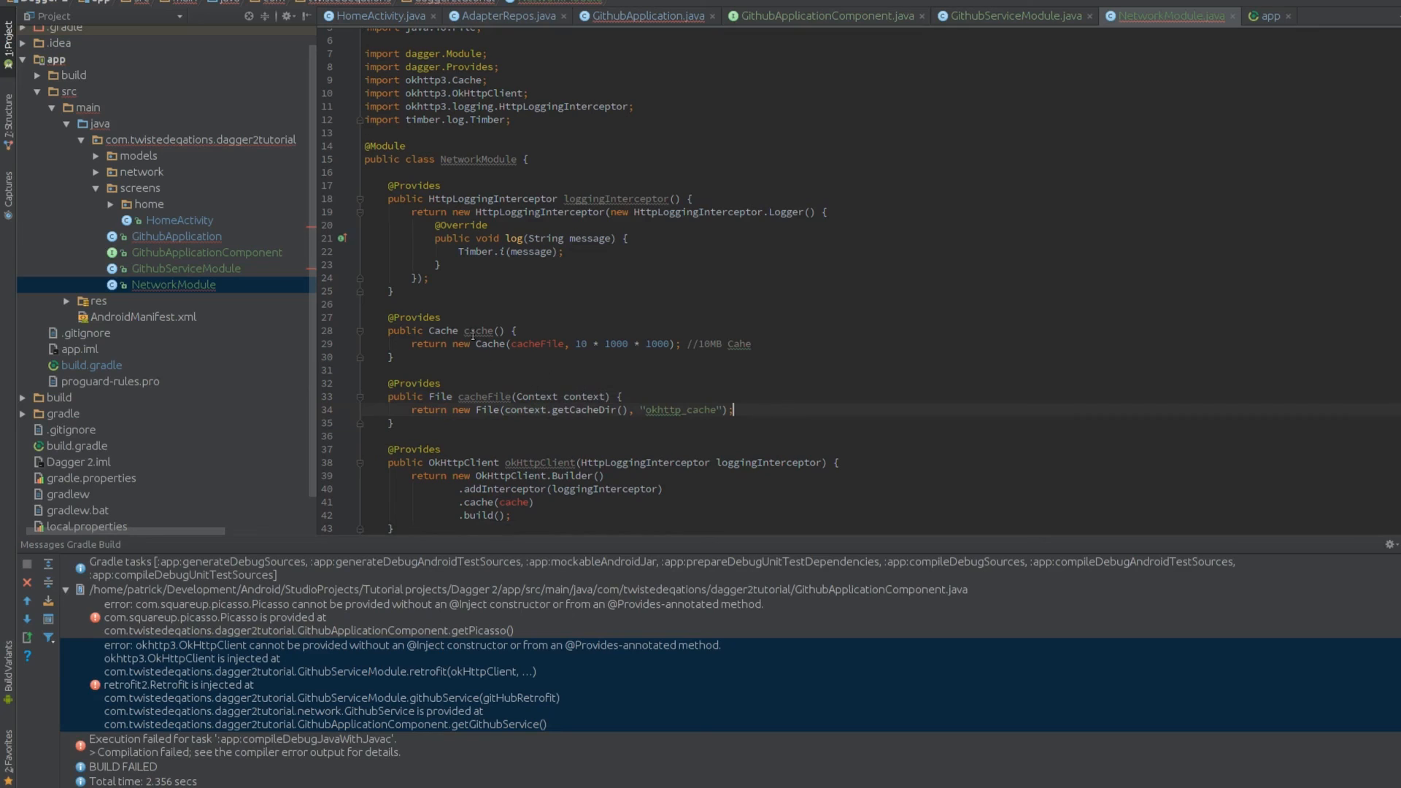
{"action": "left_click", "coordinate": [501, 331]}
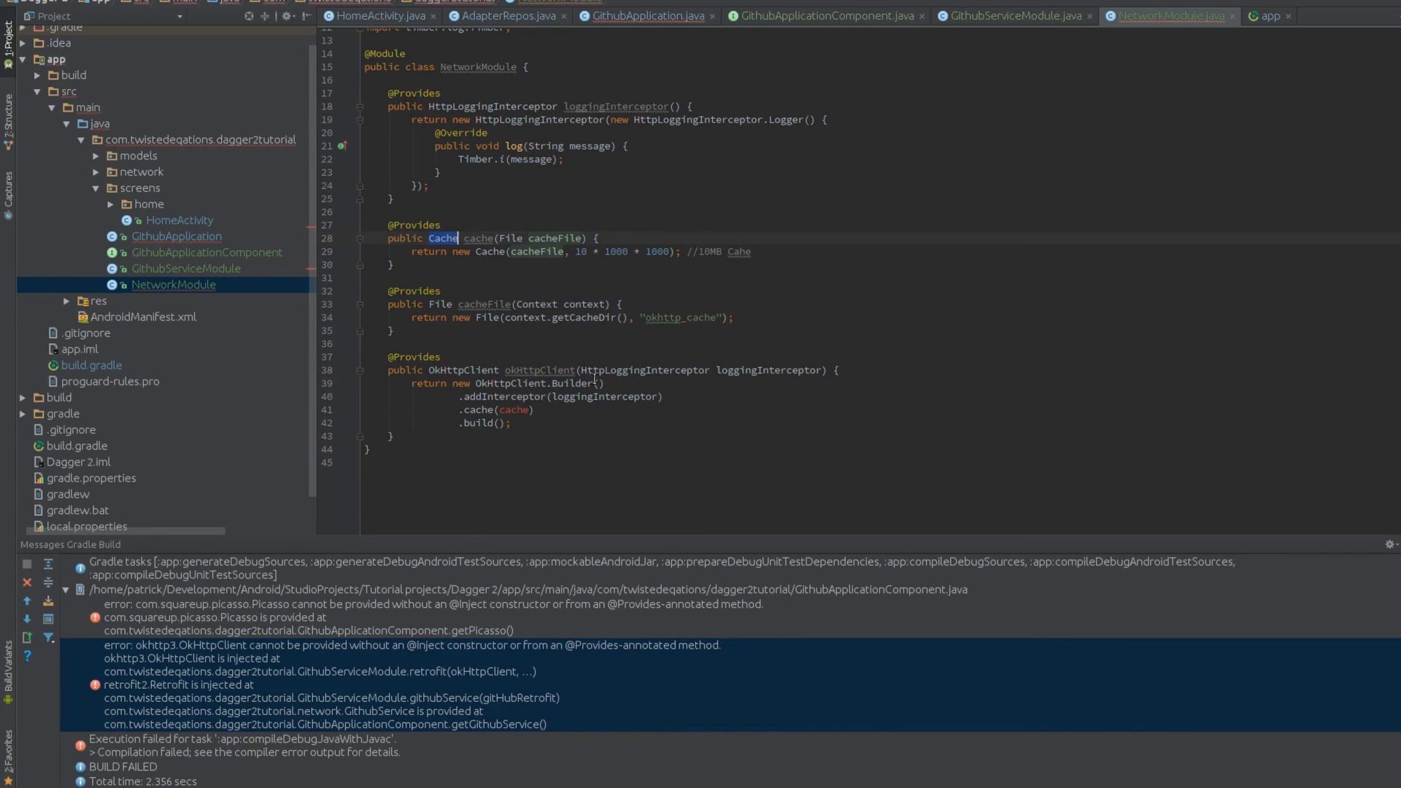
Add a Cache cache parameter to okHttpClient() and check usages of HttpLoggingInterceptor and Cache
{"action": "type", "text": "Cache"}
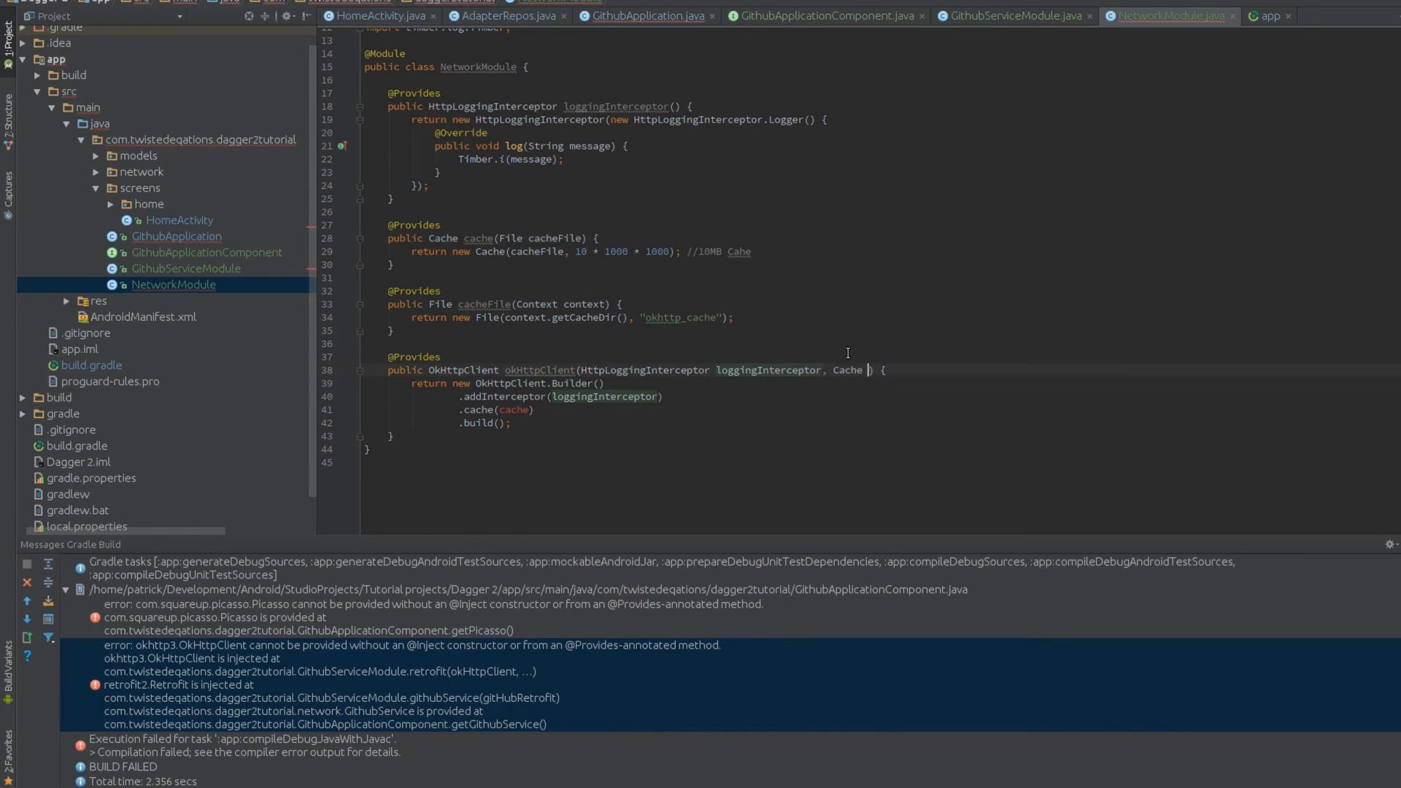
{"action": "type", "text": "cache"}
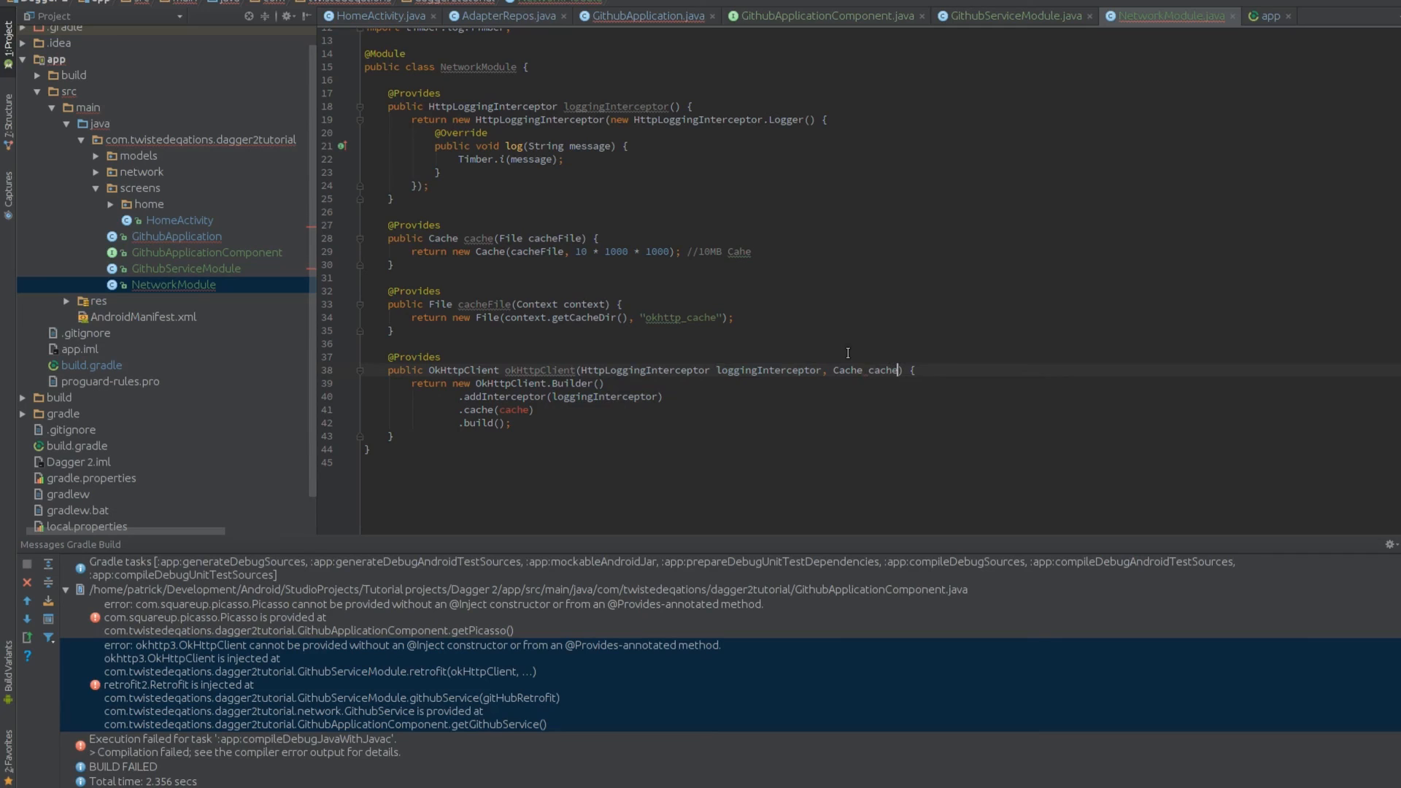
{"action": "scroll", "scroll_direction": "up", "scroll_amount": 3}
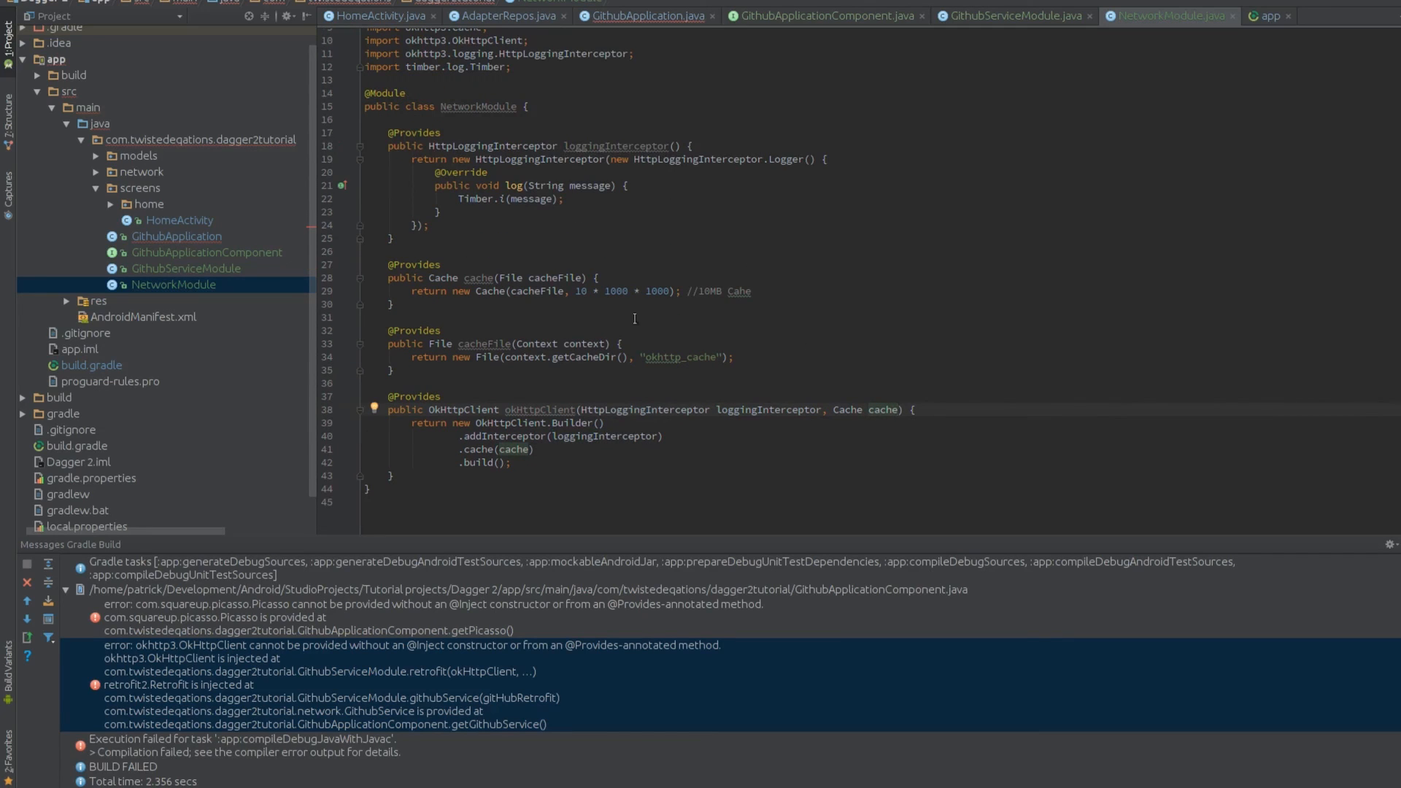
{"action": "mouse_move", "coordinate": [605, 404]}
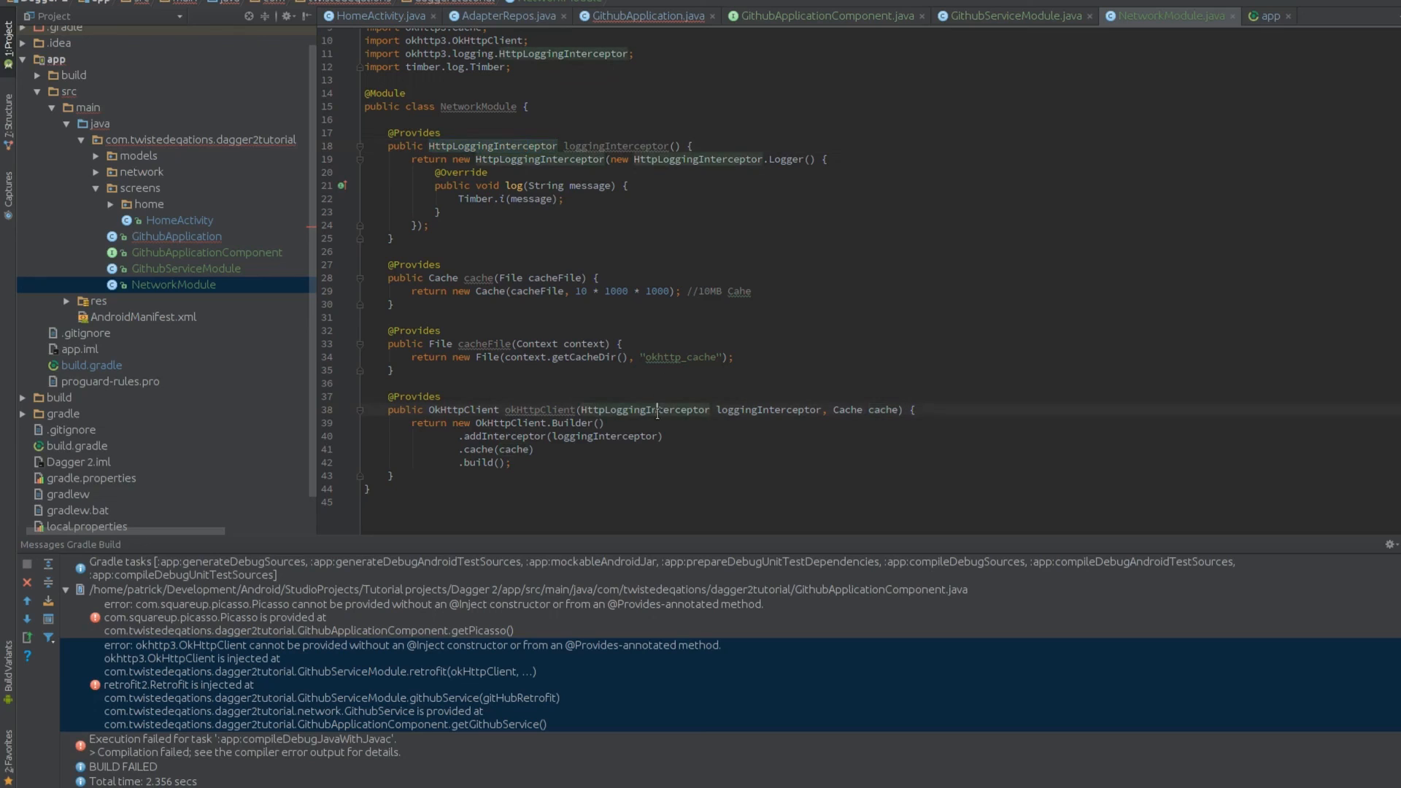
{"action": "double_click", "coordinate": [490, 146]}
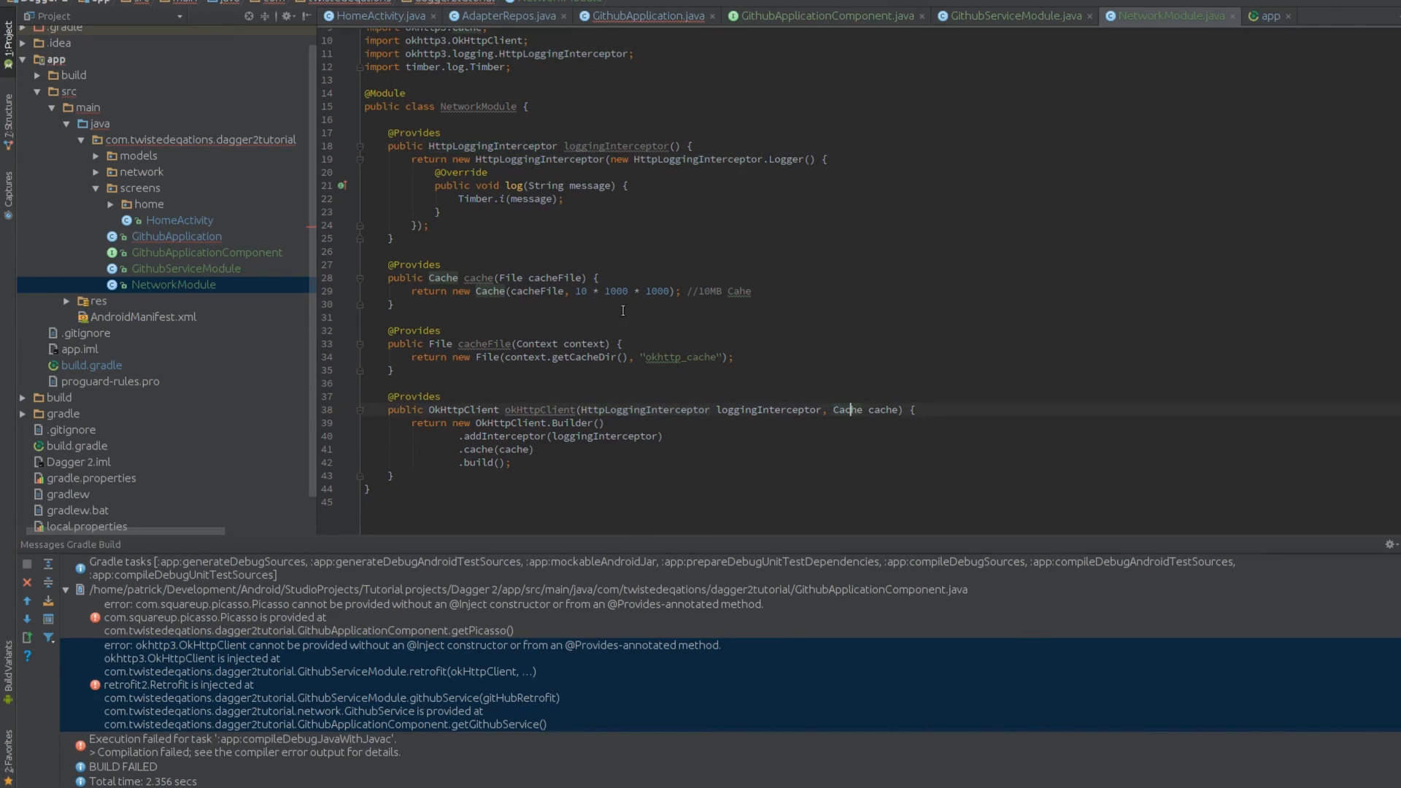
{"action": "mouse_move", "coordinate": [610, 304]}
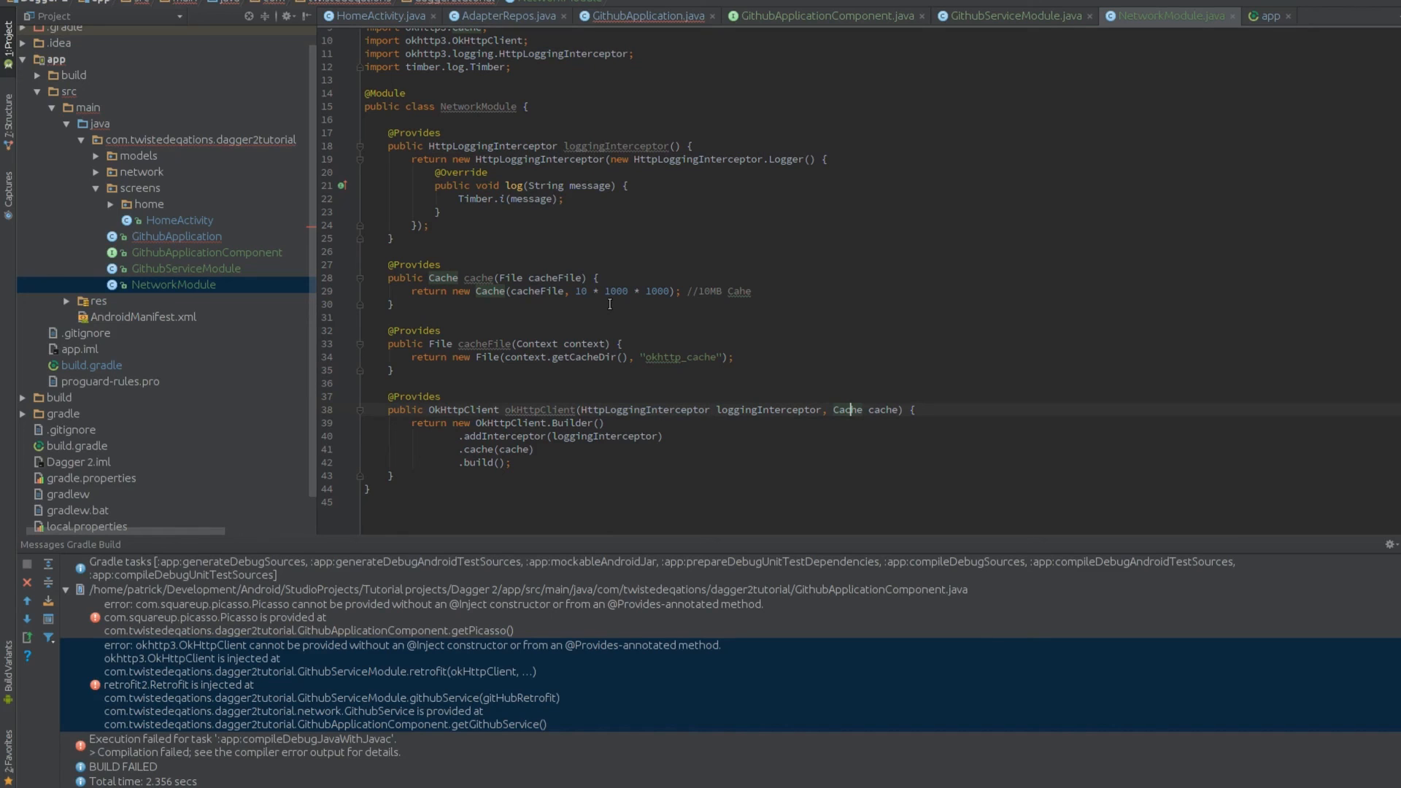
{"action": "mouse_move", "coordinate": [676, 336]}
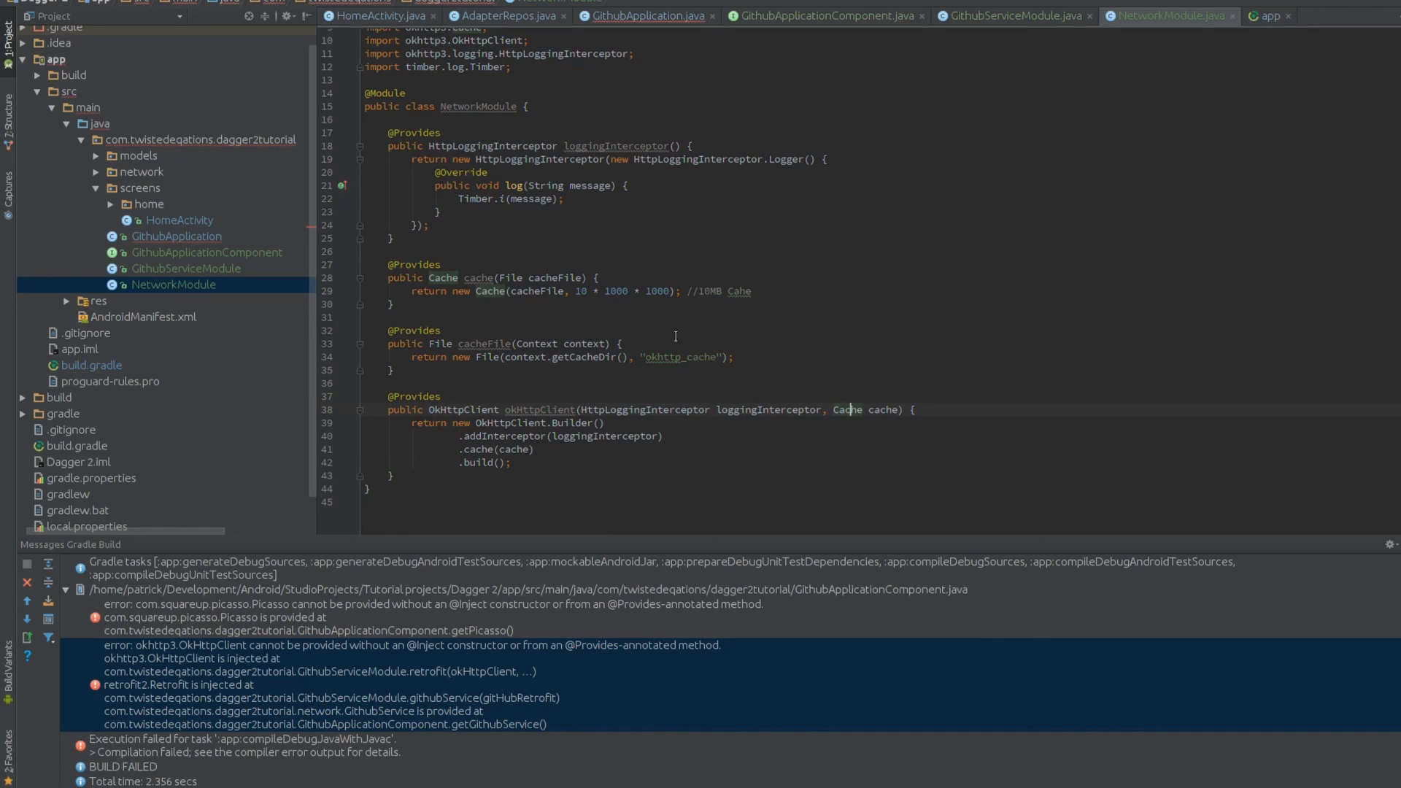
{"action": "double_click", "coordinate": [643, 409]}
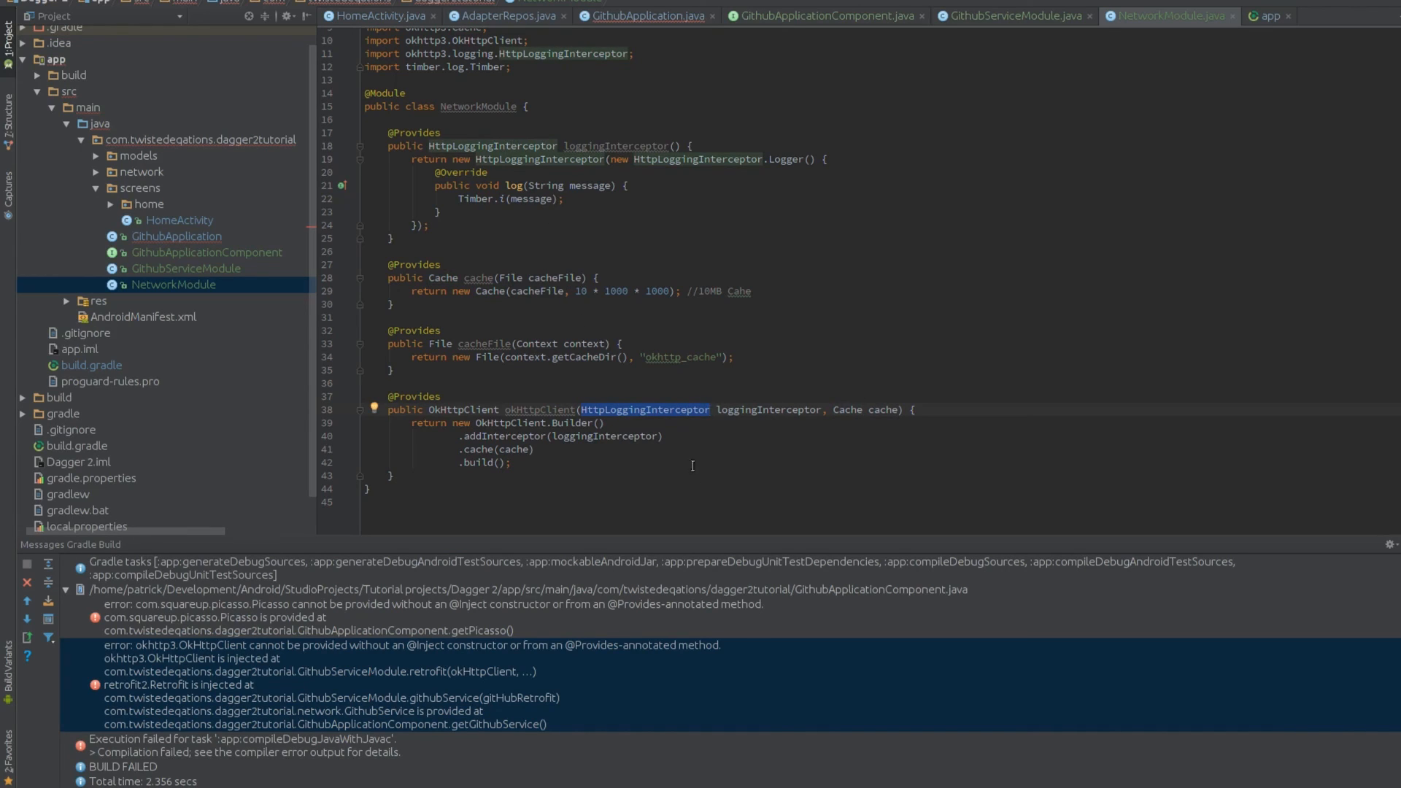
{"action": "left_click", "coordinate": [565, 239]}
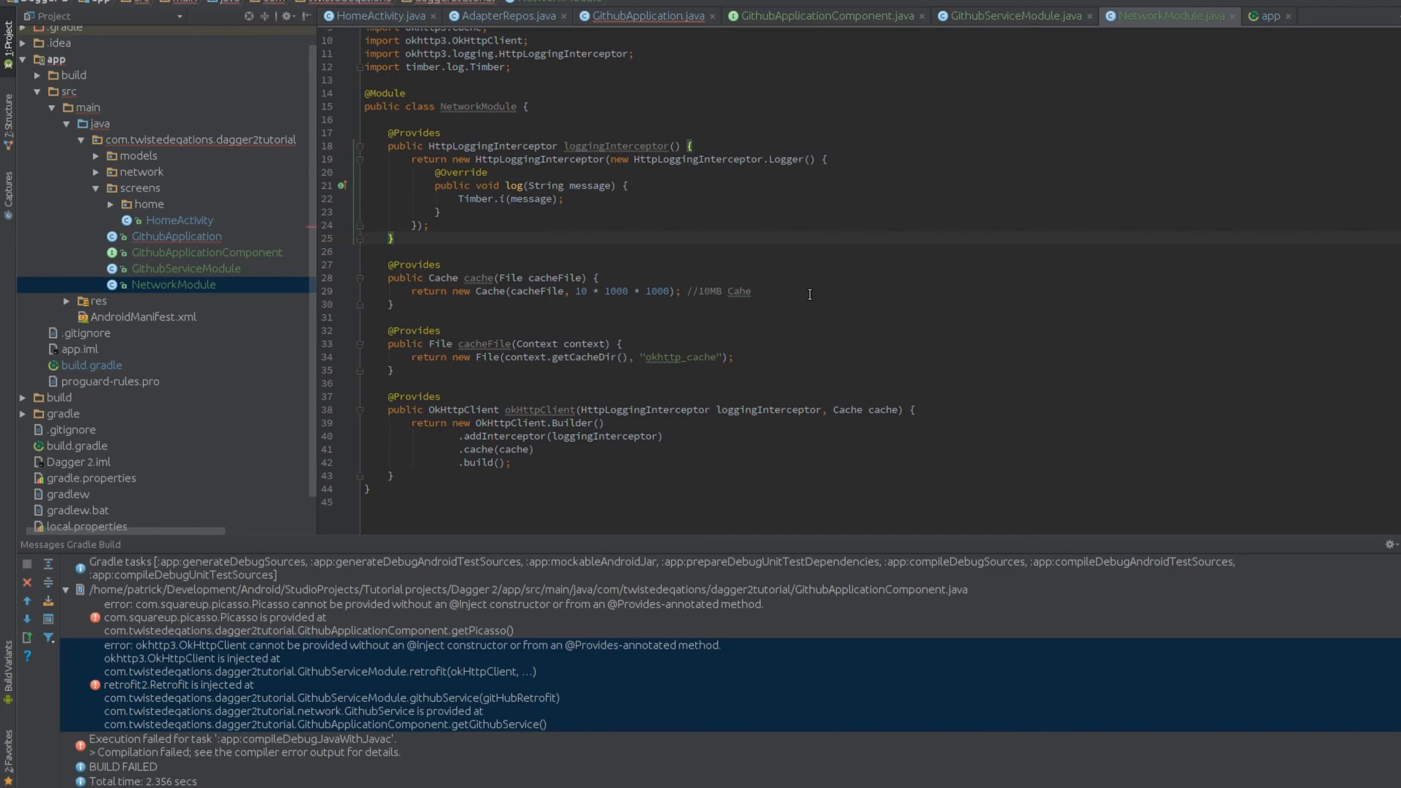
{"action": "mouse_move", "coordinate": [814, 284]}
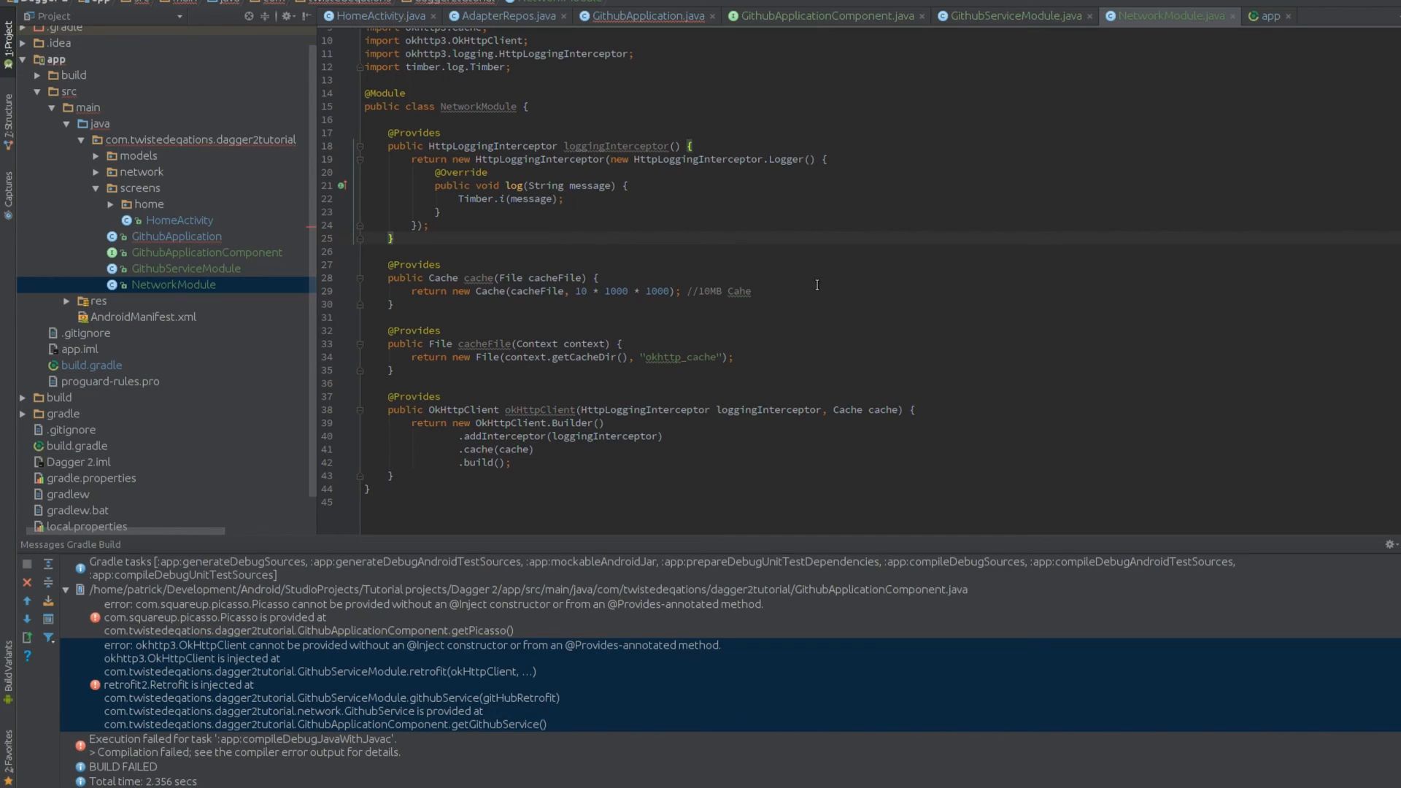